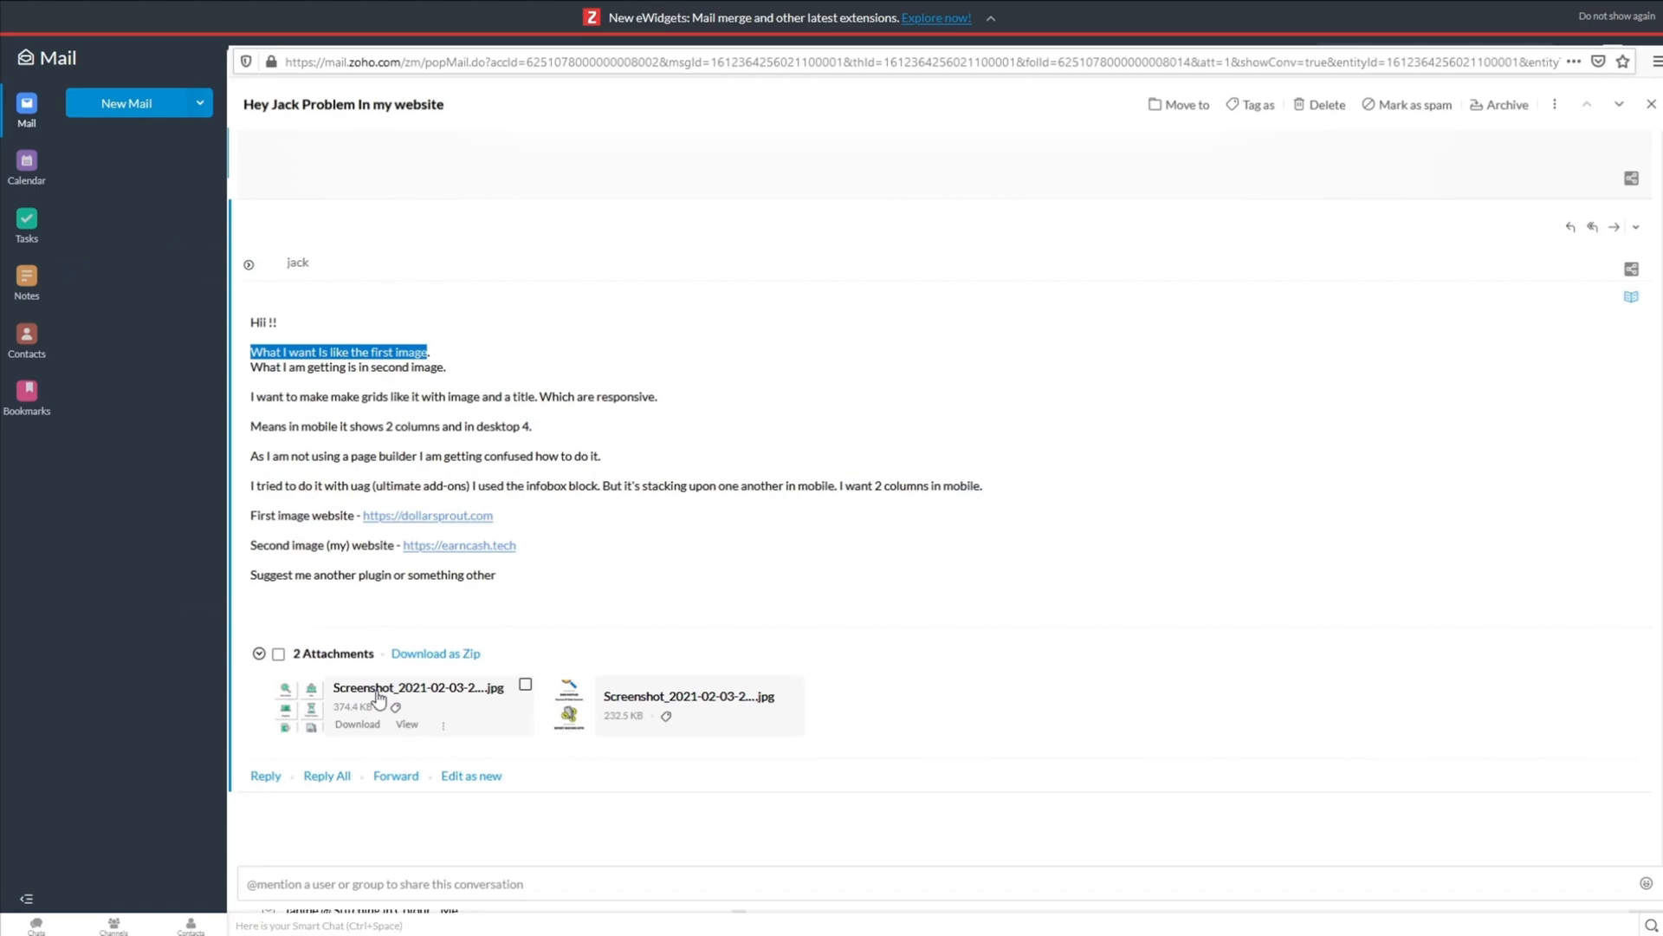
- Preview both screenshots attached to Jack's website problem email, one after the other
click(406, 725)
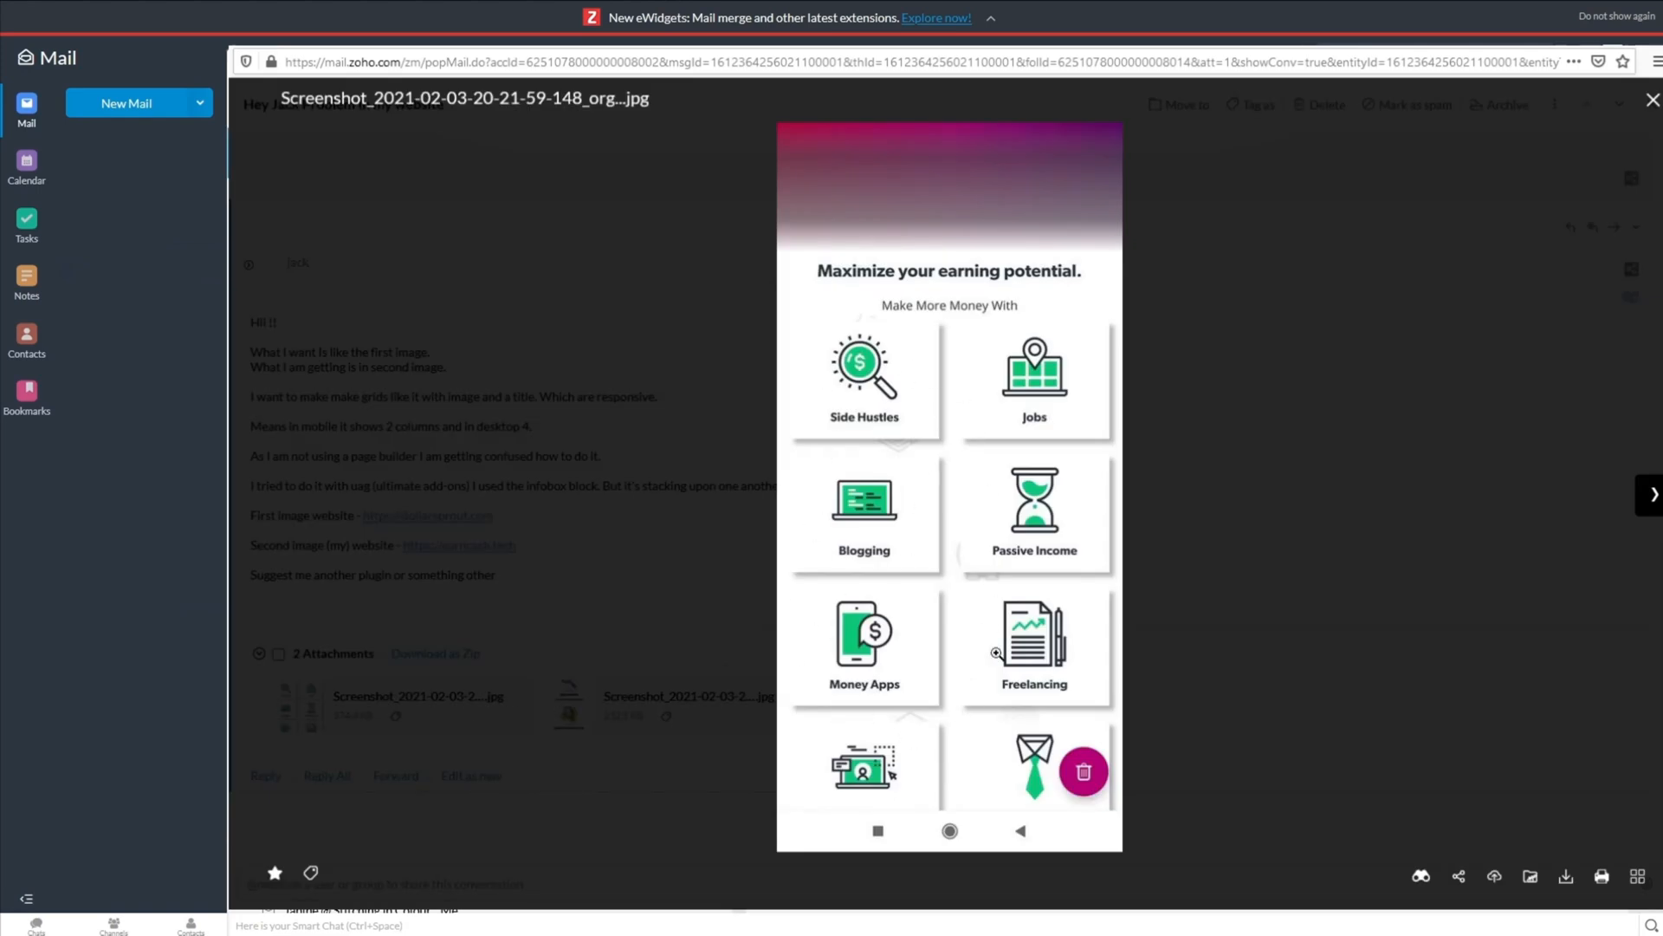
click(1652, 100)
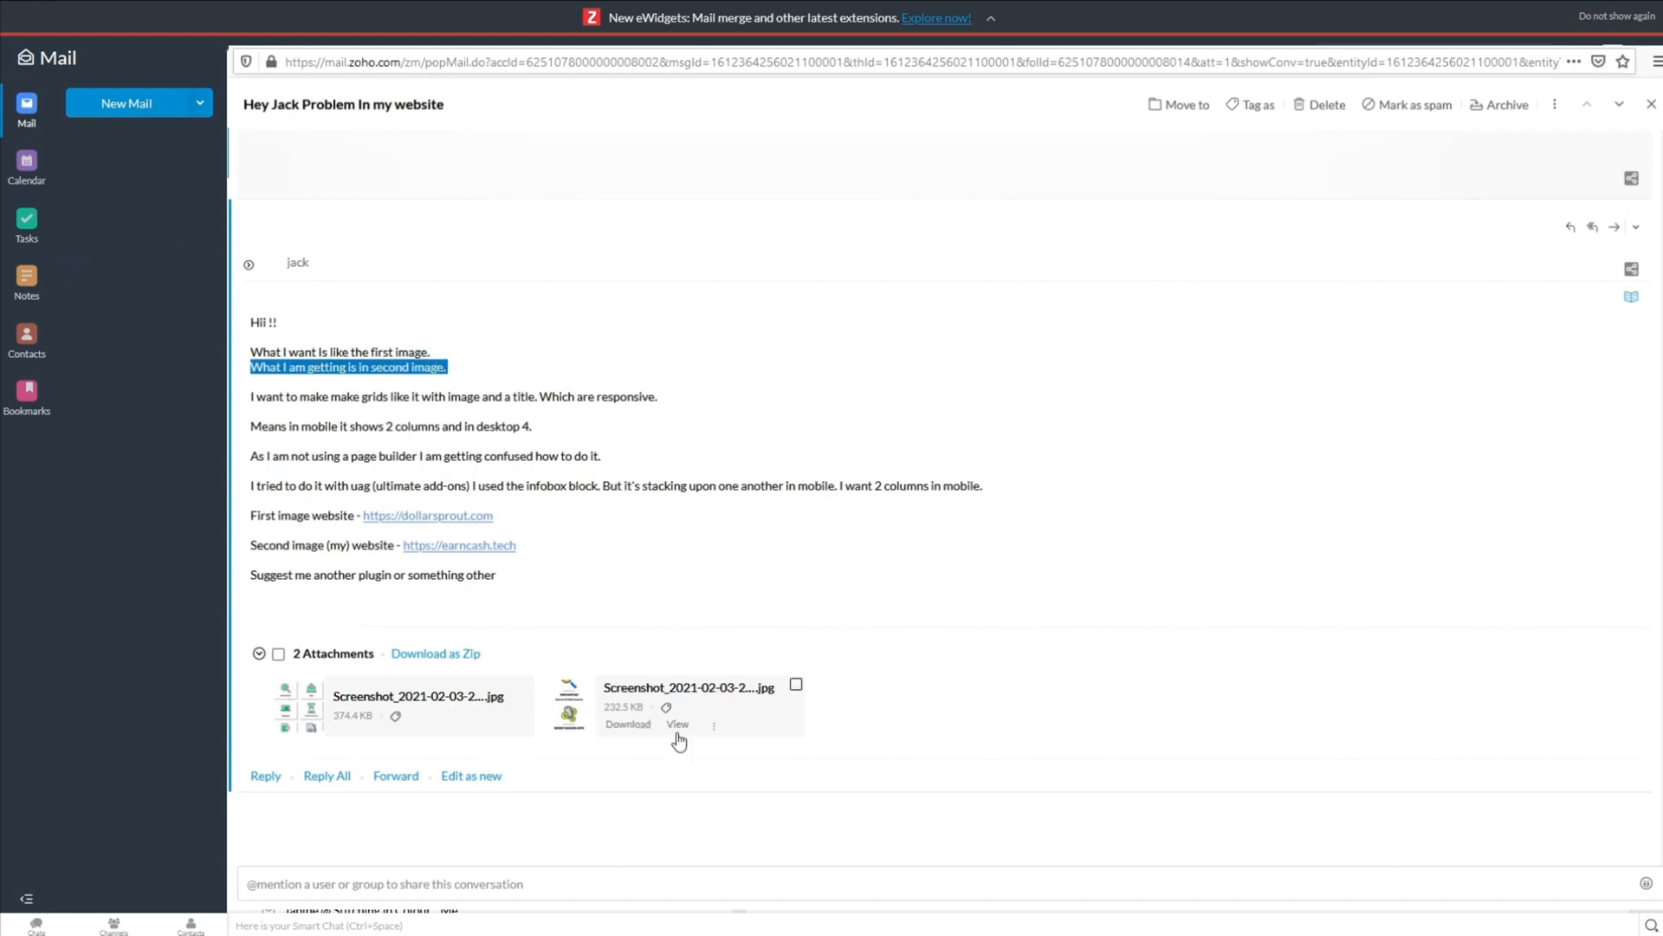
click(677, 725)
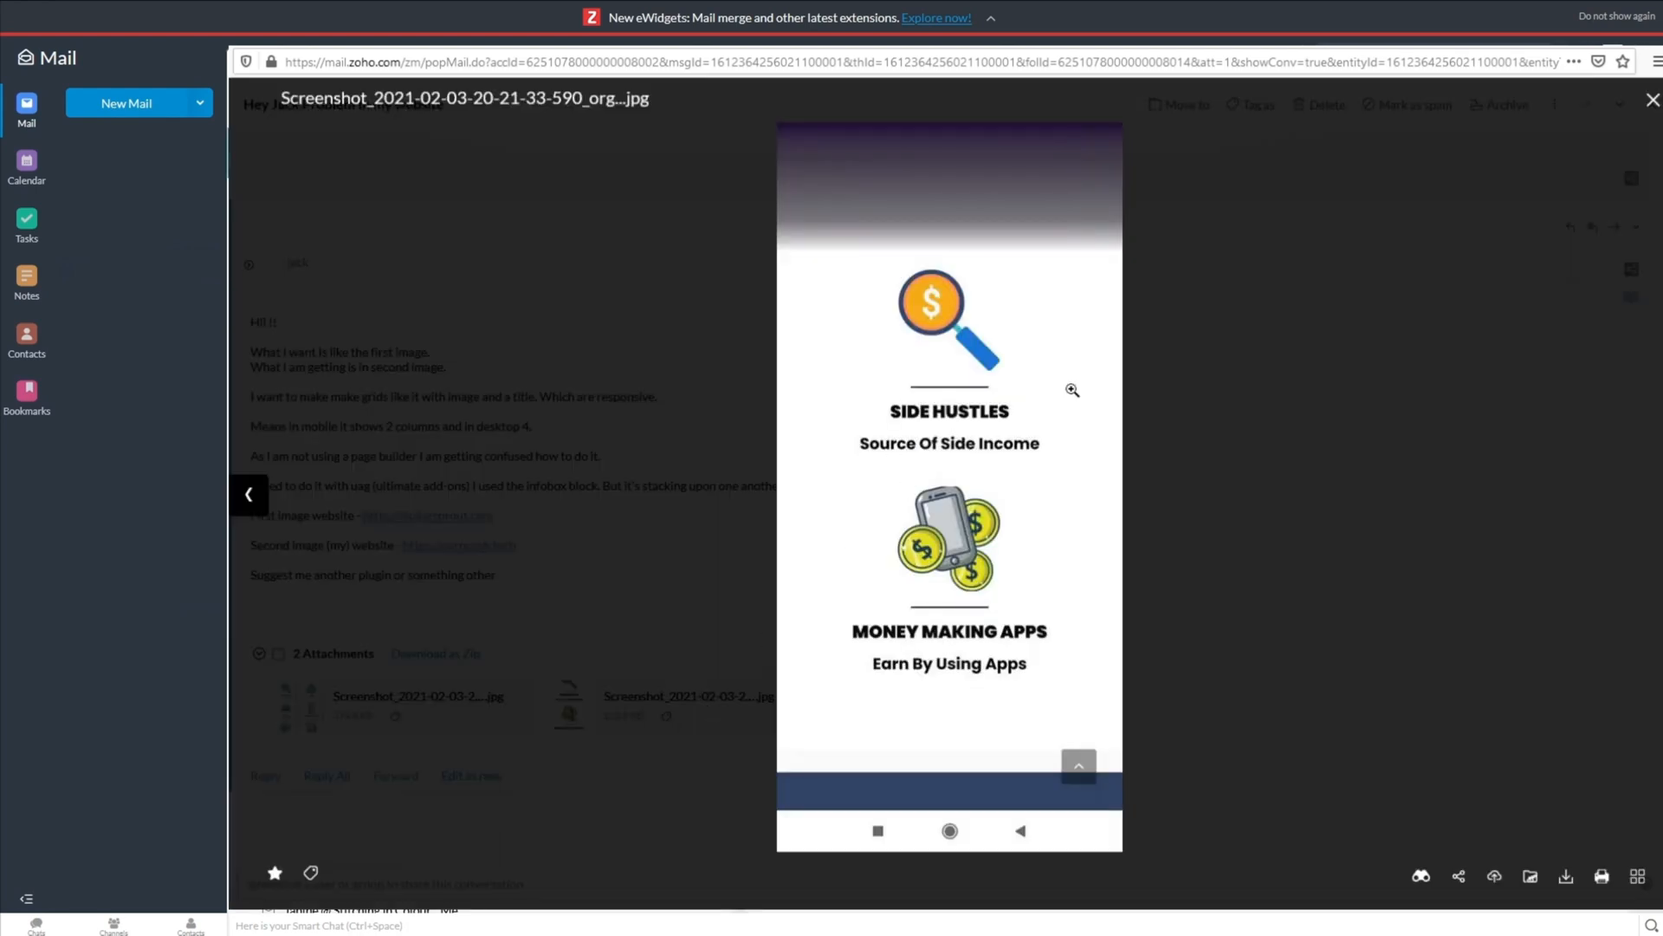
mouse_move(882, 604)
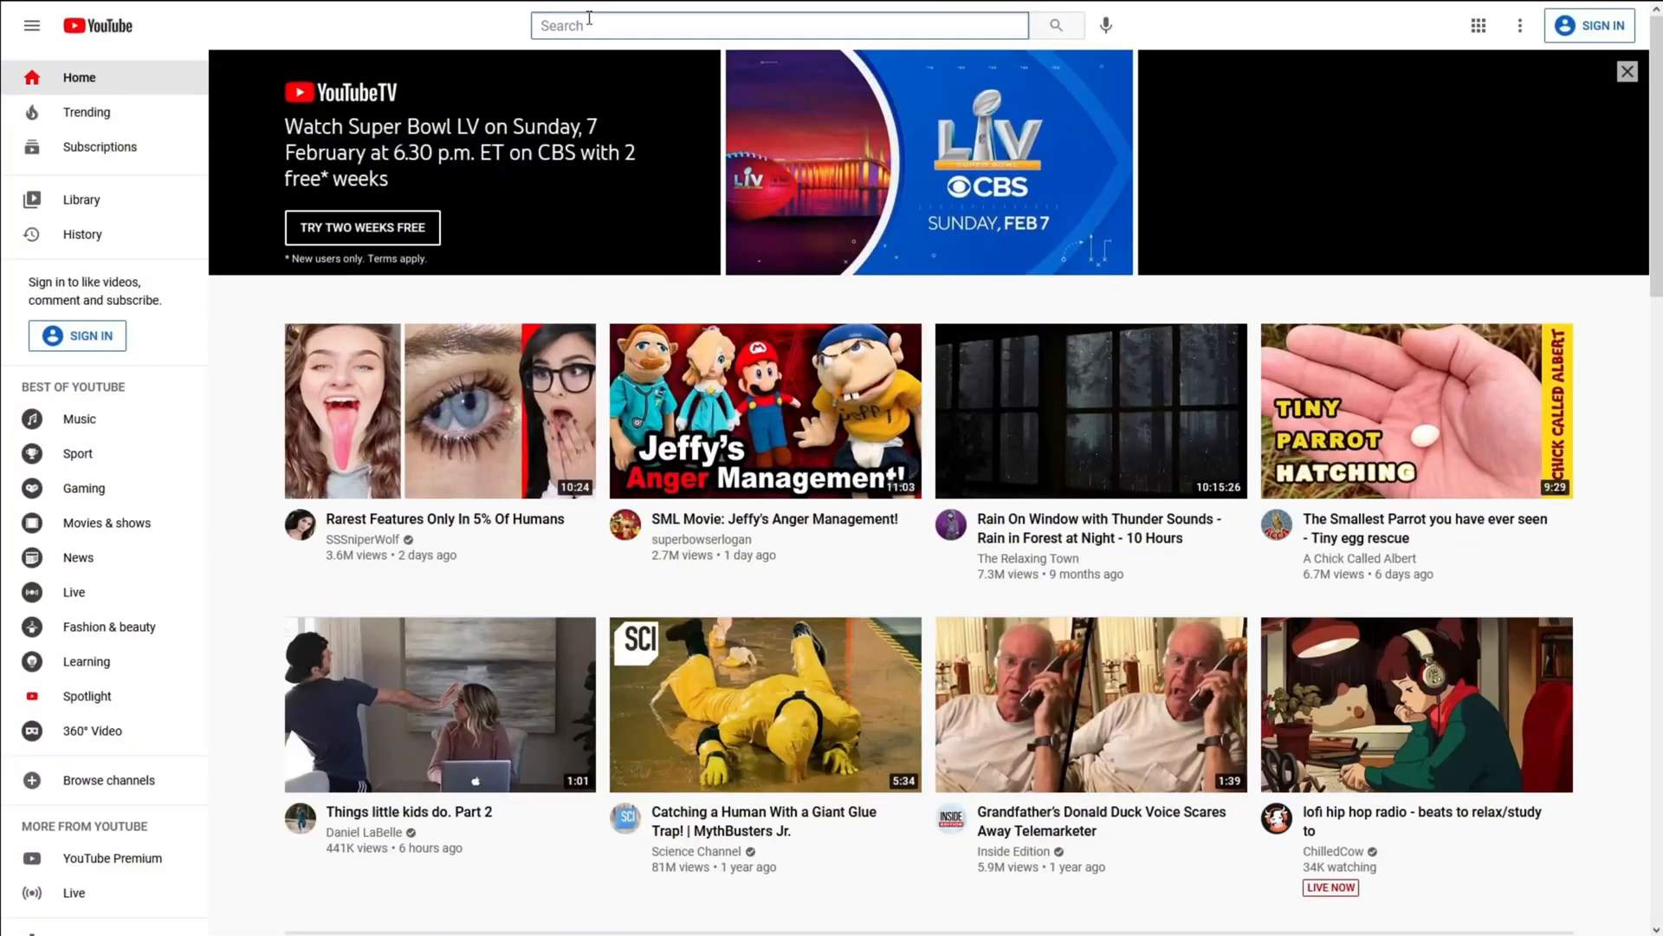
- Search YouTube for 'Two column mobile layout' and scroll through the tutorial results
text(Two column mobik)
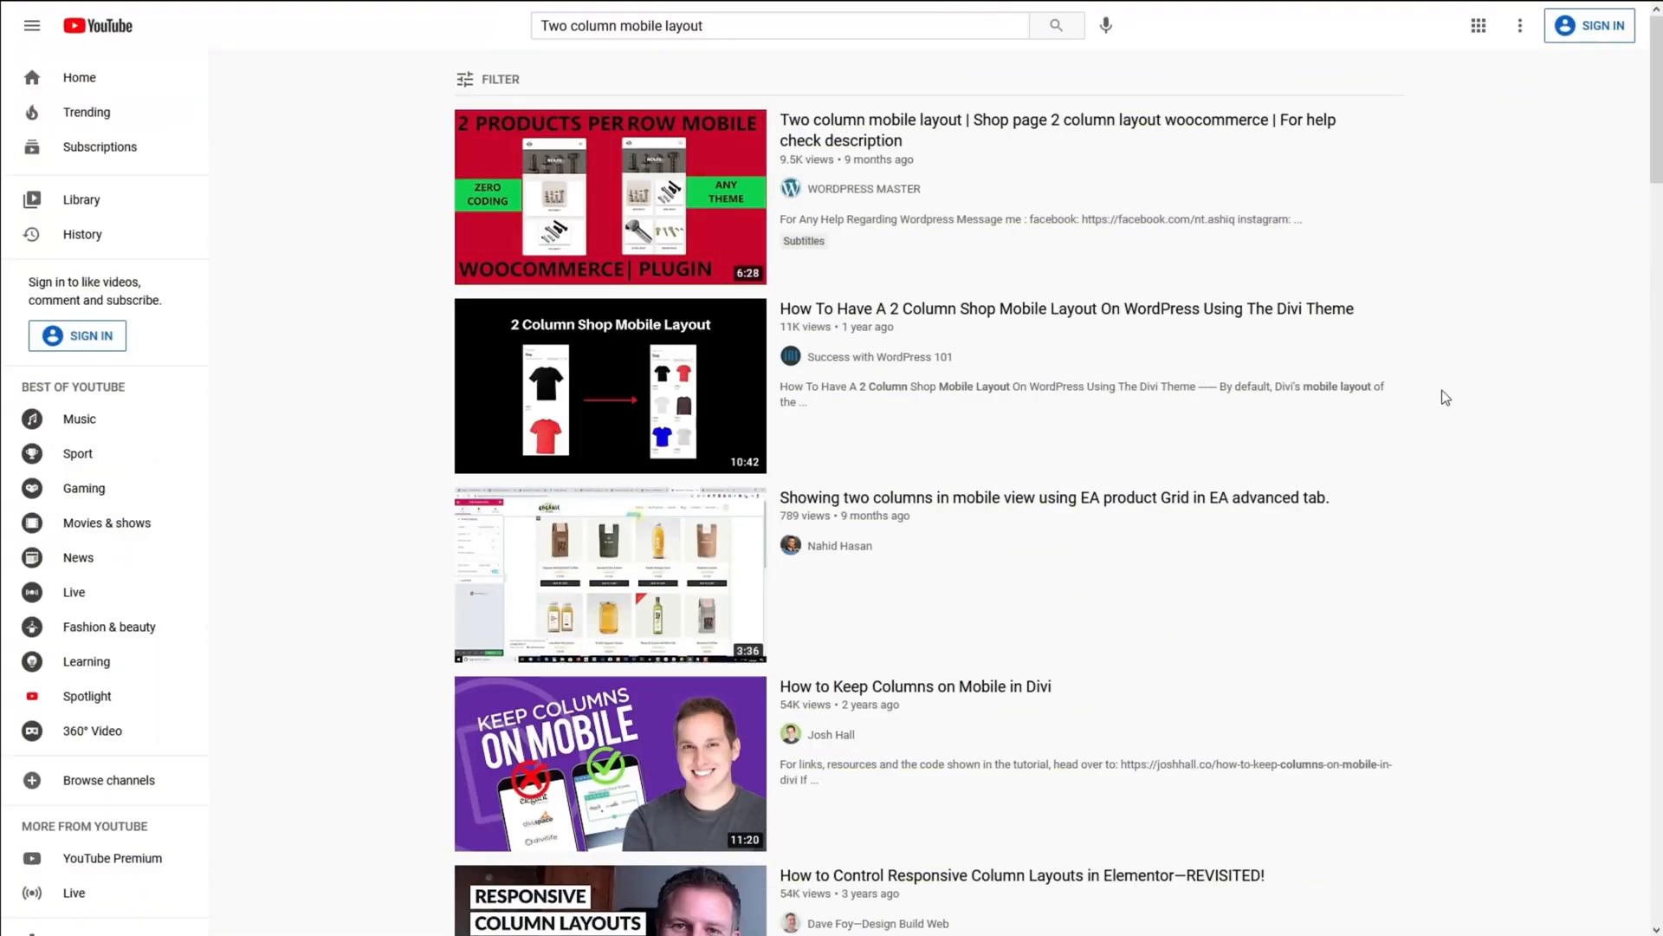
scroll(down, 3)
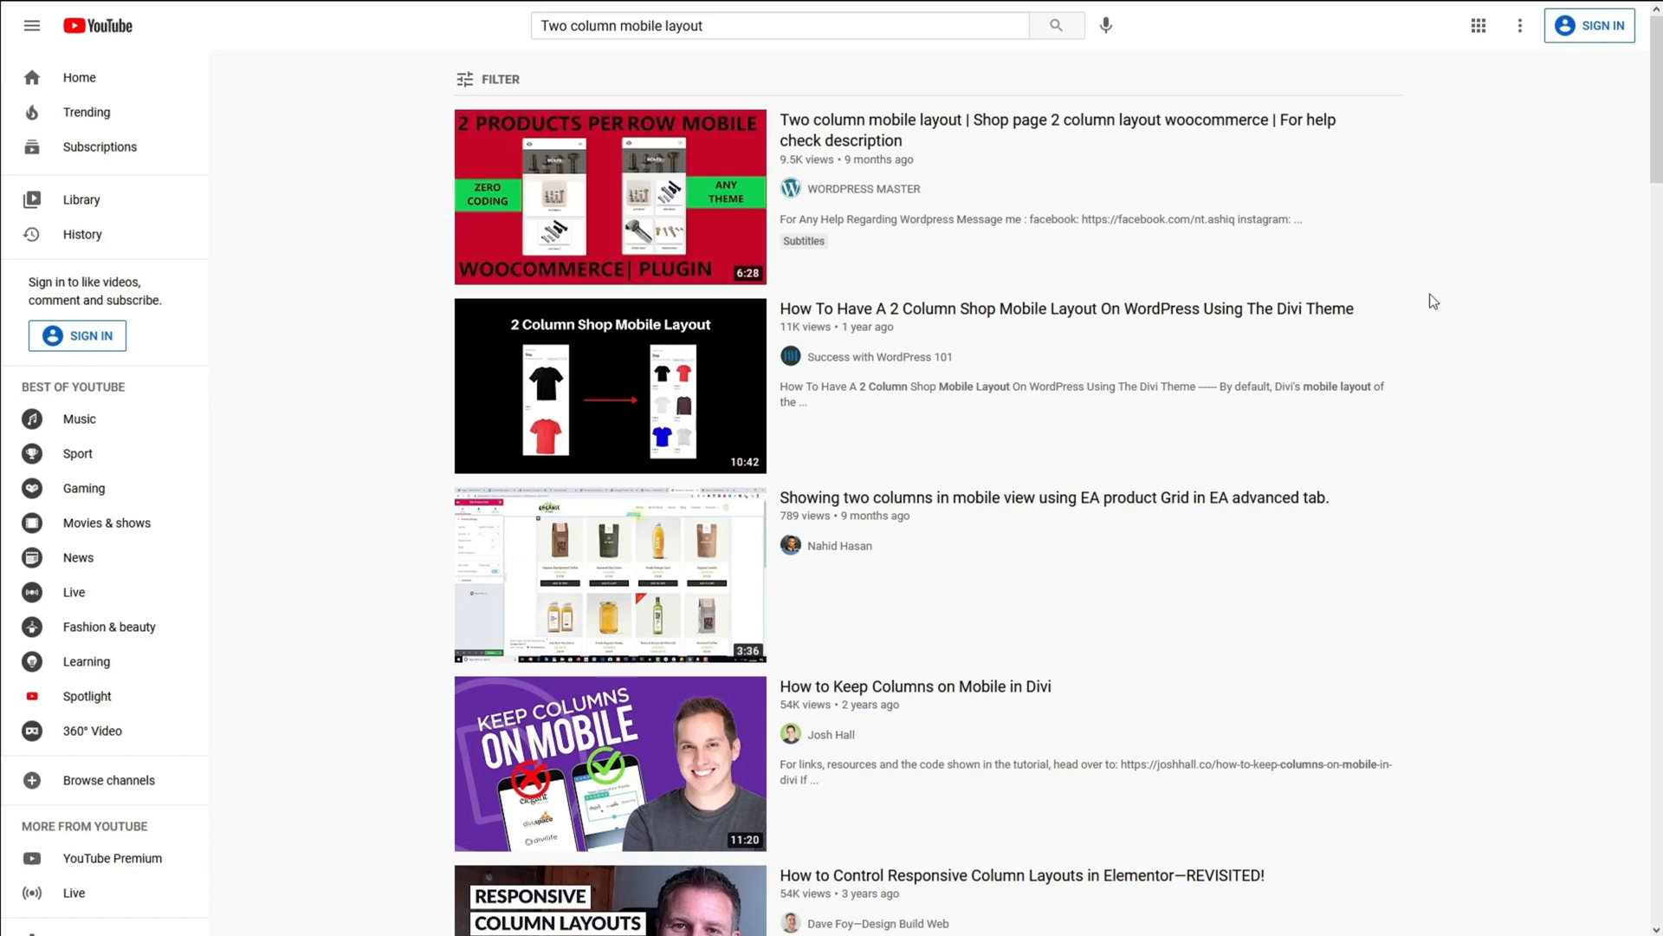
mouse_move(1415, 461)
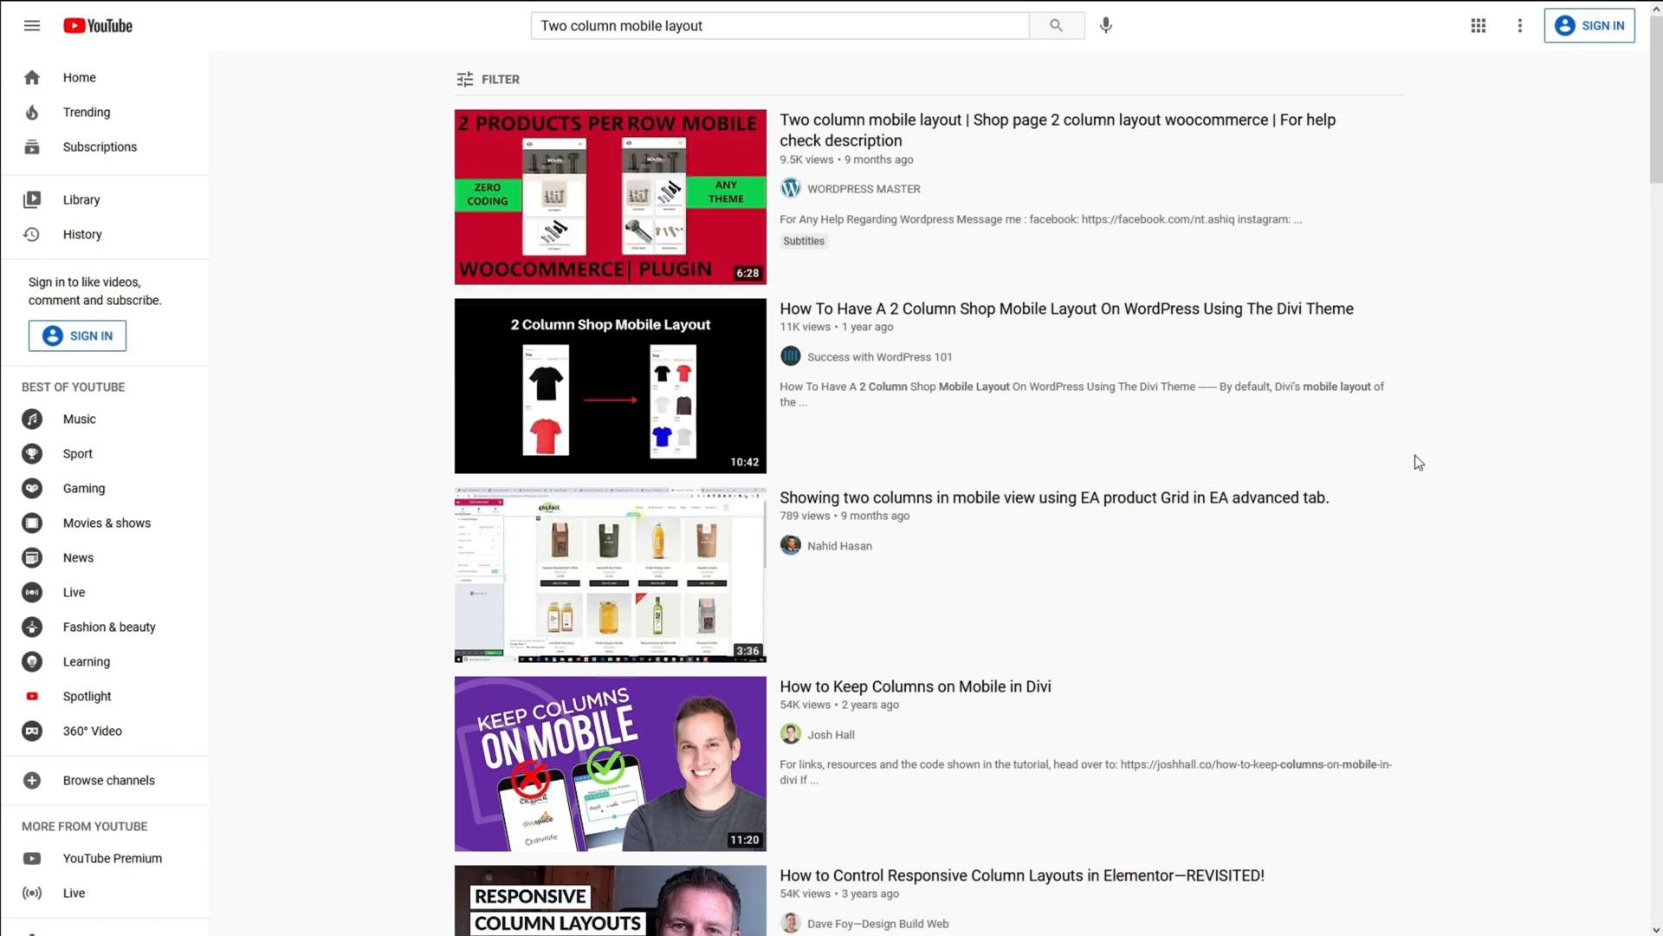
mouse_move(1181, 568)
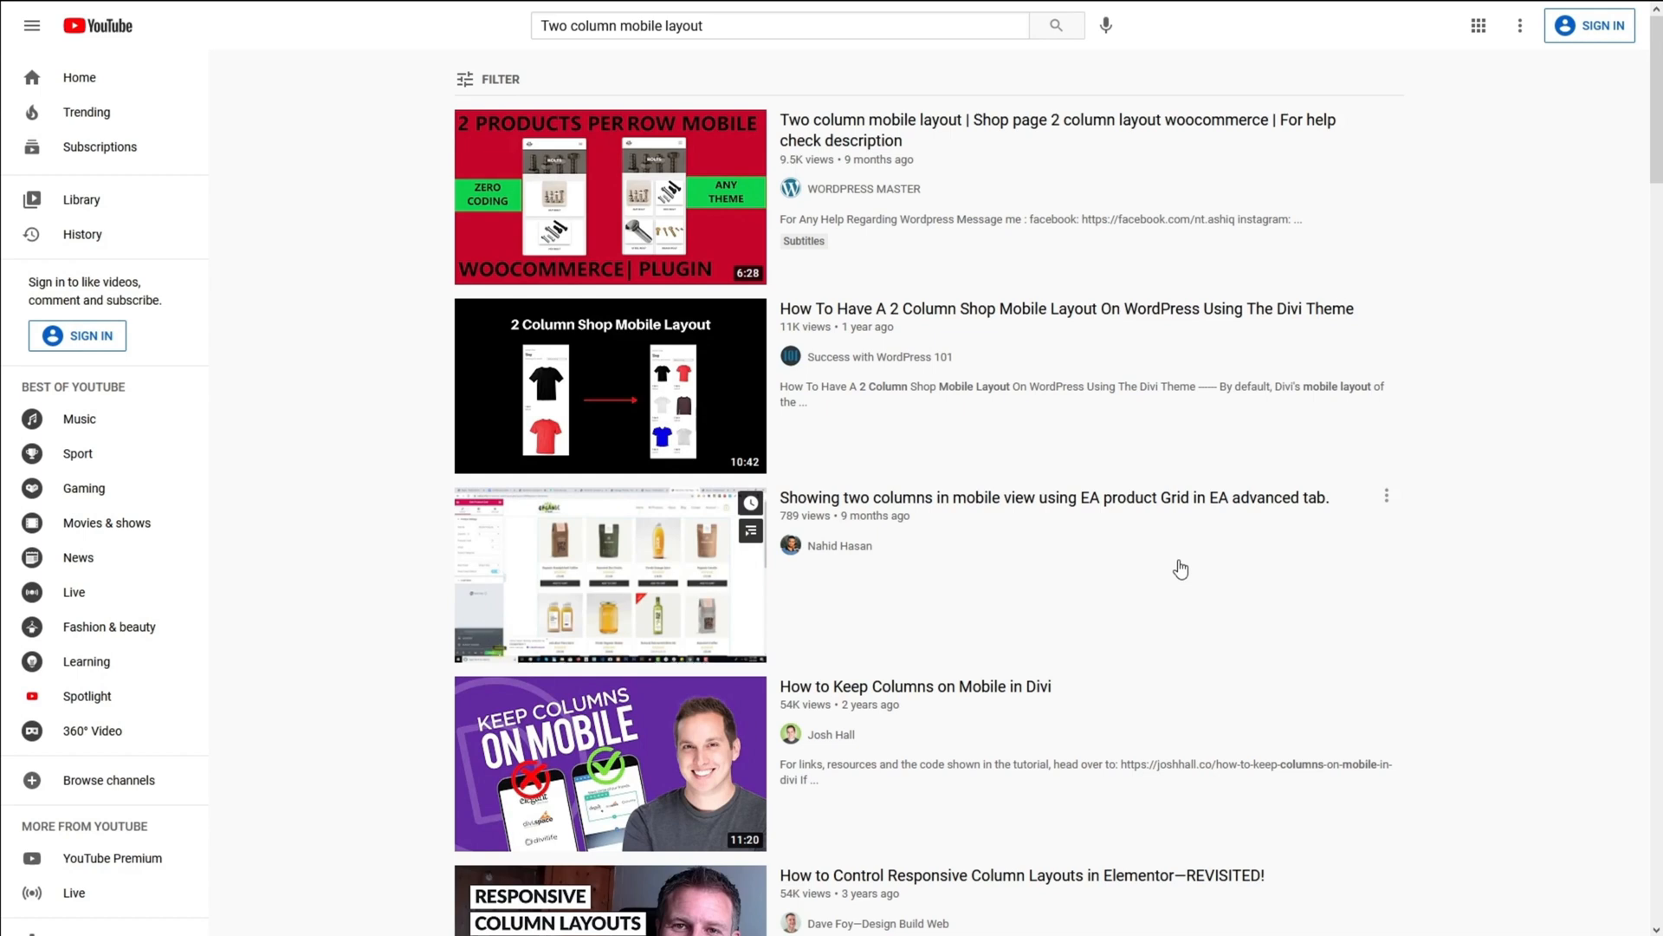
mouse_move(1492, 639)
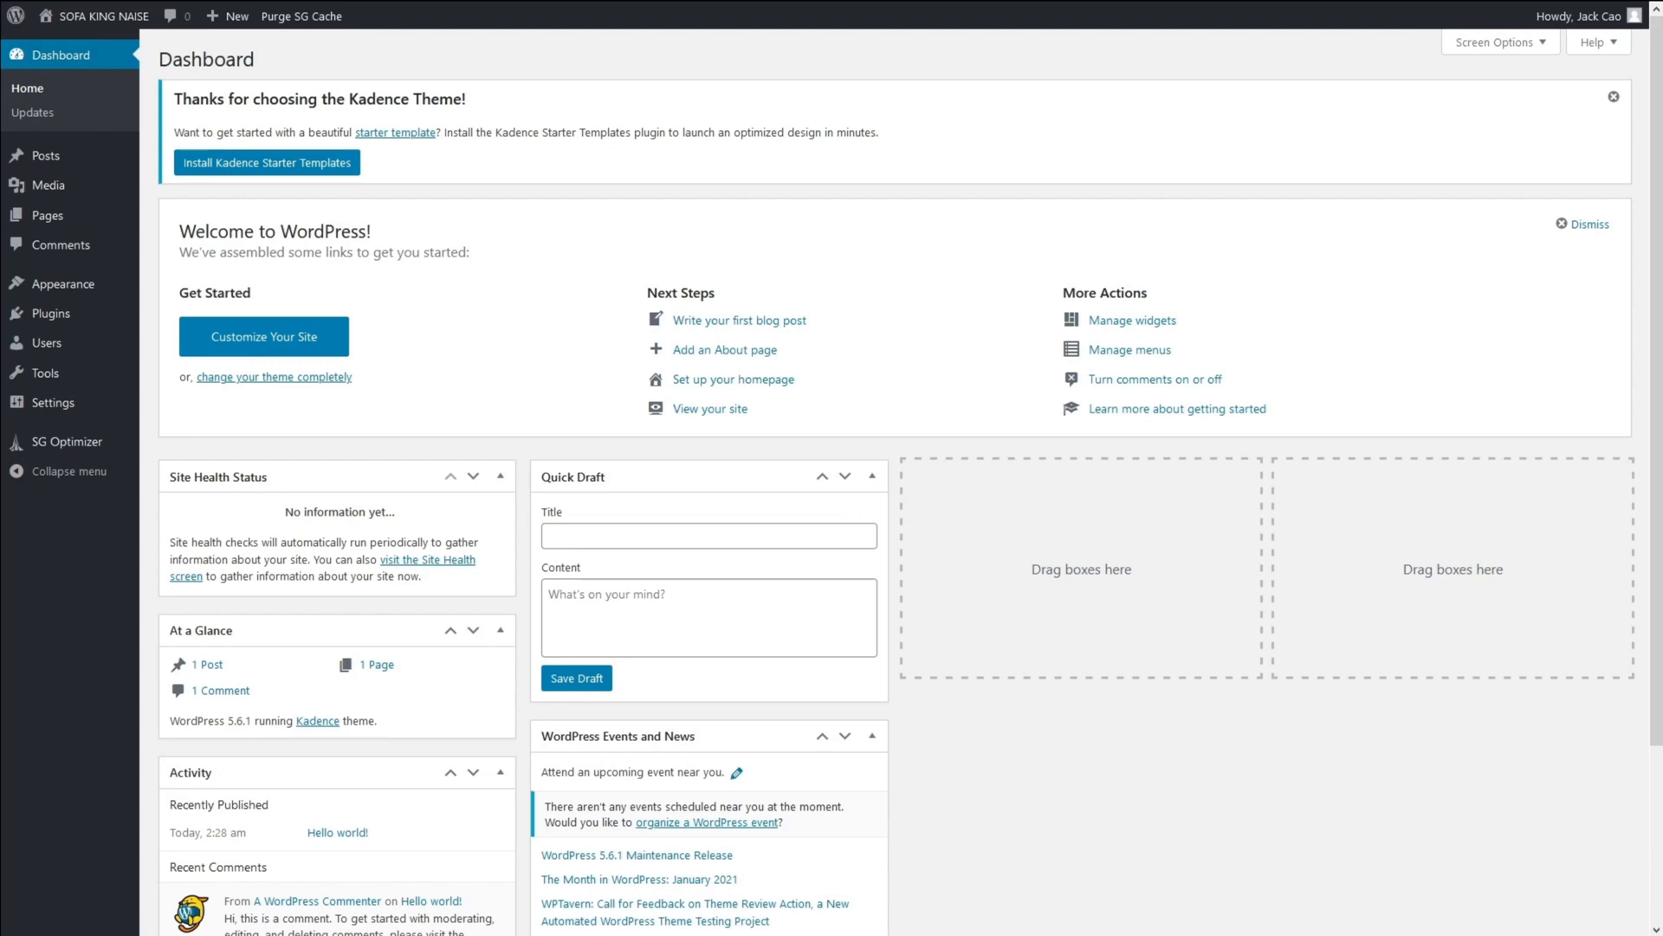
mouse_move(49, 313)
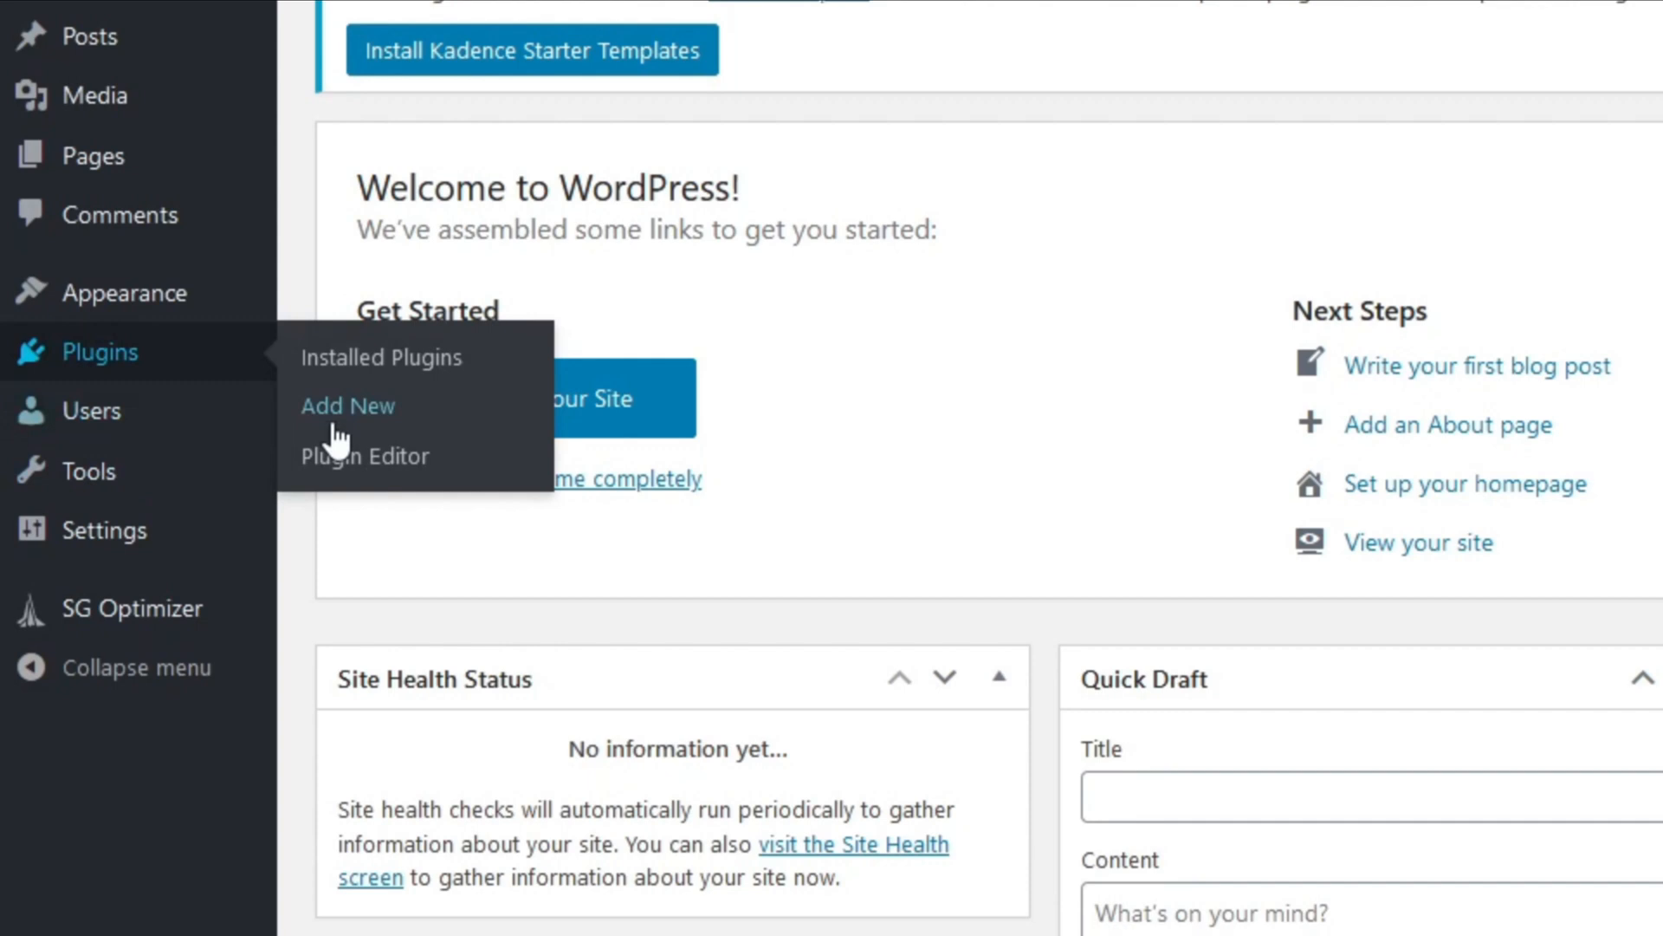
- Install and activate the Kadence Blocks plugin from Plugins > Add New
click(347, 407)
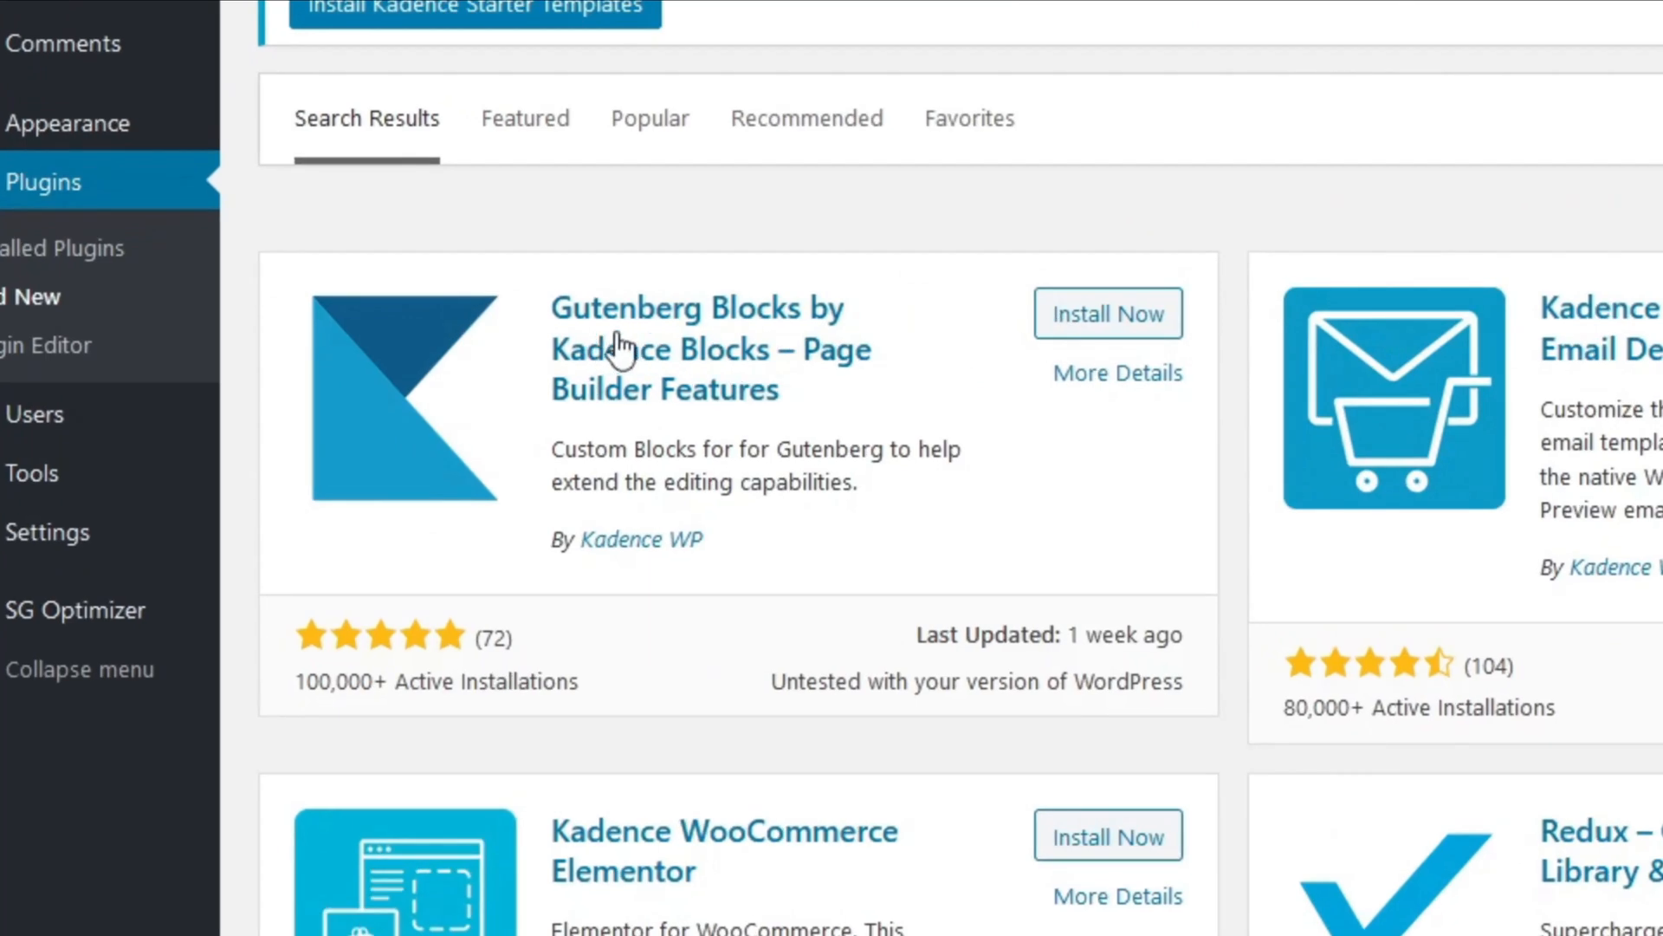
mouse_move(648, 377)
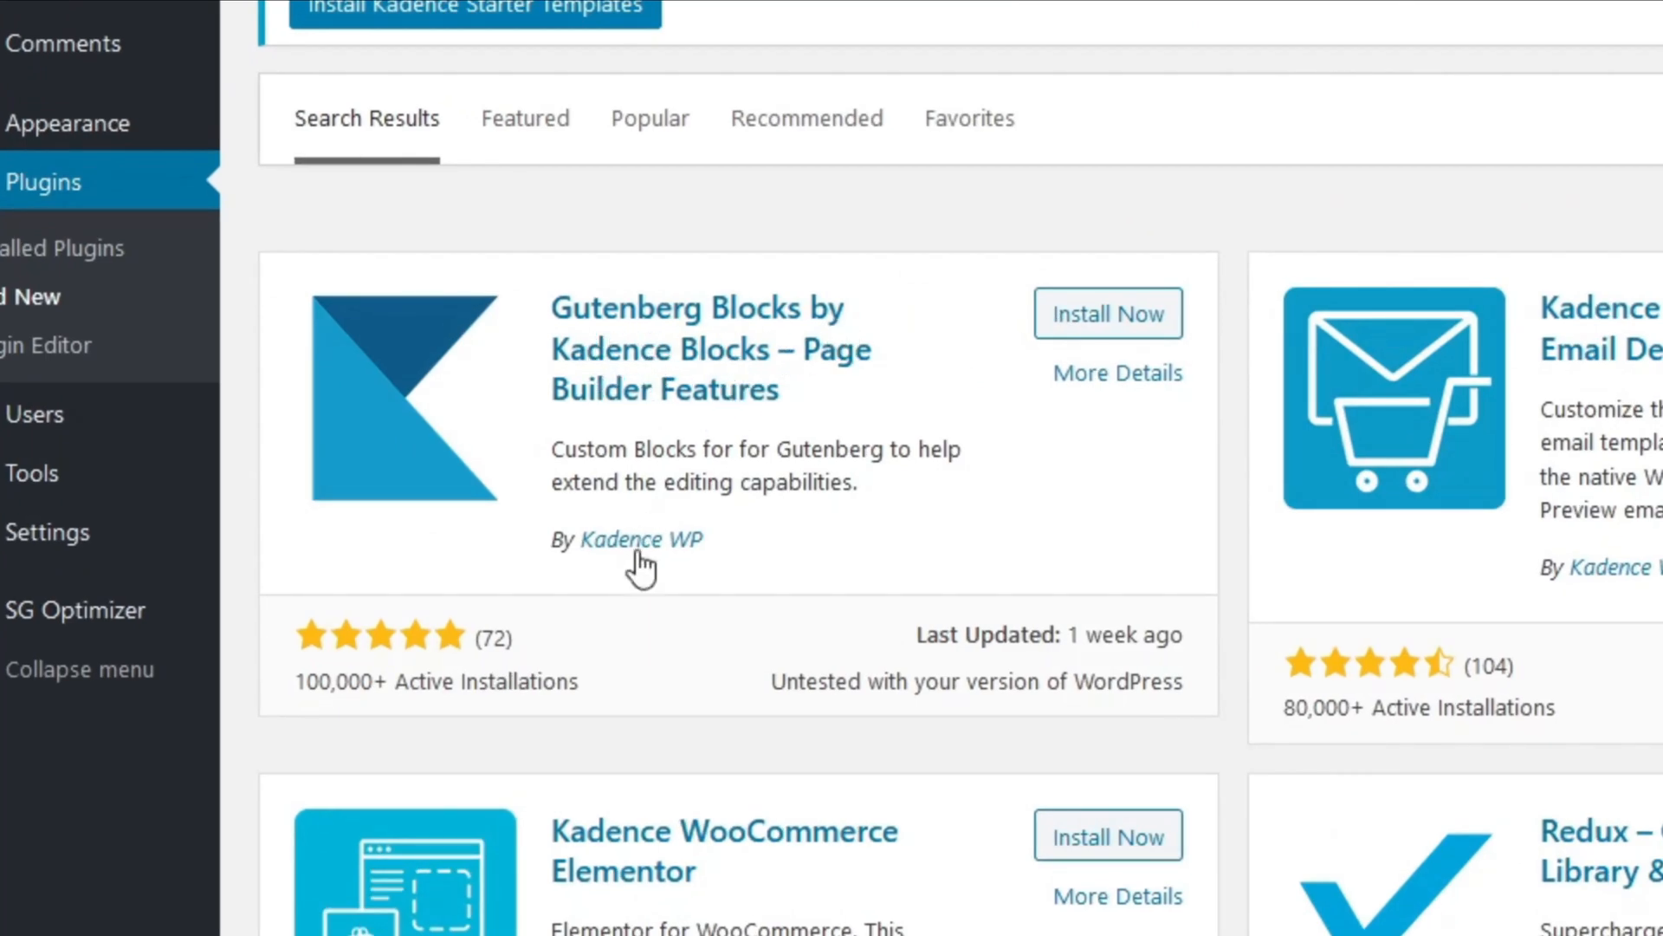
click(1108, 312)
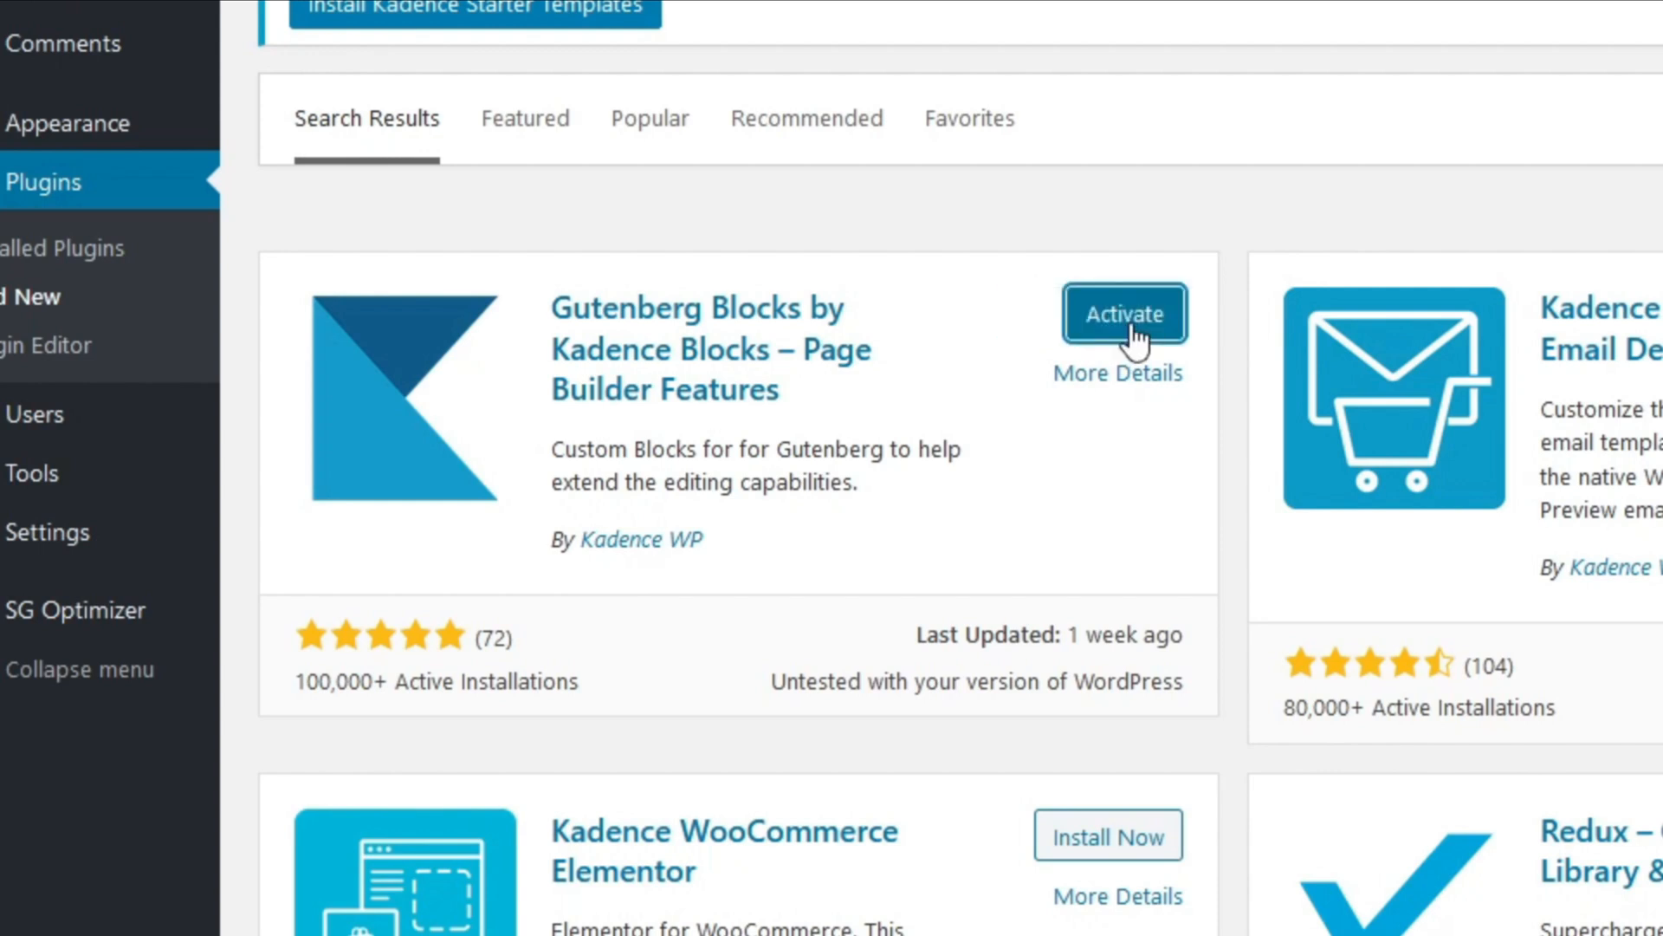
click(1125, 314)
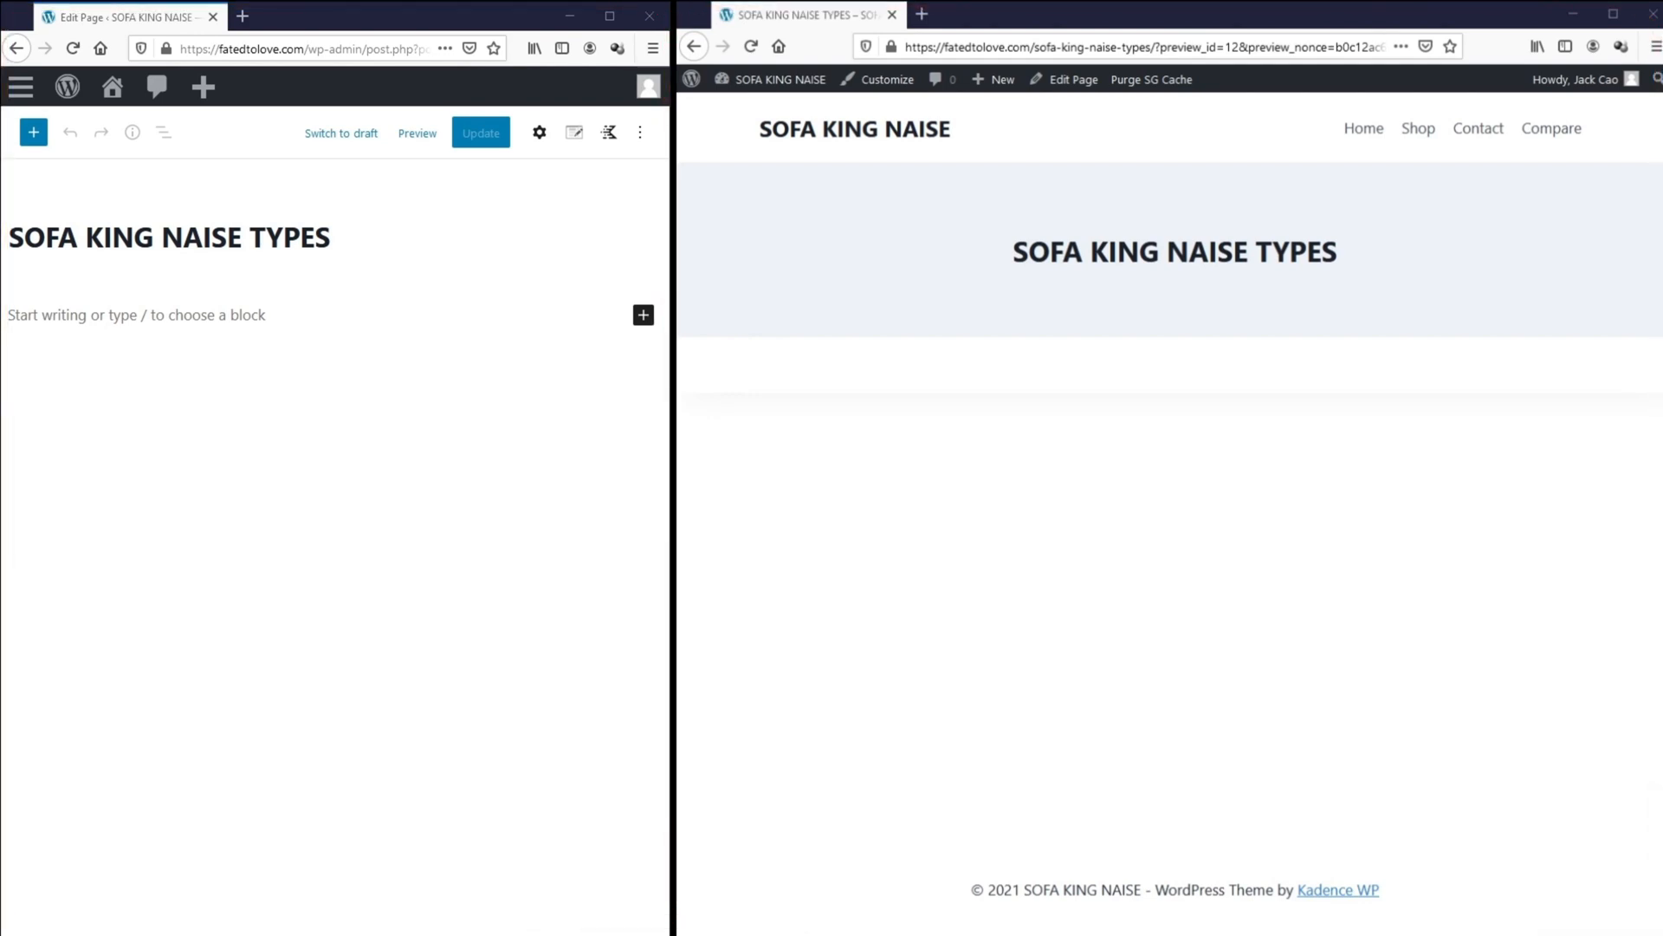
mouse_move(748, 643)
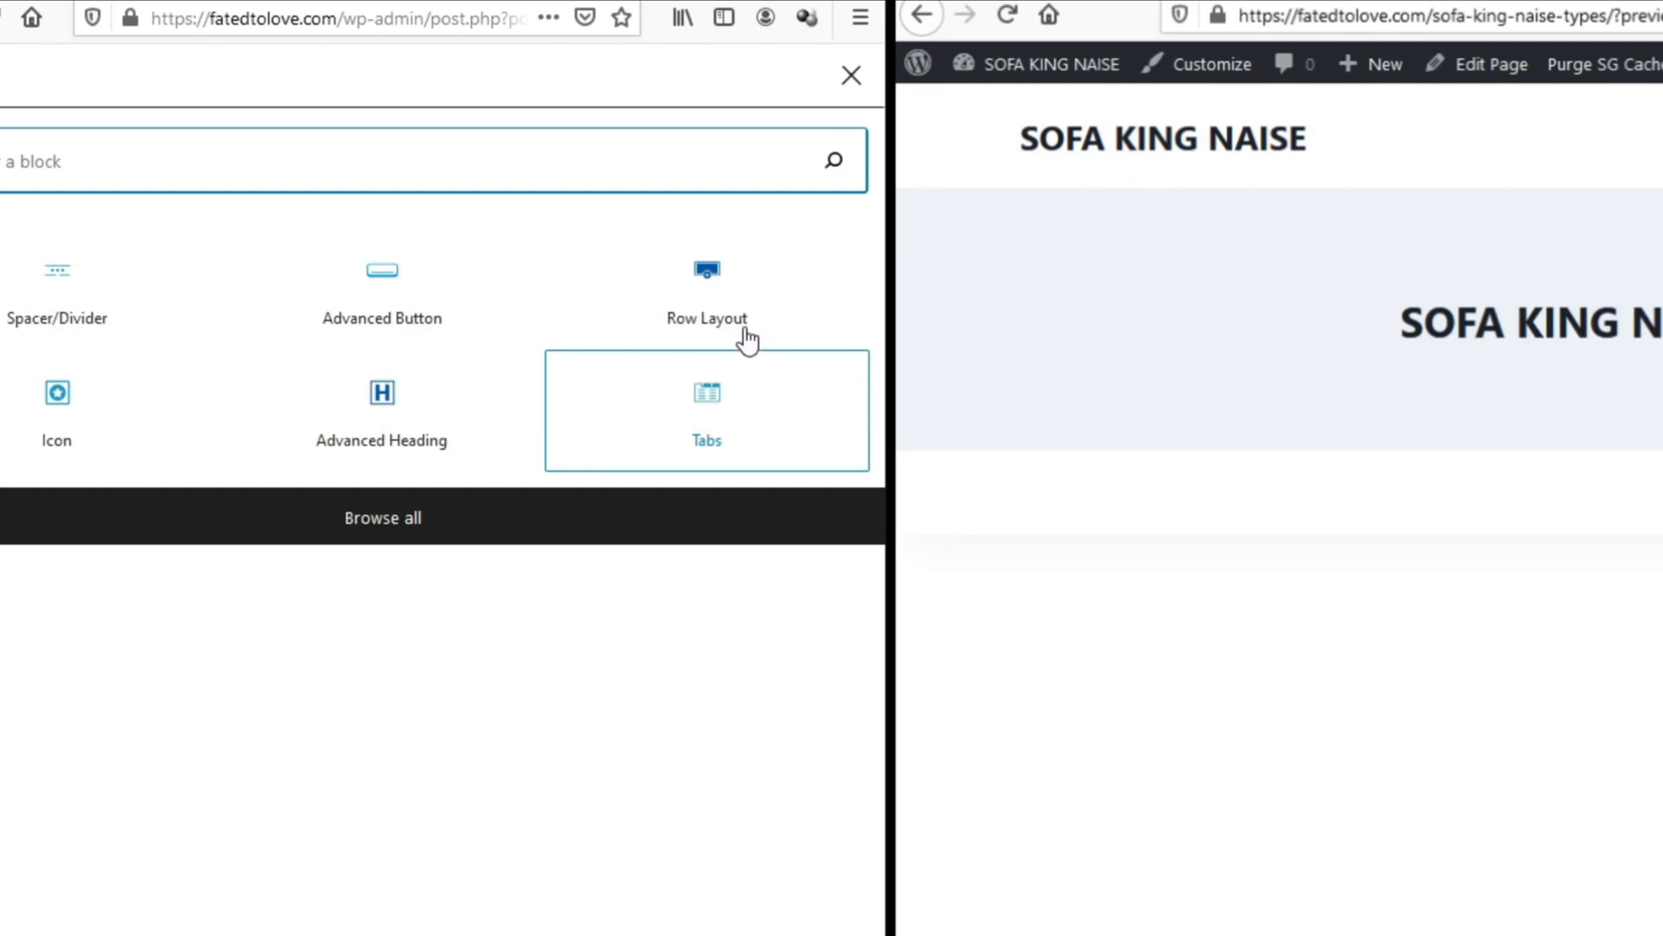
mouse_move(754, 304)
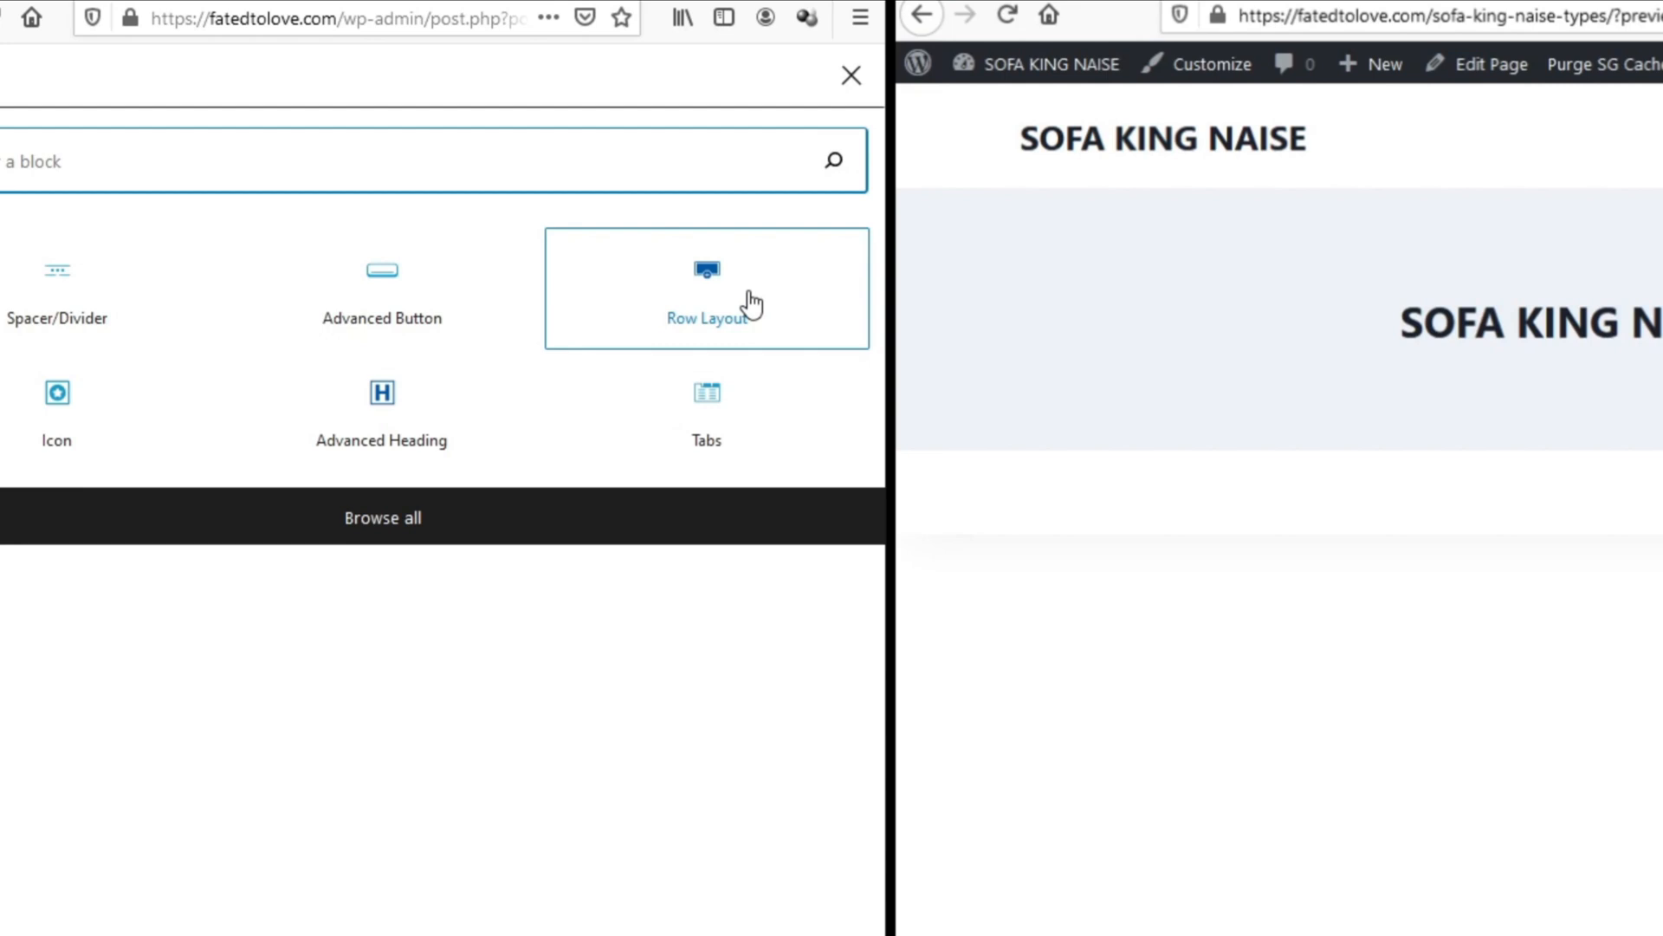
mouse_move(773, 317)
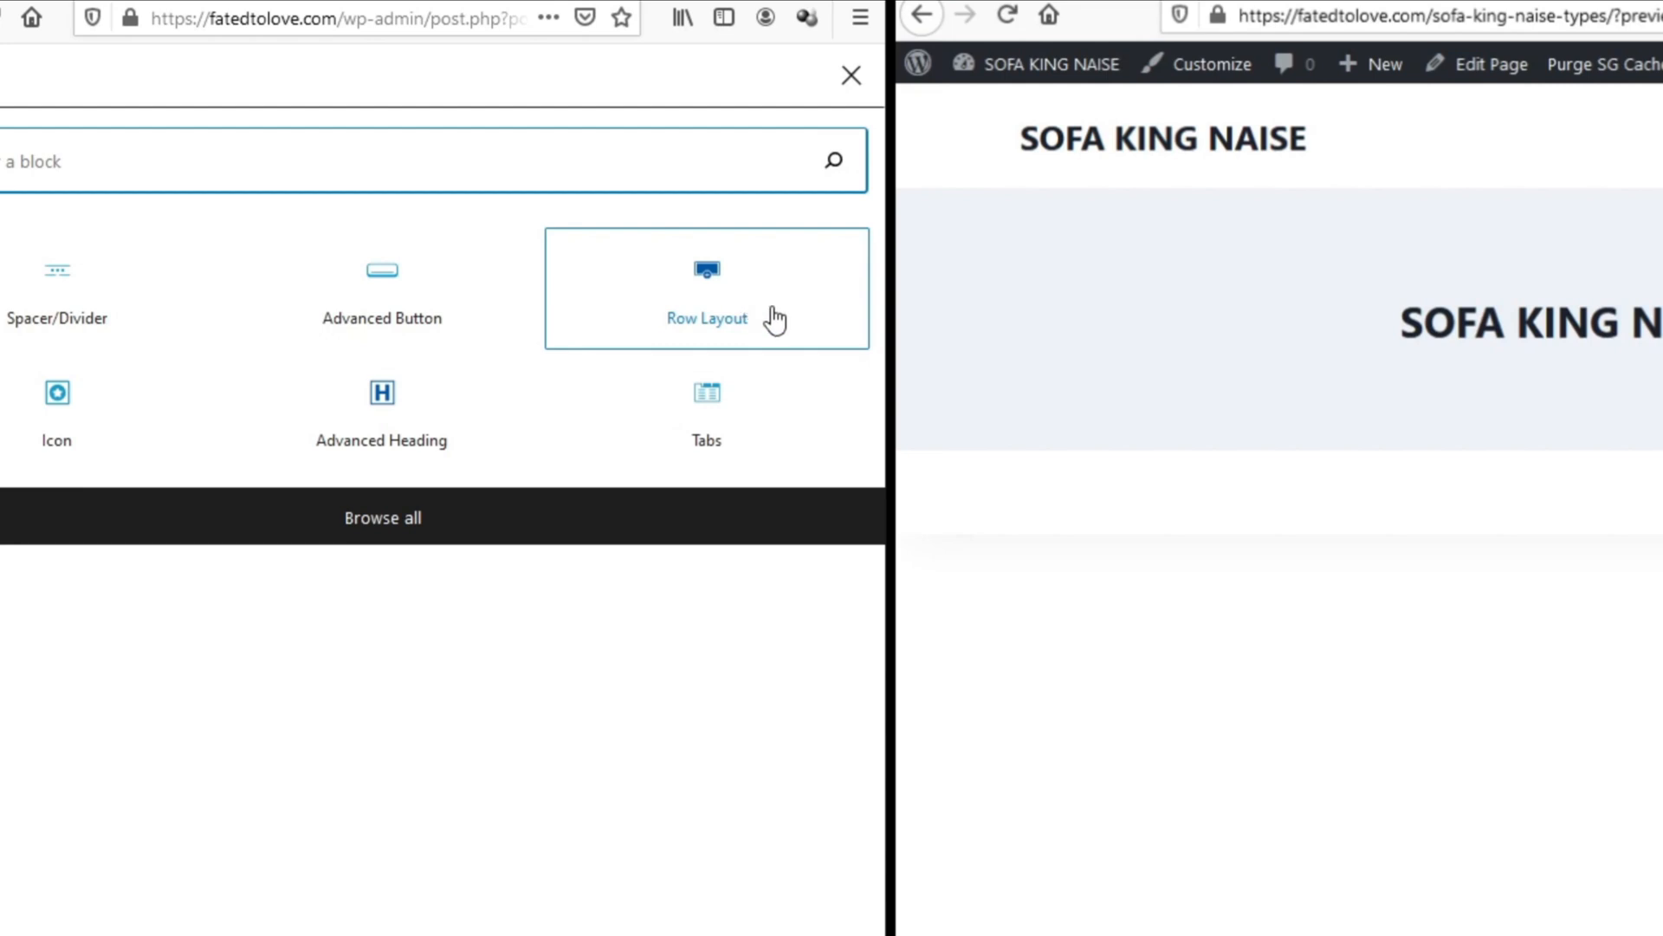
mouse_move(751, 286)
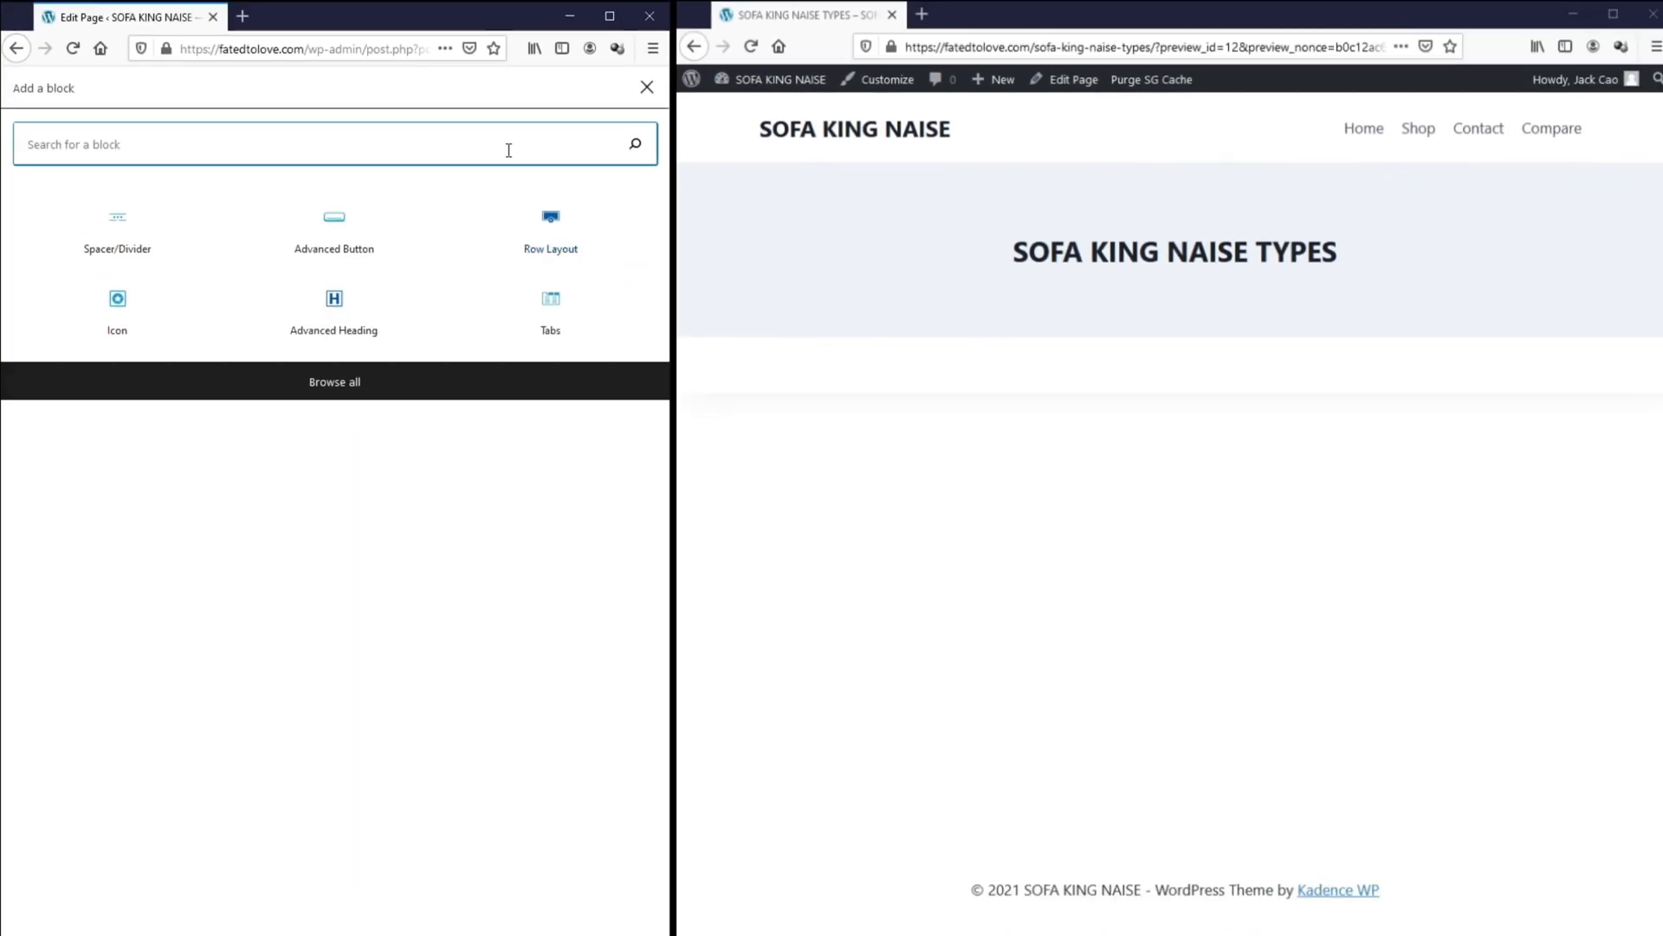
mouse_move(555, 238)
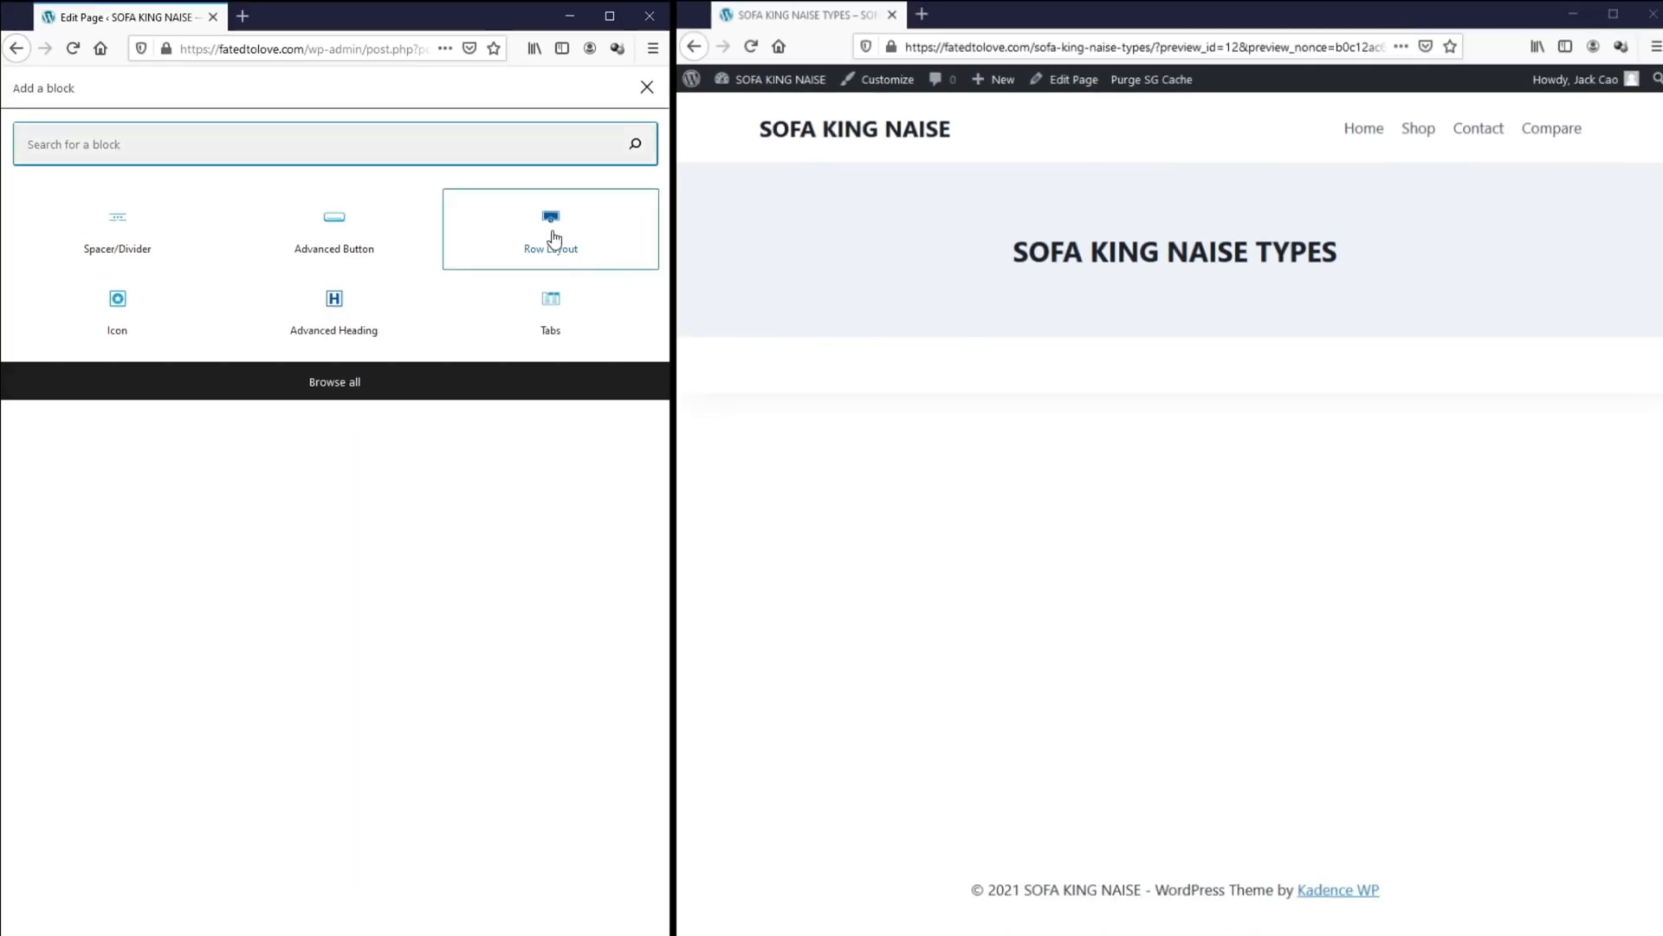
- Insert a Kadence Row Layout using the single Row layout and show its settings
click(550, 228)
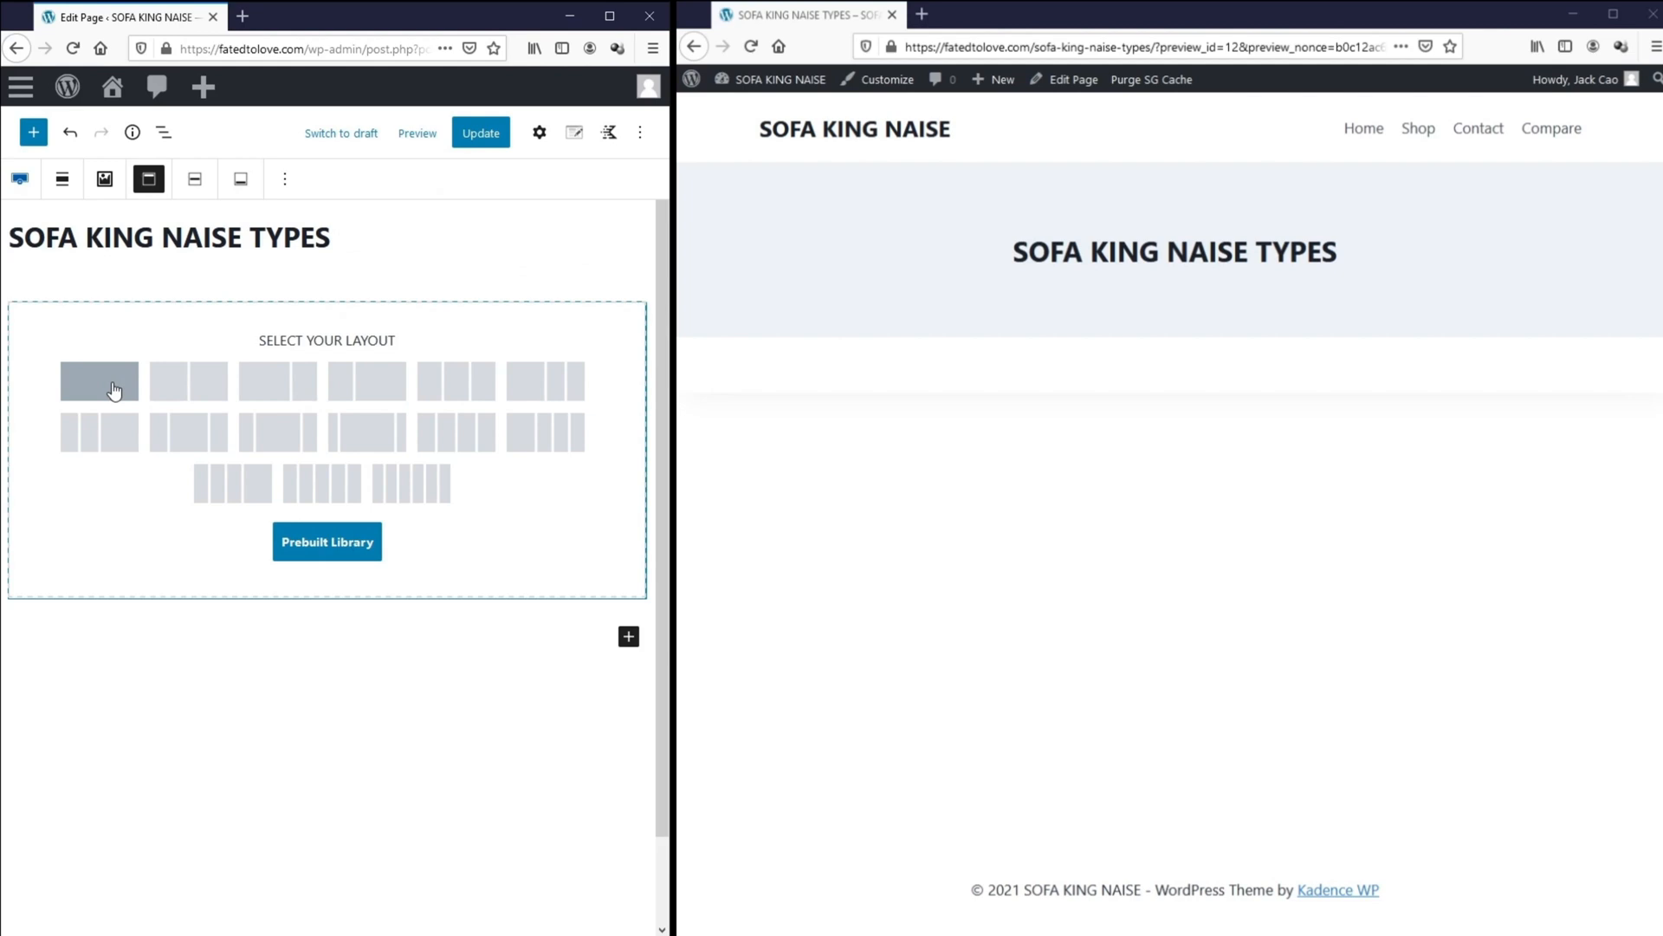
mouse_move(116, 388)
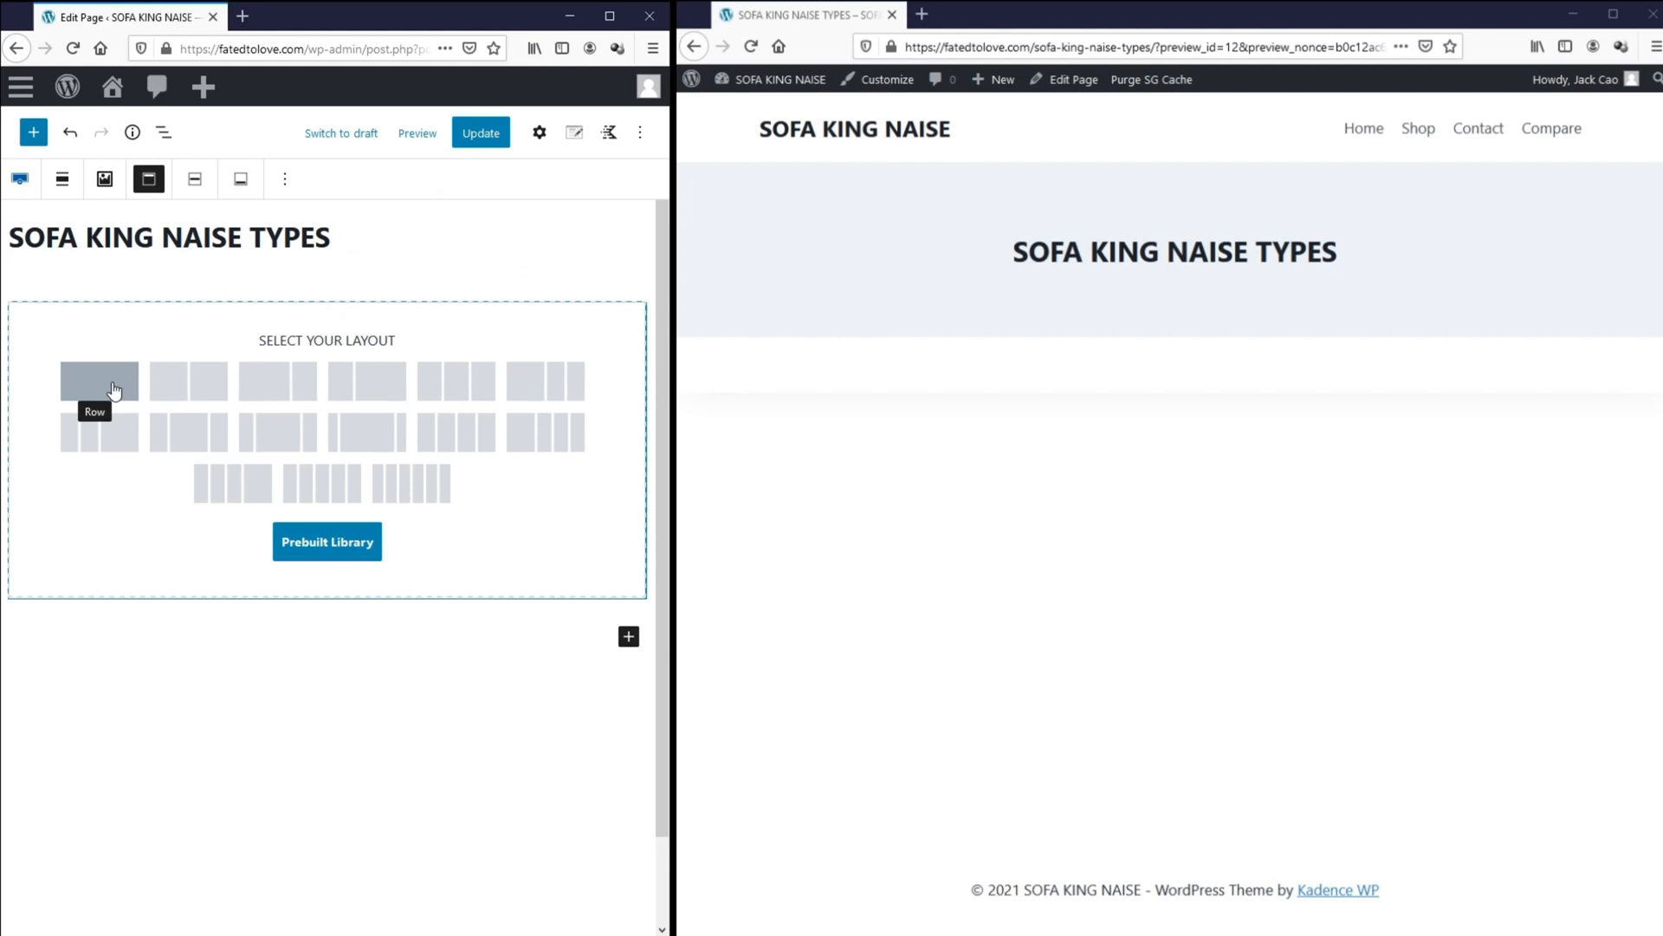
click(83, 377)
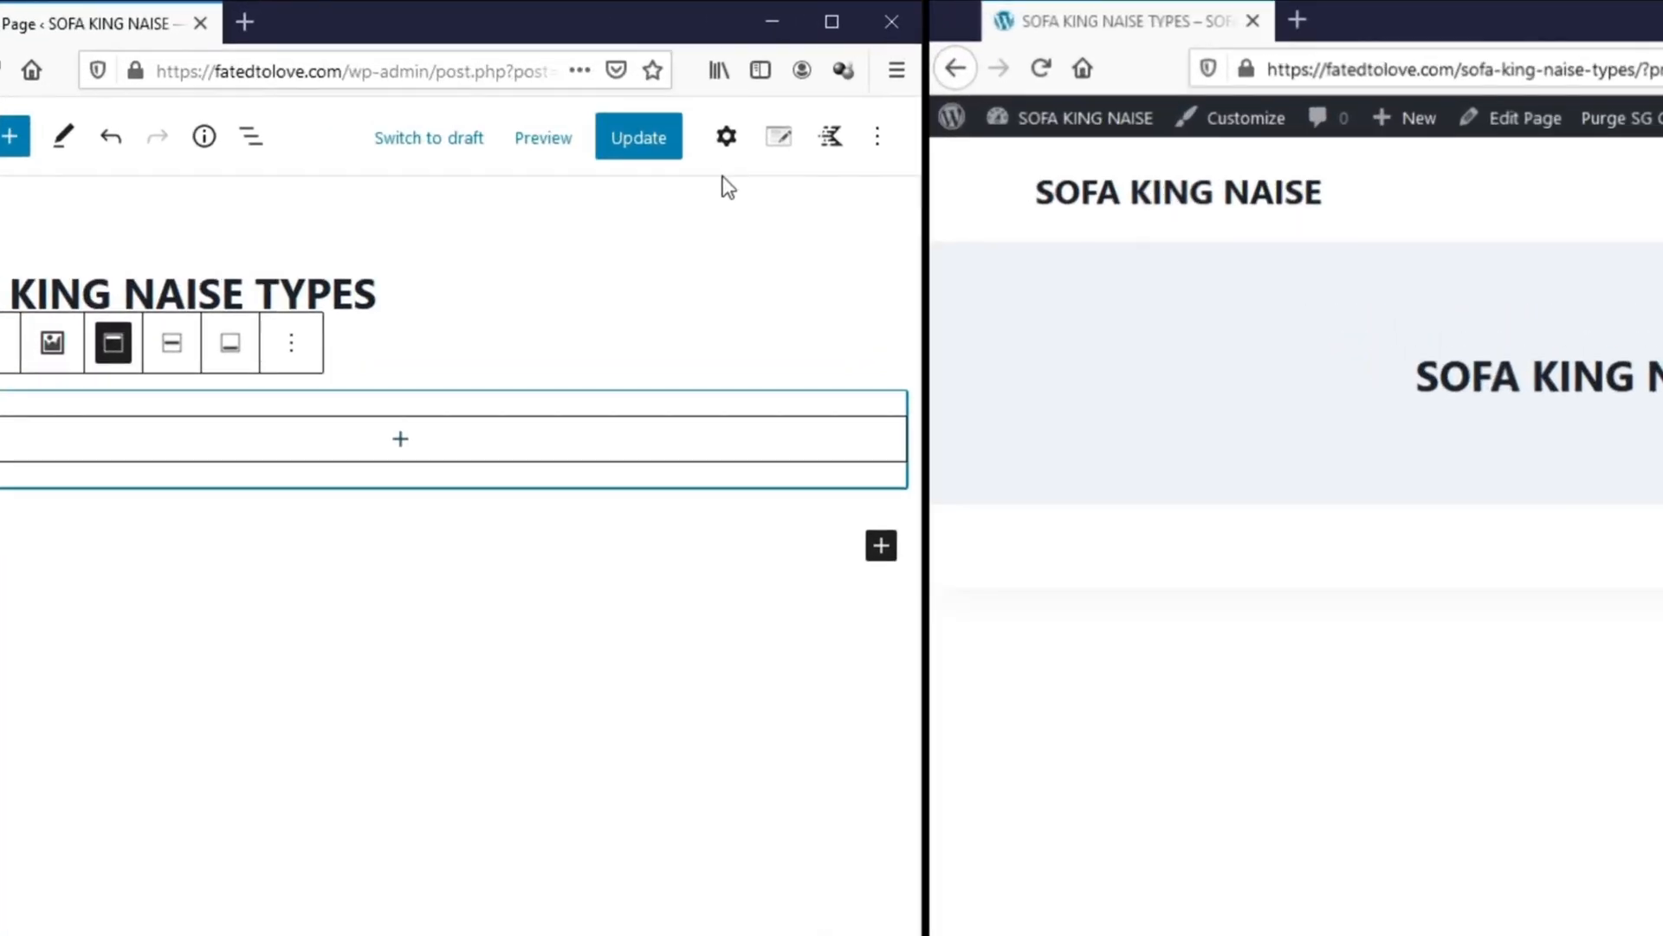
click(726, 136)
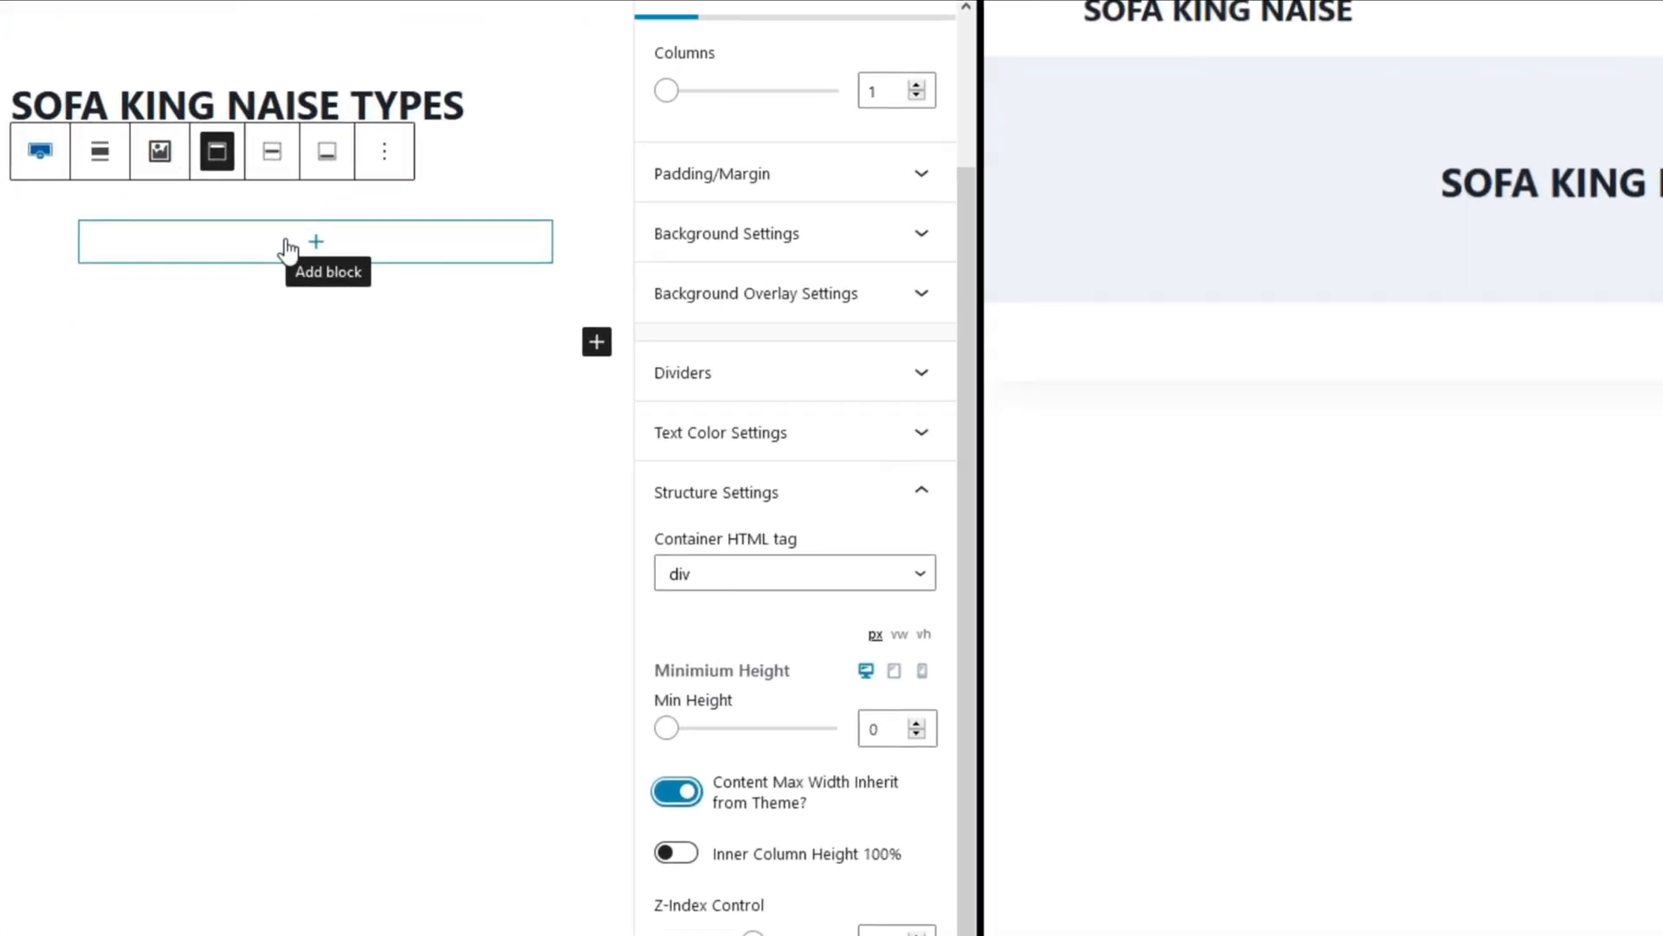
- Nest a Row Layout inside the column and split it into four equal columns
click(316, 240)
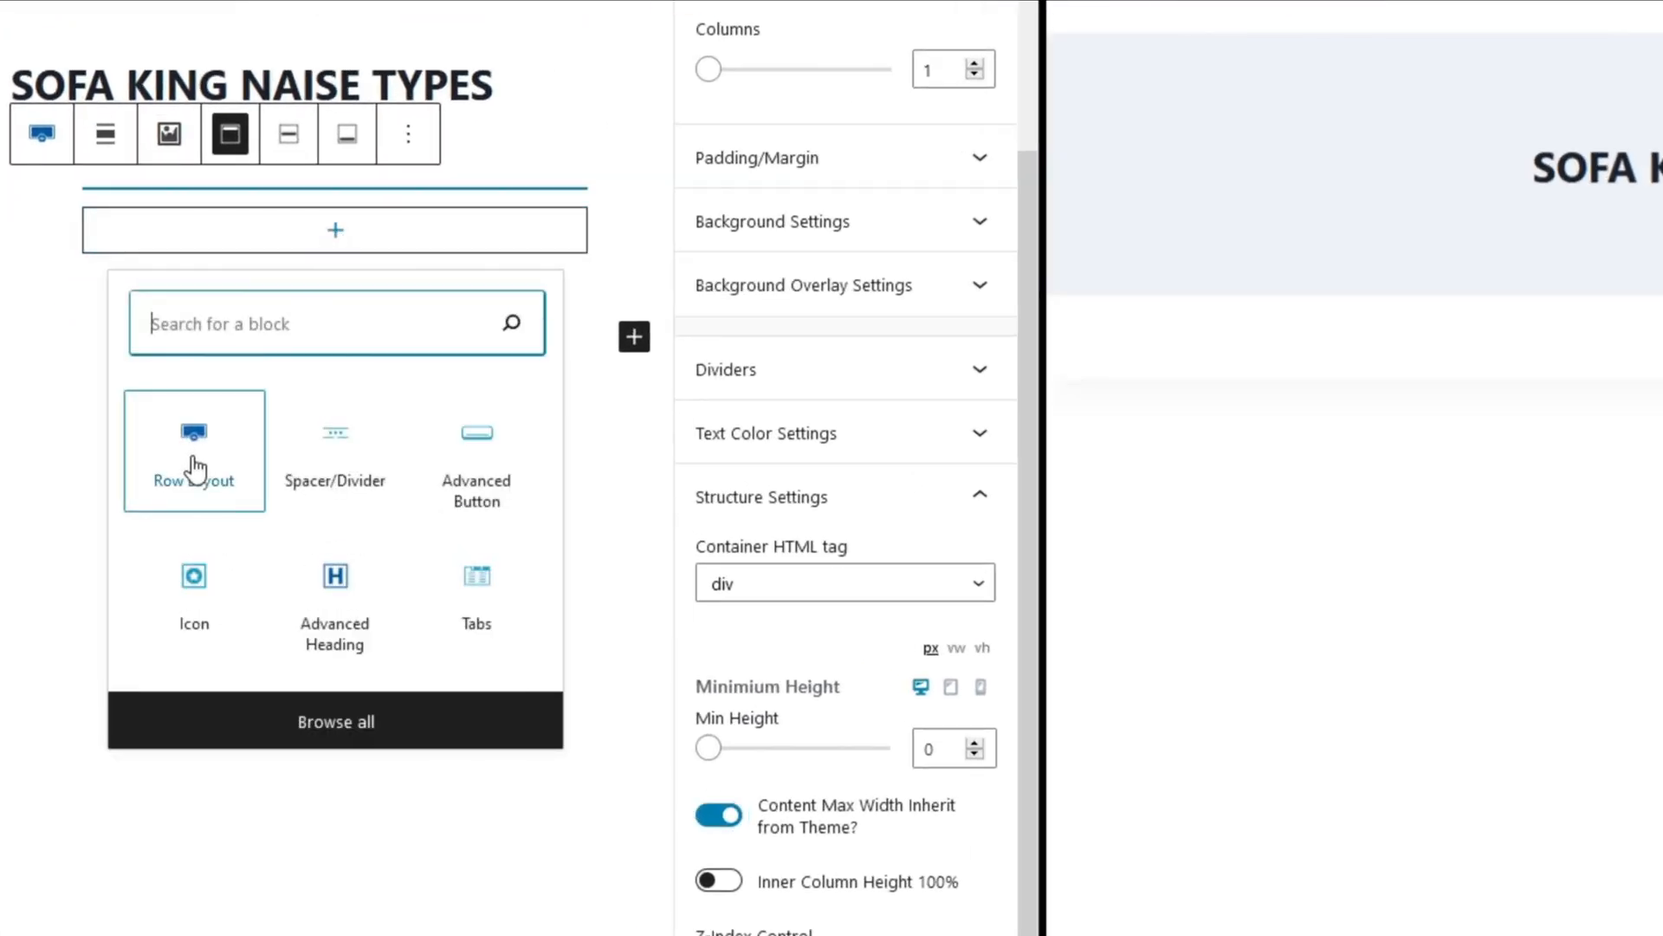
click(194, 450)
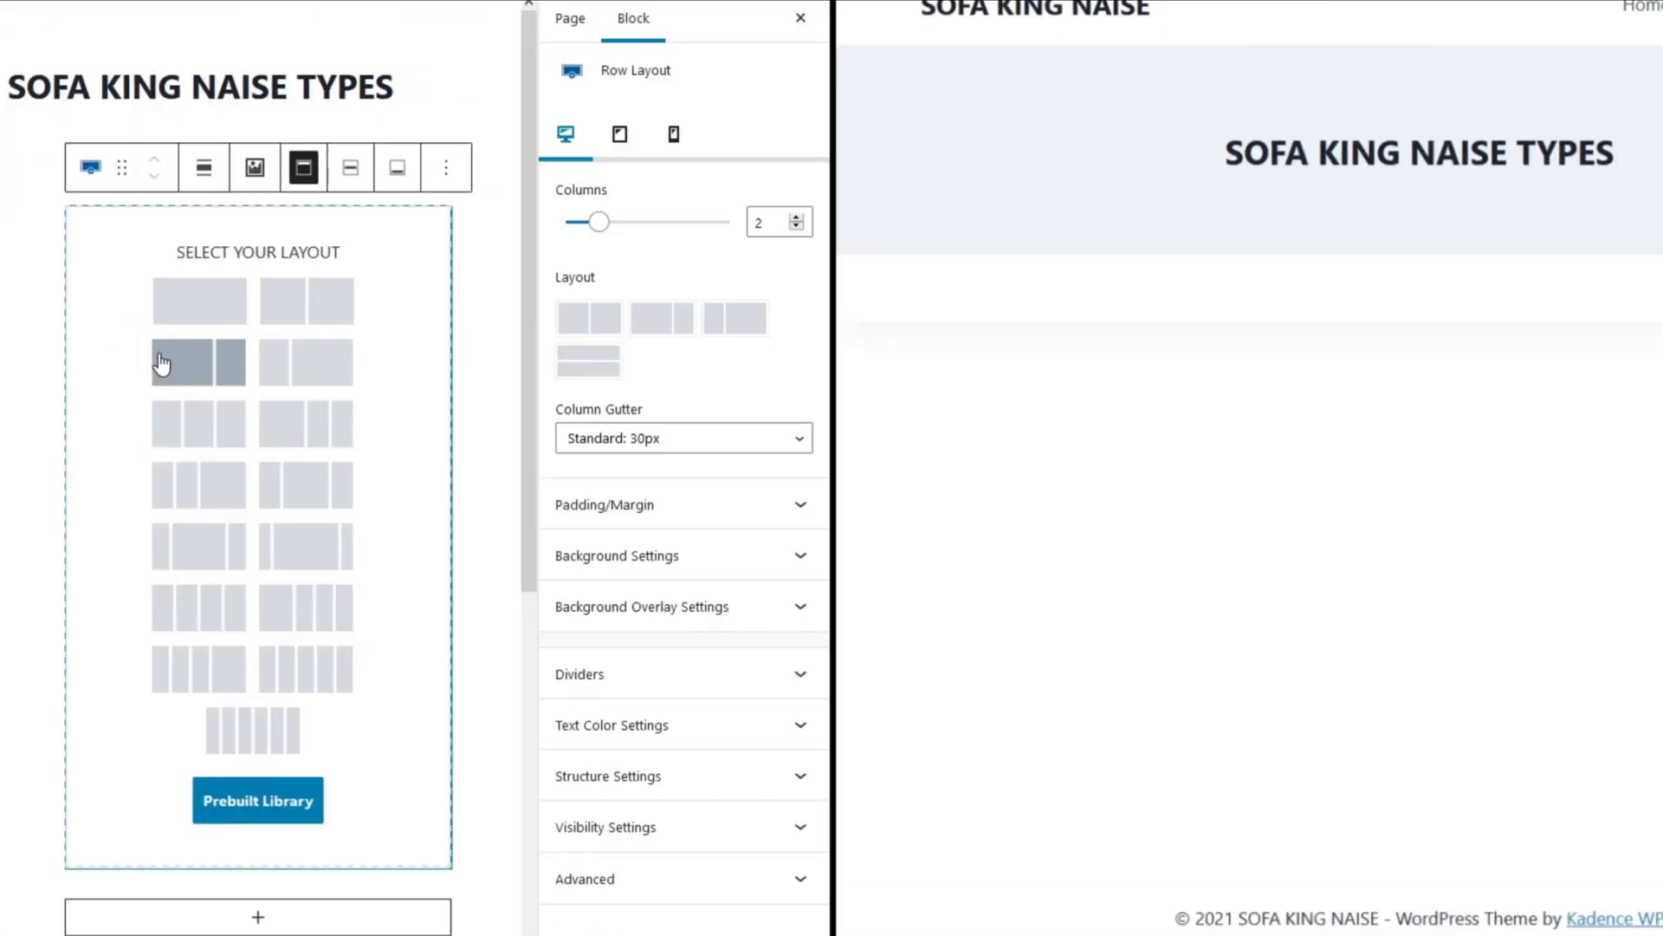
mouse_move(195, 607)
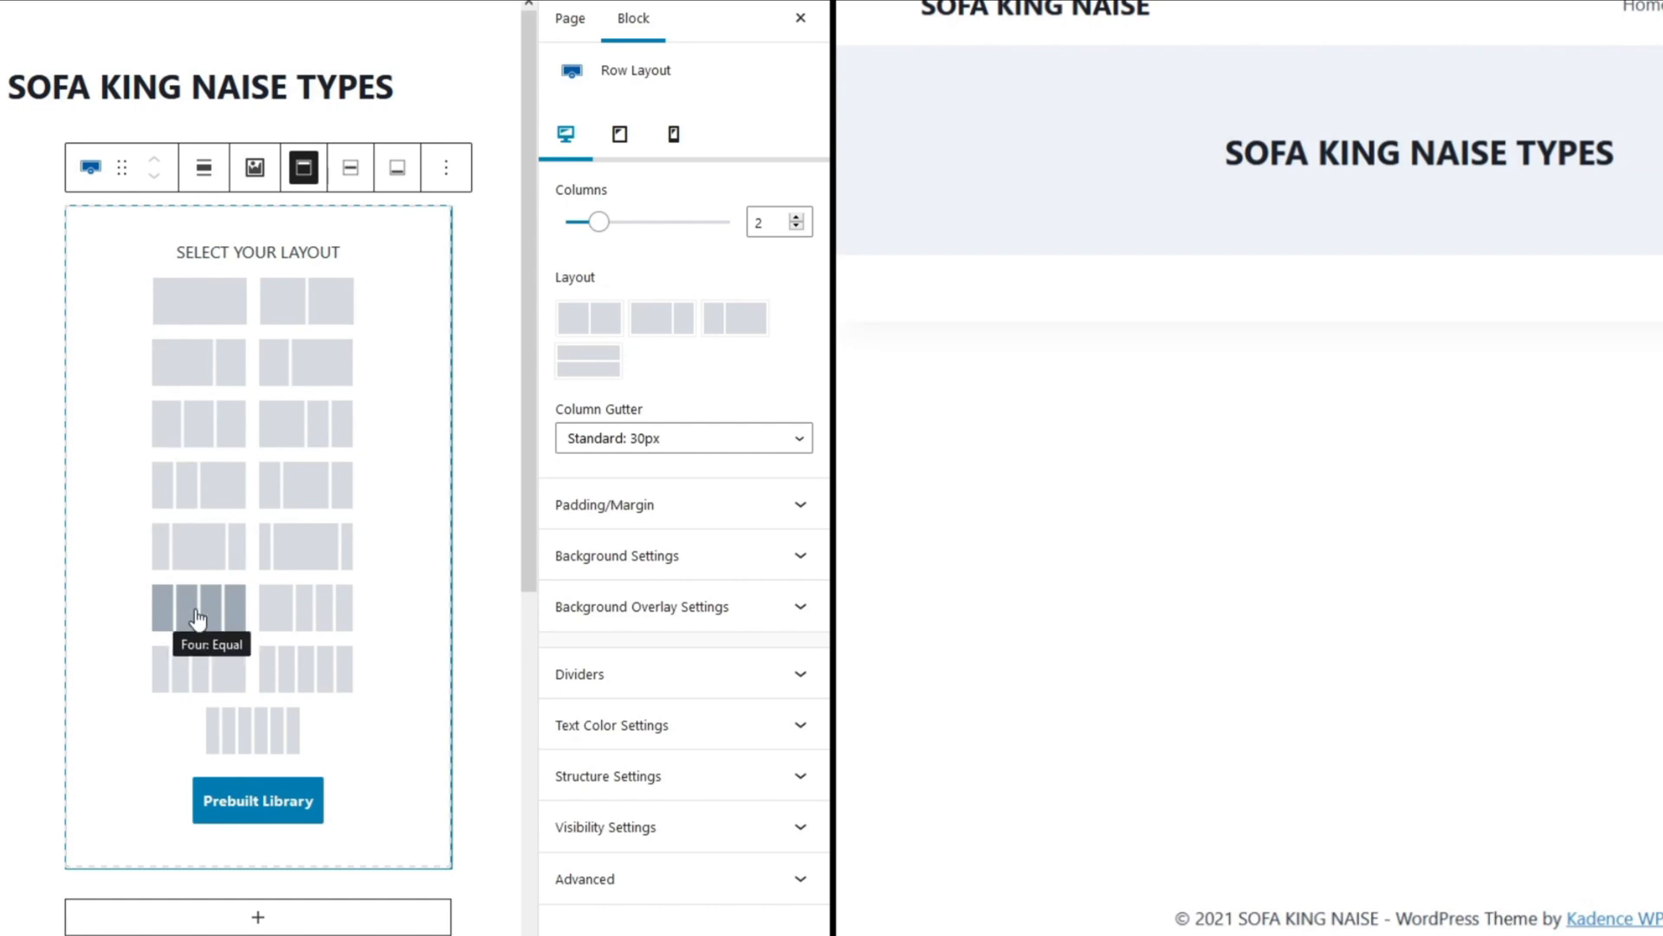
click(184, 604)
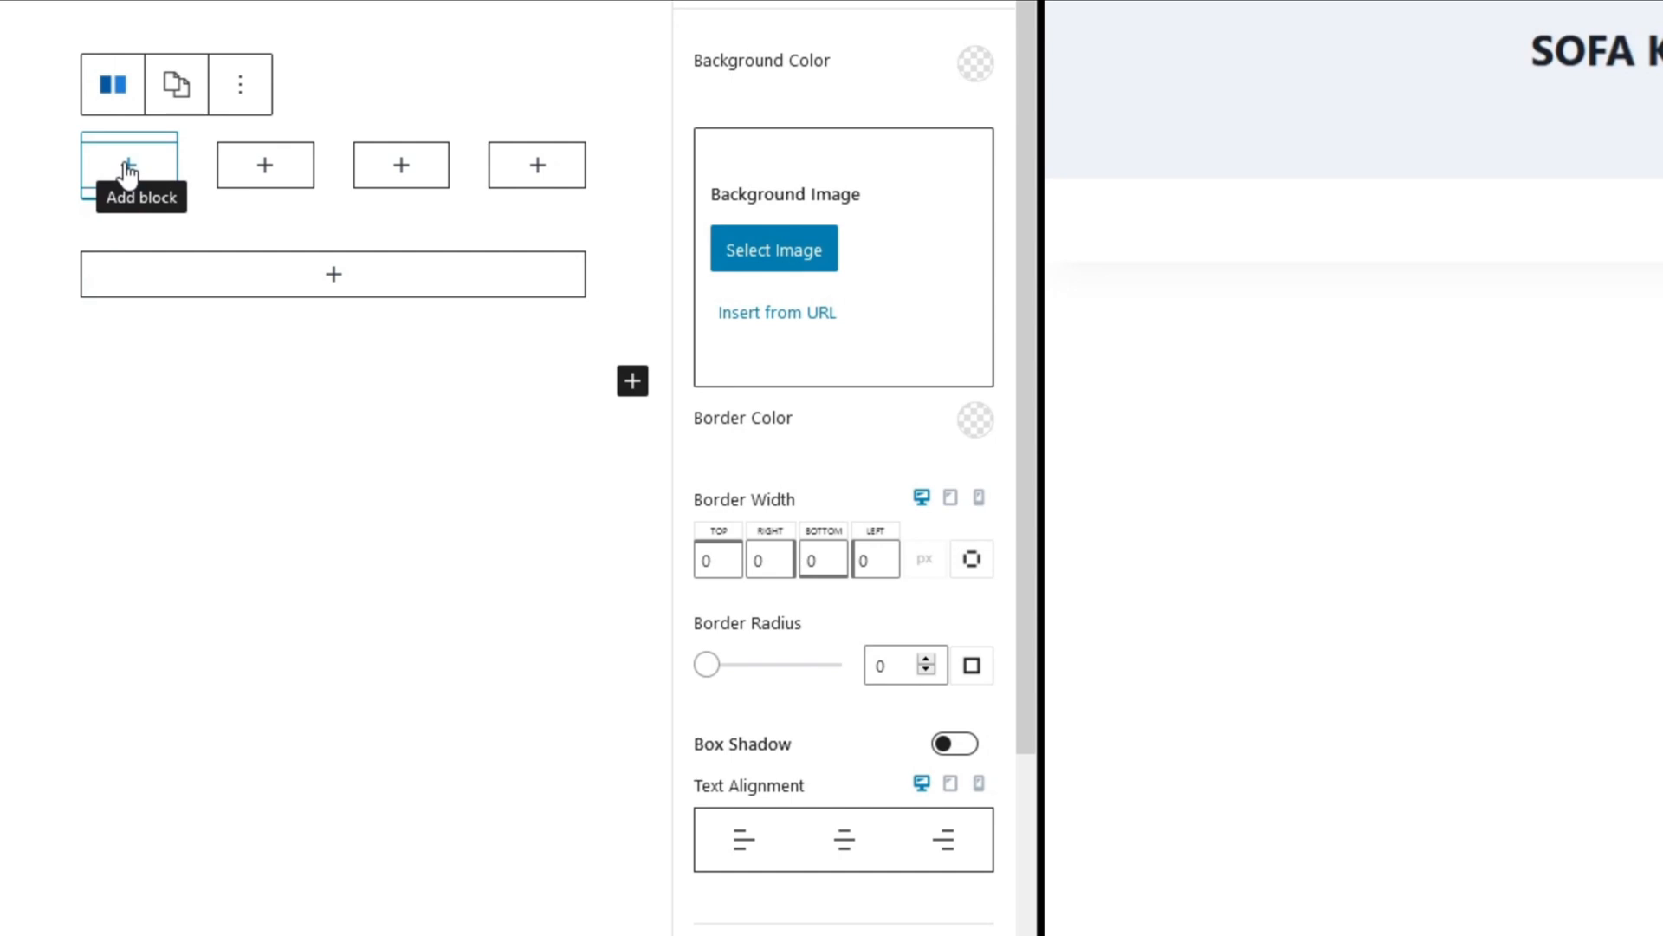
- Insert an Info Box in the first column and try its layout presets
click(128, 163)
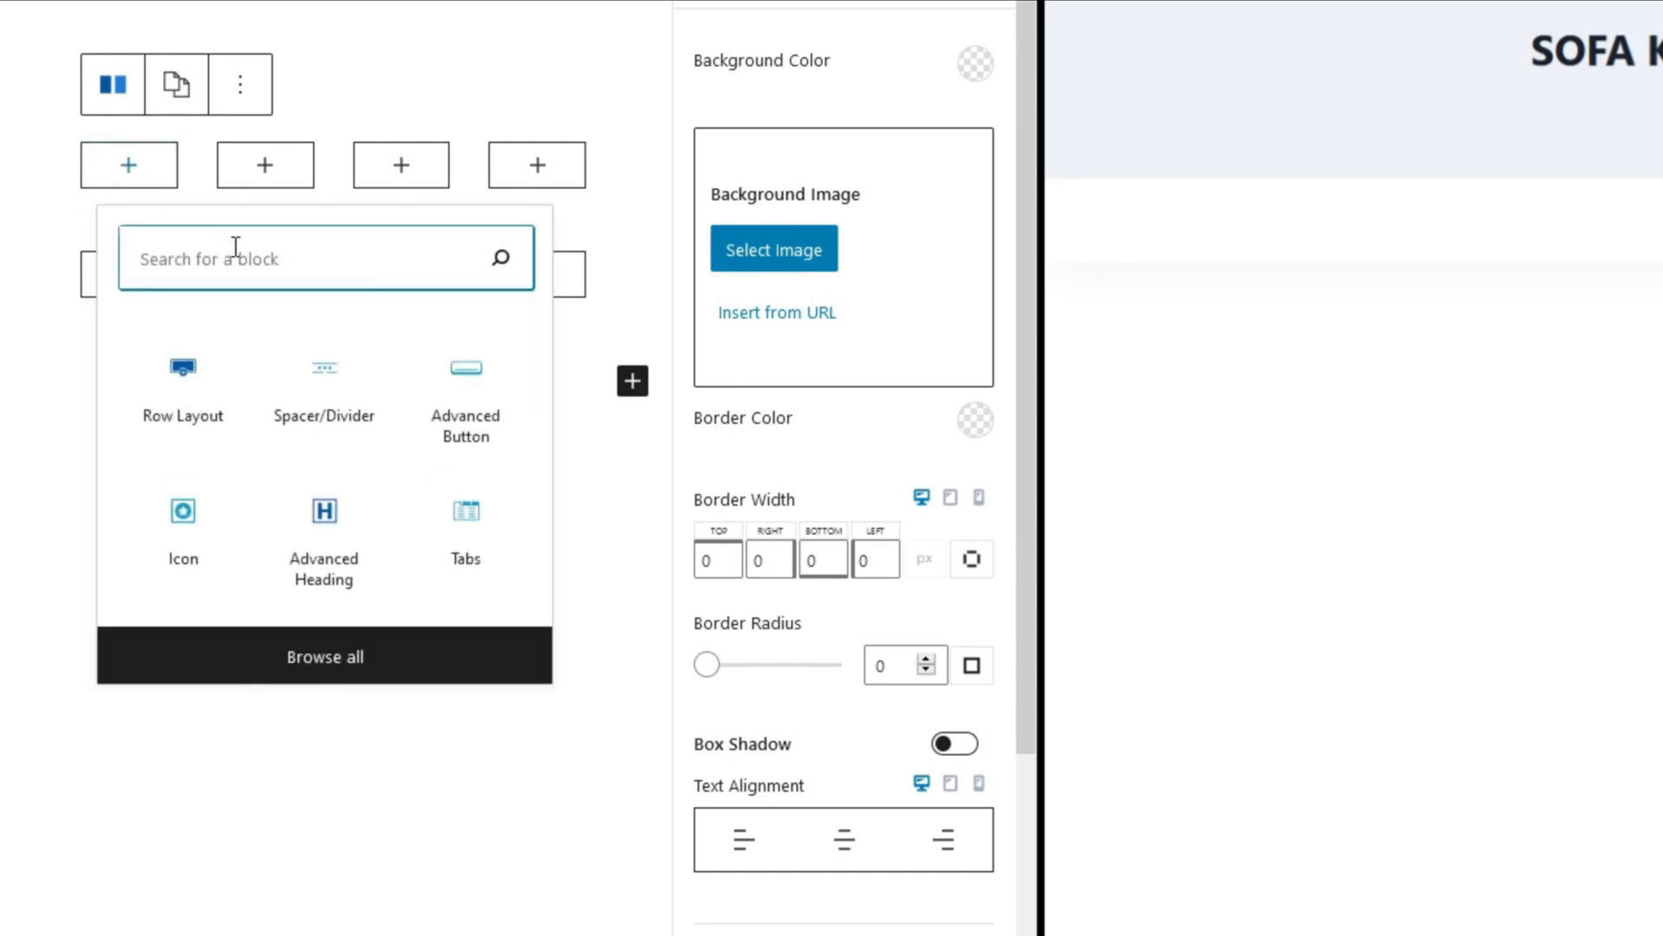
text(info)
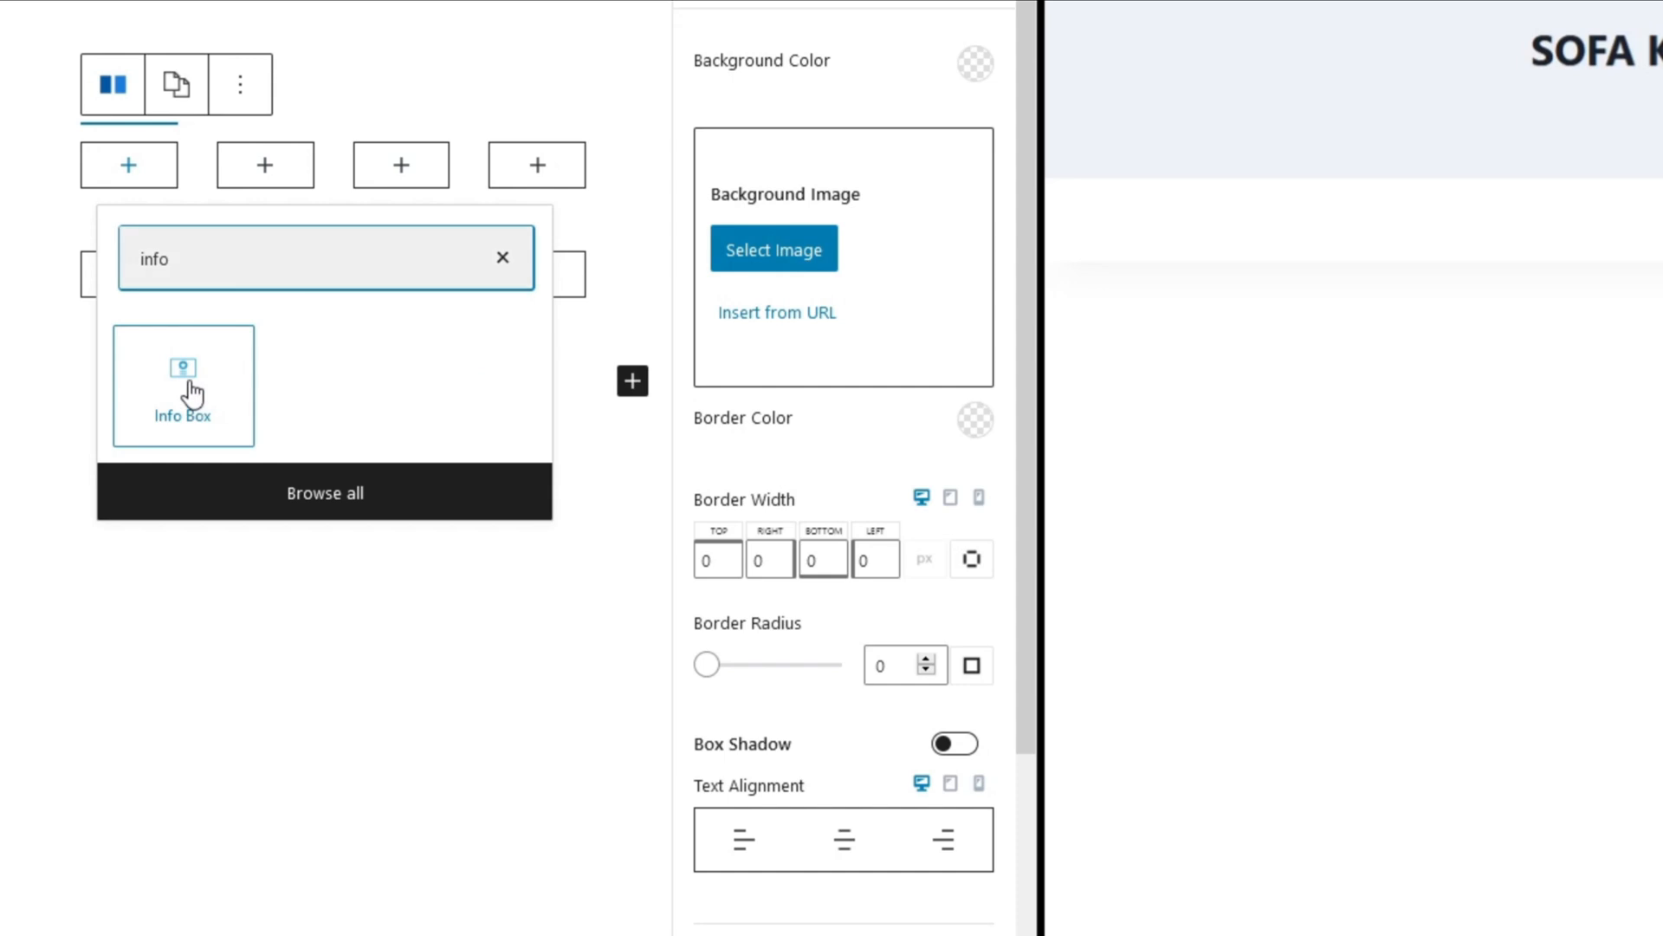
click(183, 387)
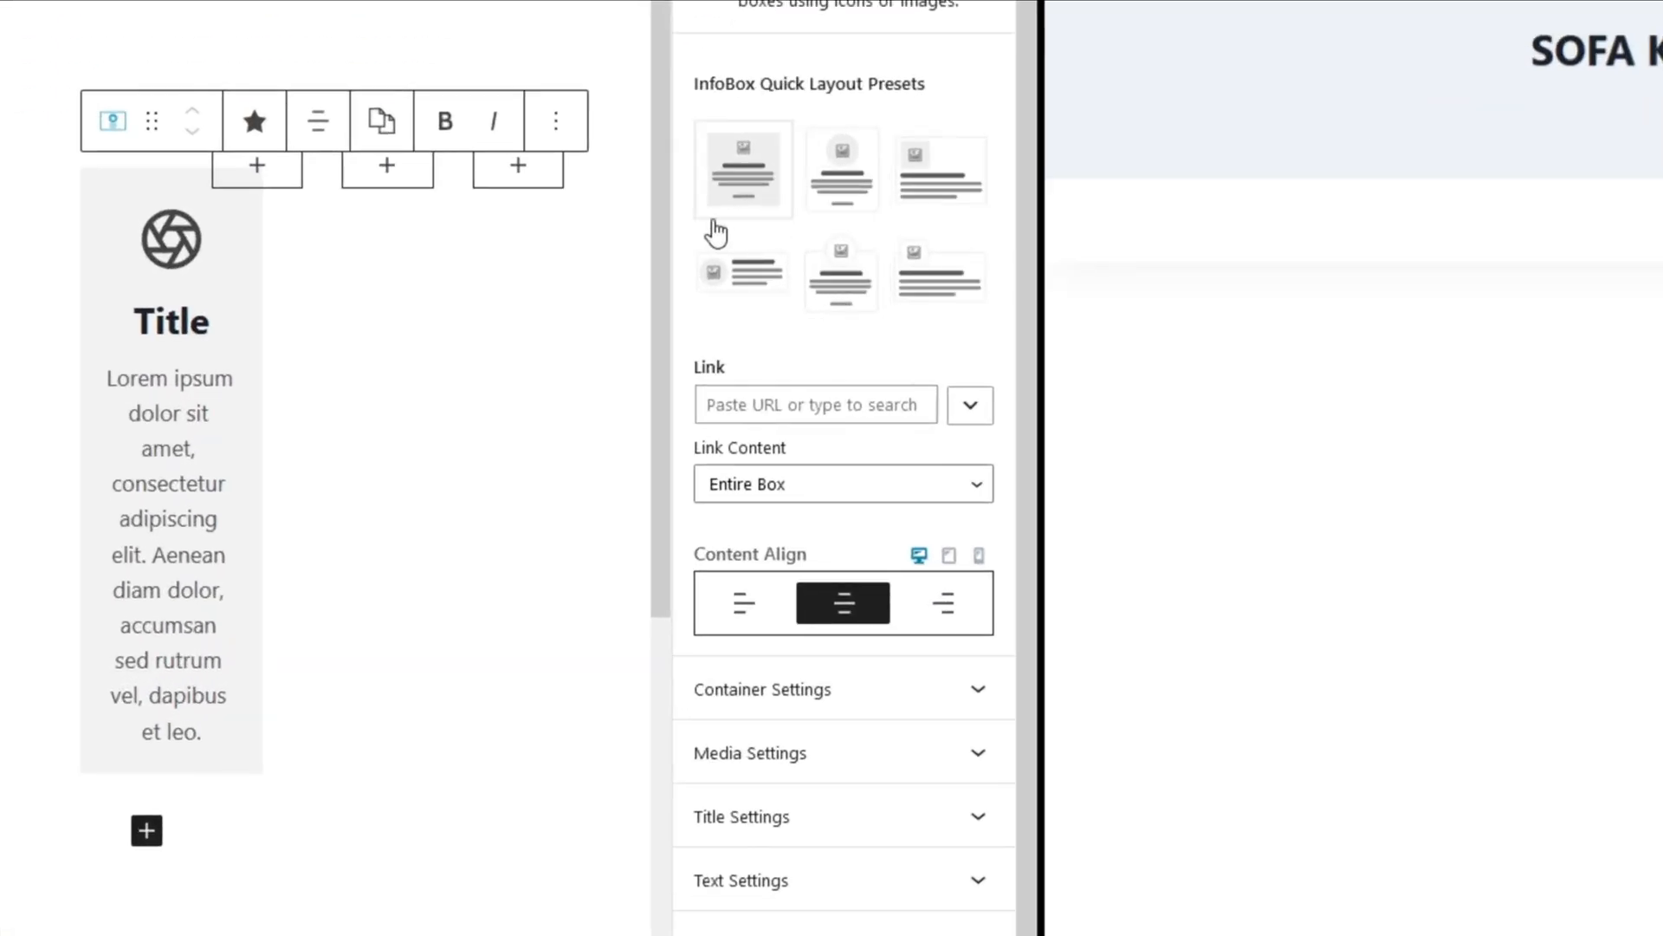
click(842, 169)
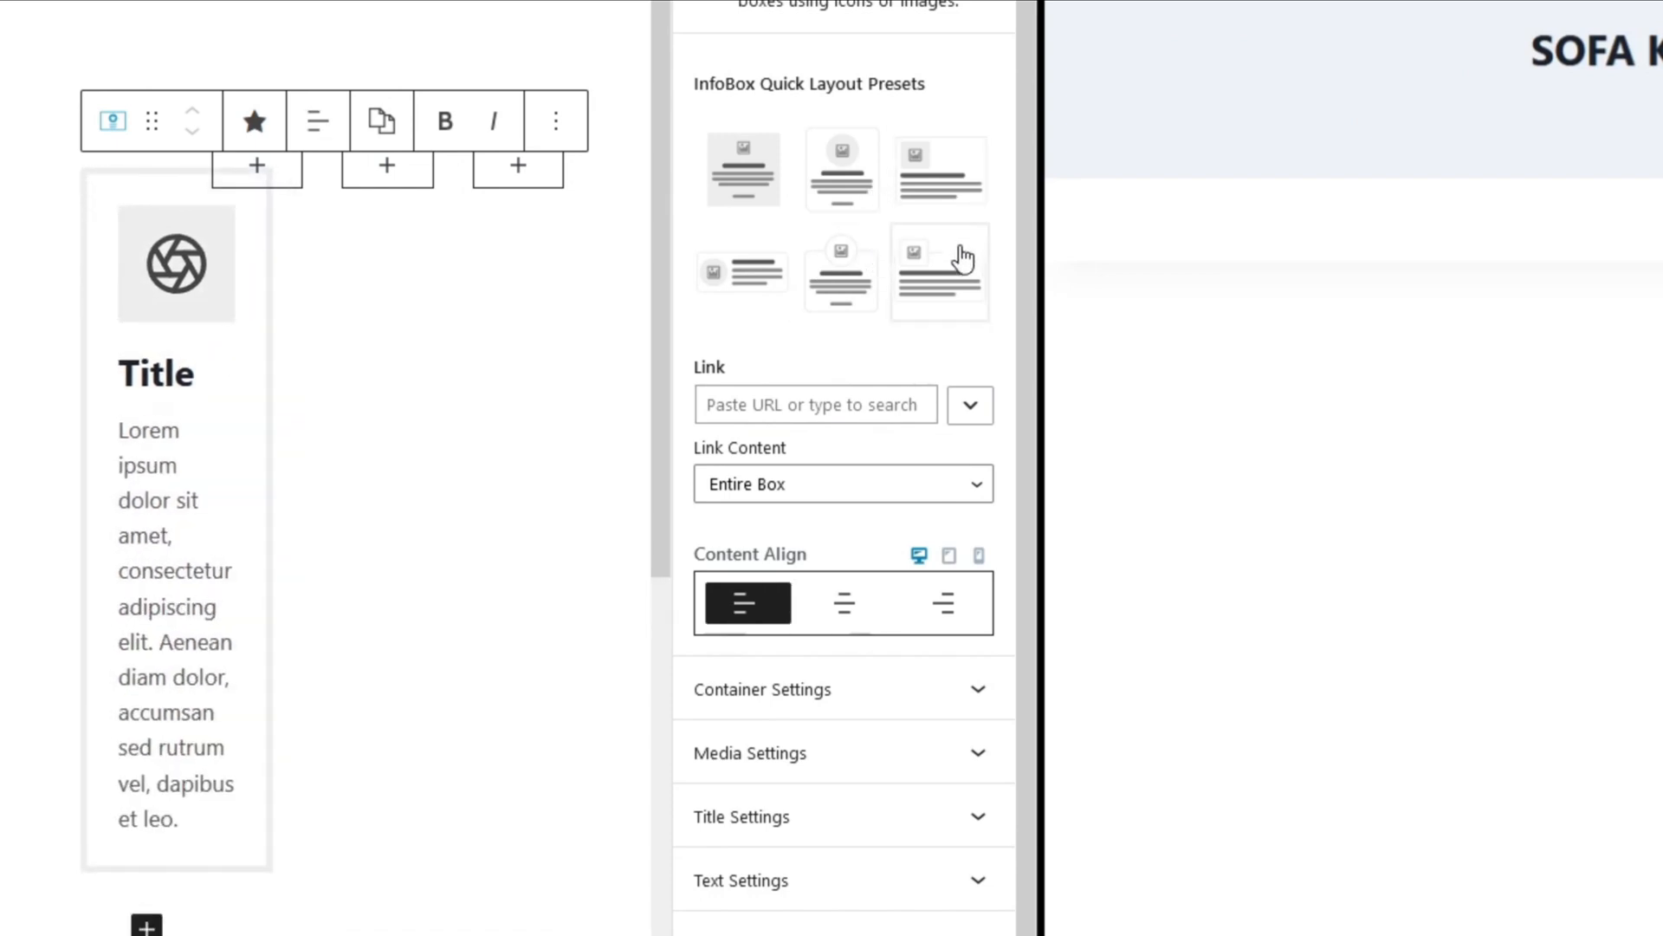
click(743, 271)
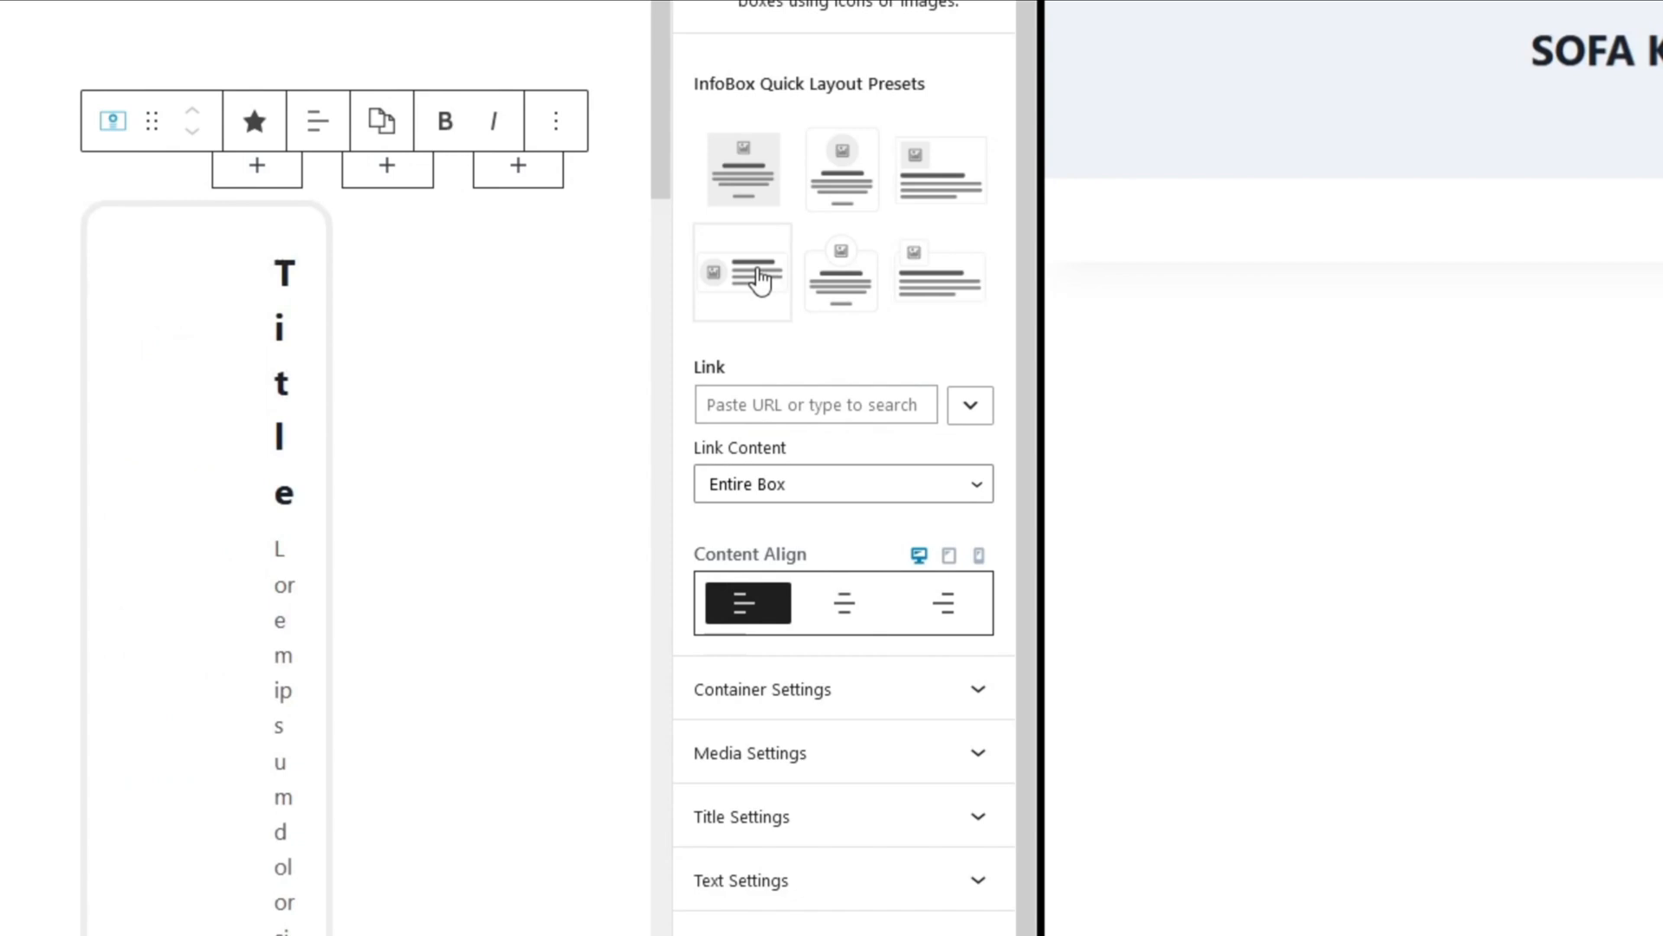
click(743, 169)
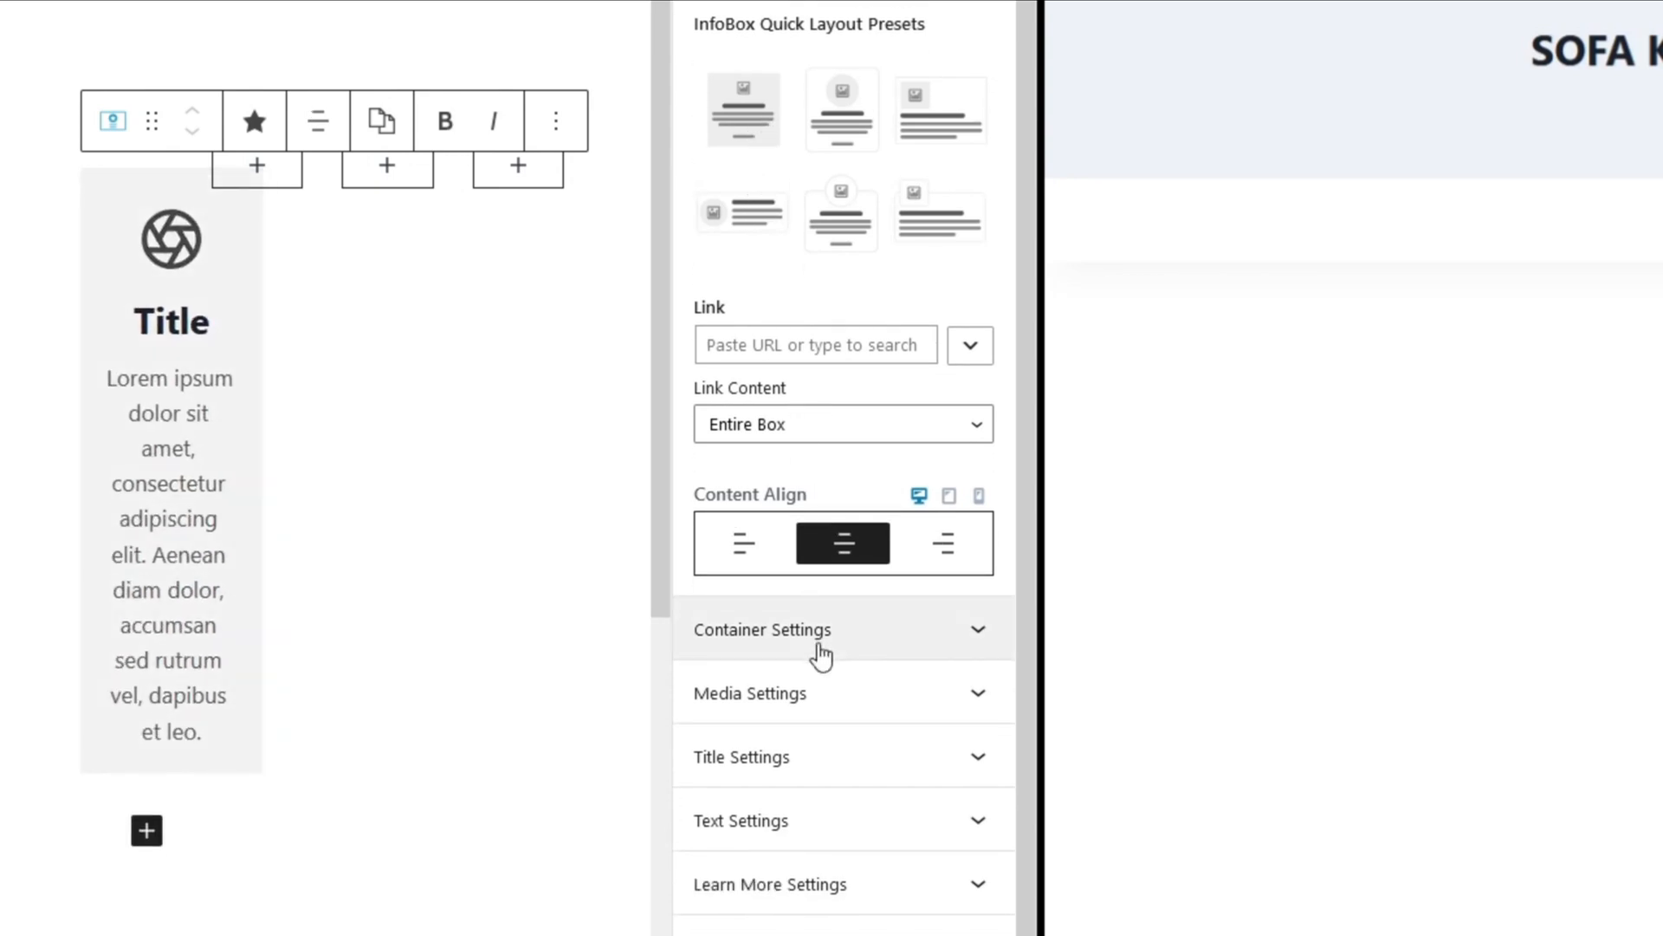
- Clear the Info Box's grey container background and move down to Media Settings
click(762, 630)
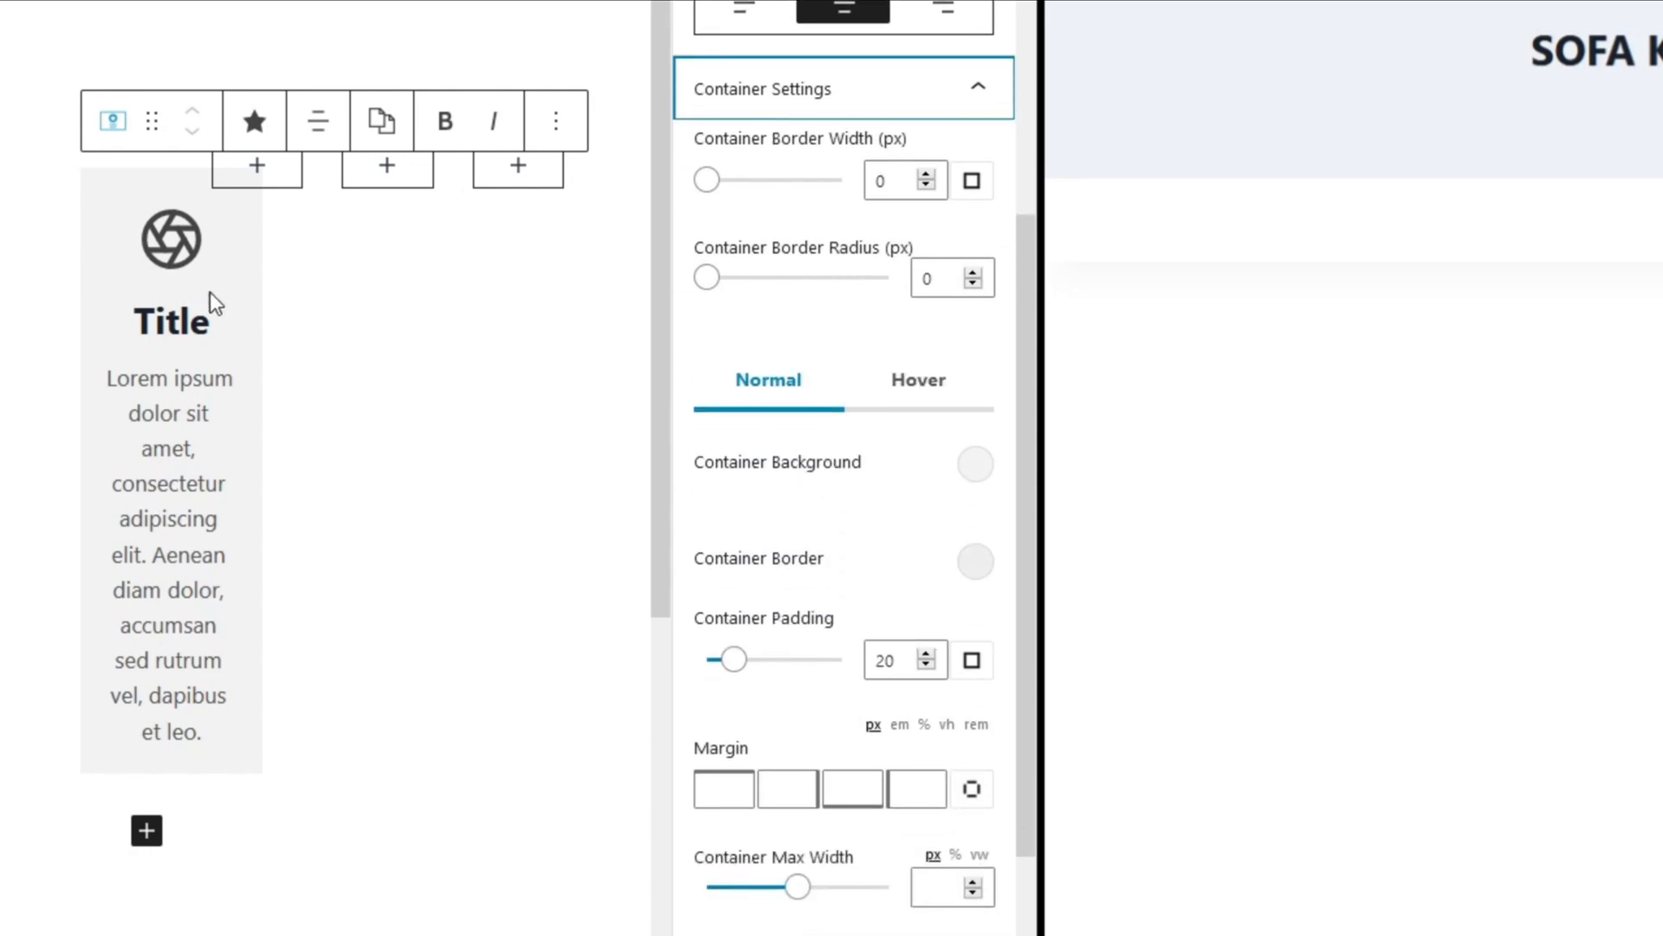
mouse_move(978, 505)
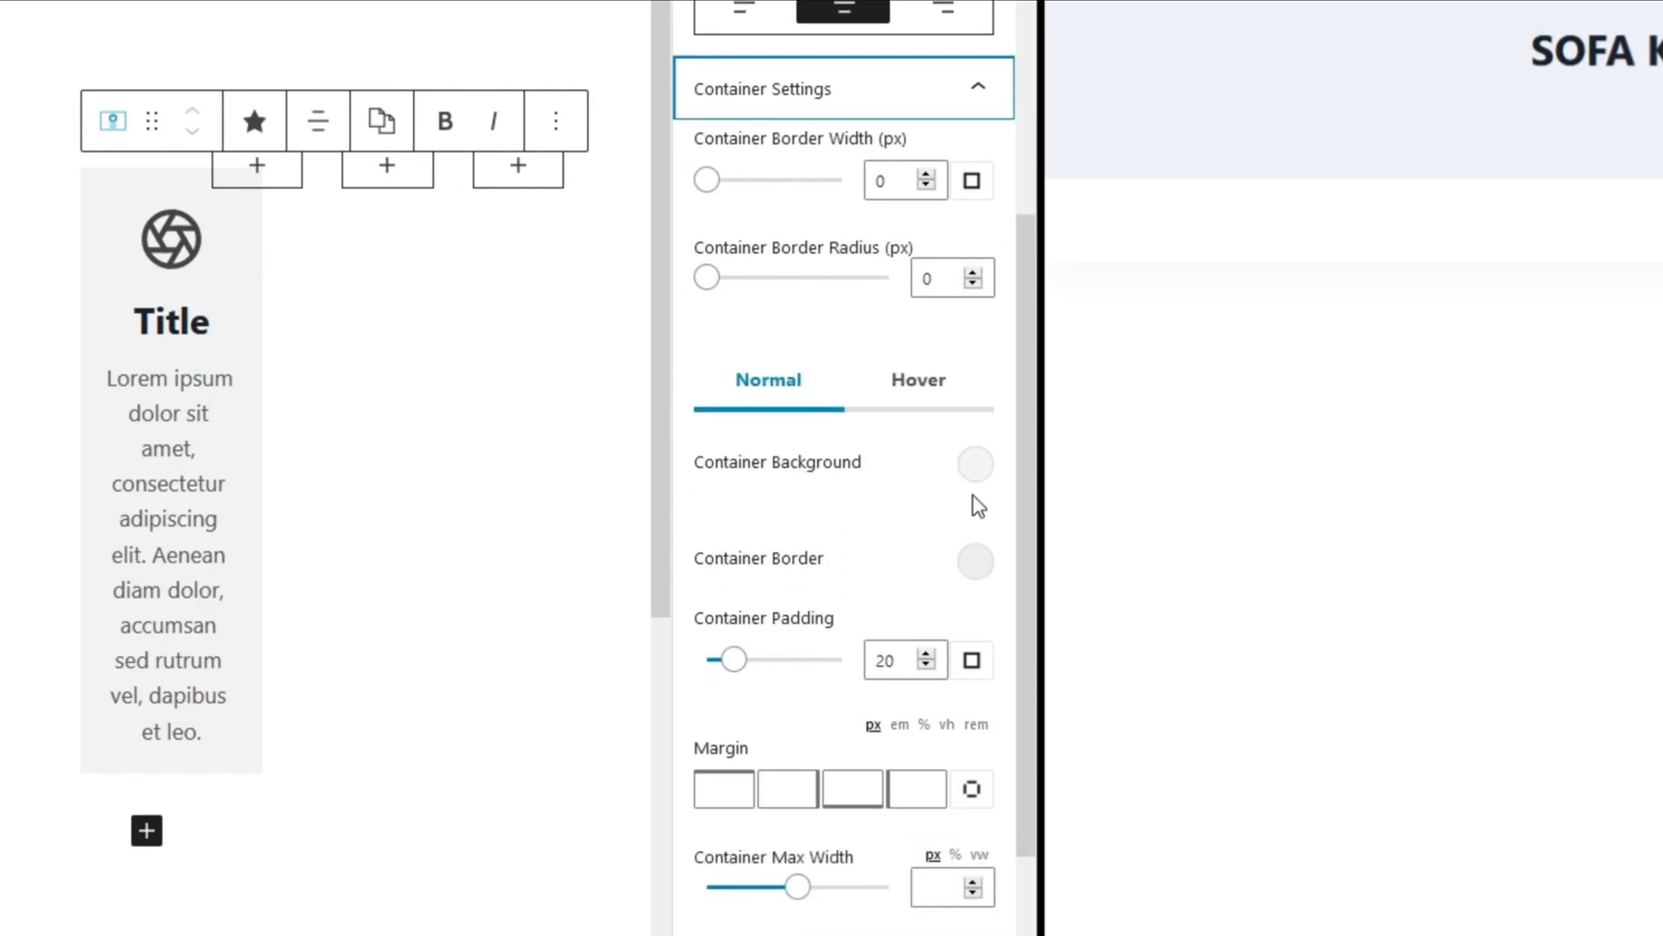
click(976, 463)
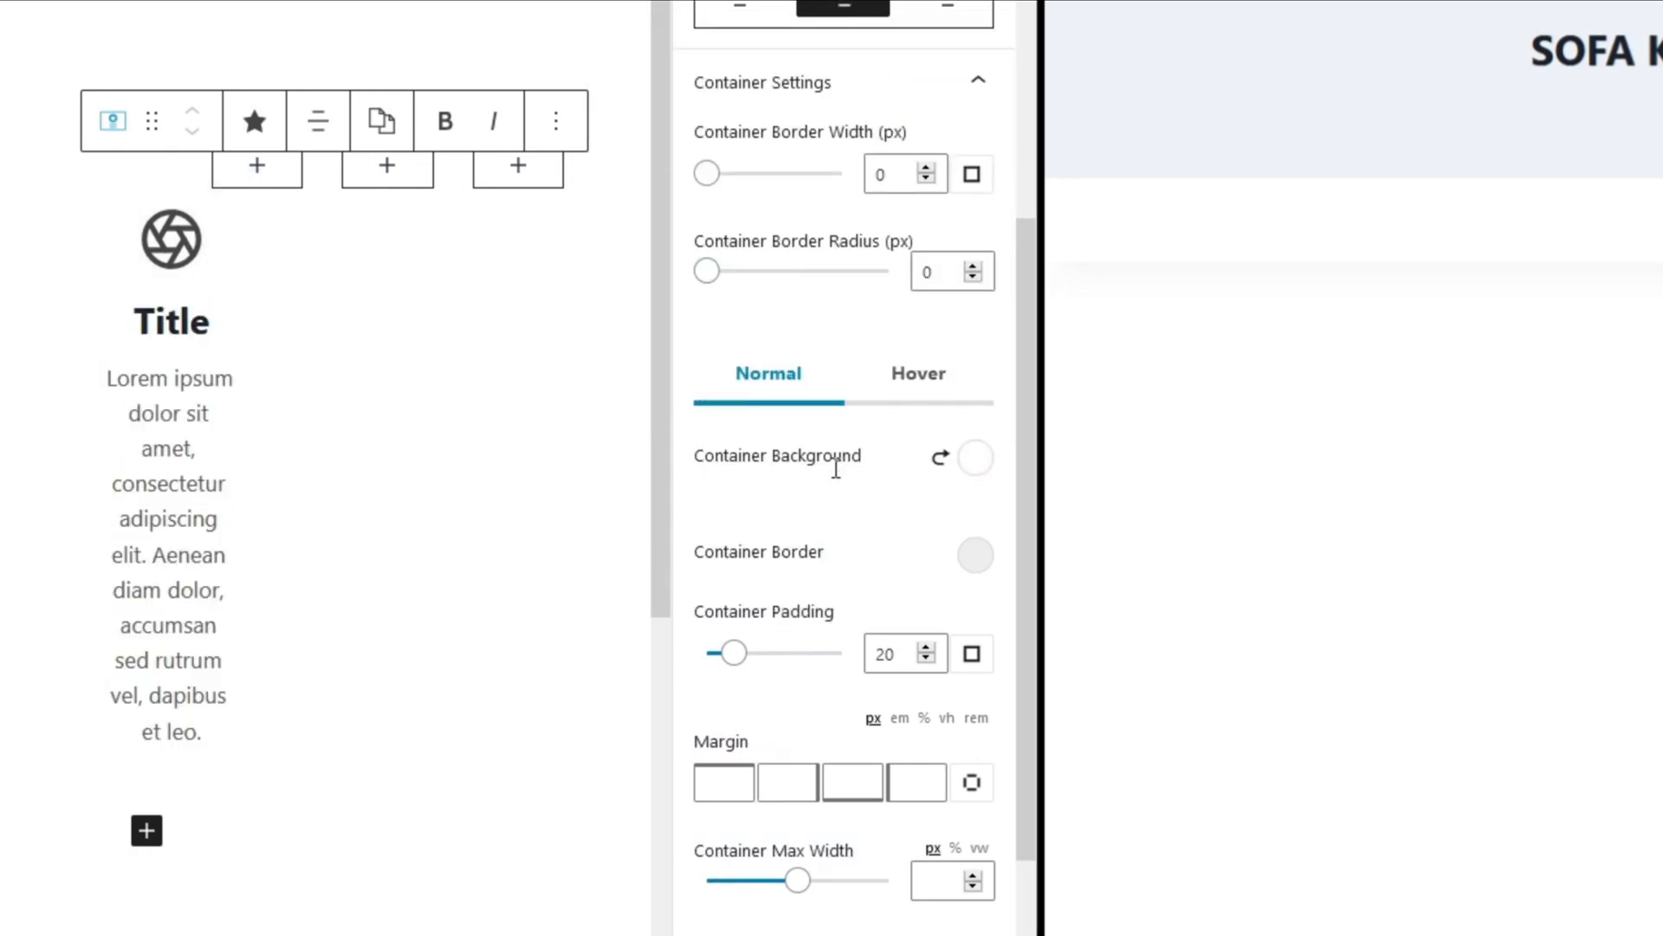
scroll(down, 3)
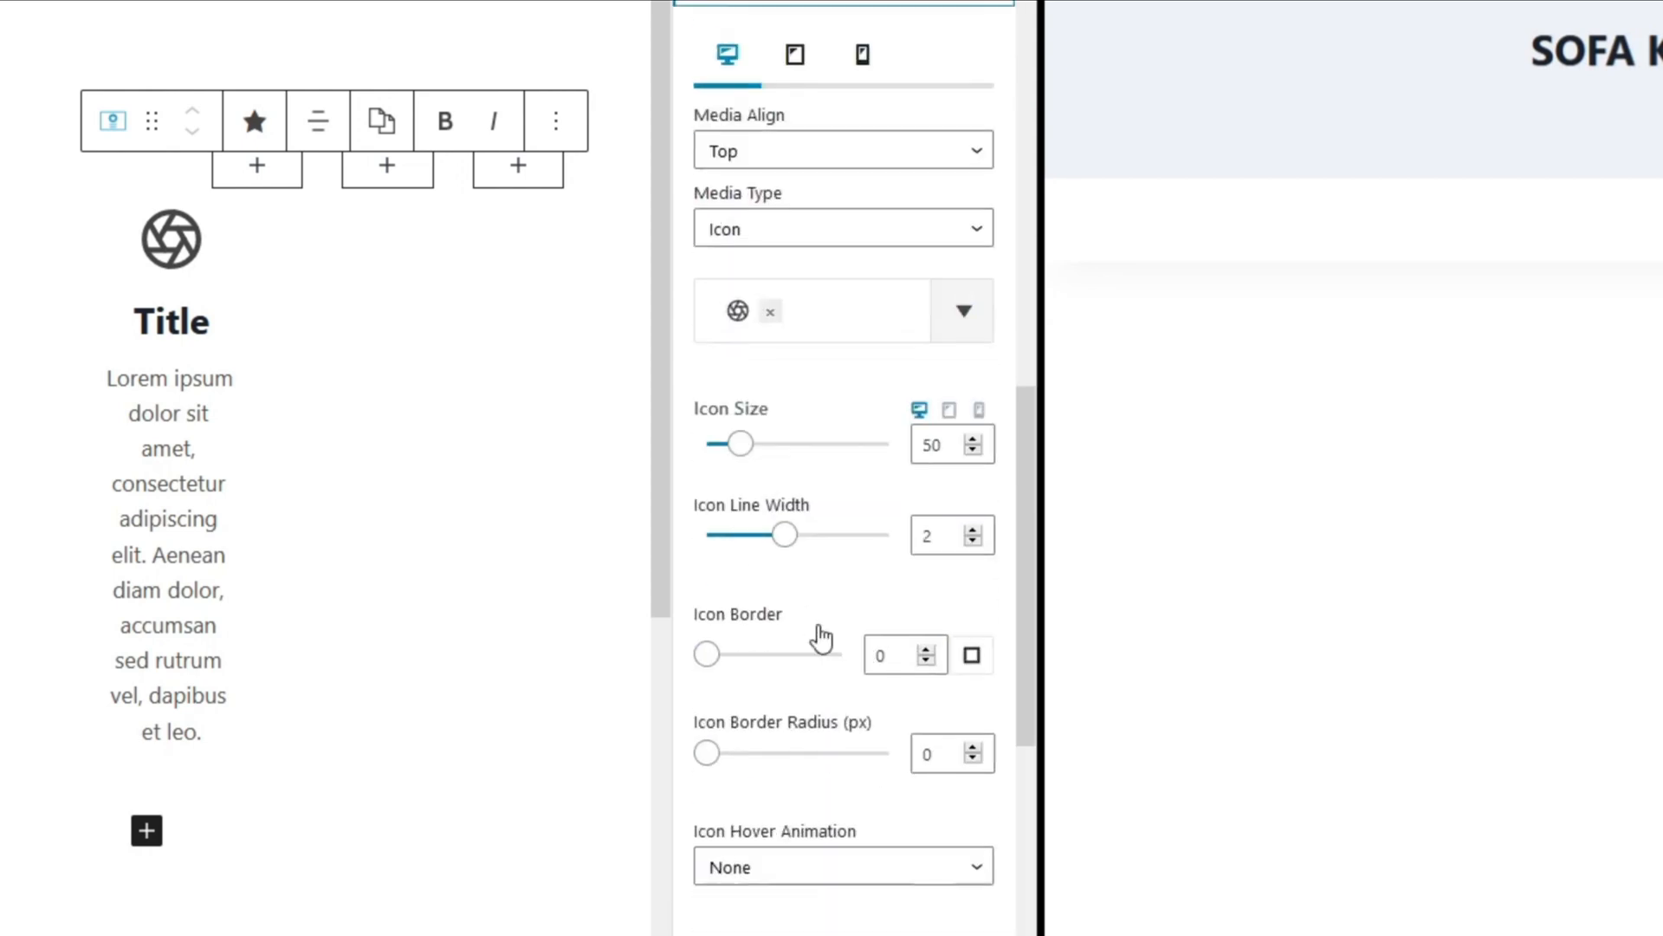
scroll(down, 3)
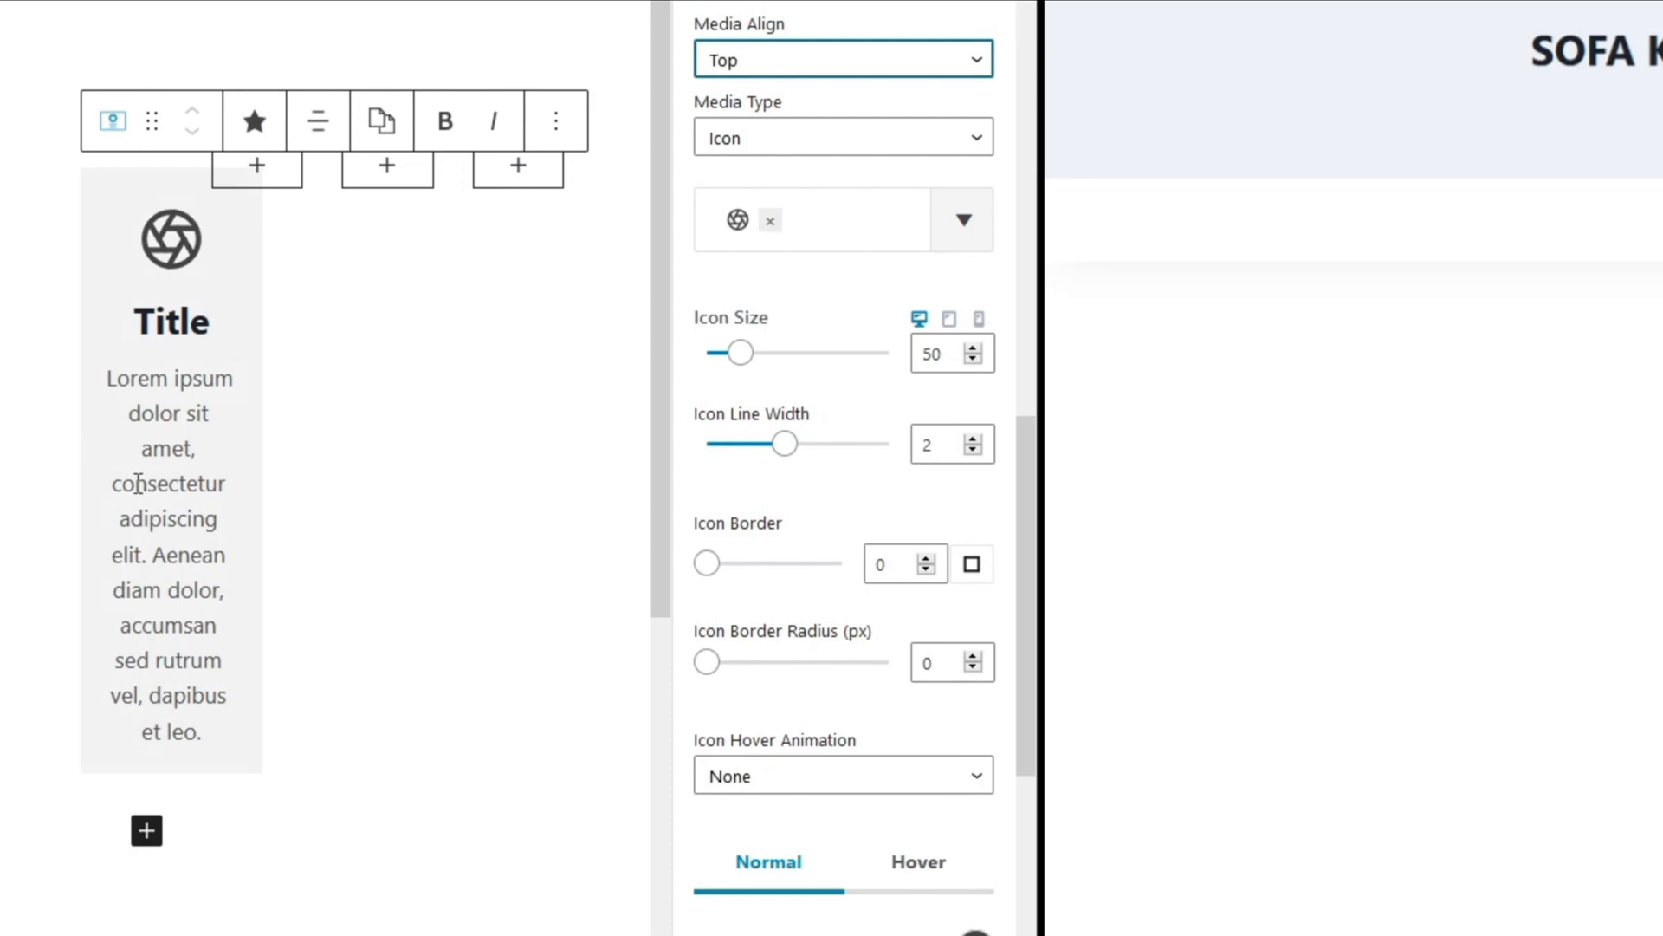
mouse_move(626, 209)
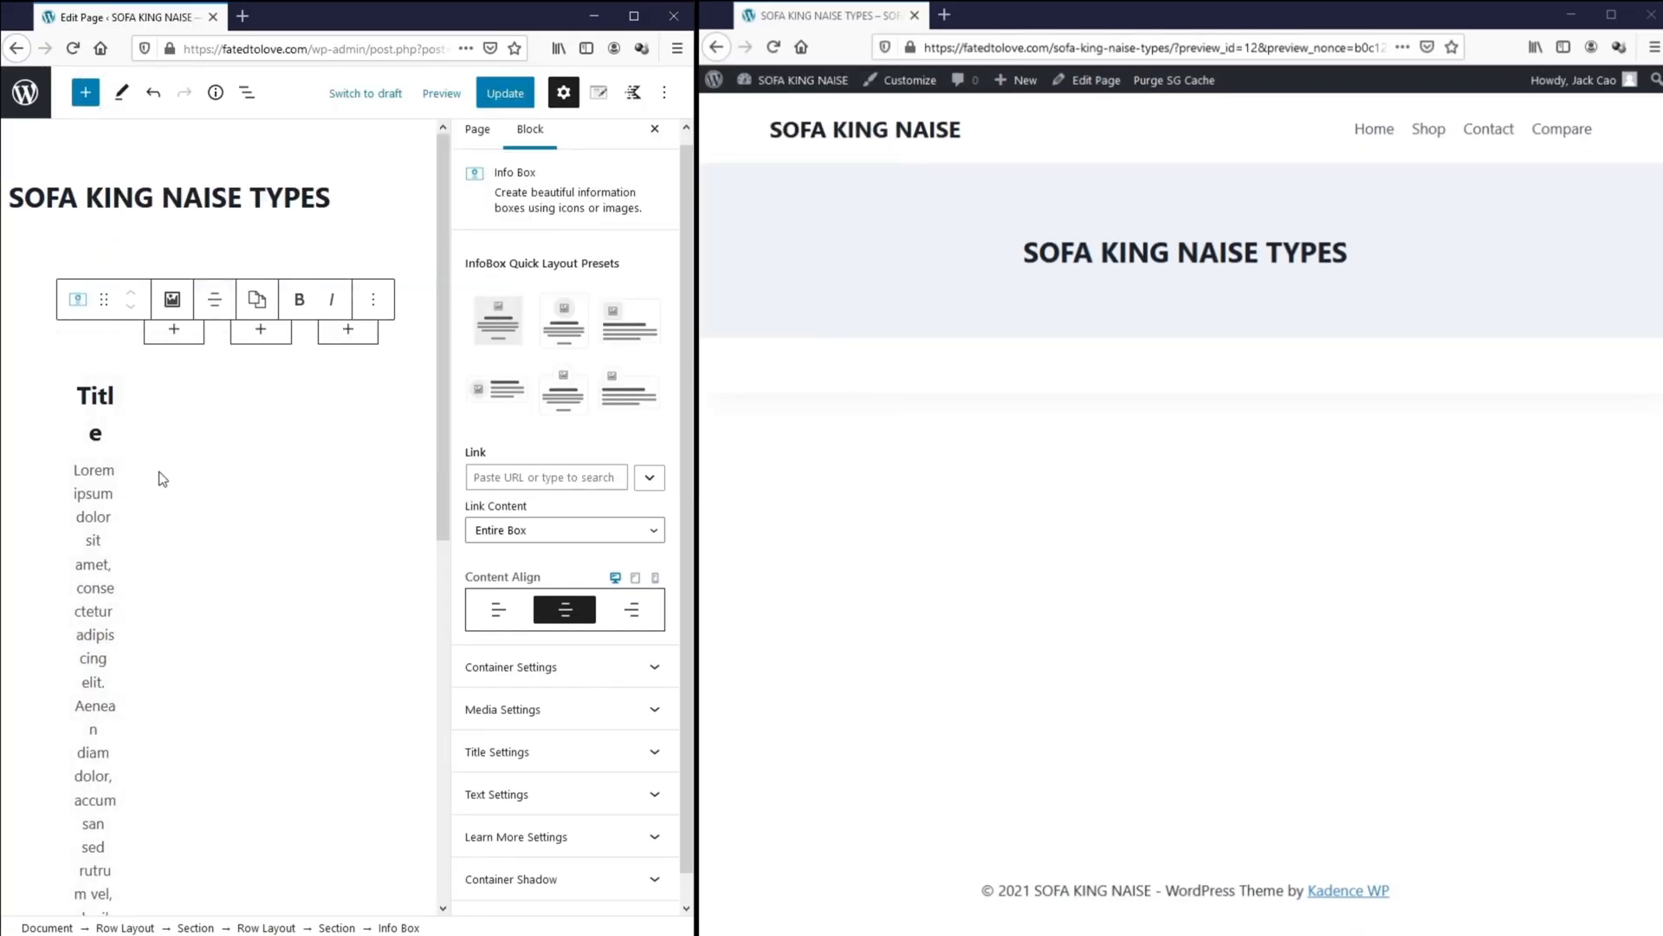
- Use the thumbnail image size with a 300 max width, and update the page
click(502, 709)
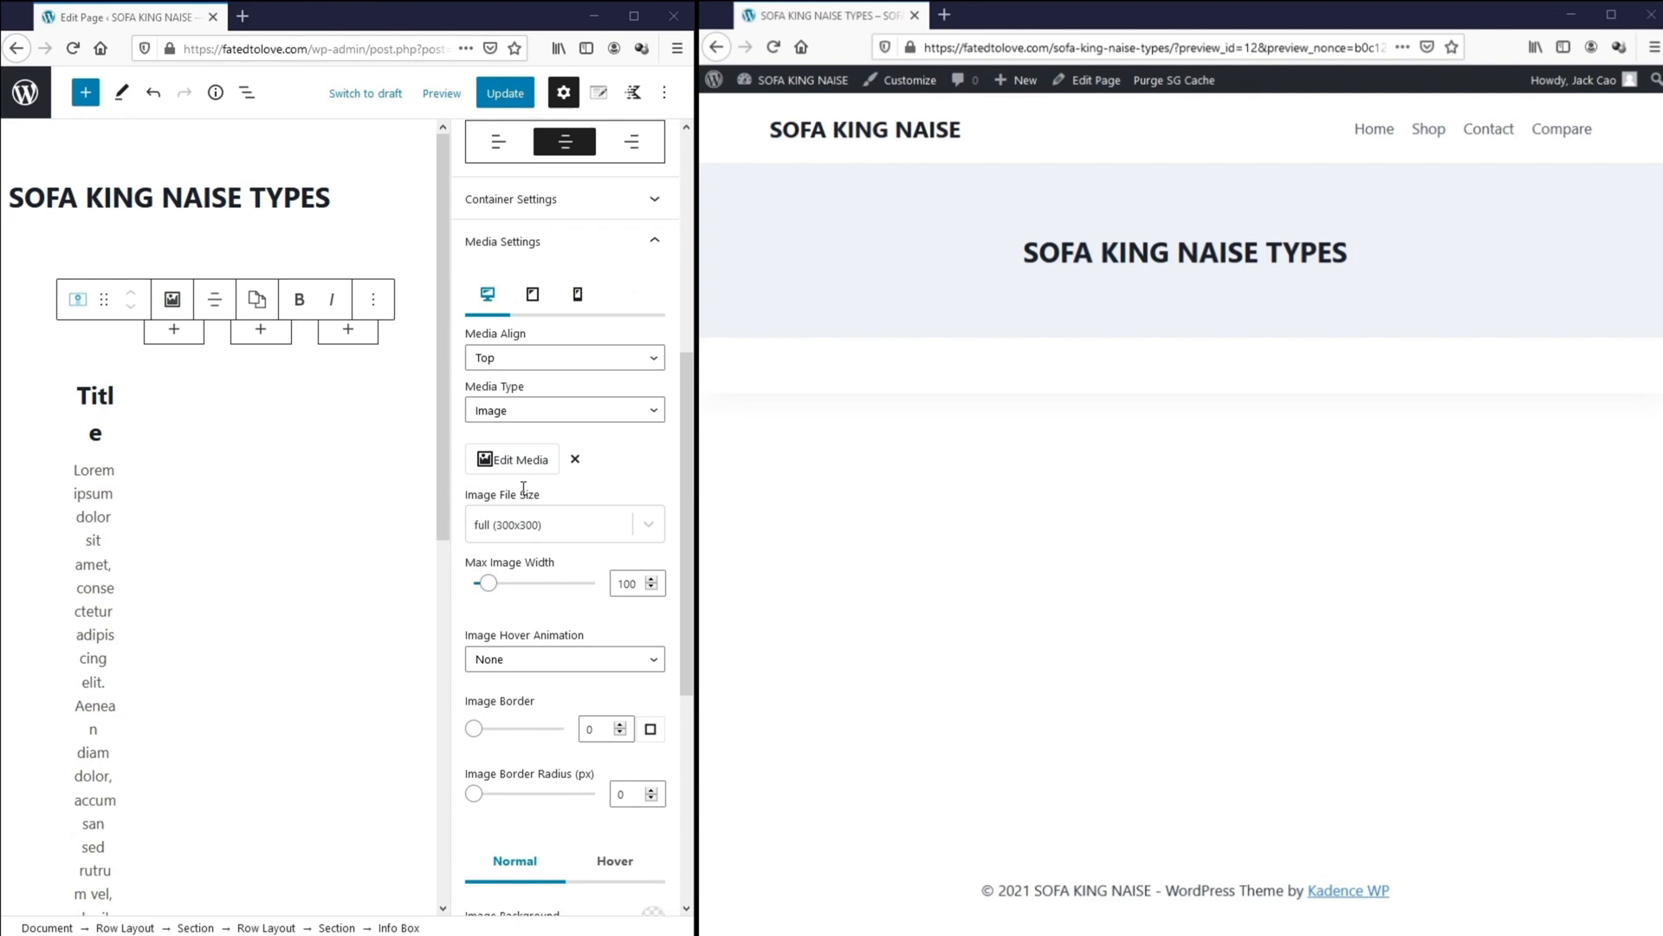
click(563, 524)
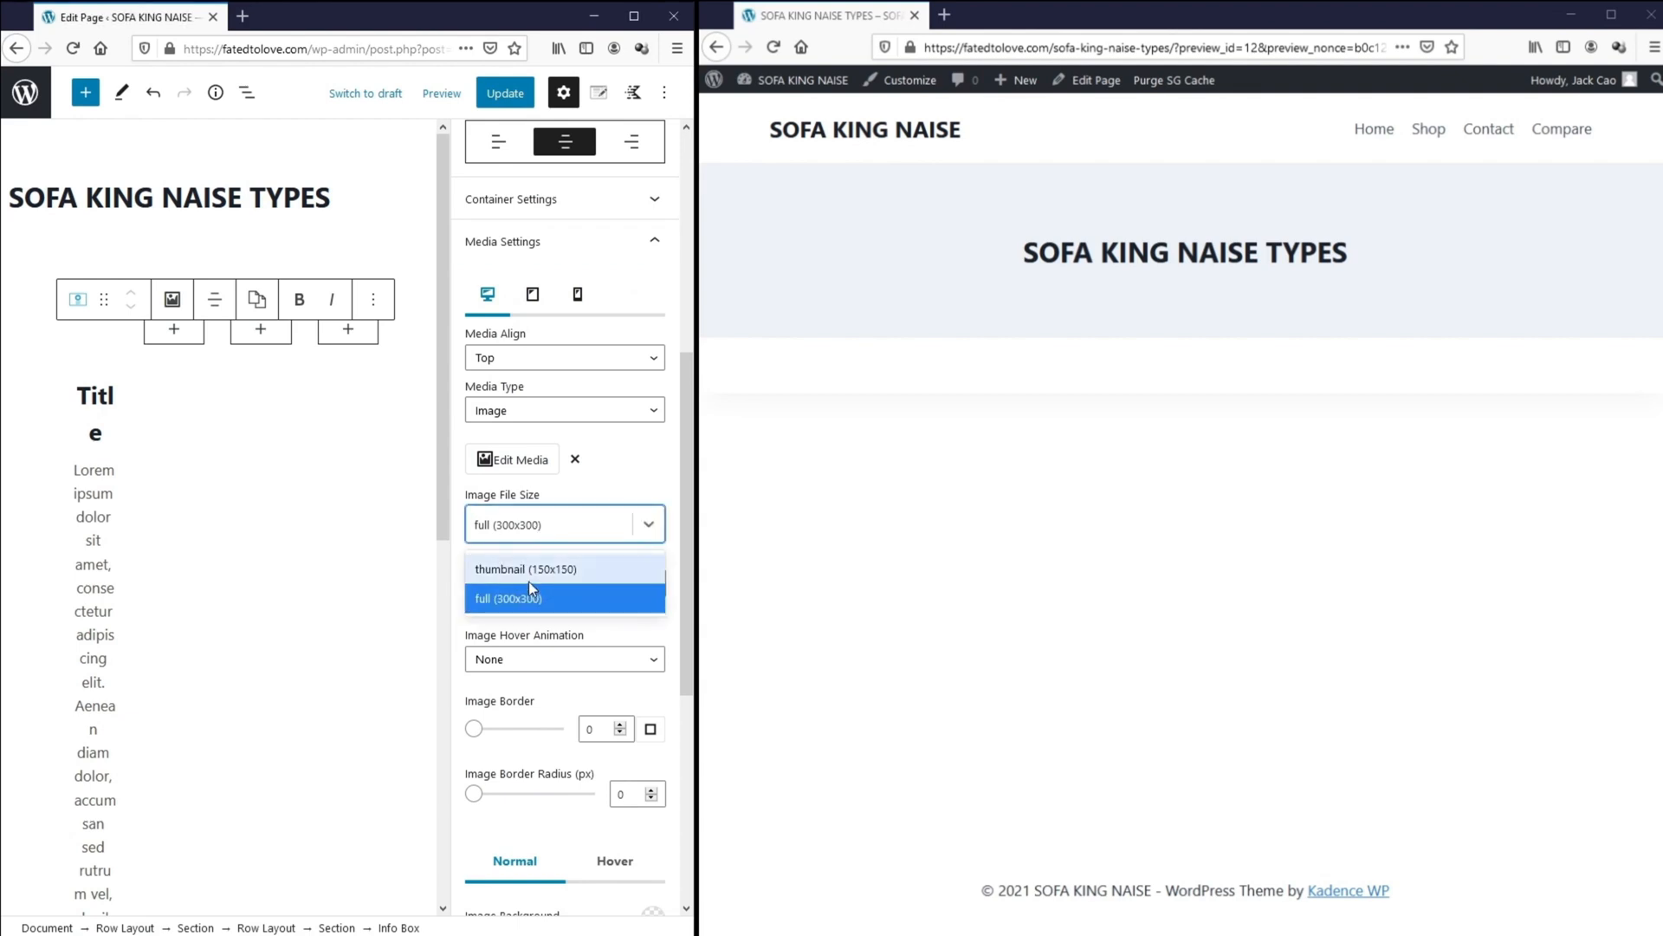
click(526, 568)
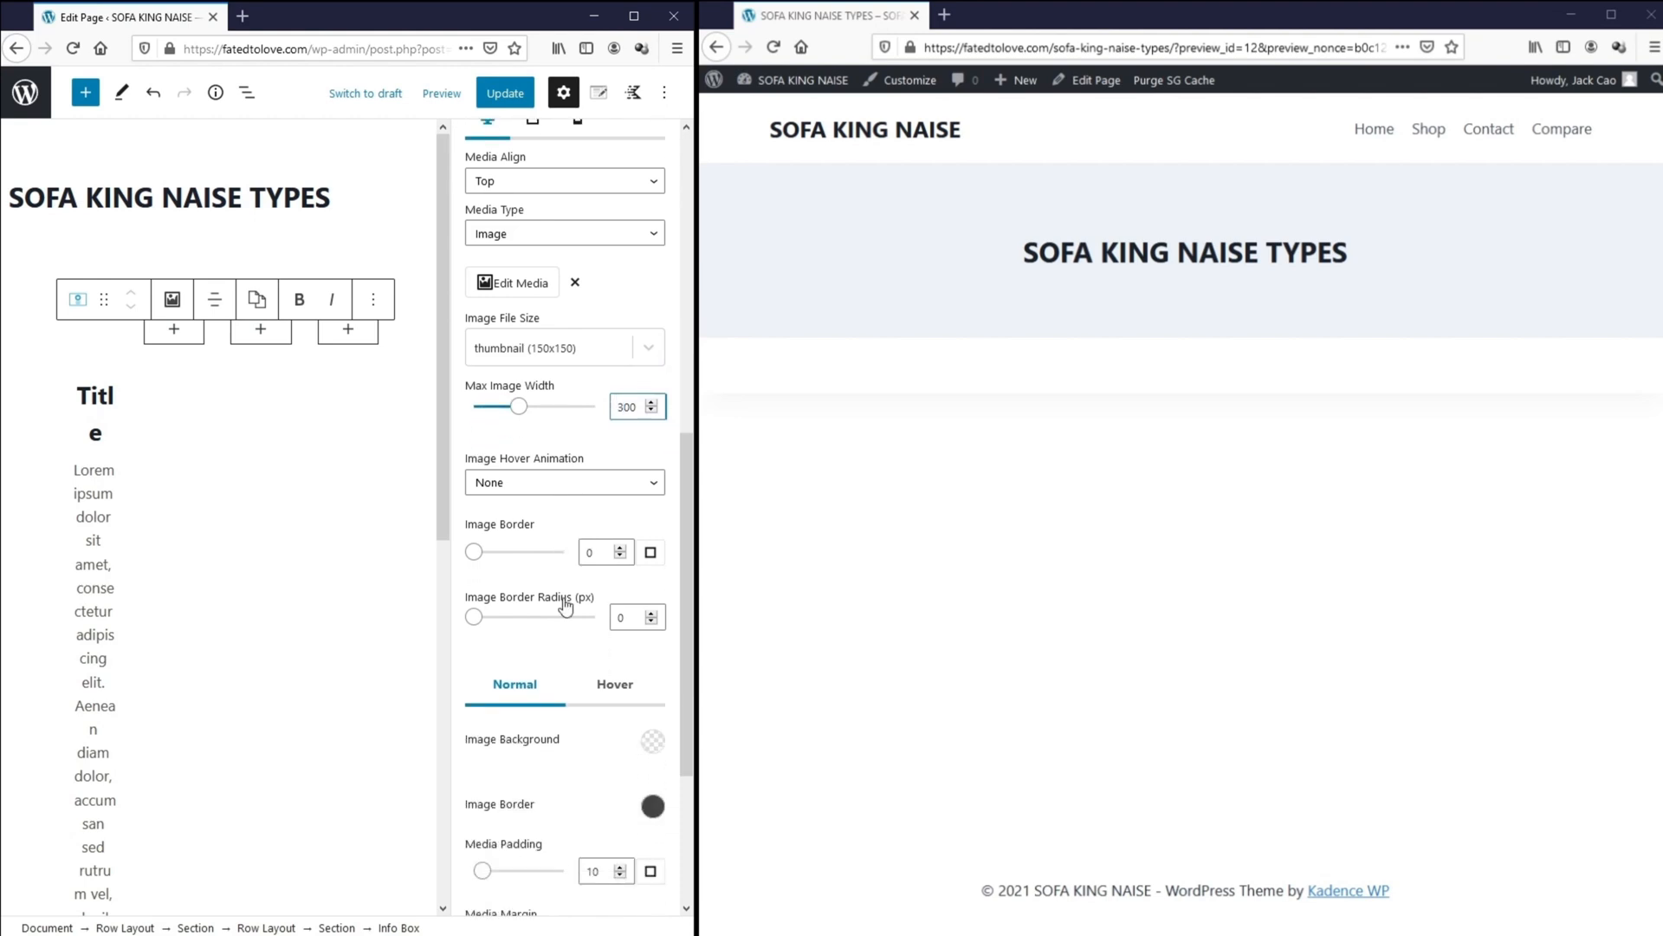
scroll(down, 3)
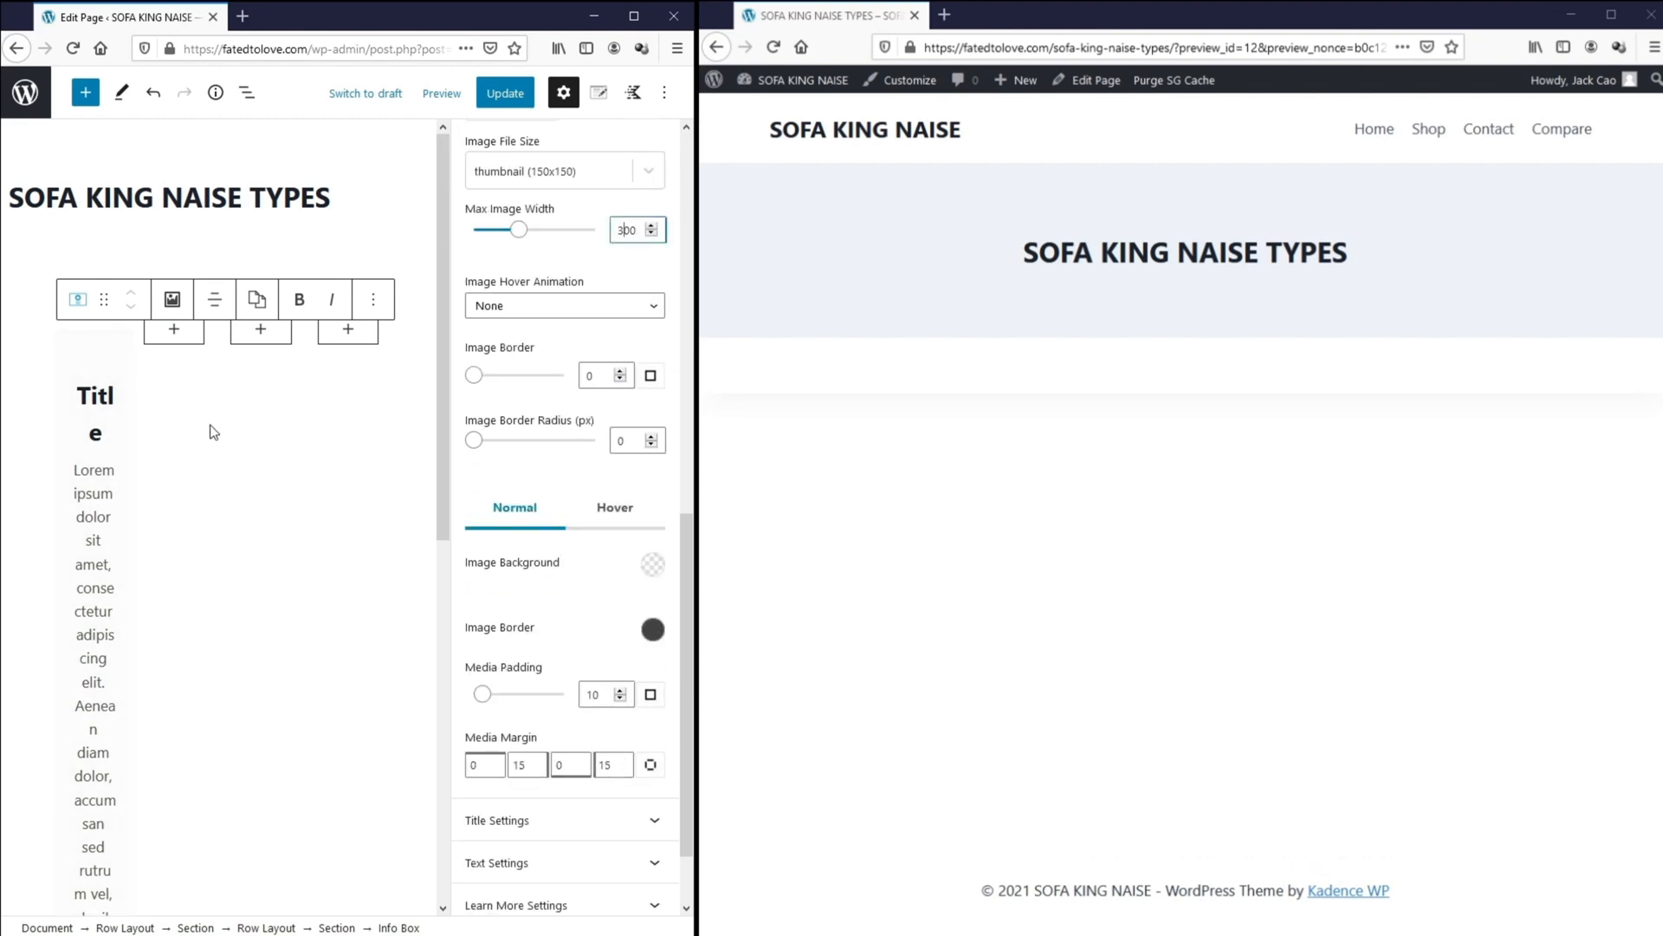
click(505, 93)
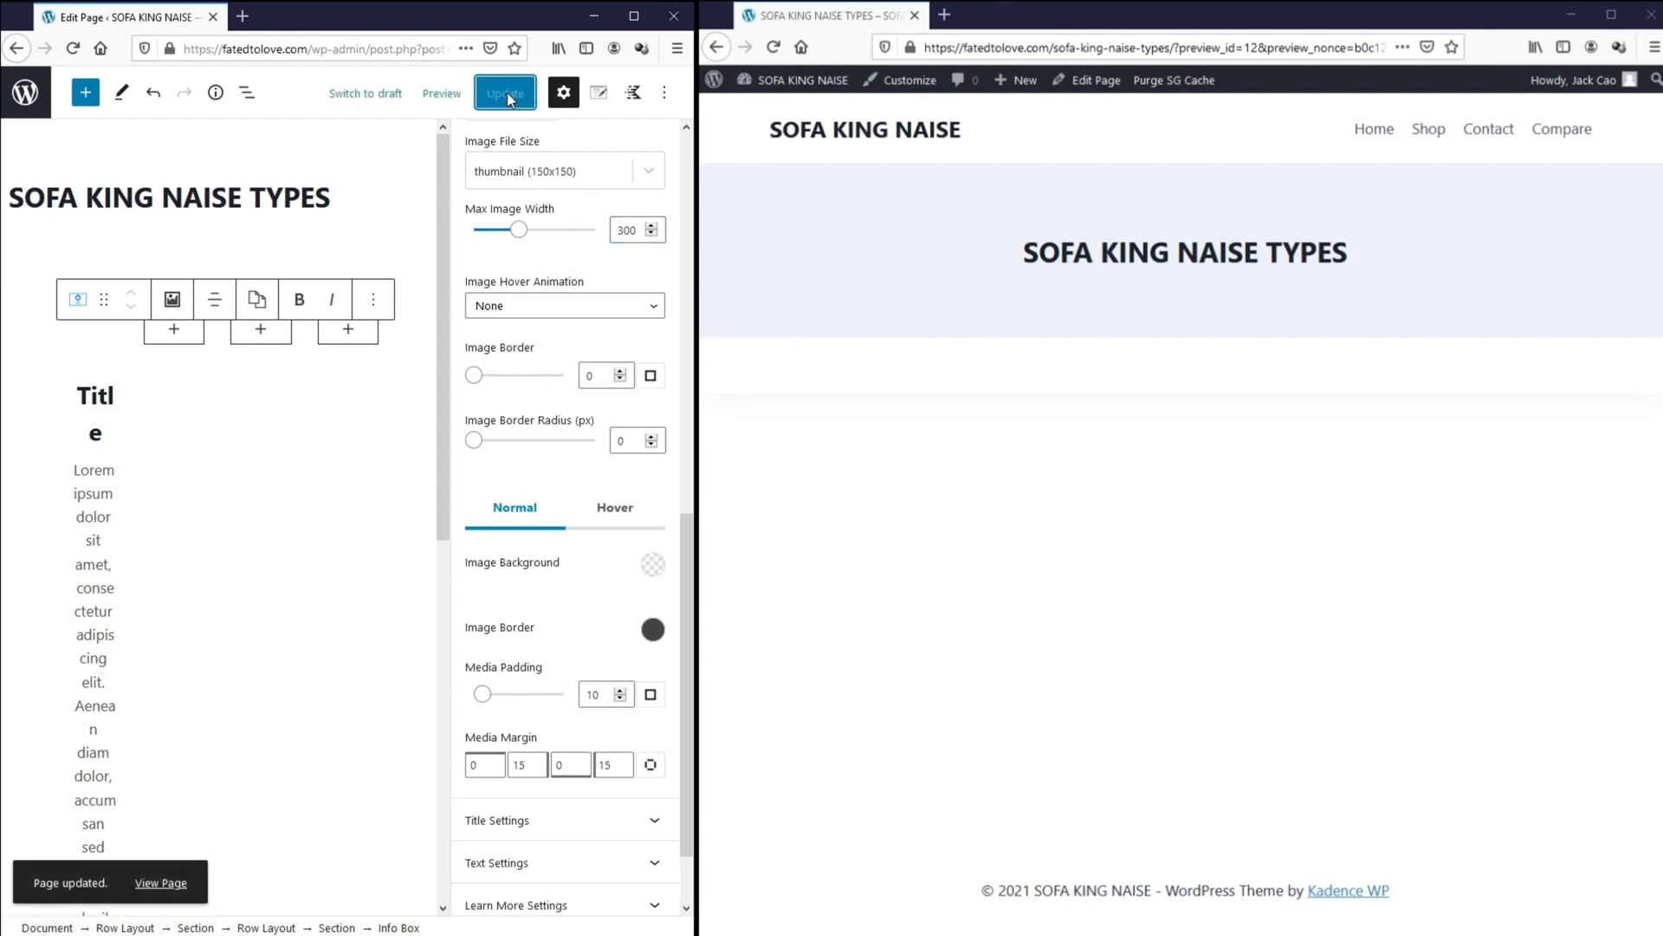
click(769, 47)
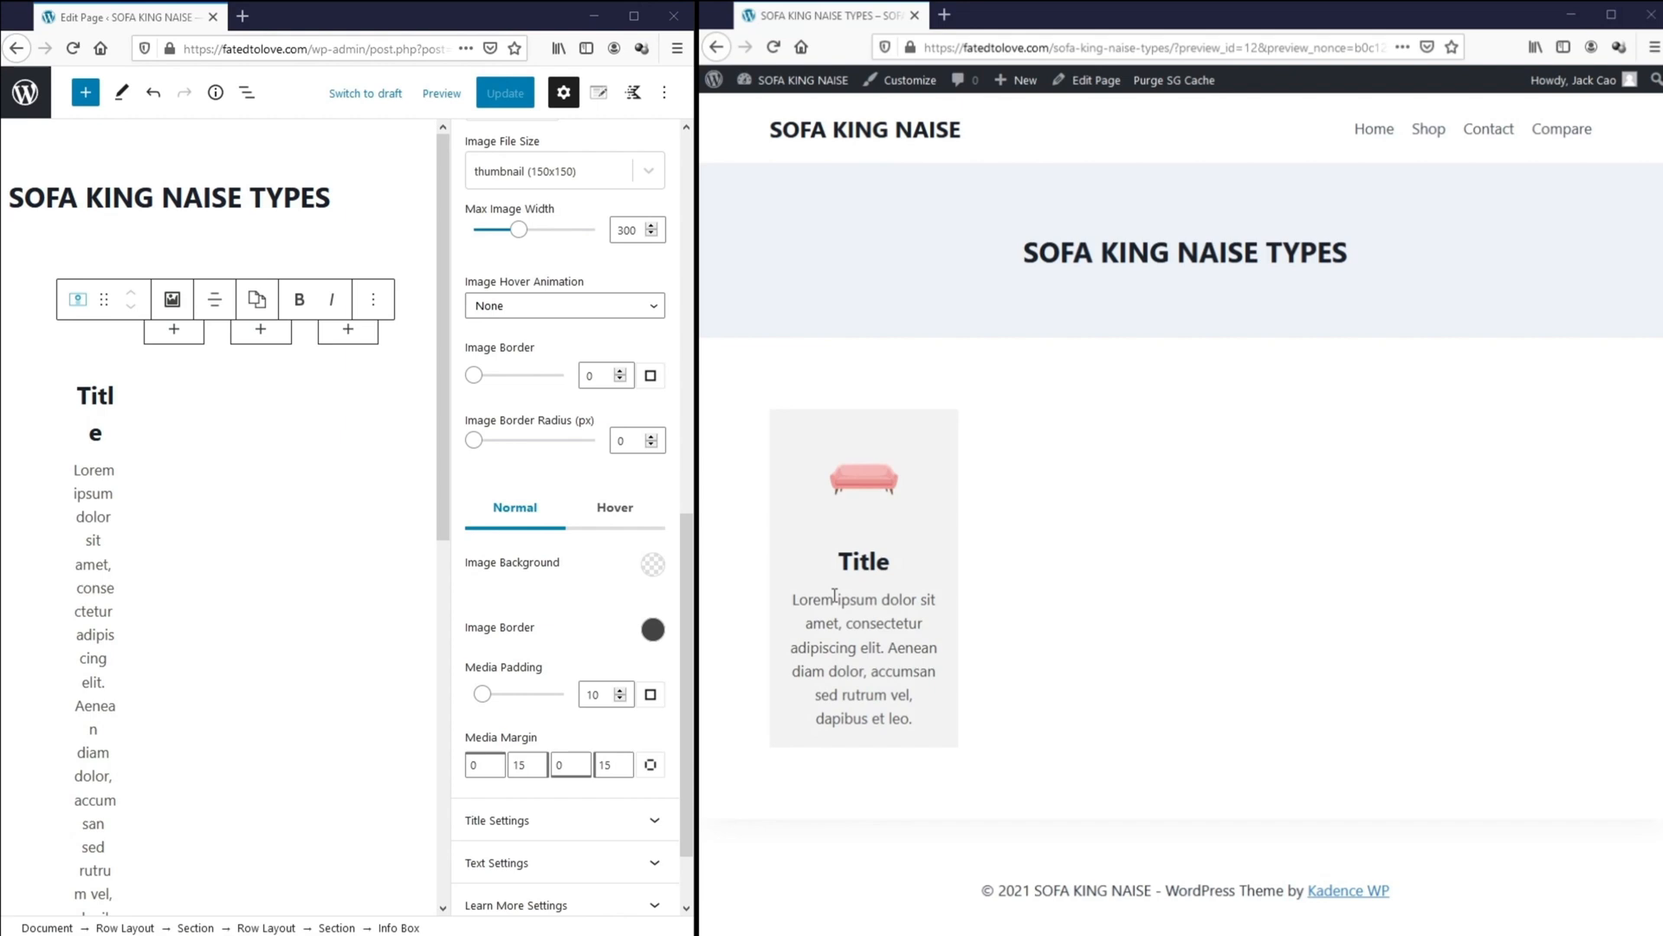
- Set the Chesterfield title's font size to 20
scroll(down, 3)
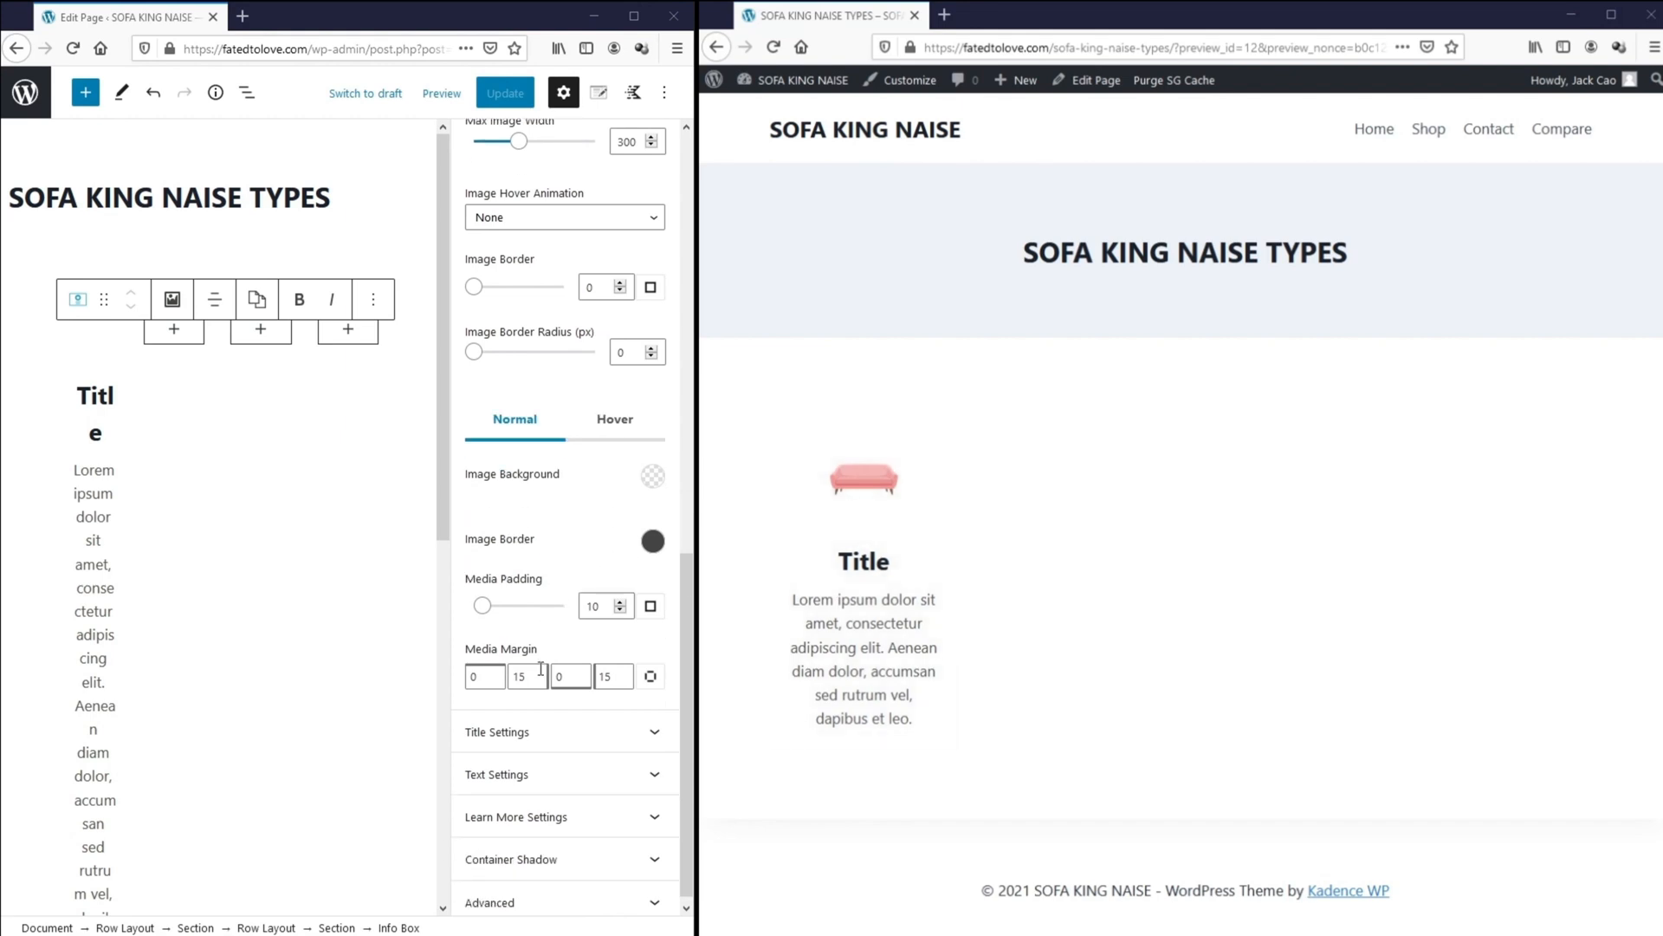
click(496, 732)
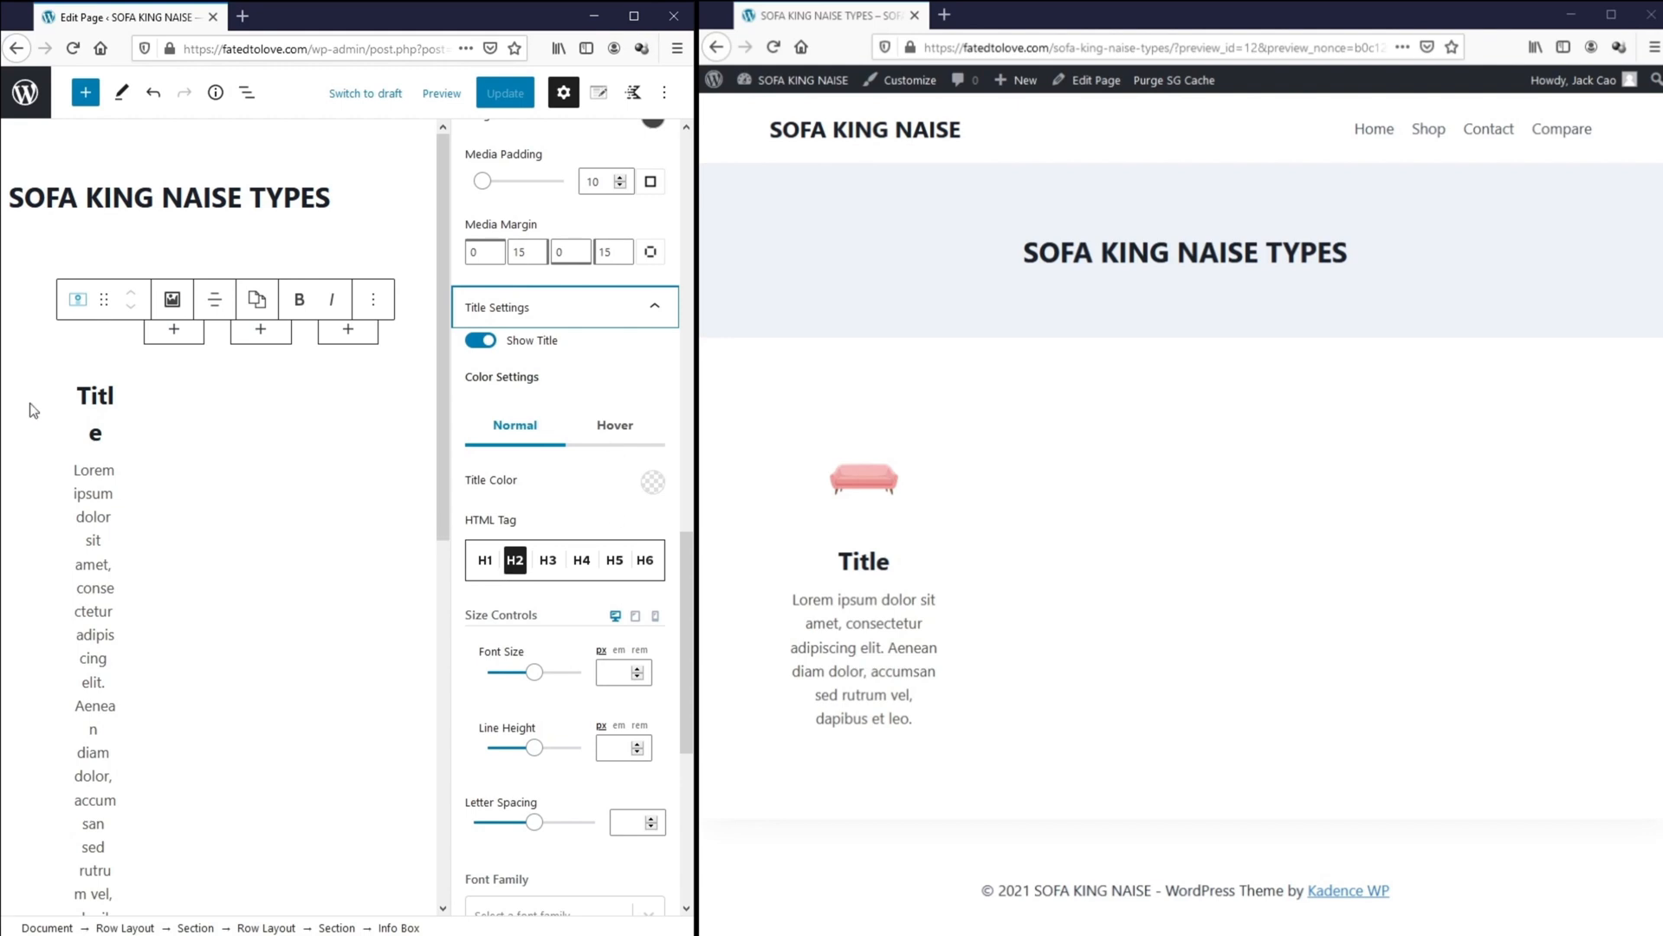
click(97, 421)
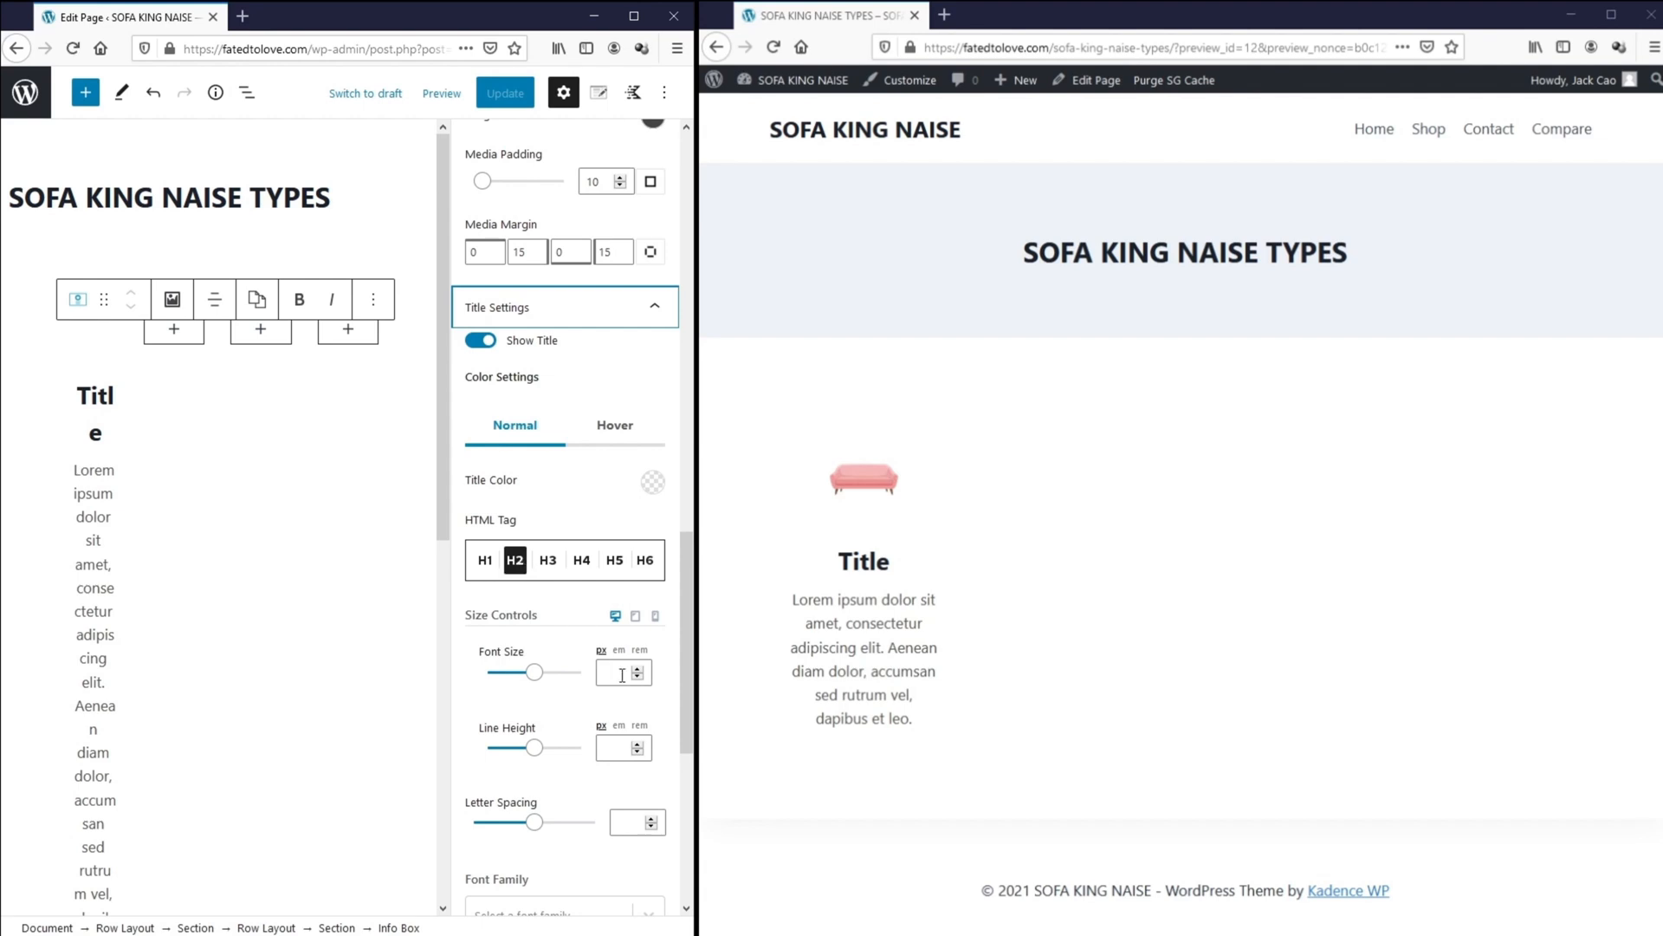
text(20)
click(95, 413)
text(Chesterfield)
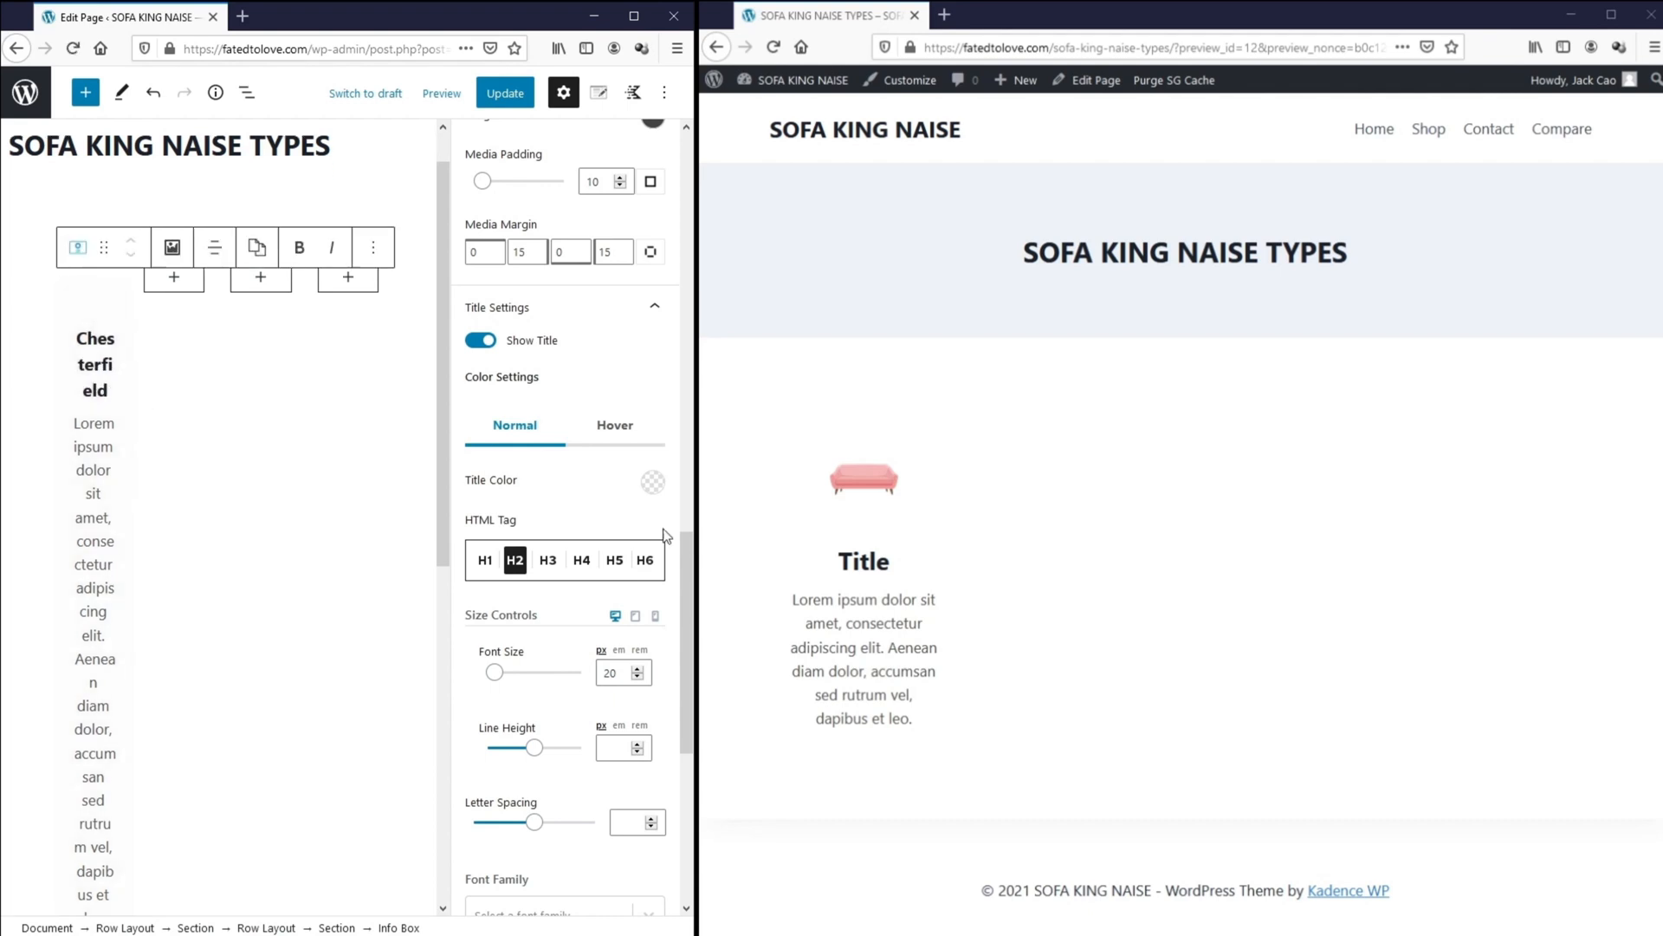
scroll(down, 3)
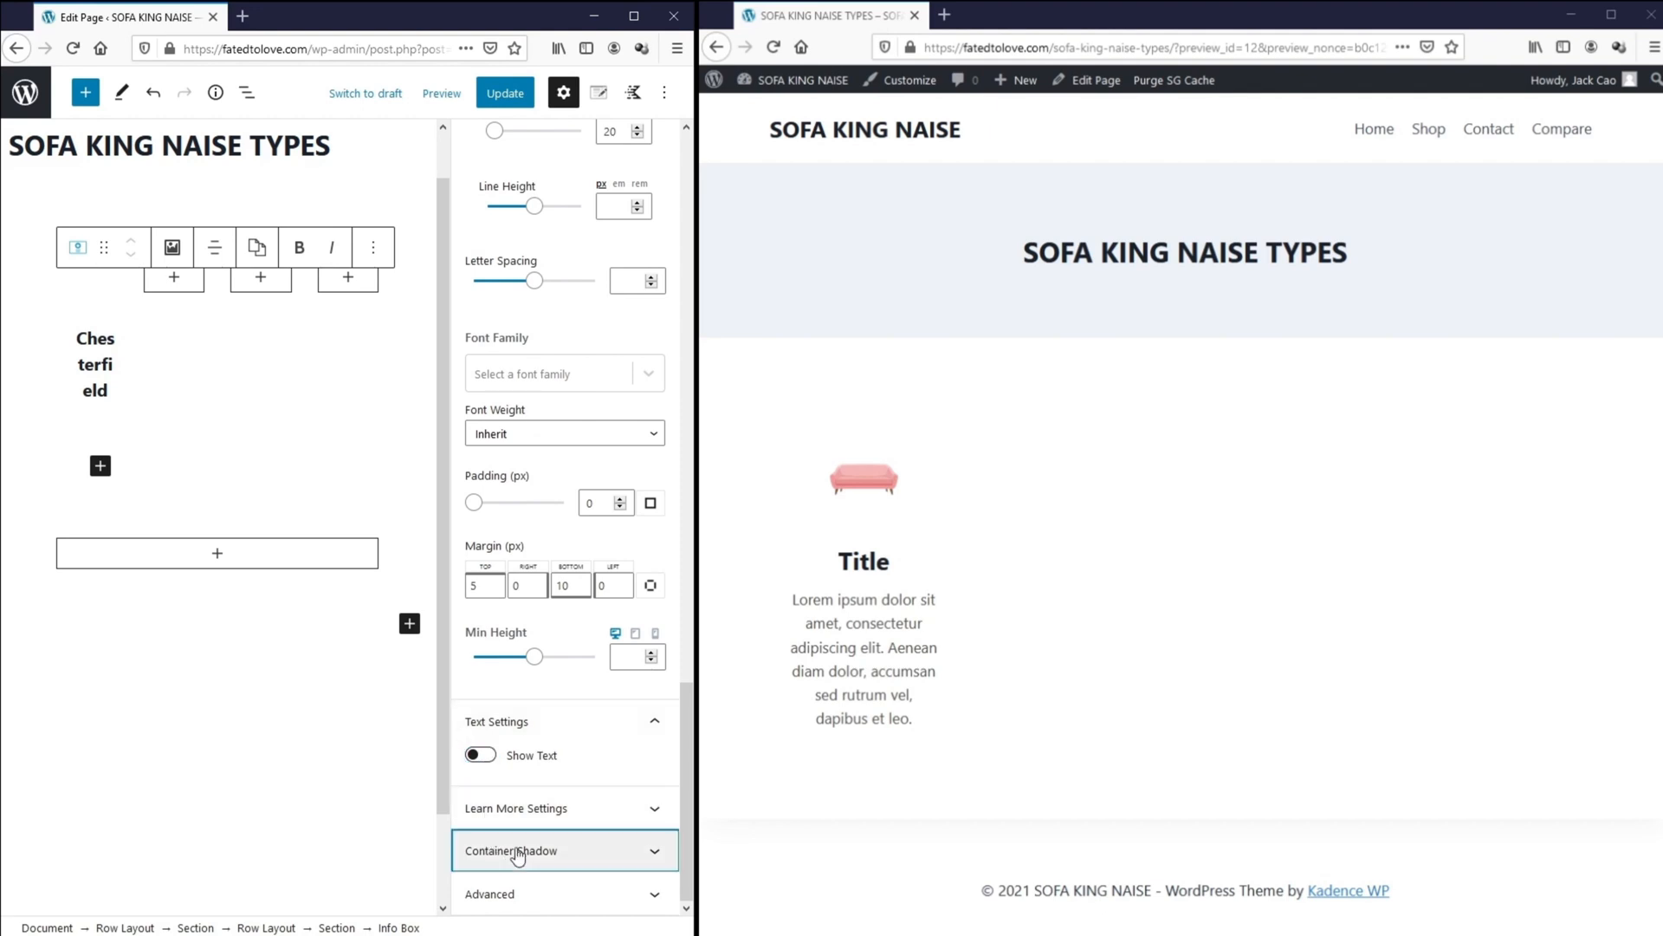
- Add a faint shadow (blur 12, spread -5, vertical 10, horizontal 8), update and reload preview
click(519, 851)
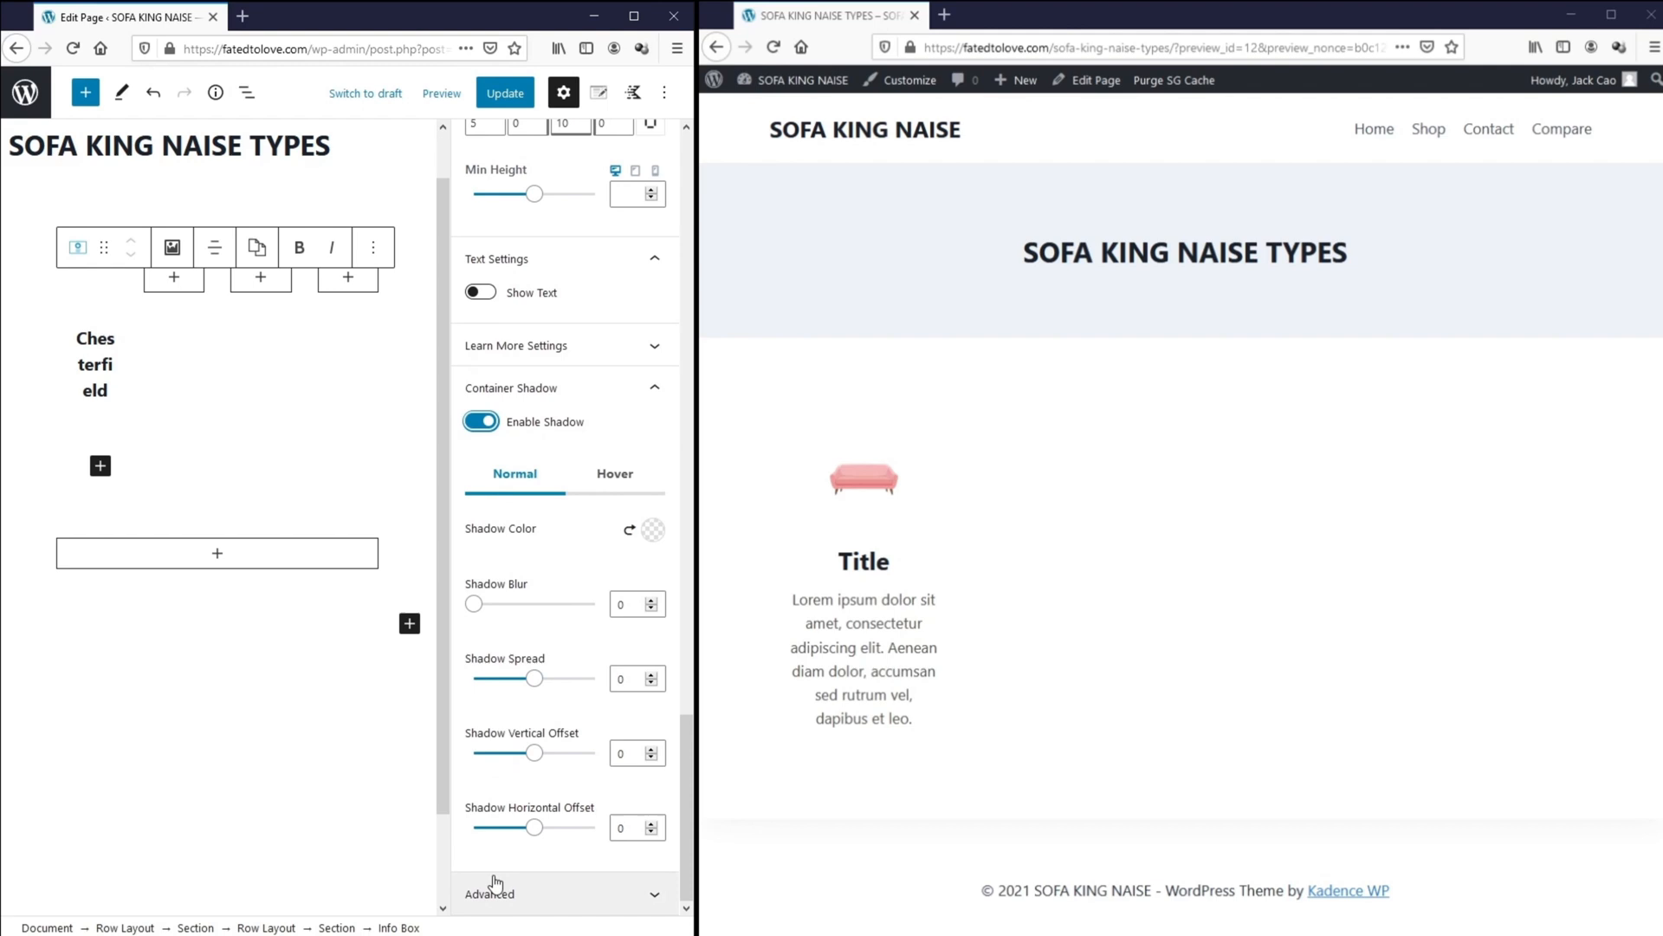
click(653, 529)
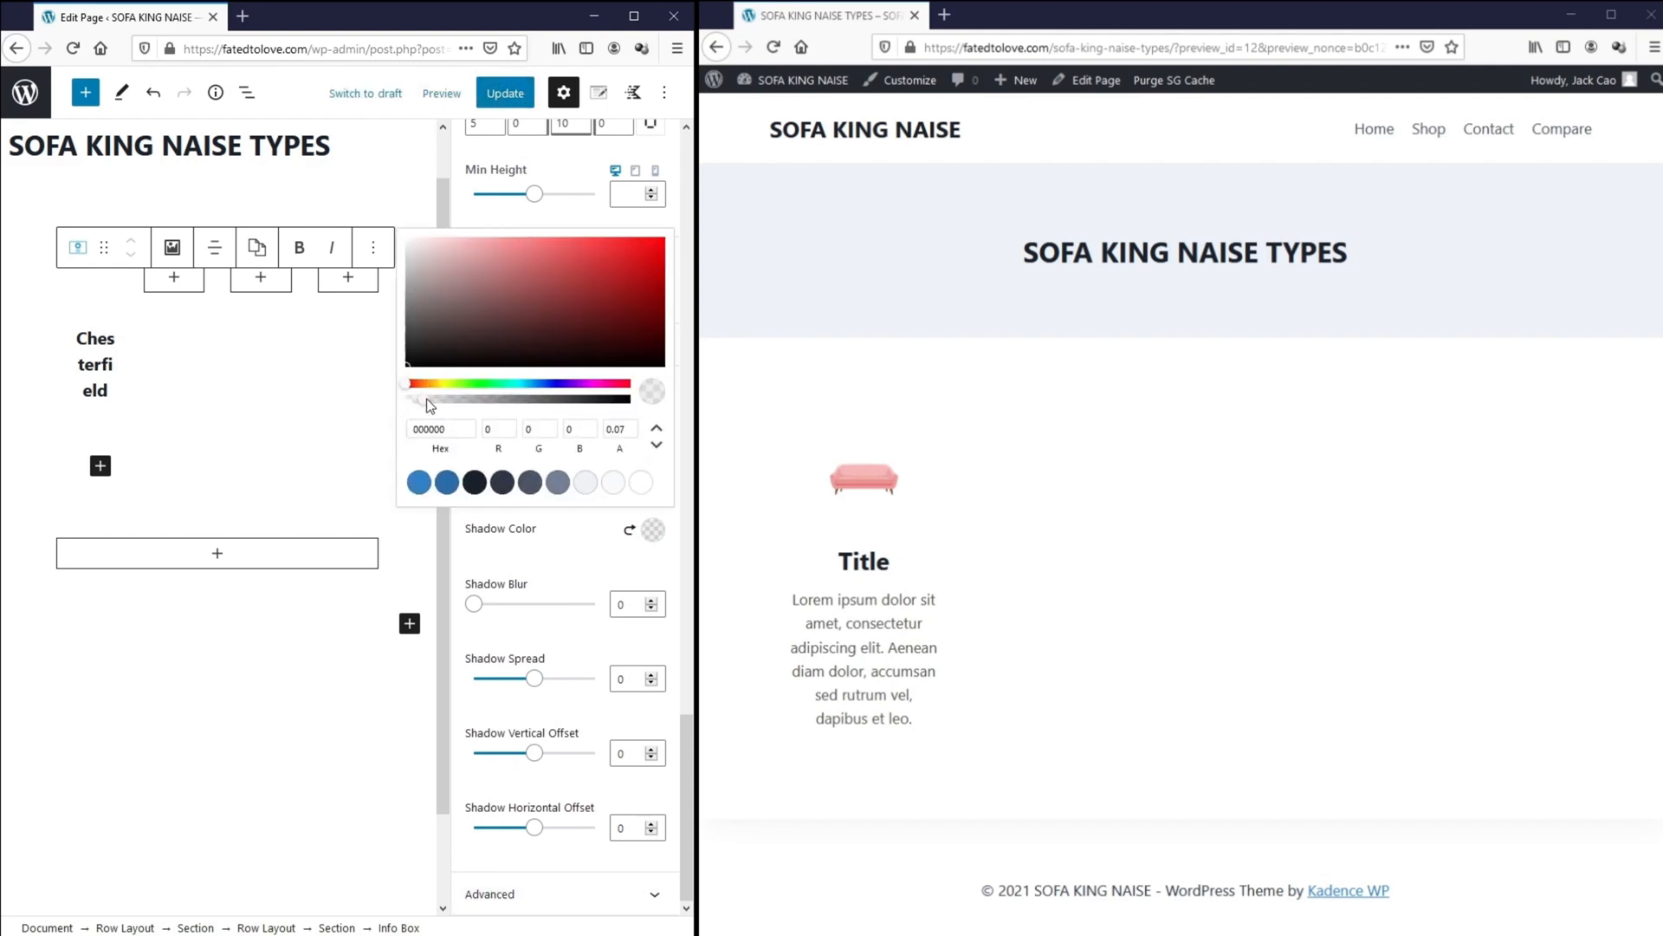
drag(429, 398, 443, 397)
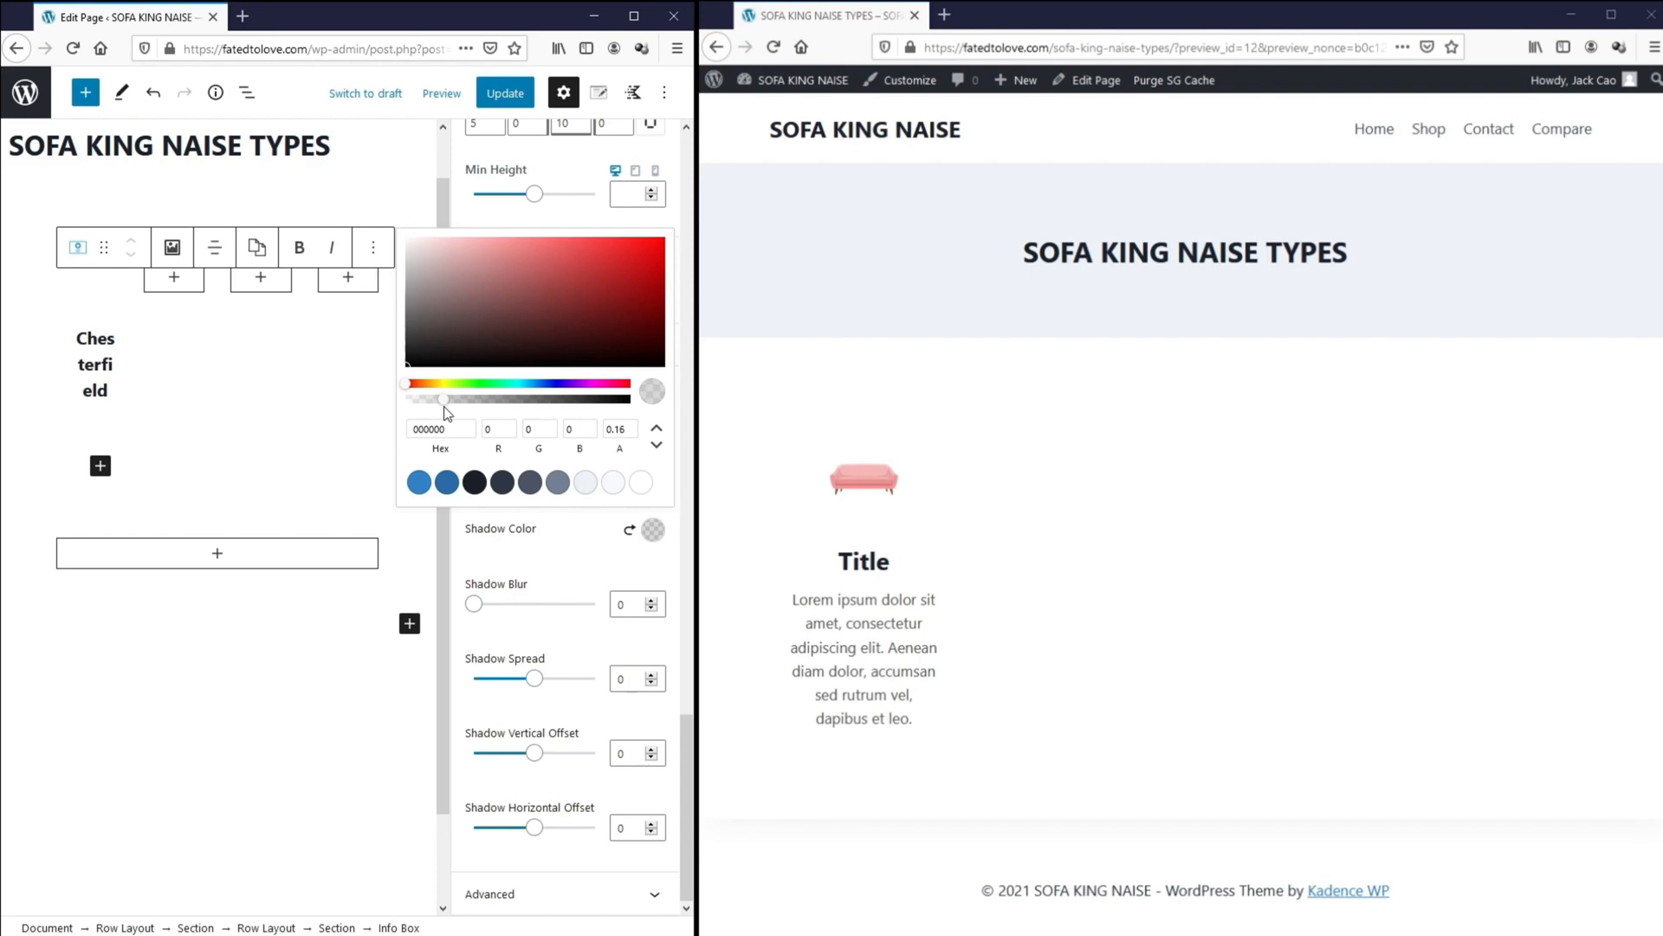
drag(534, 680, 544, 679)
text(12)
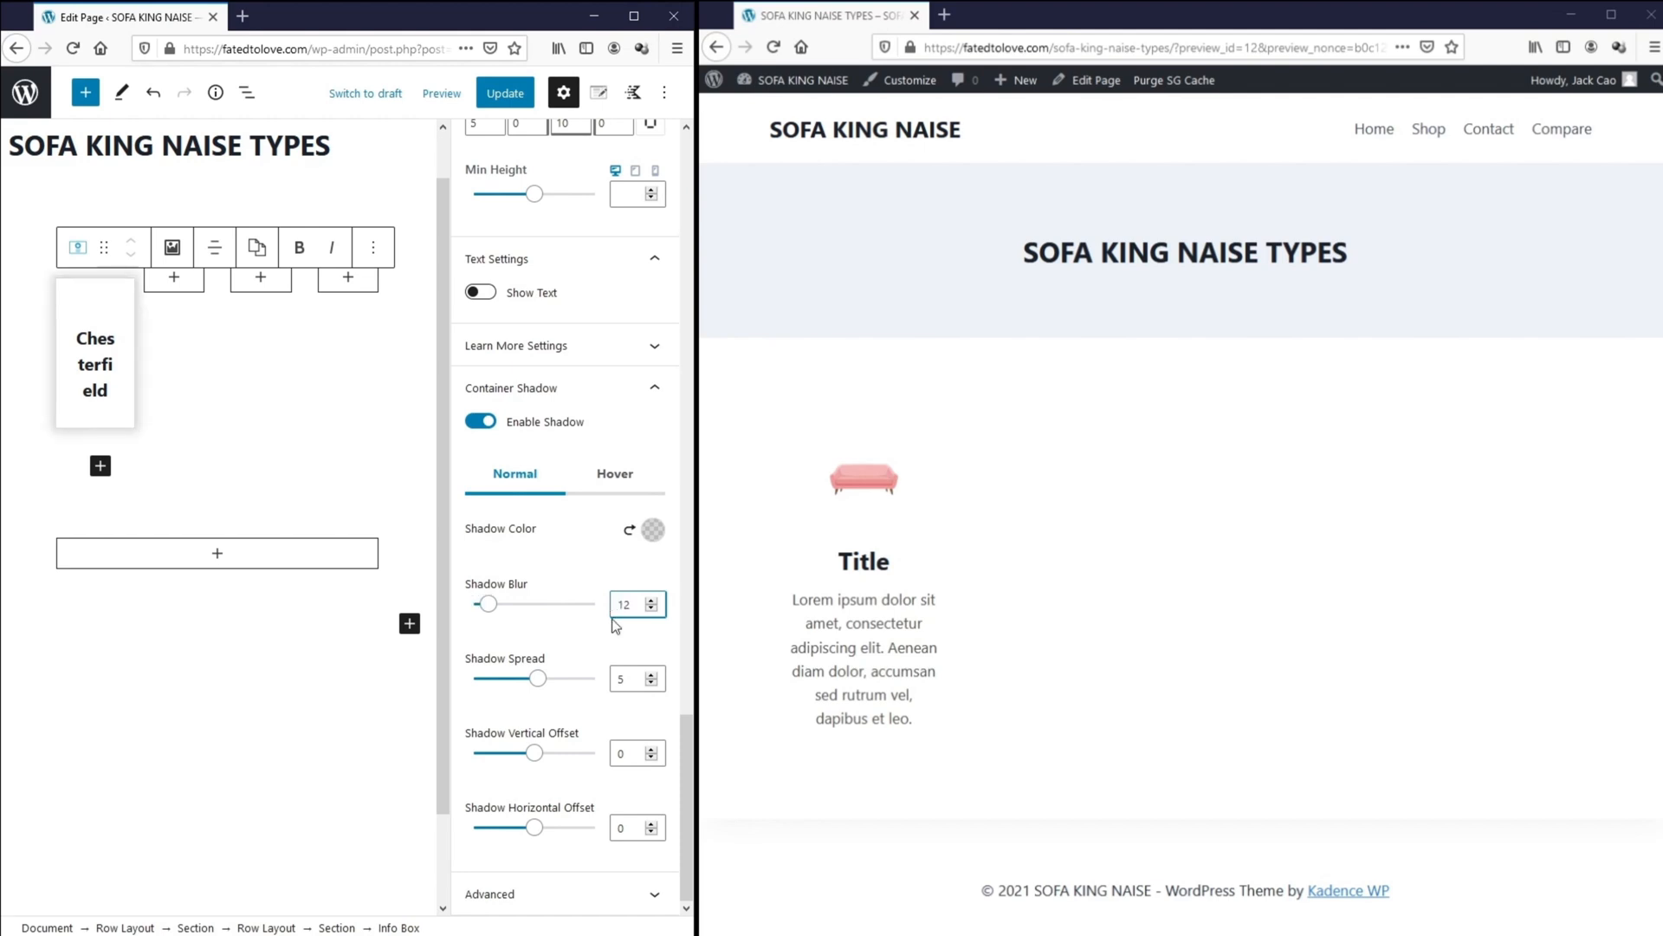
click(629, 679)
text(8)
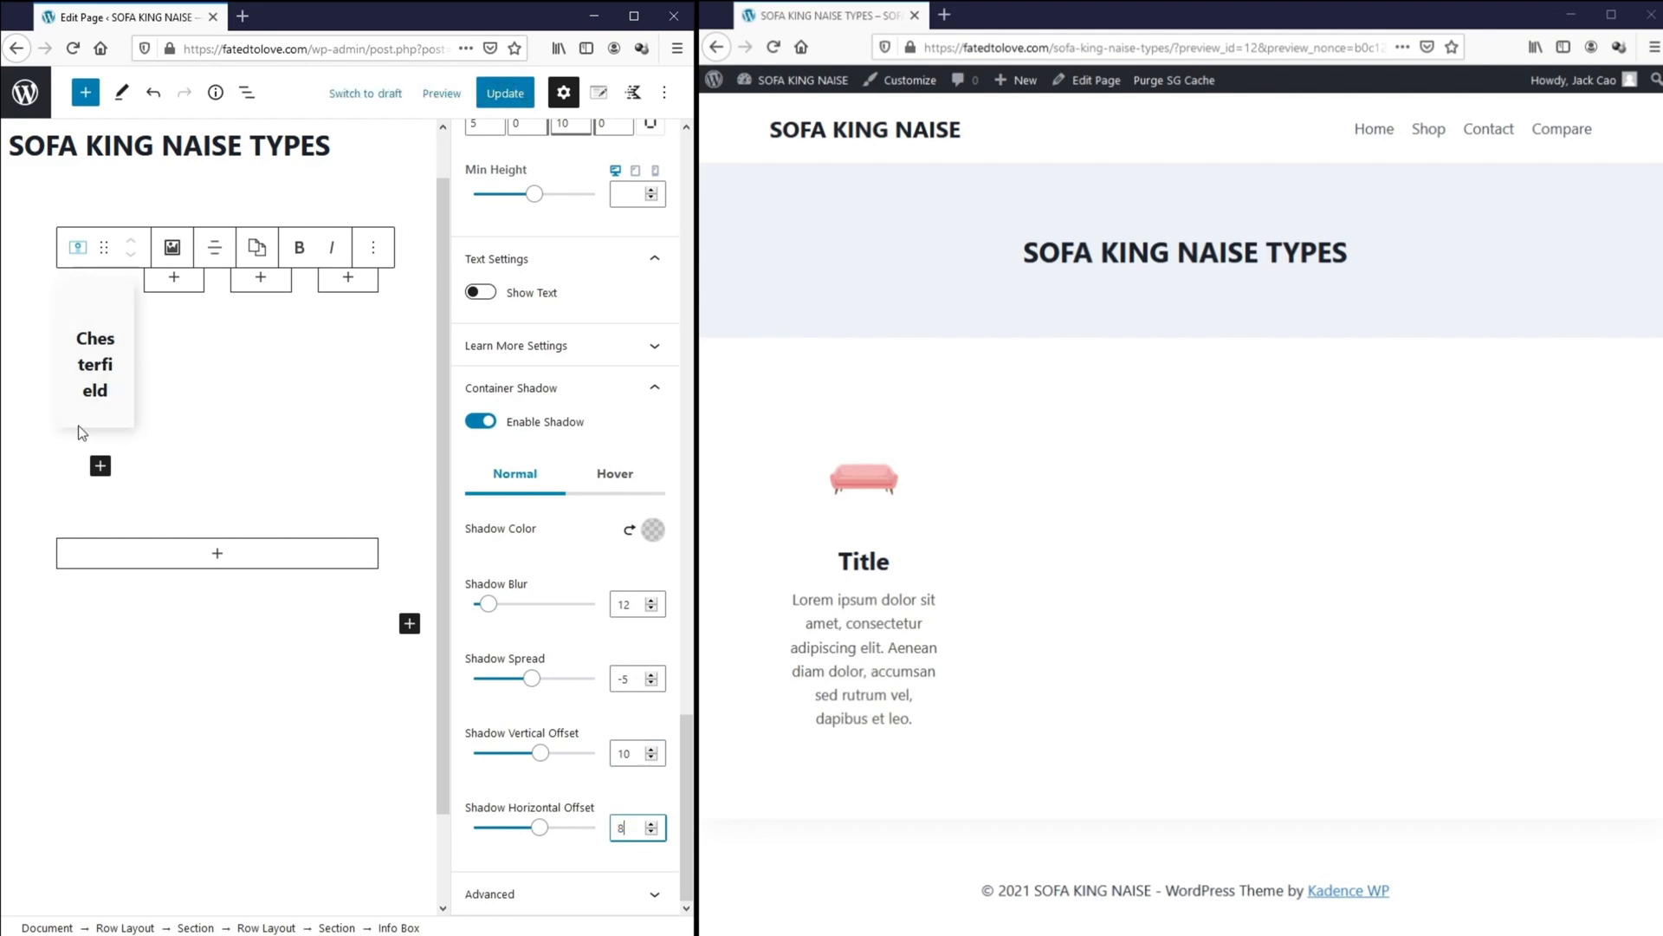
click(504, 93)
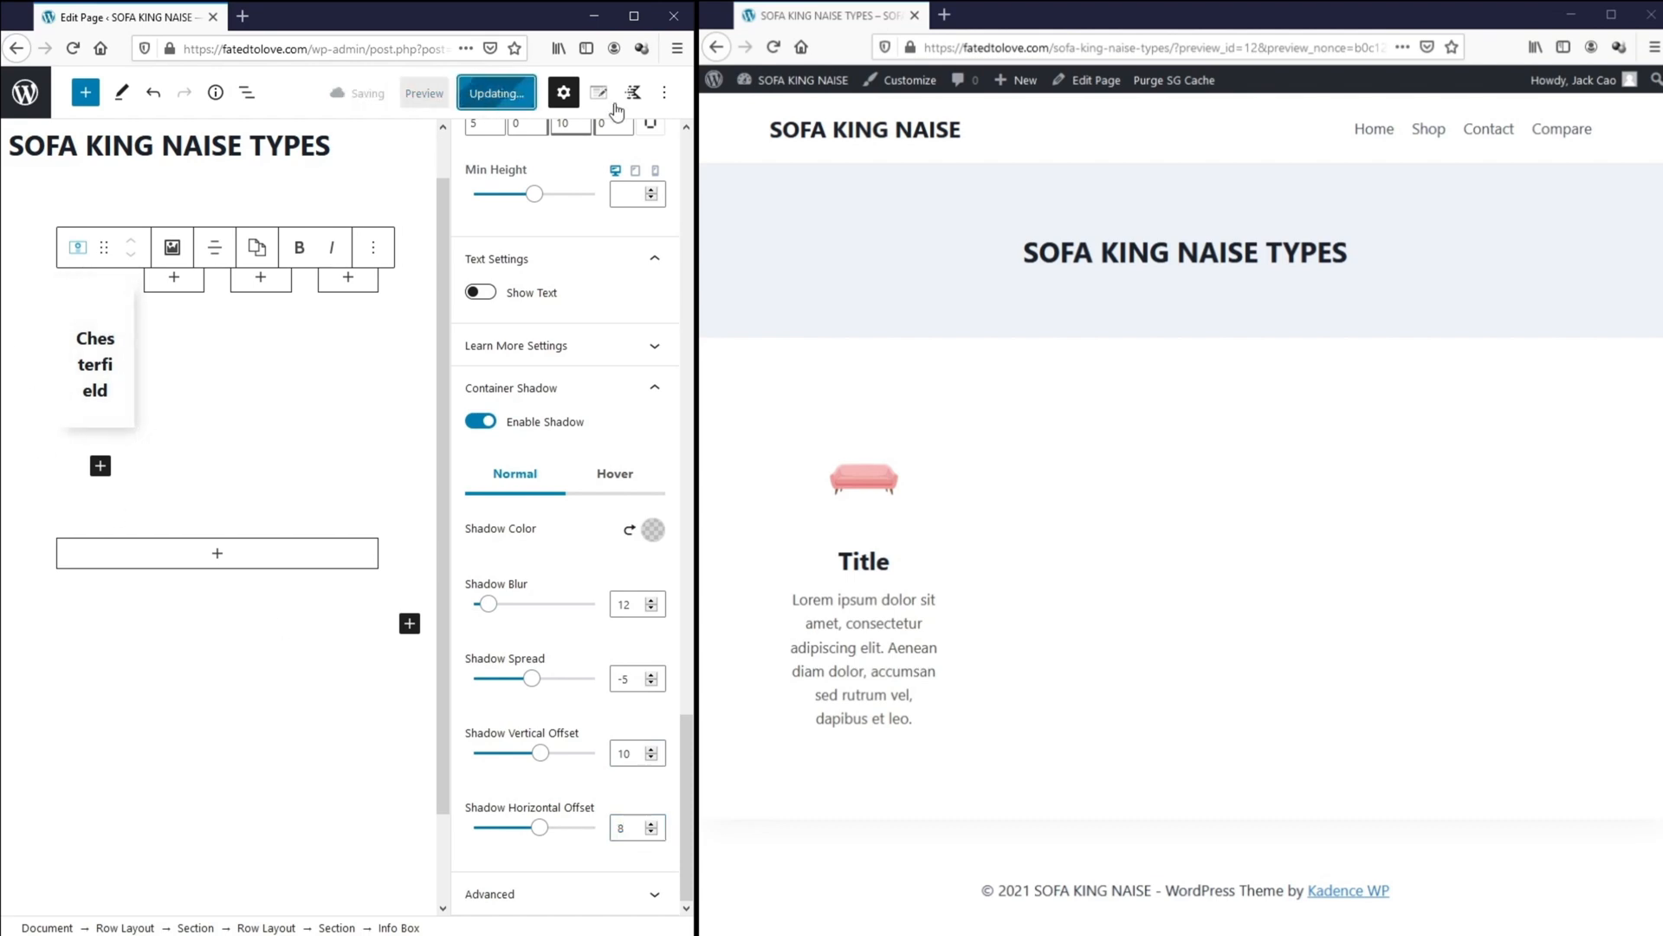
click(495, 93)
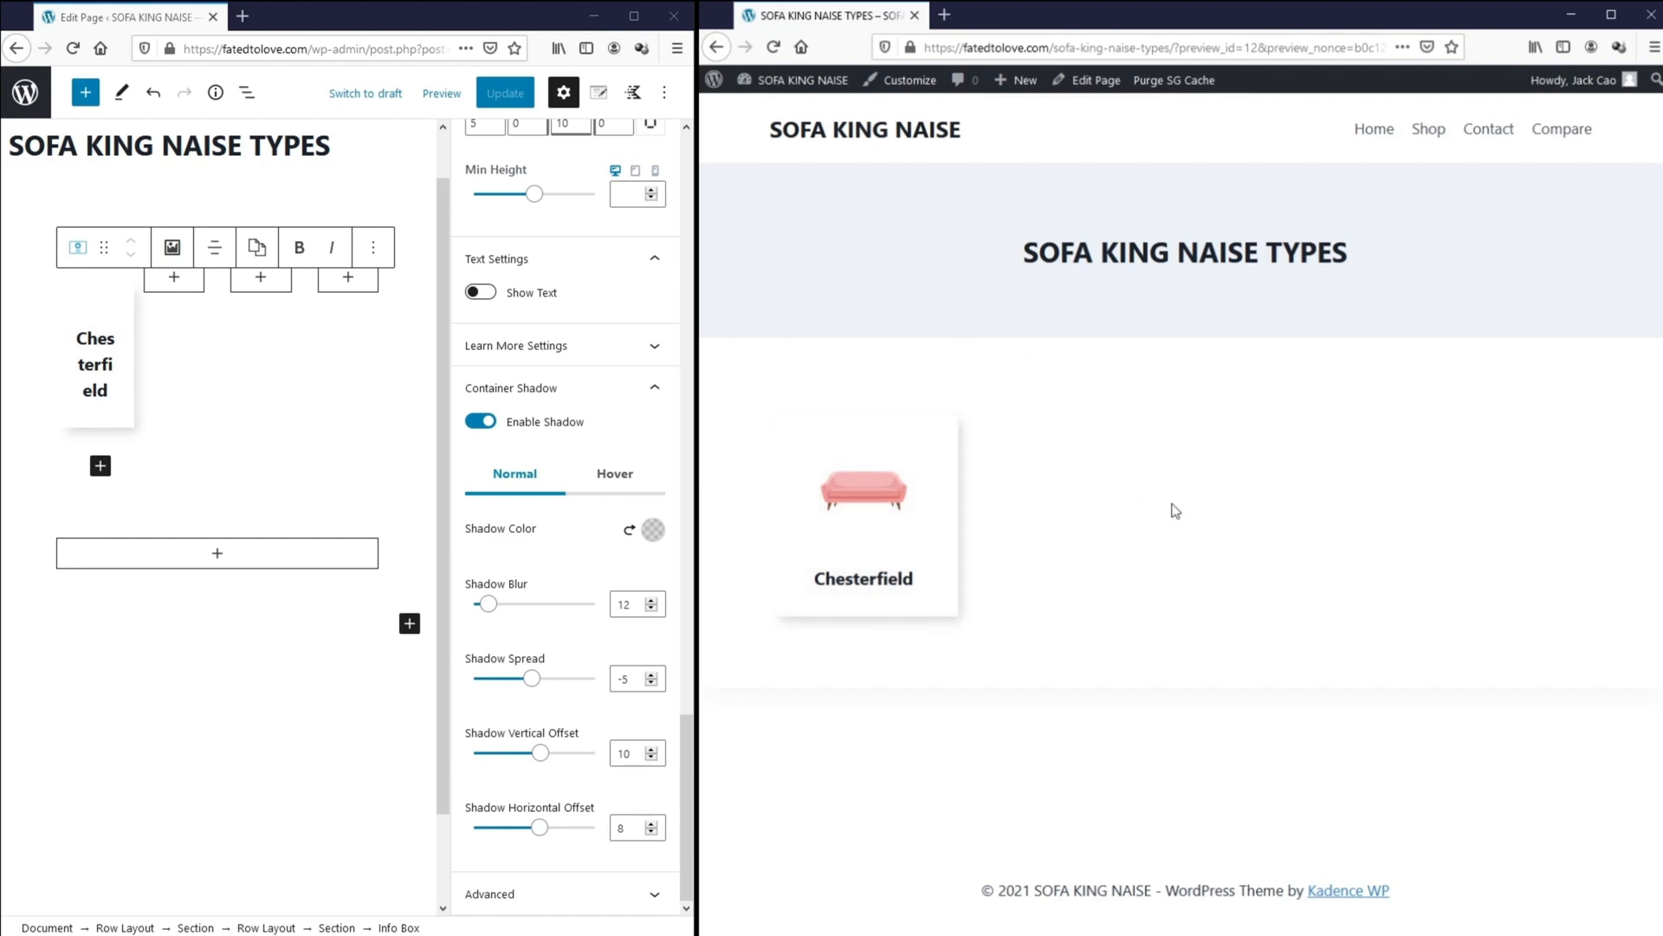
mouse_move(1046, 510)
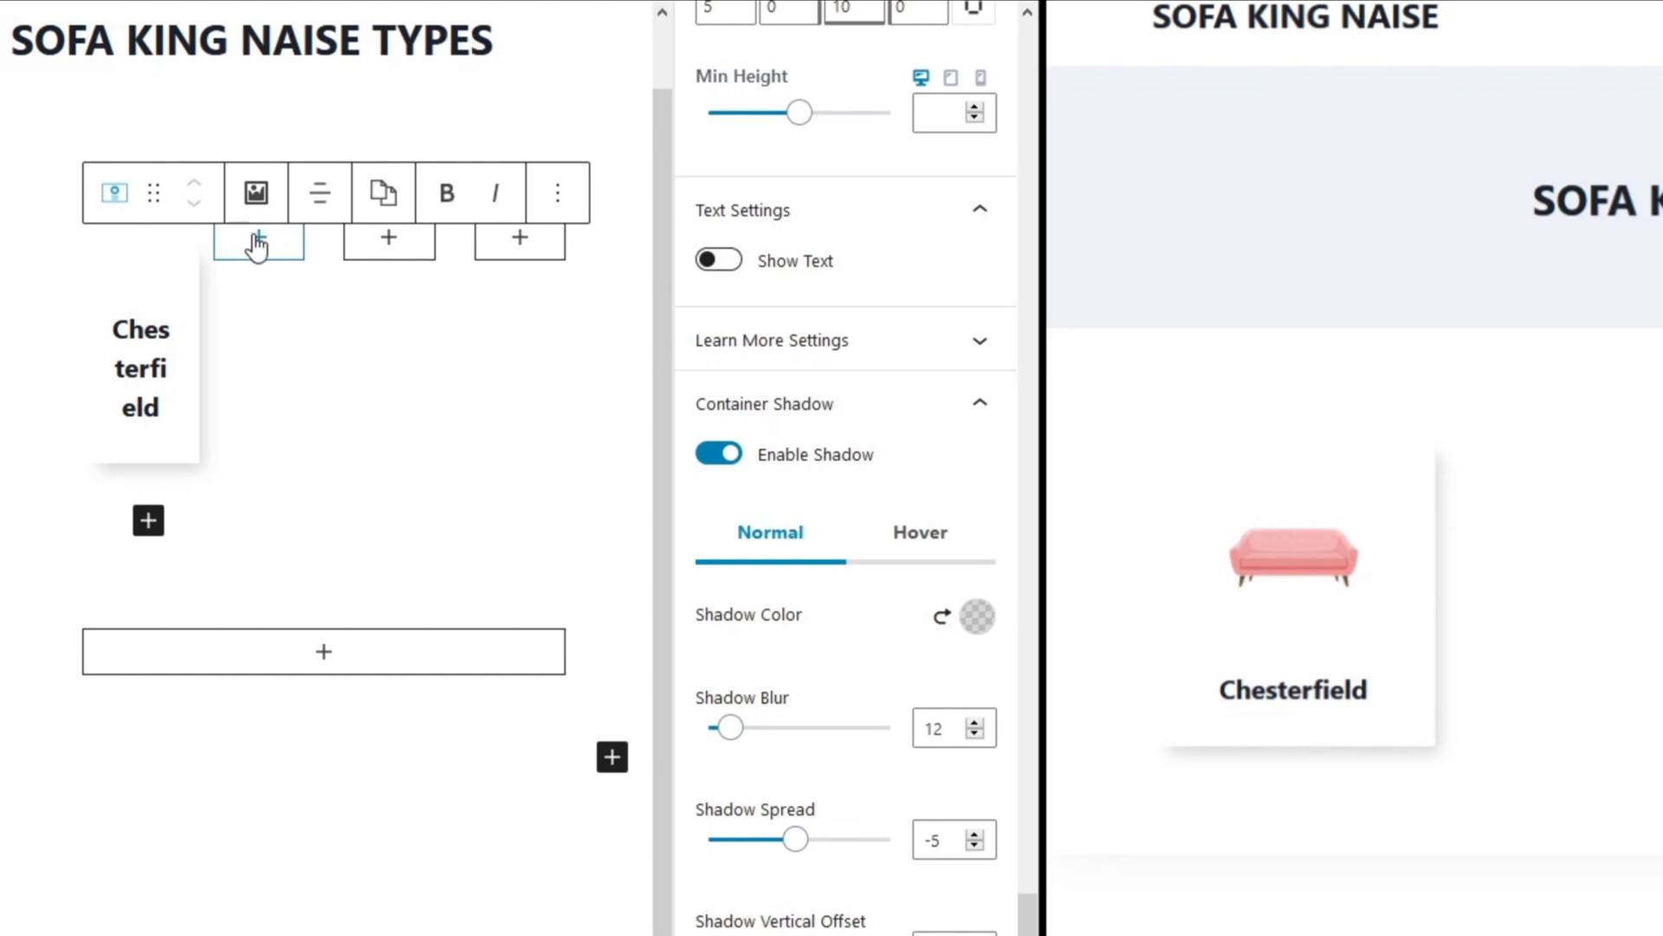
- Insert an Info Box in the second column and switch its media to a library image
click(258, 240)
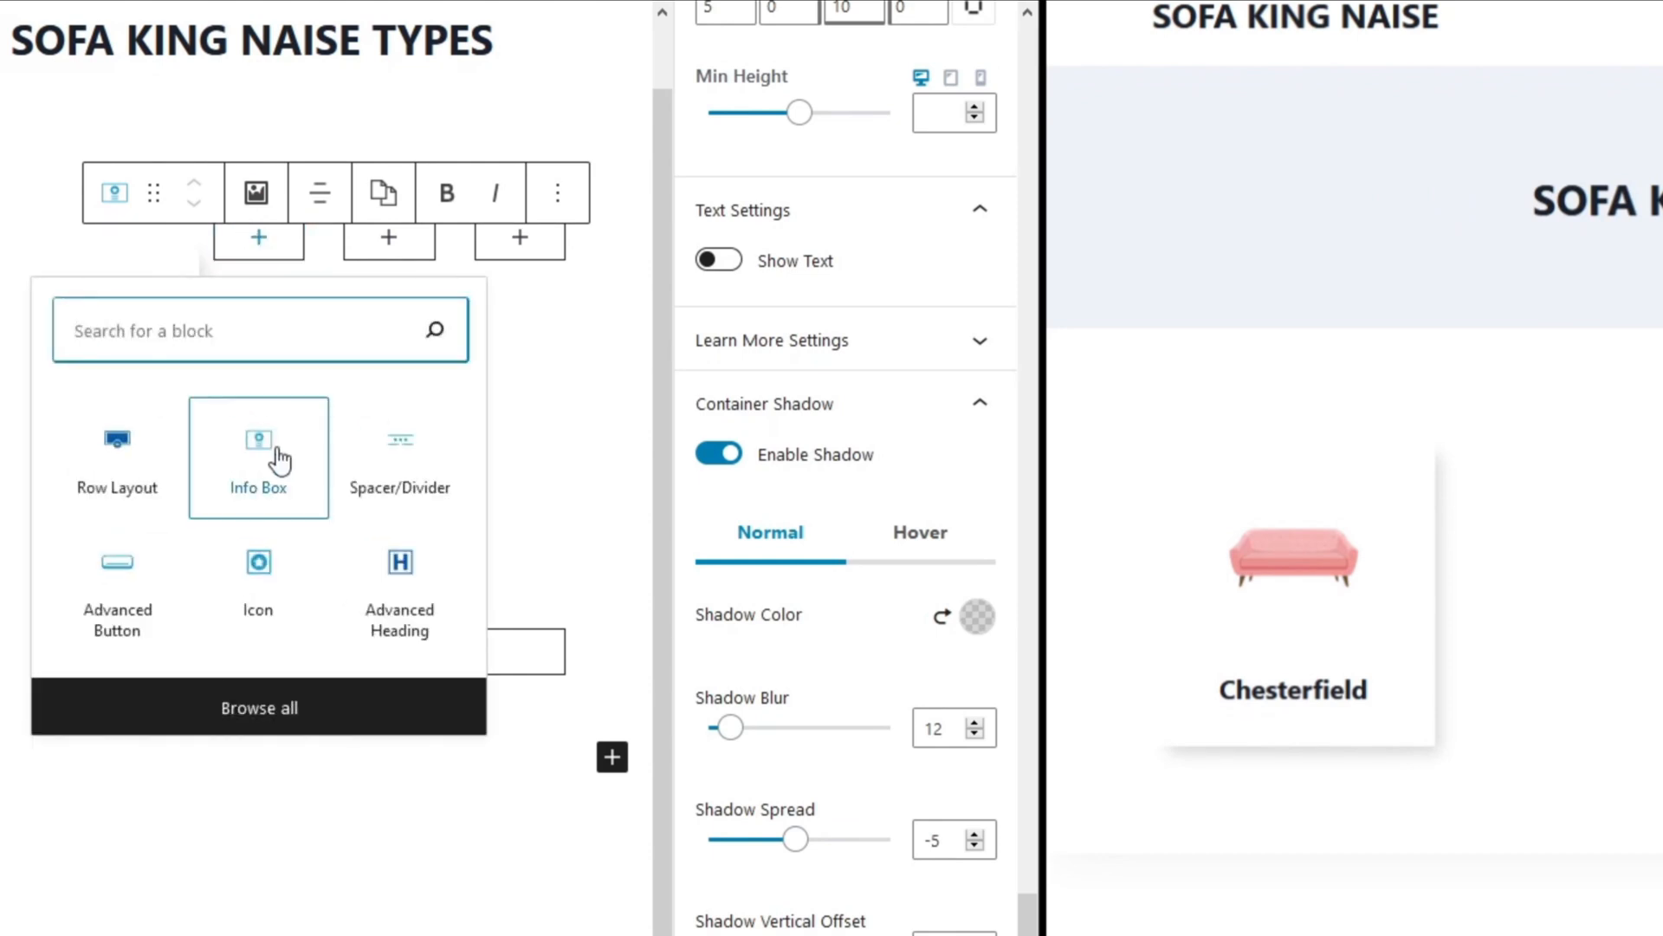
click(258, 458)
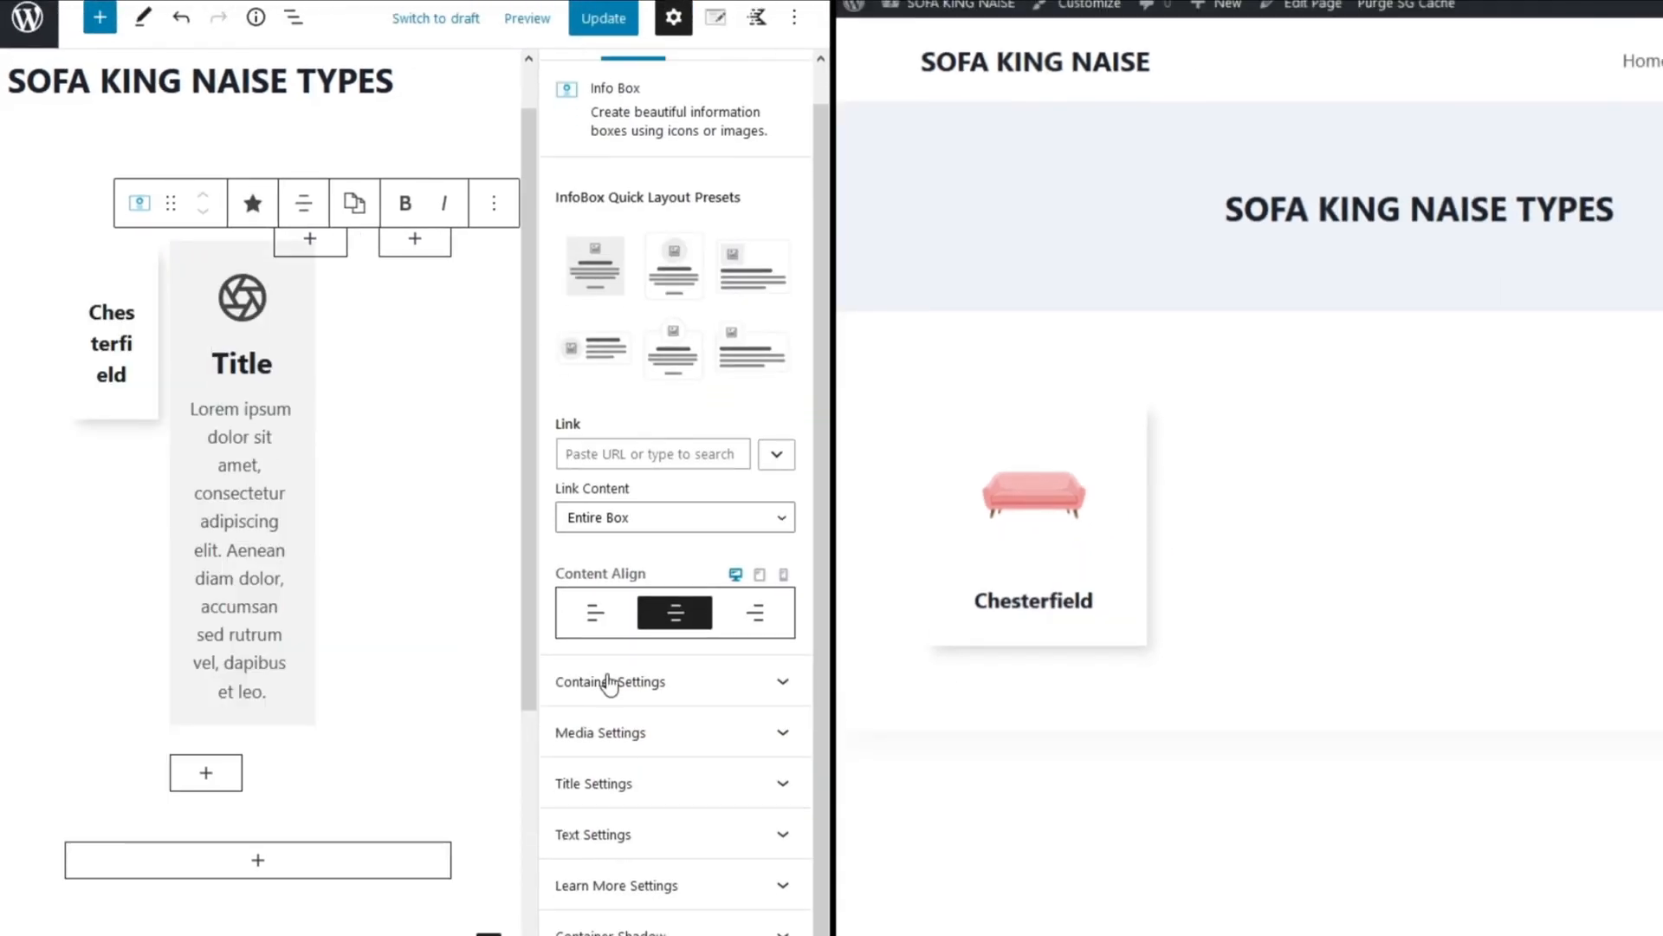
click(600, 732)
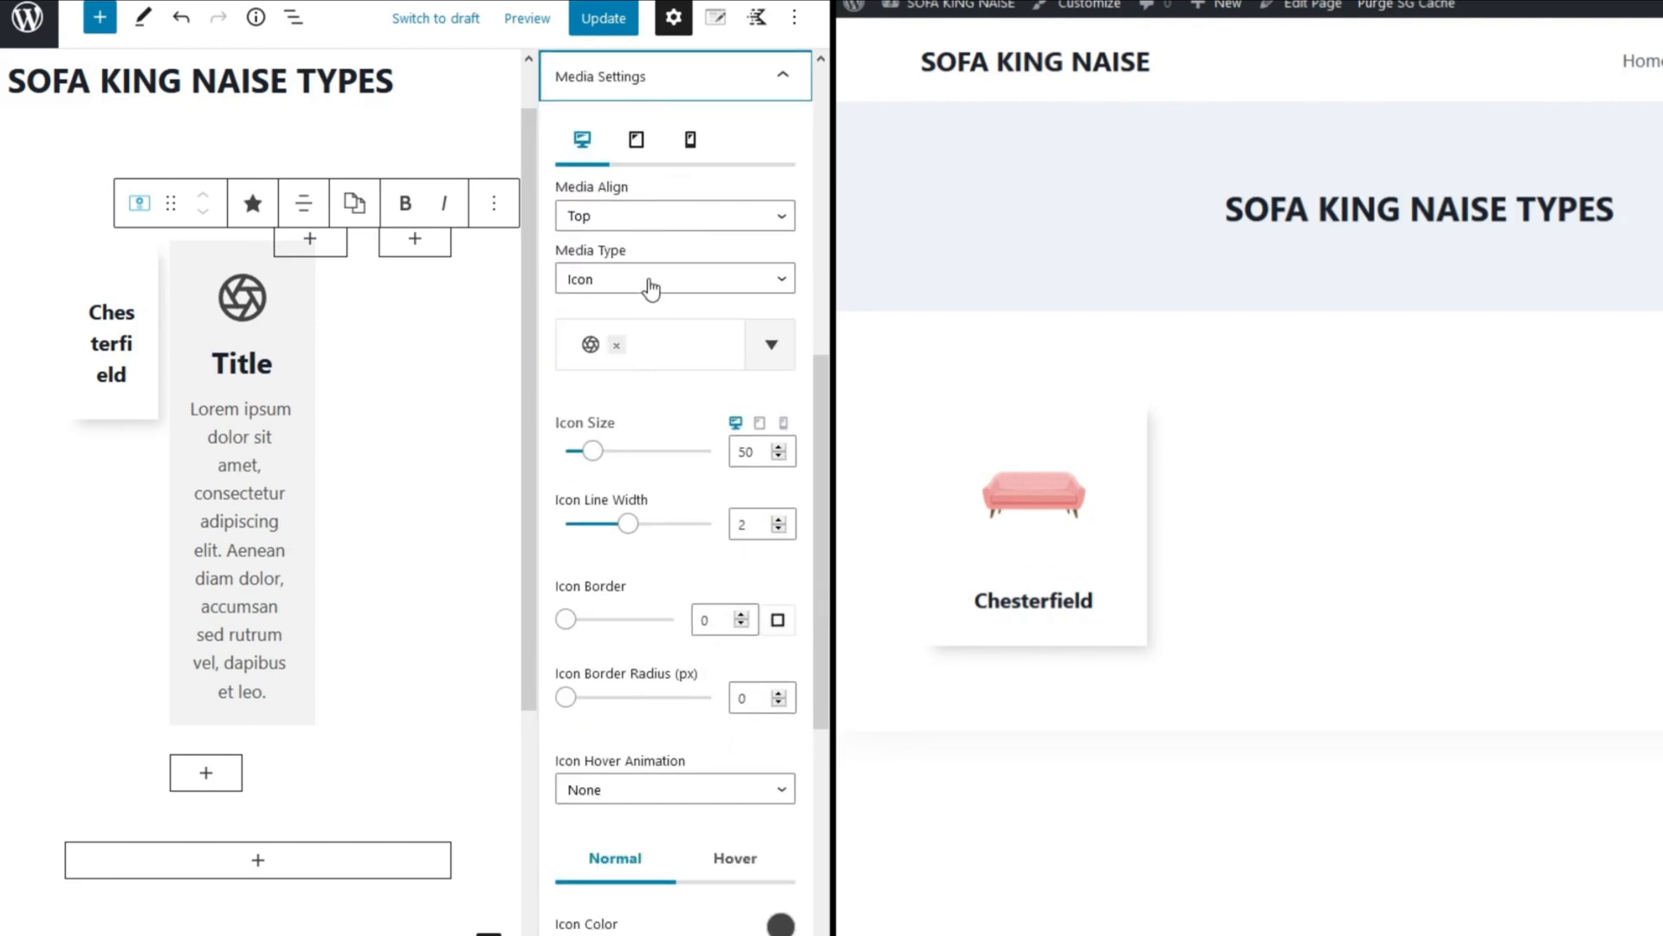
click(674, 278)
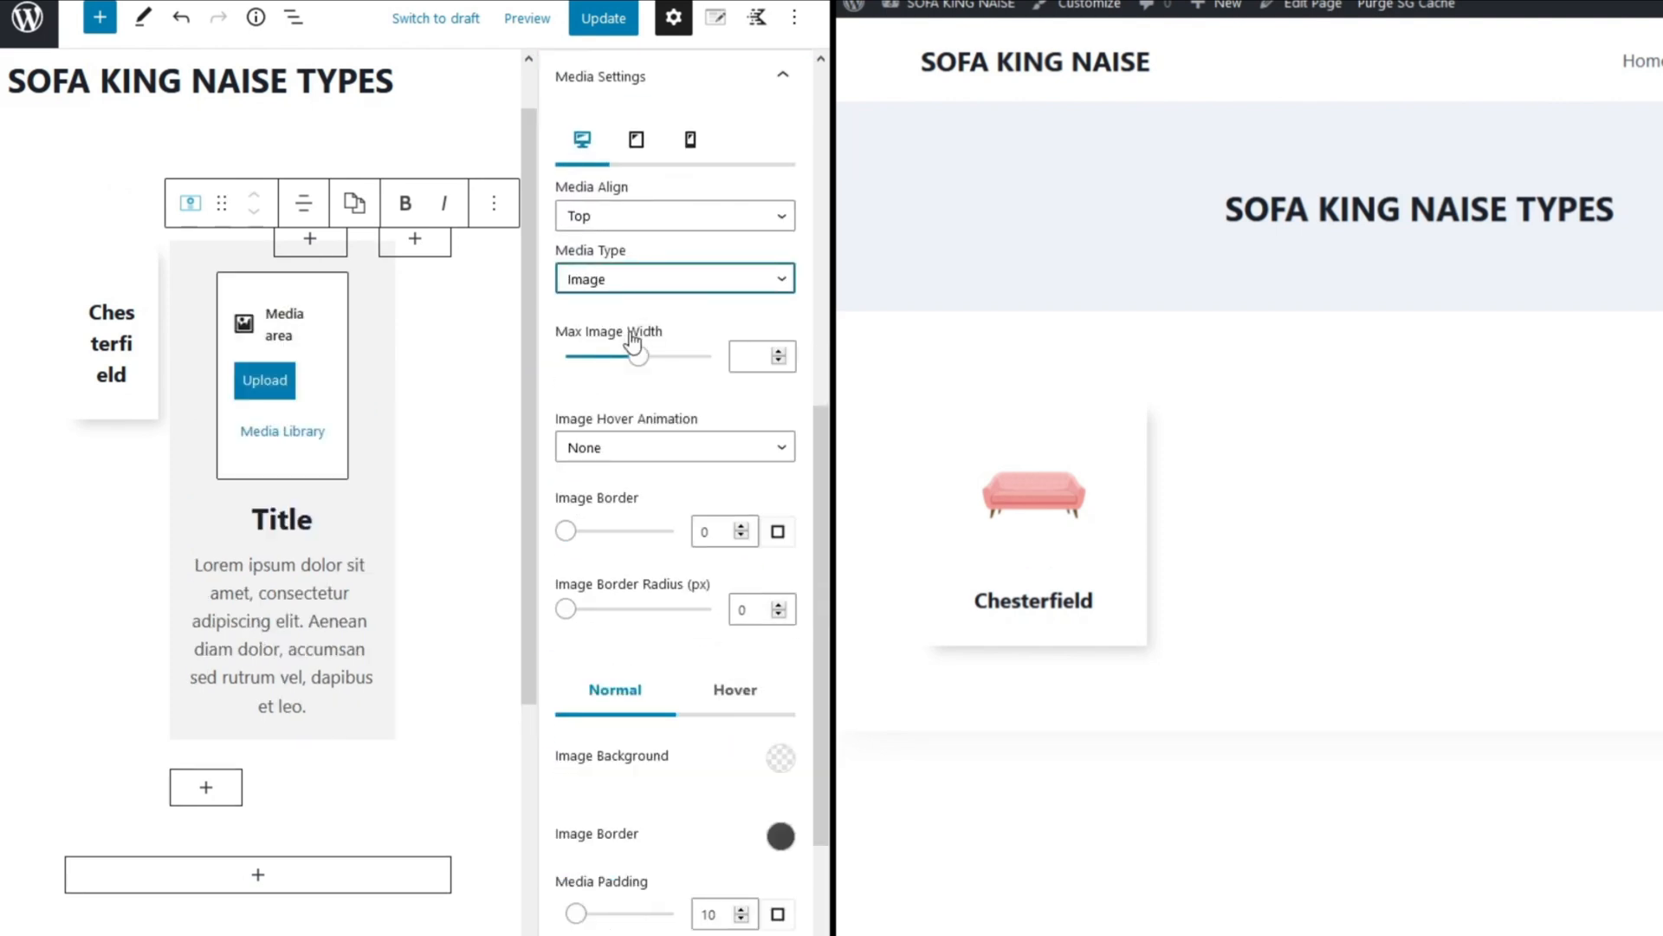
click(265, 381)
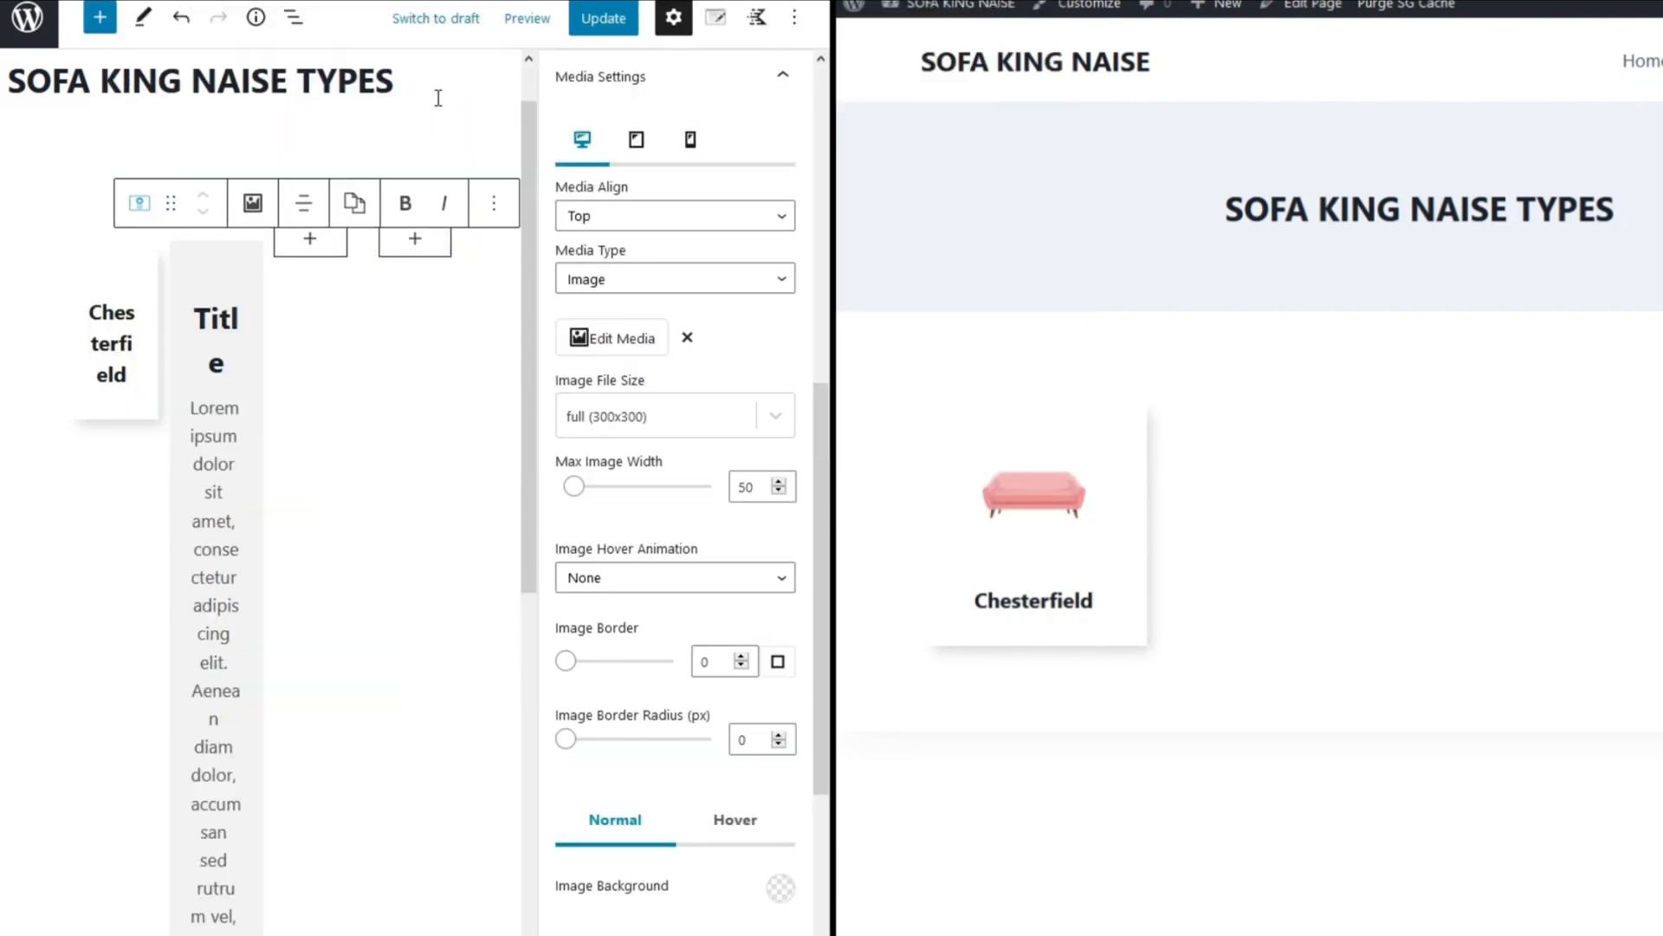
mouse_move(413, 240)
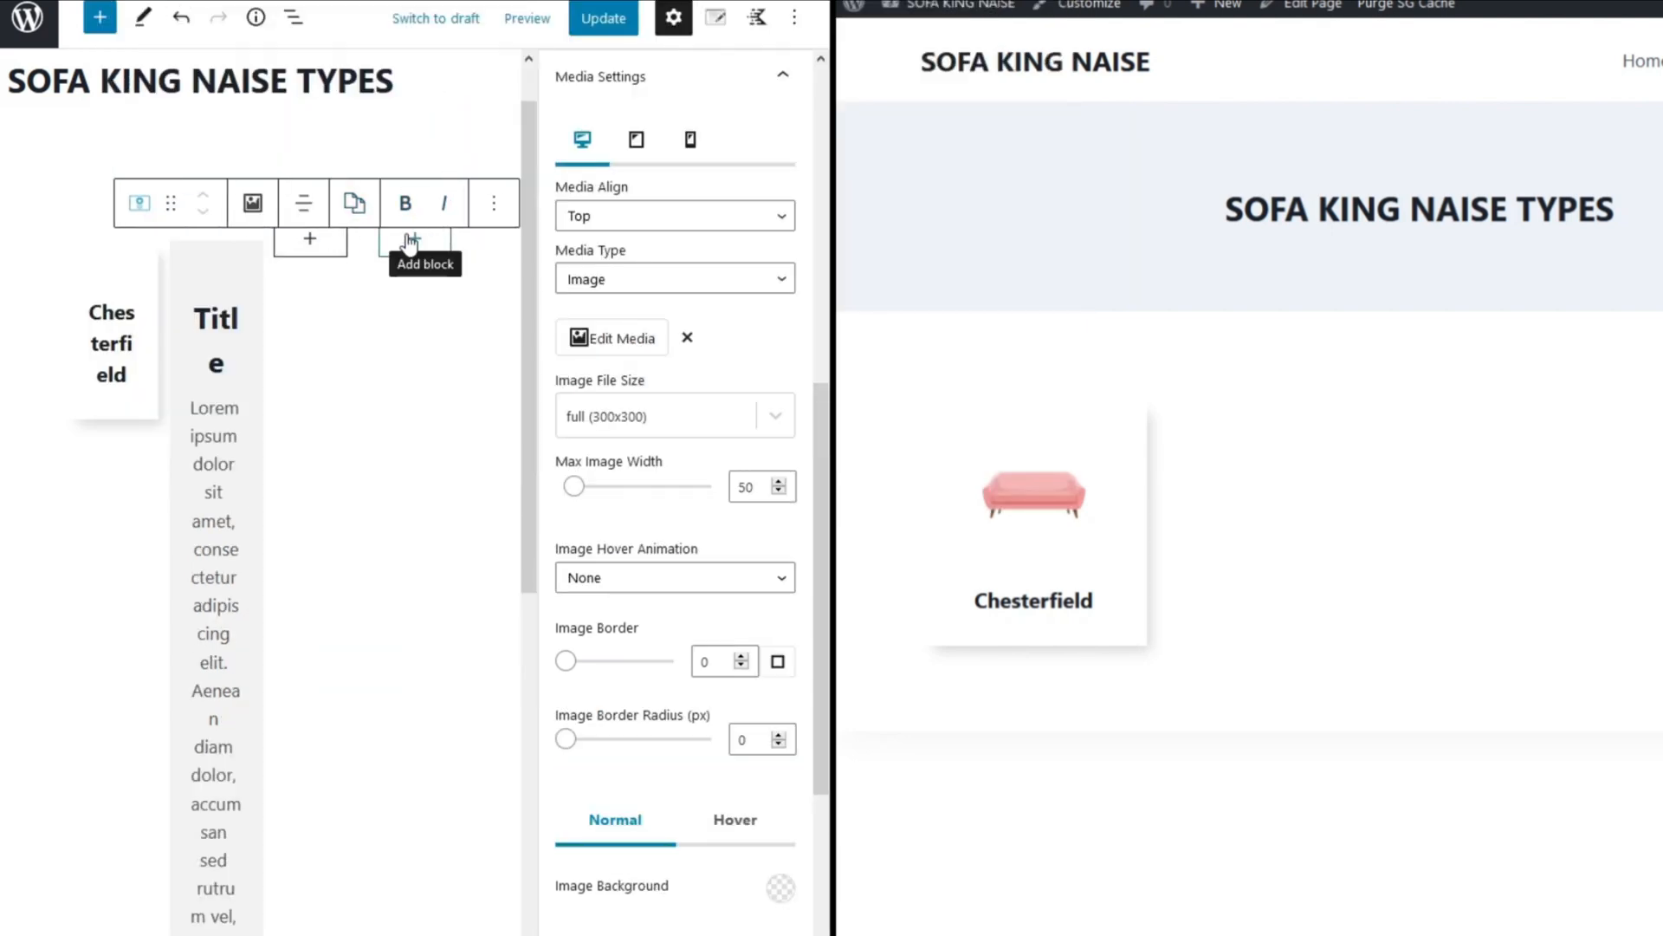
click(111, 342)
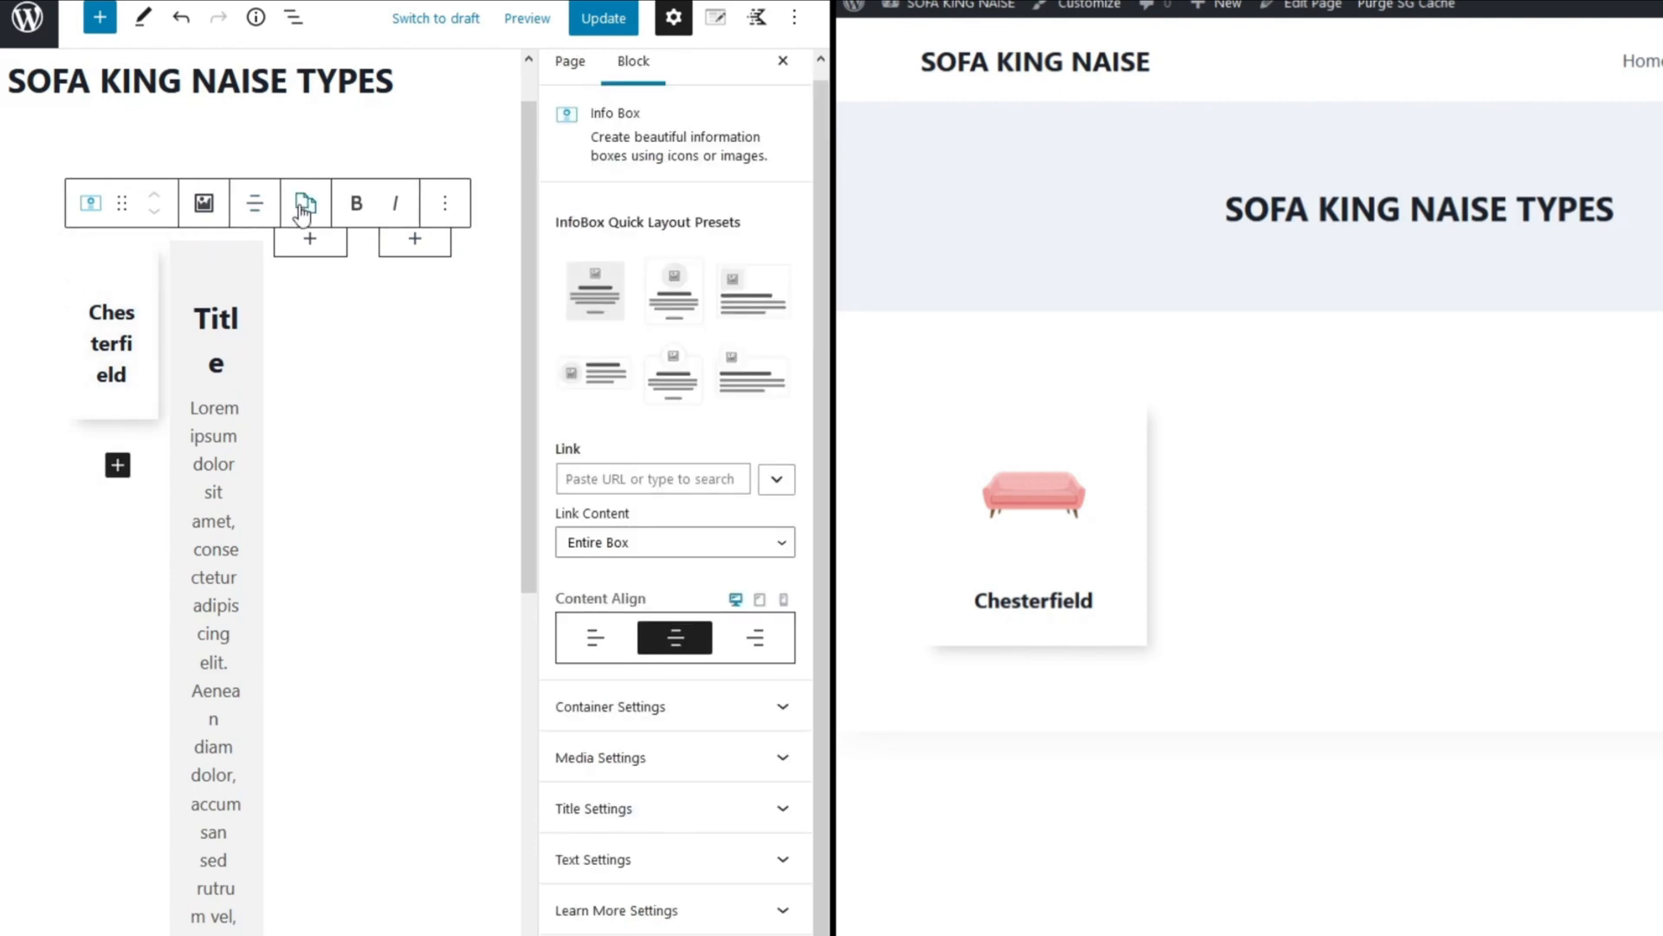
mouse_move(305, 202)
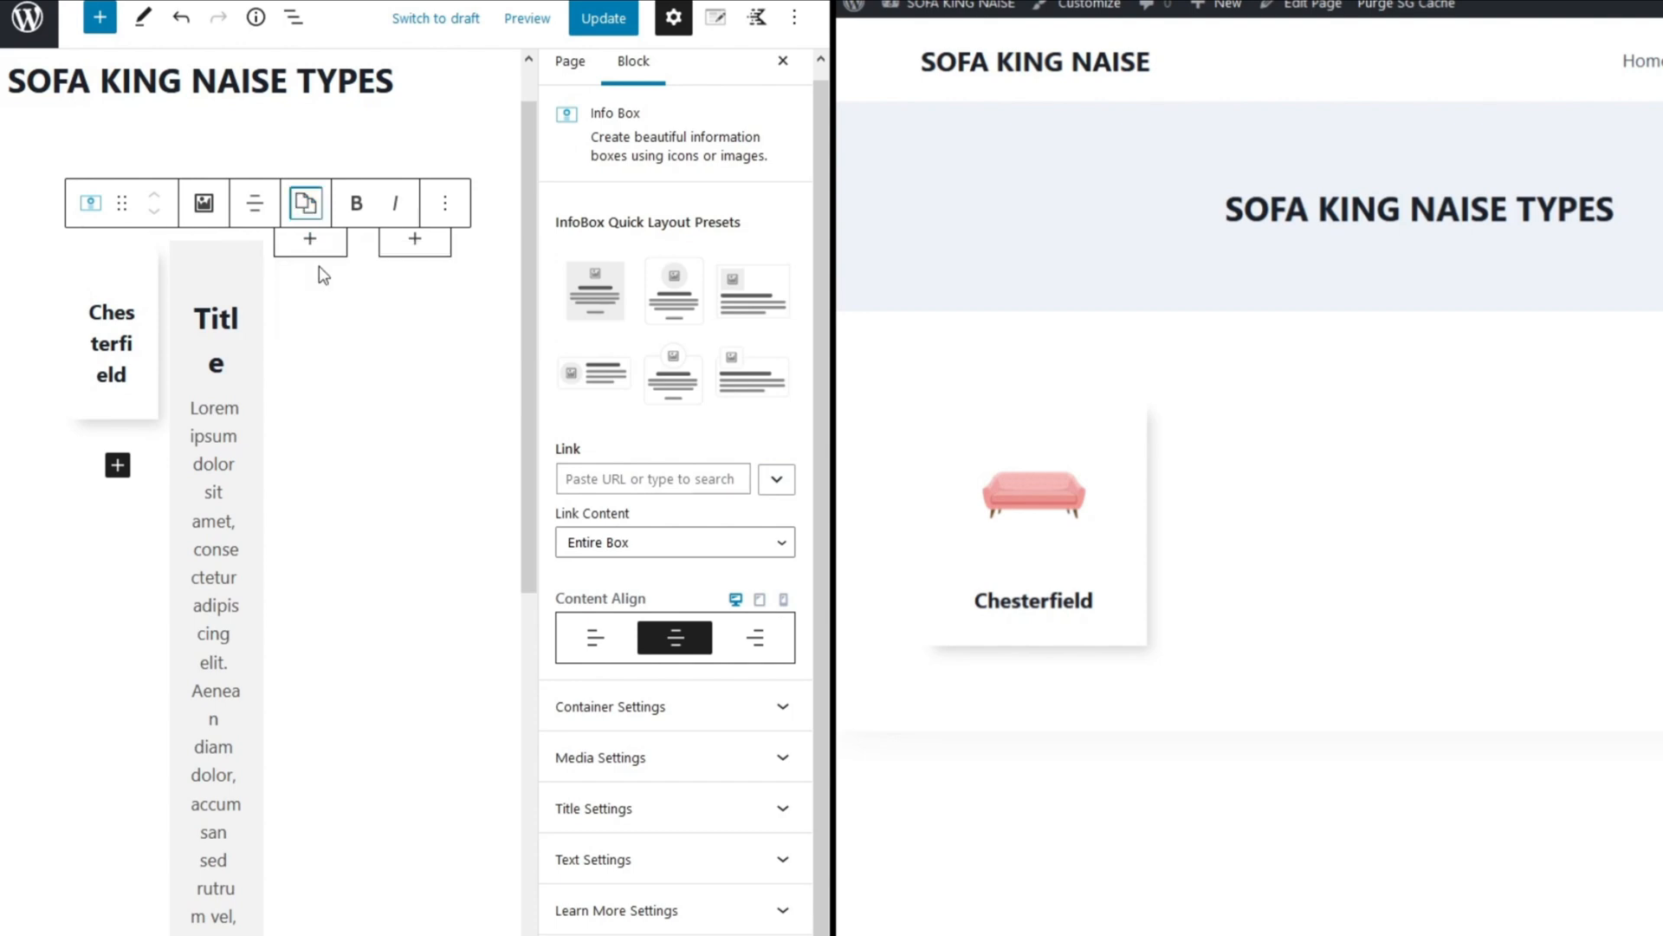
mouse_move(243, 269)
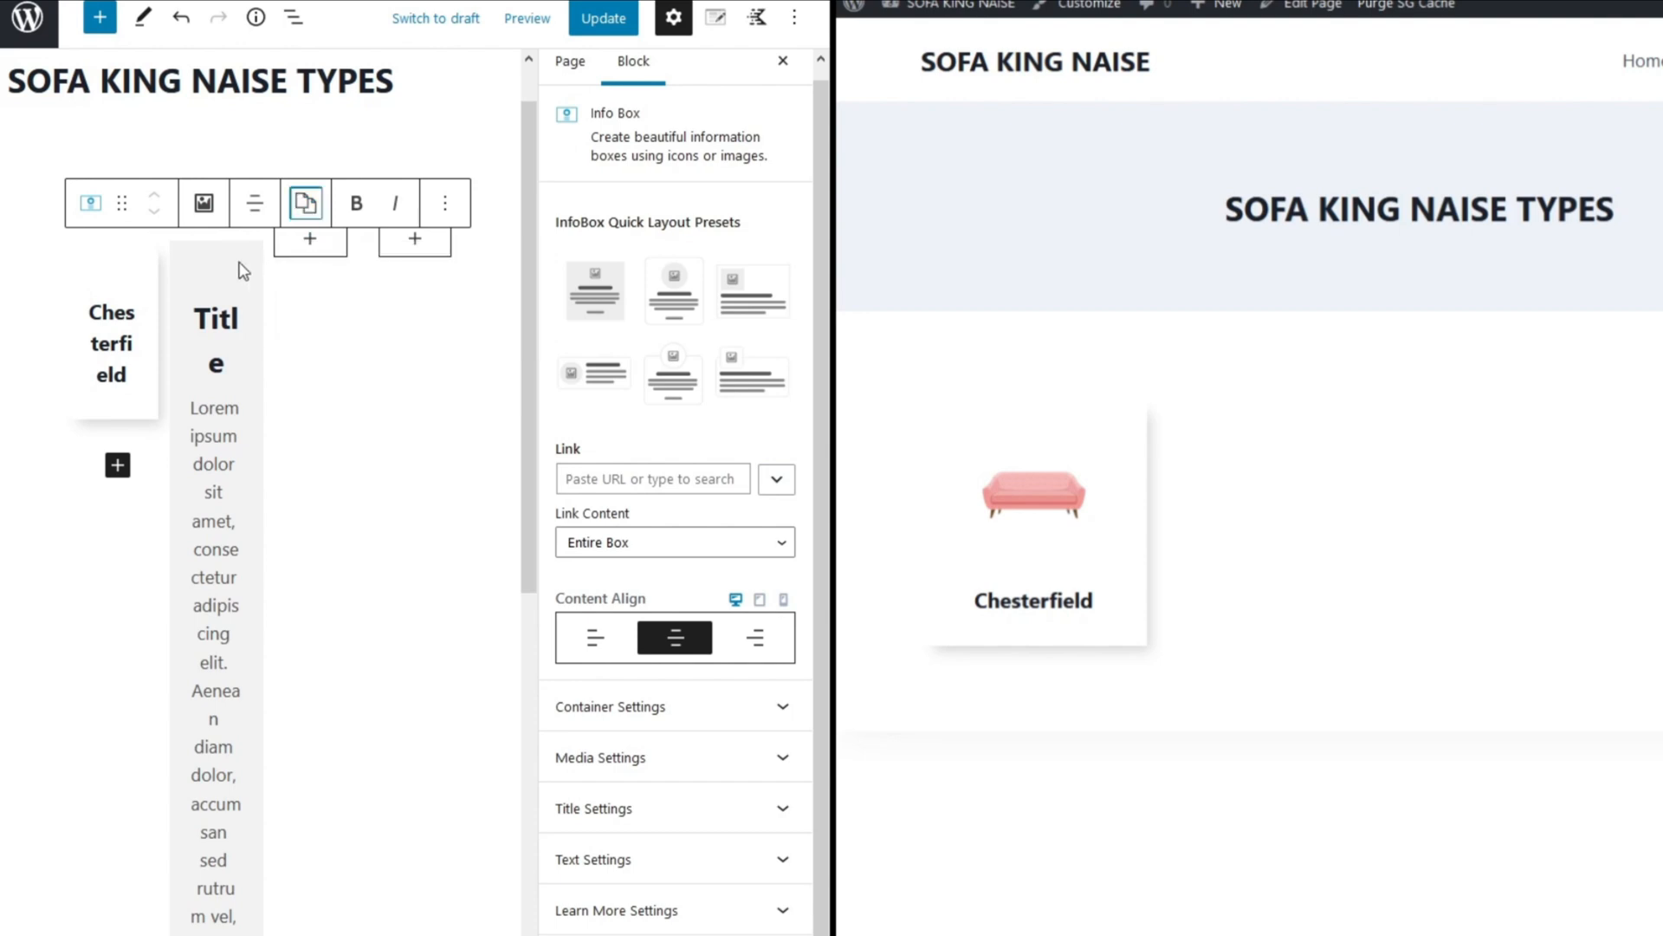
- Paste the Chesterfield box's styles onto the Contemporary box, update, and reload the preview
click(305, 202)
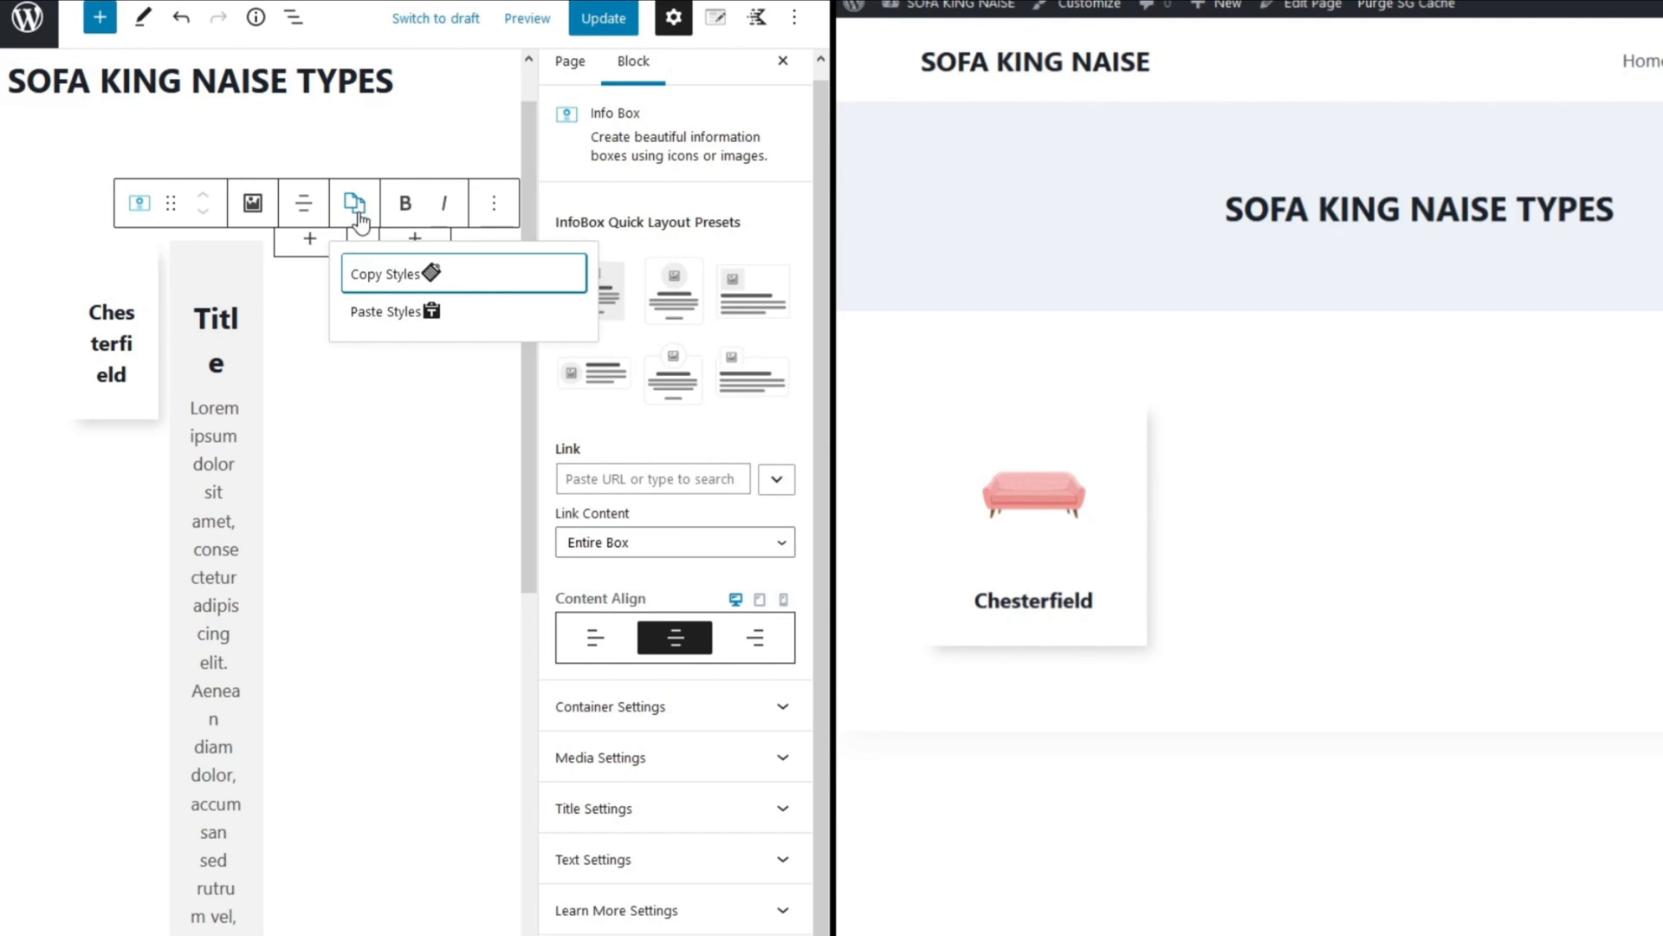
click(354, 202)
text(Contemporar)
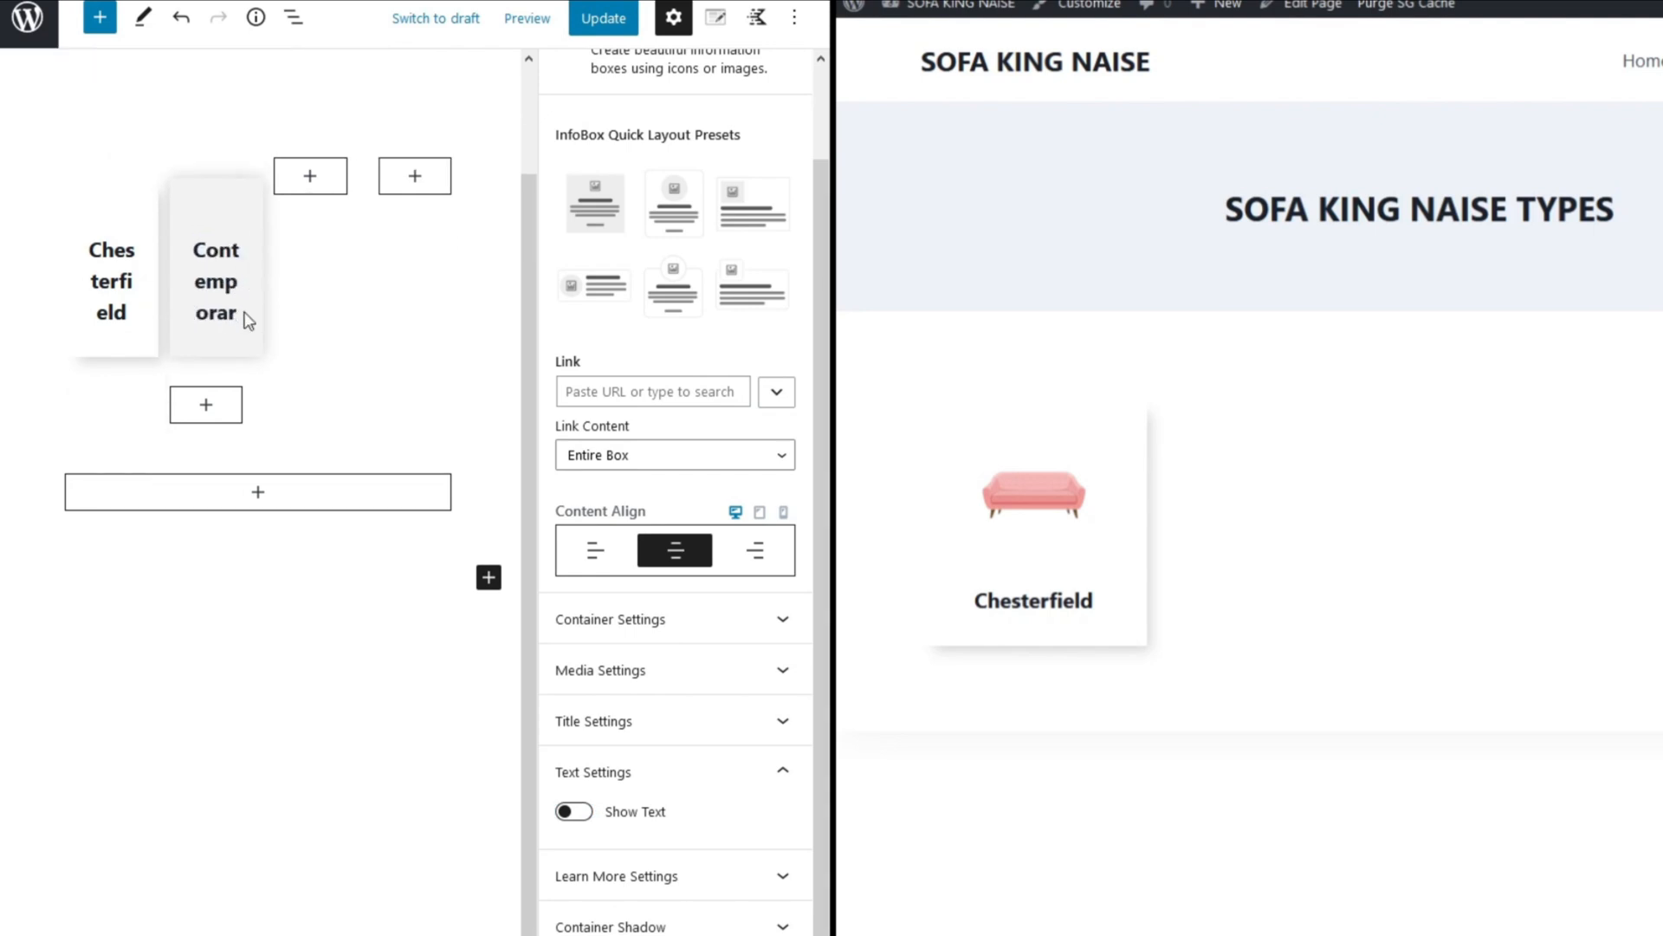
click(591, 19)
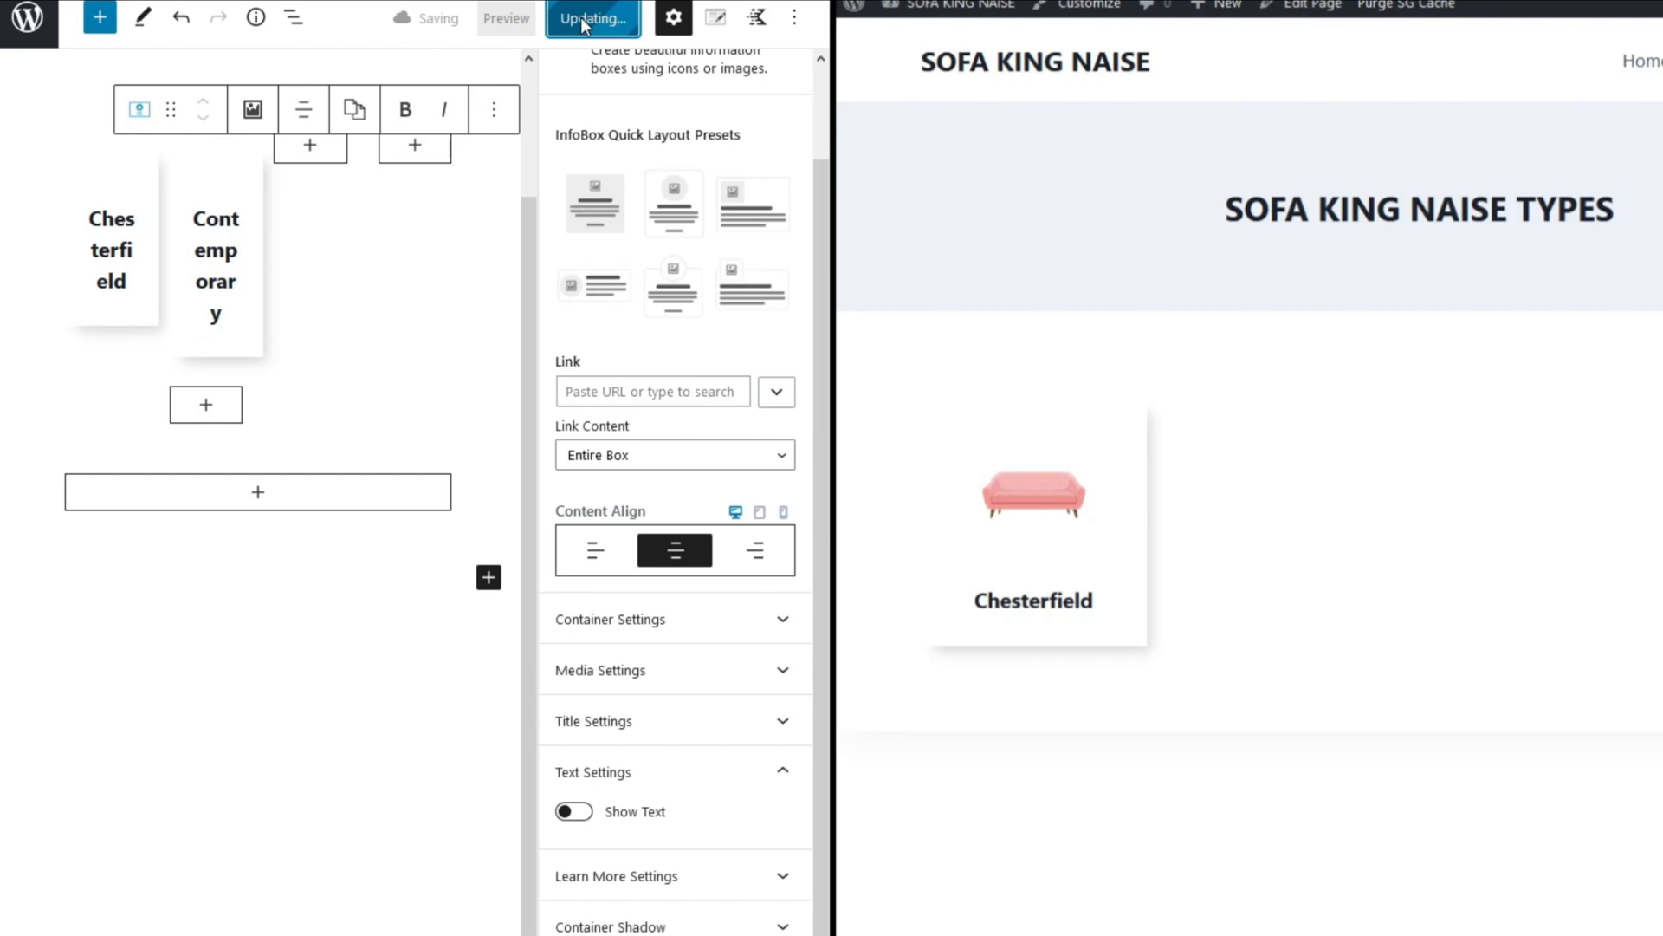
click(593, 19)
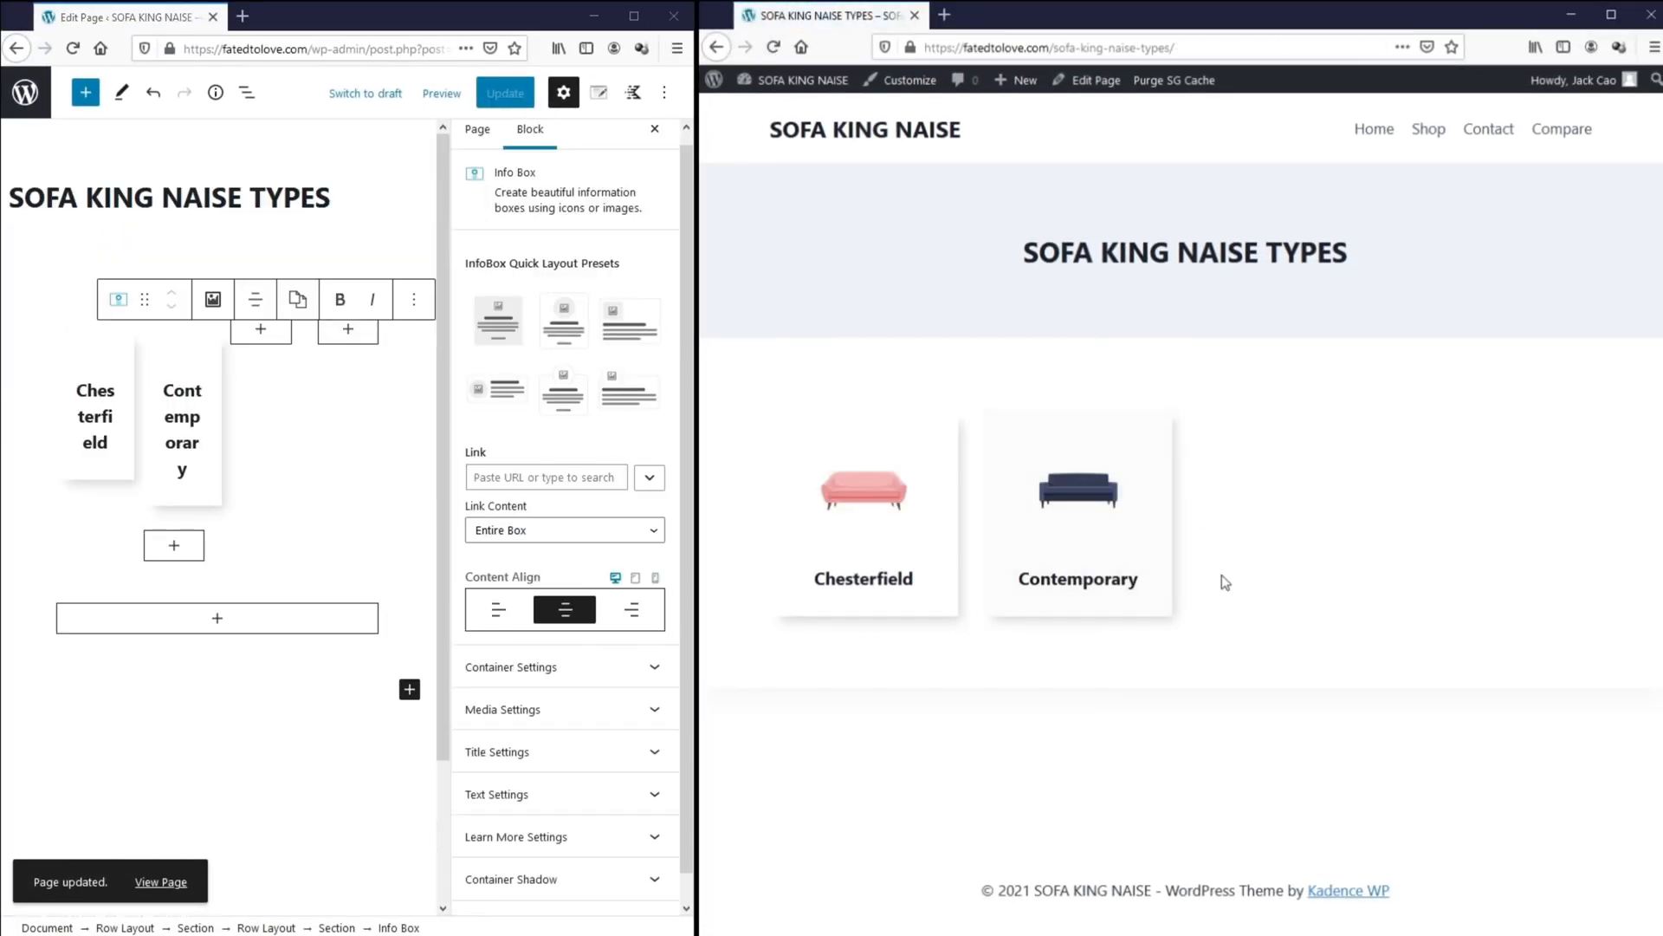
mouse_move(1270, 600)
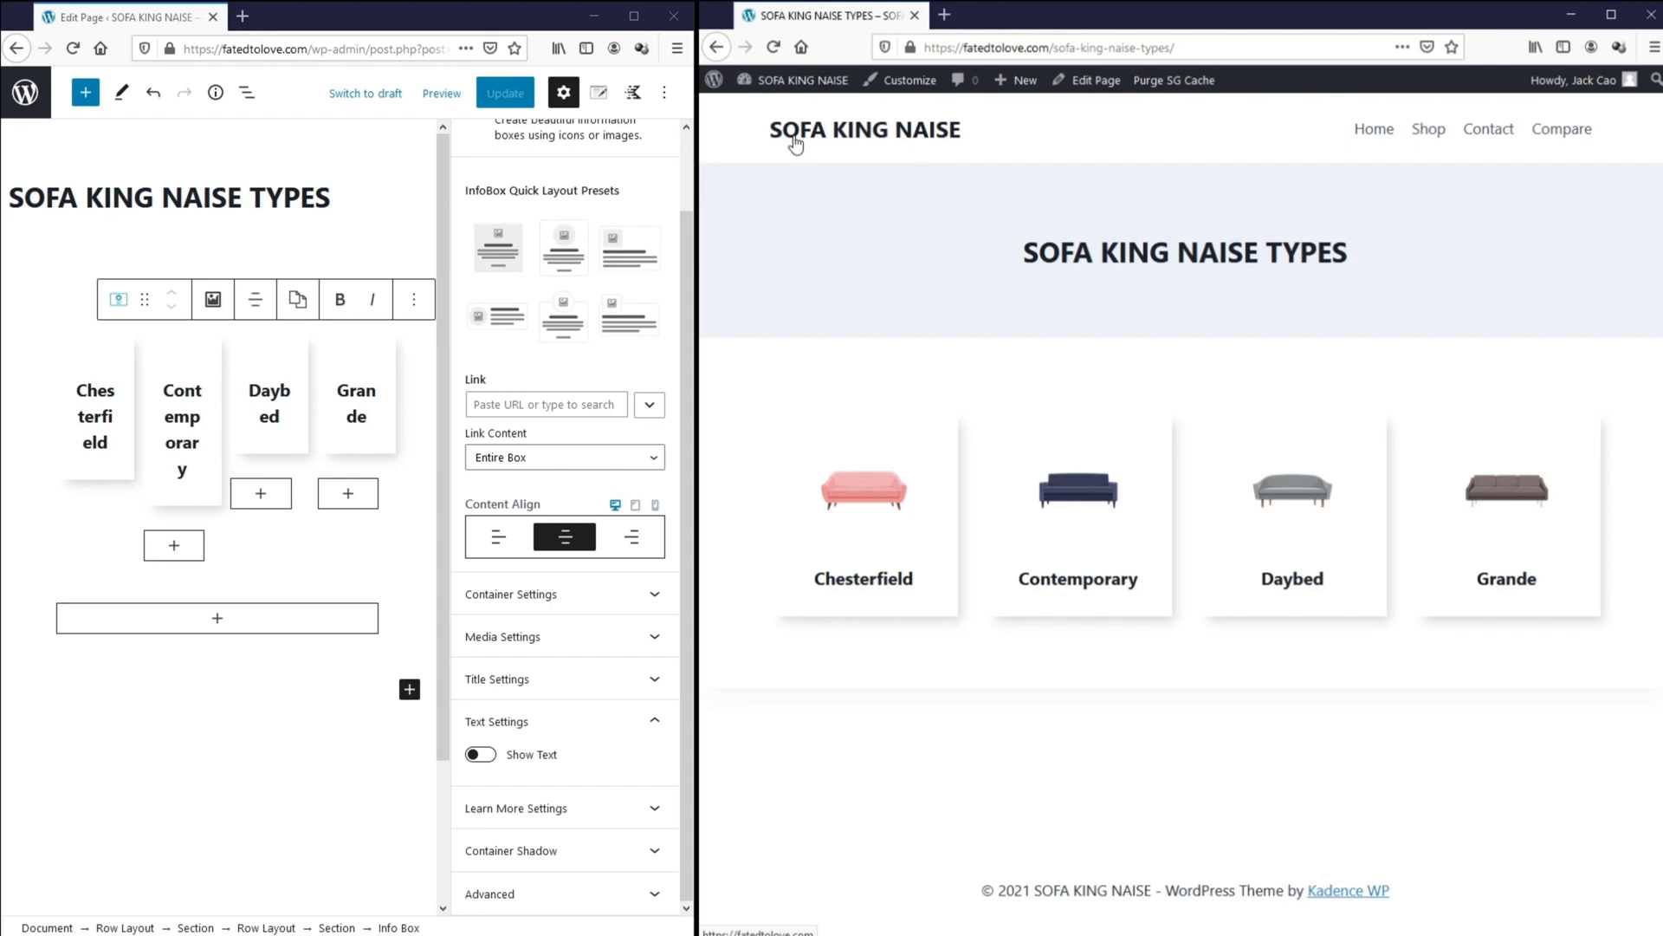
- Add the styled Daybed and Grande info boxes as the row's third and fourth cards
click(356, 400)
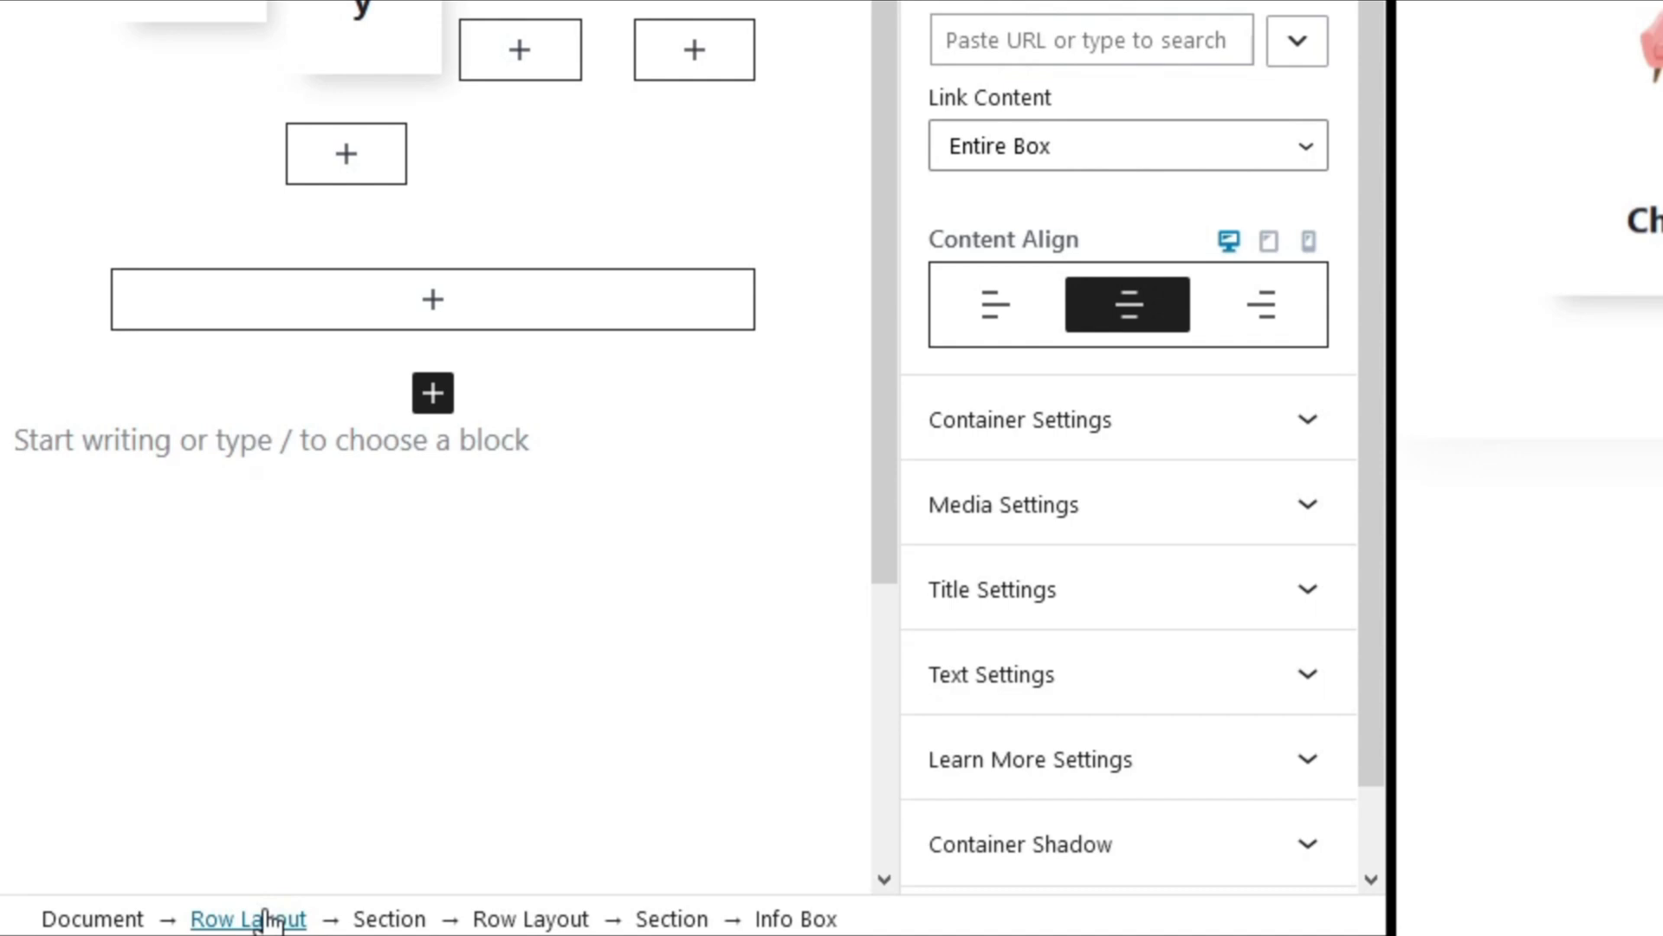
- Duplicate the four-box row into Lawson, Love Seat, Mid-century Modern and Tuxedo, then save and reload
click(247, 918)
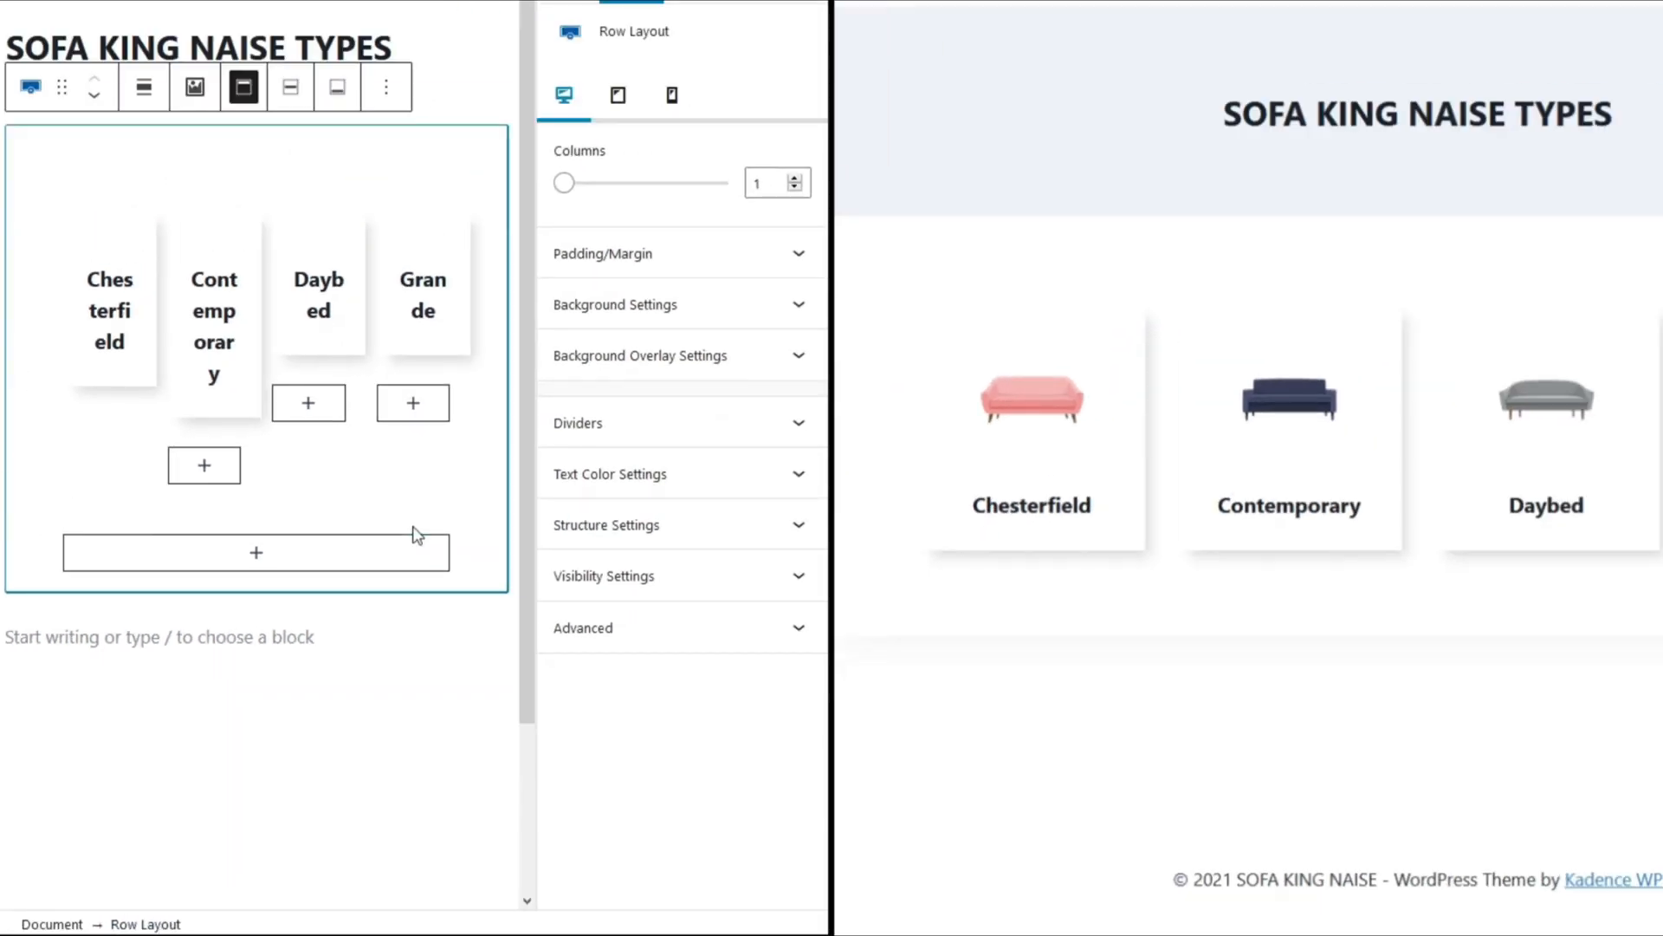
mouse_move(379, 86)
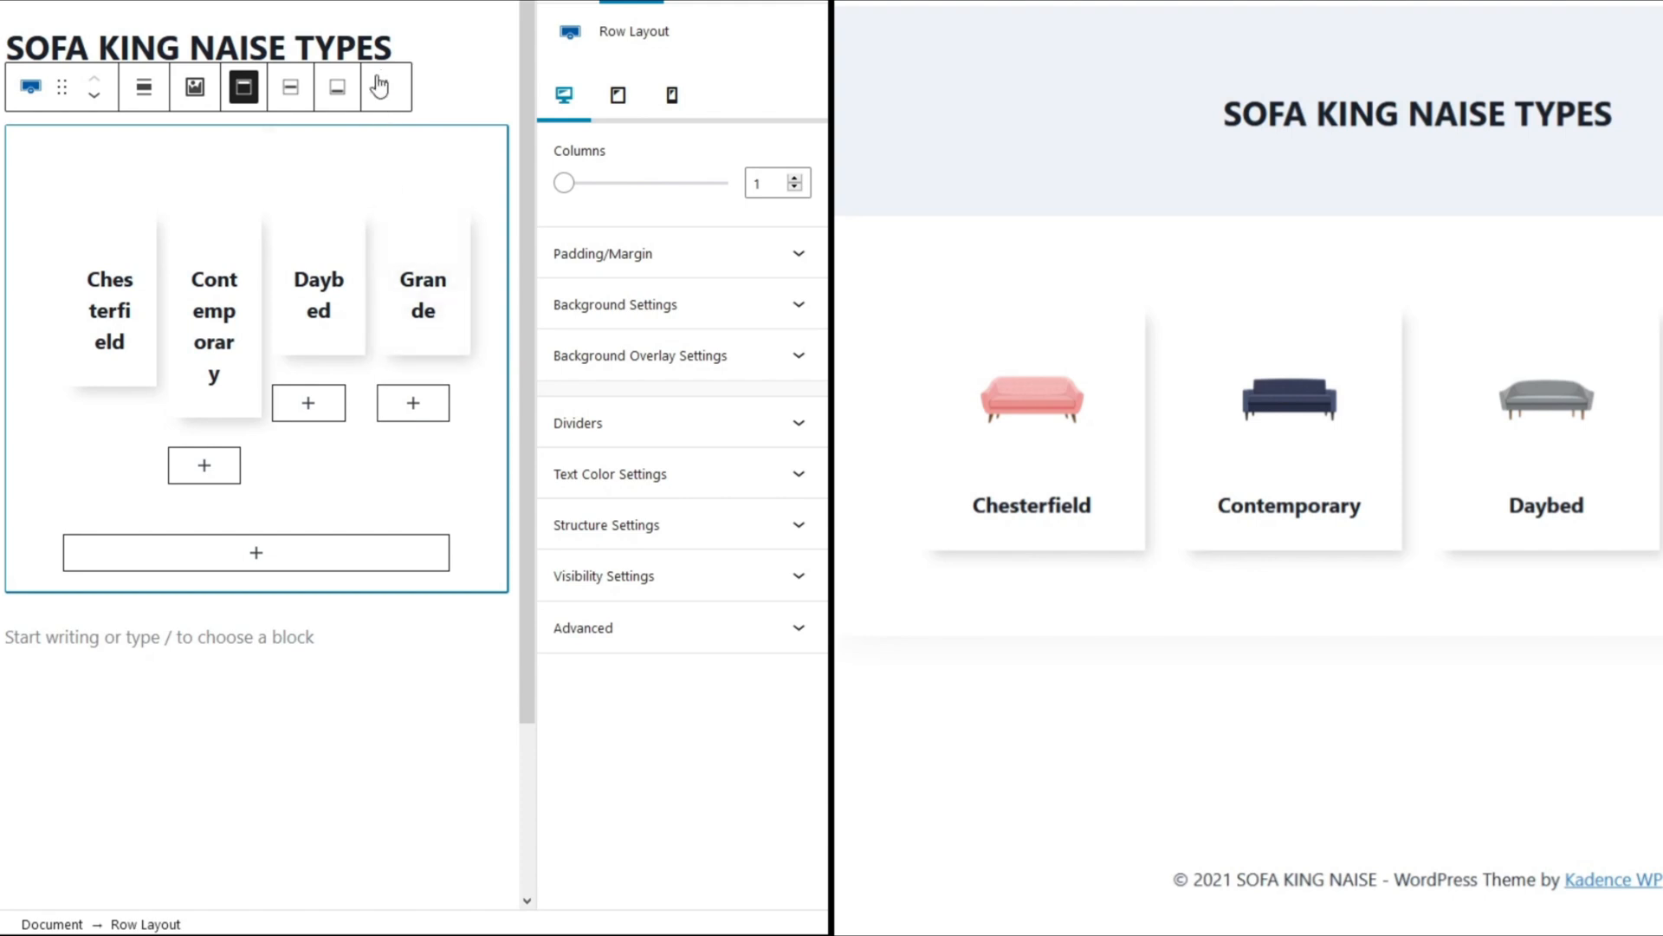
click(385, 88)
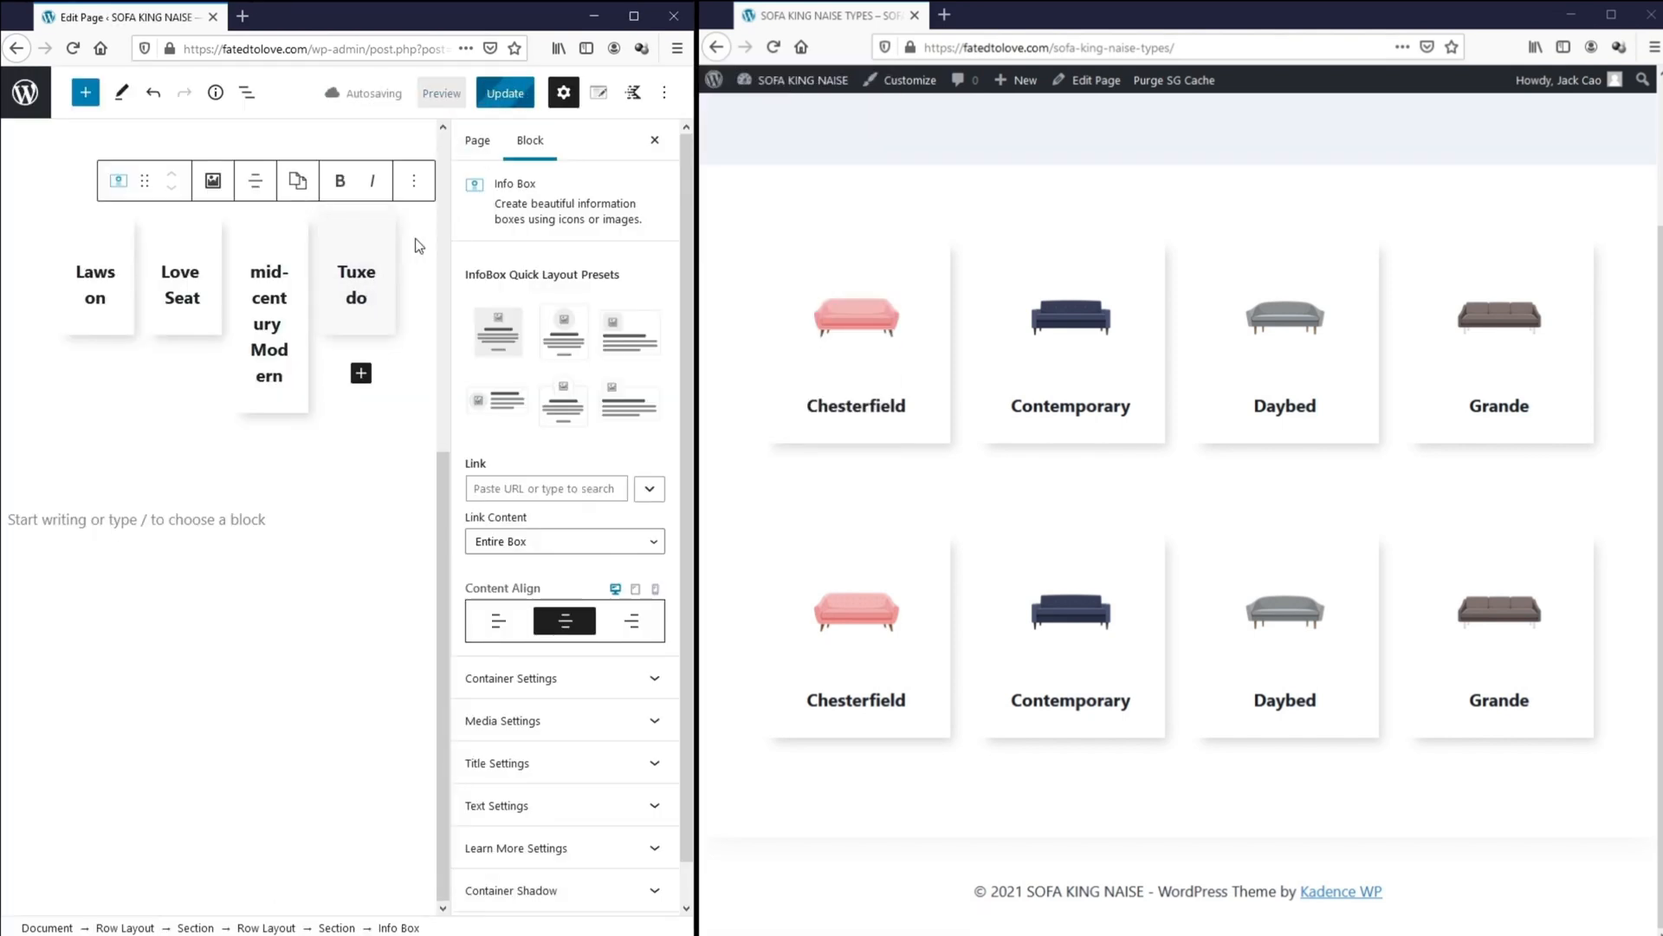
click(504, 93)
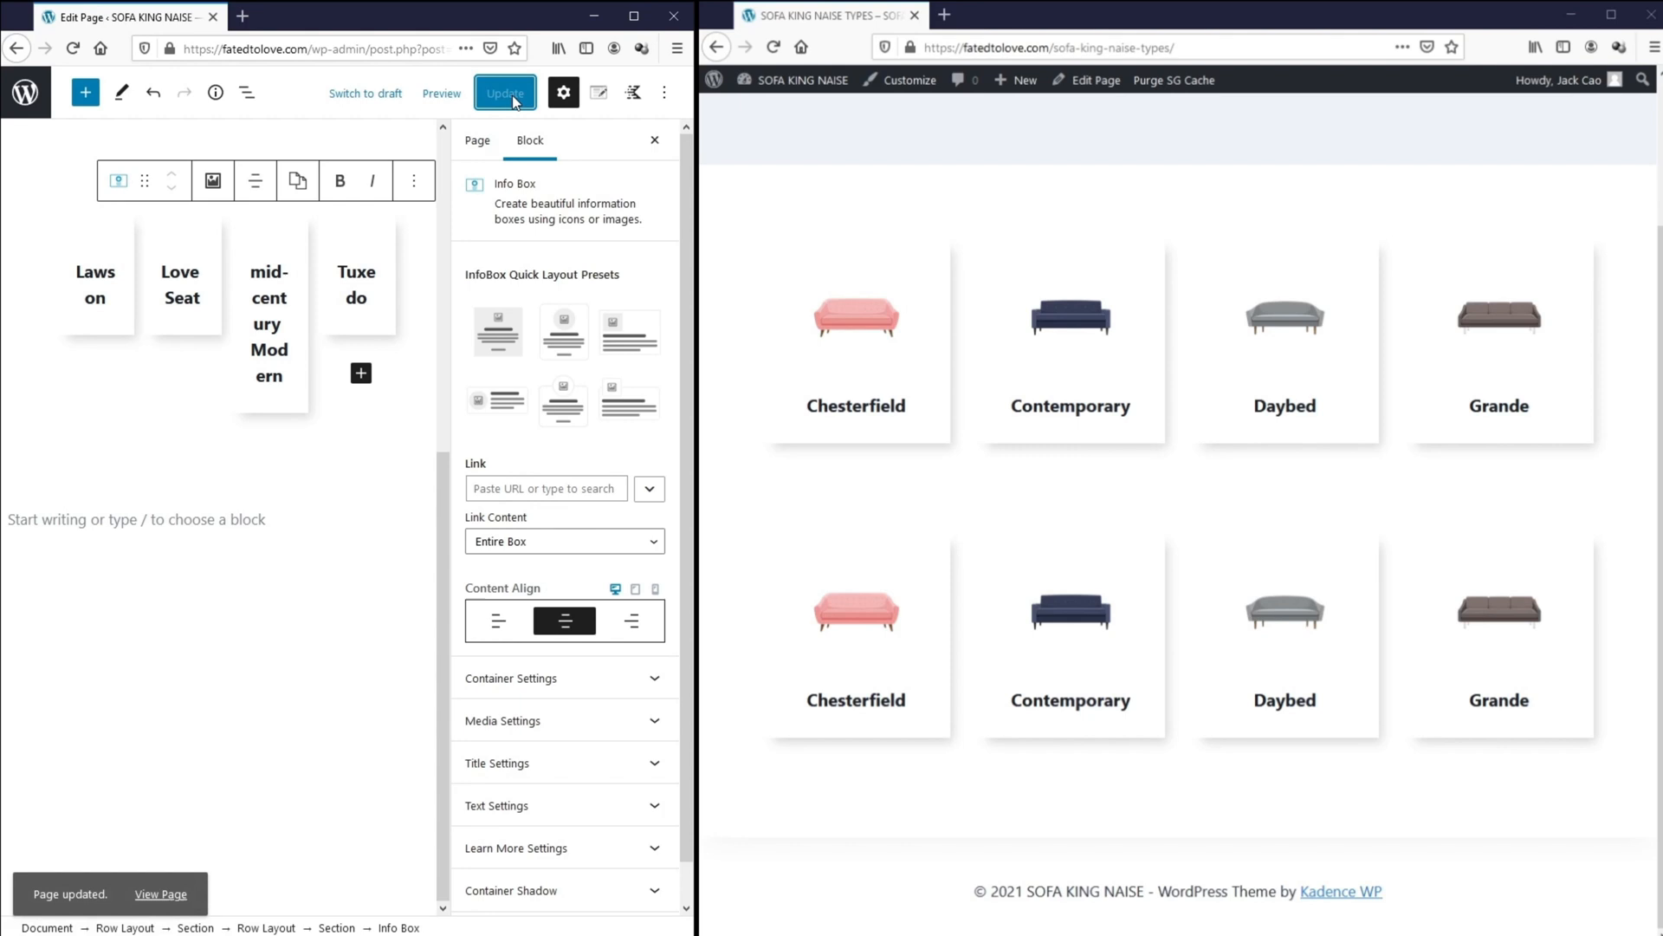
click(772, 47)
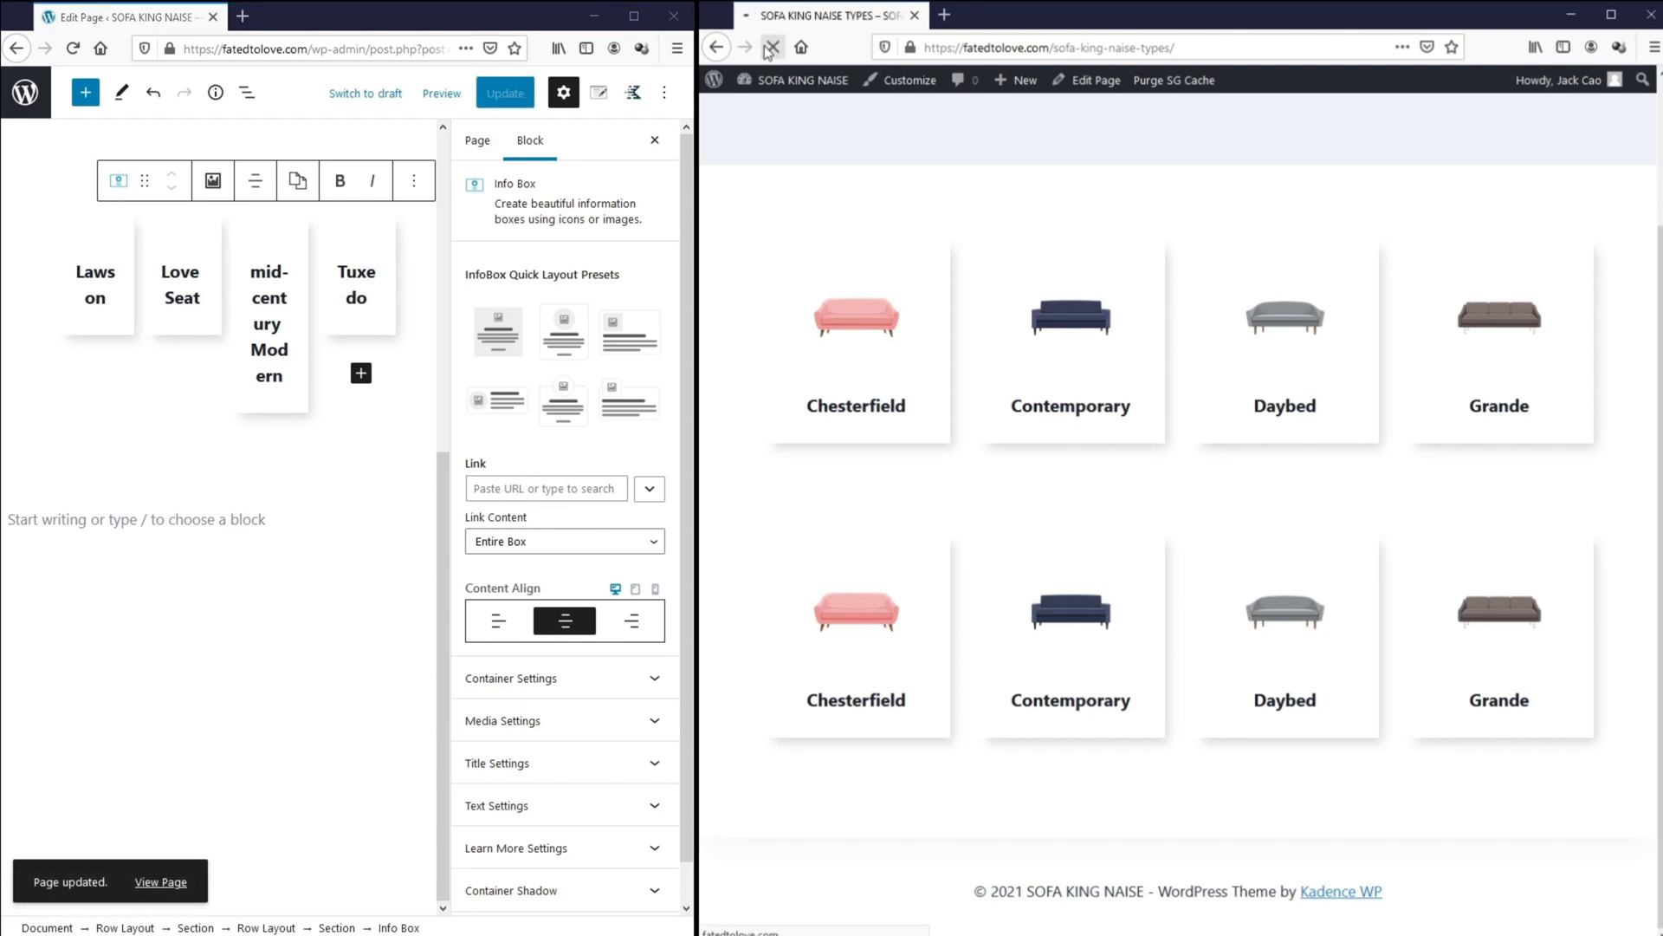
click(769, 47)
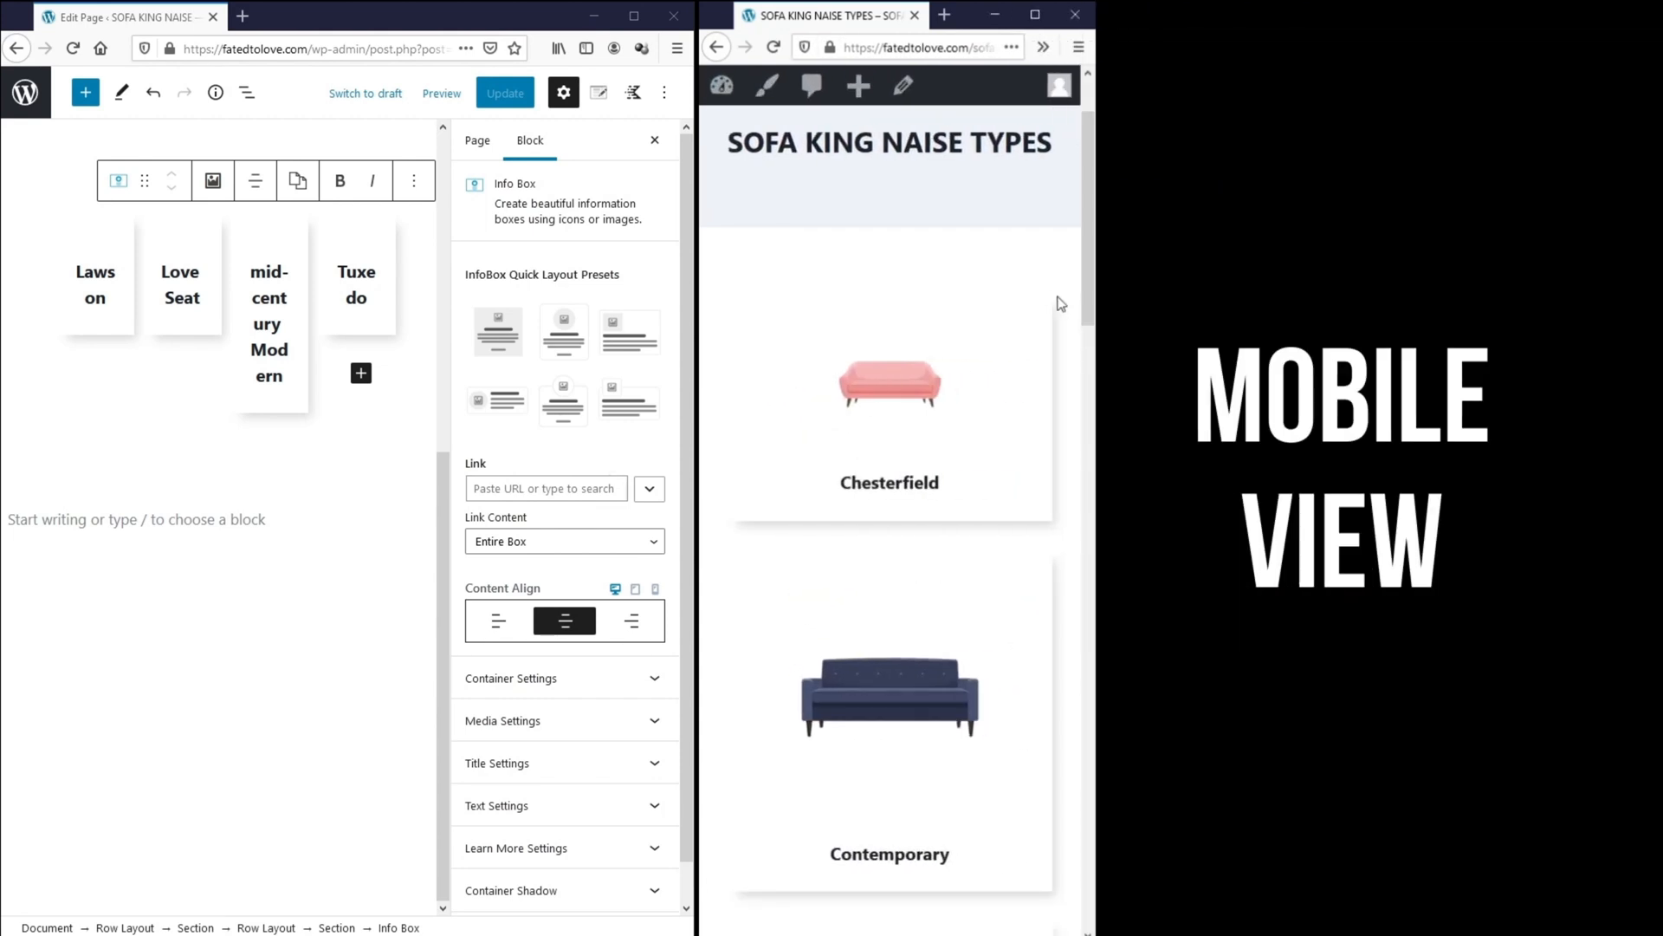
- Set the first sofa Row Layout's Mobile Layout to two columns and save
scroll(down, 3)
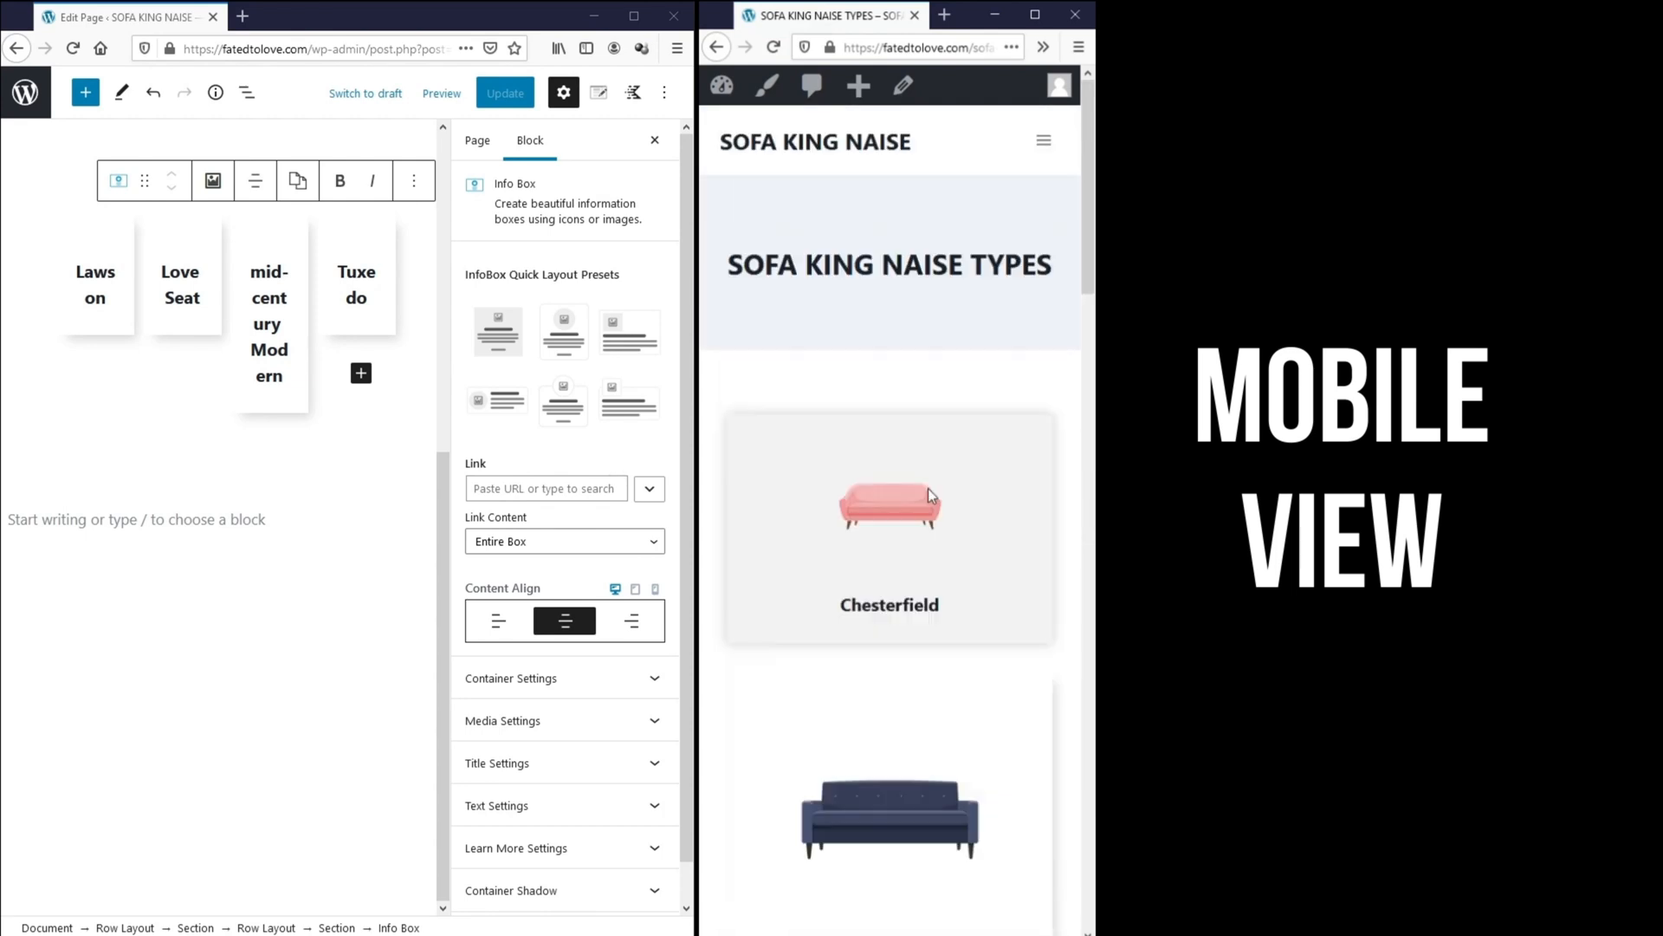
mouse_move(745, 488)
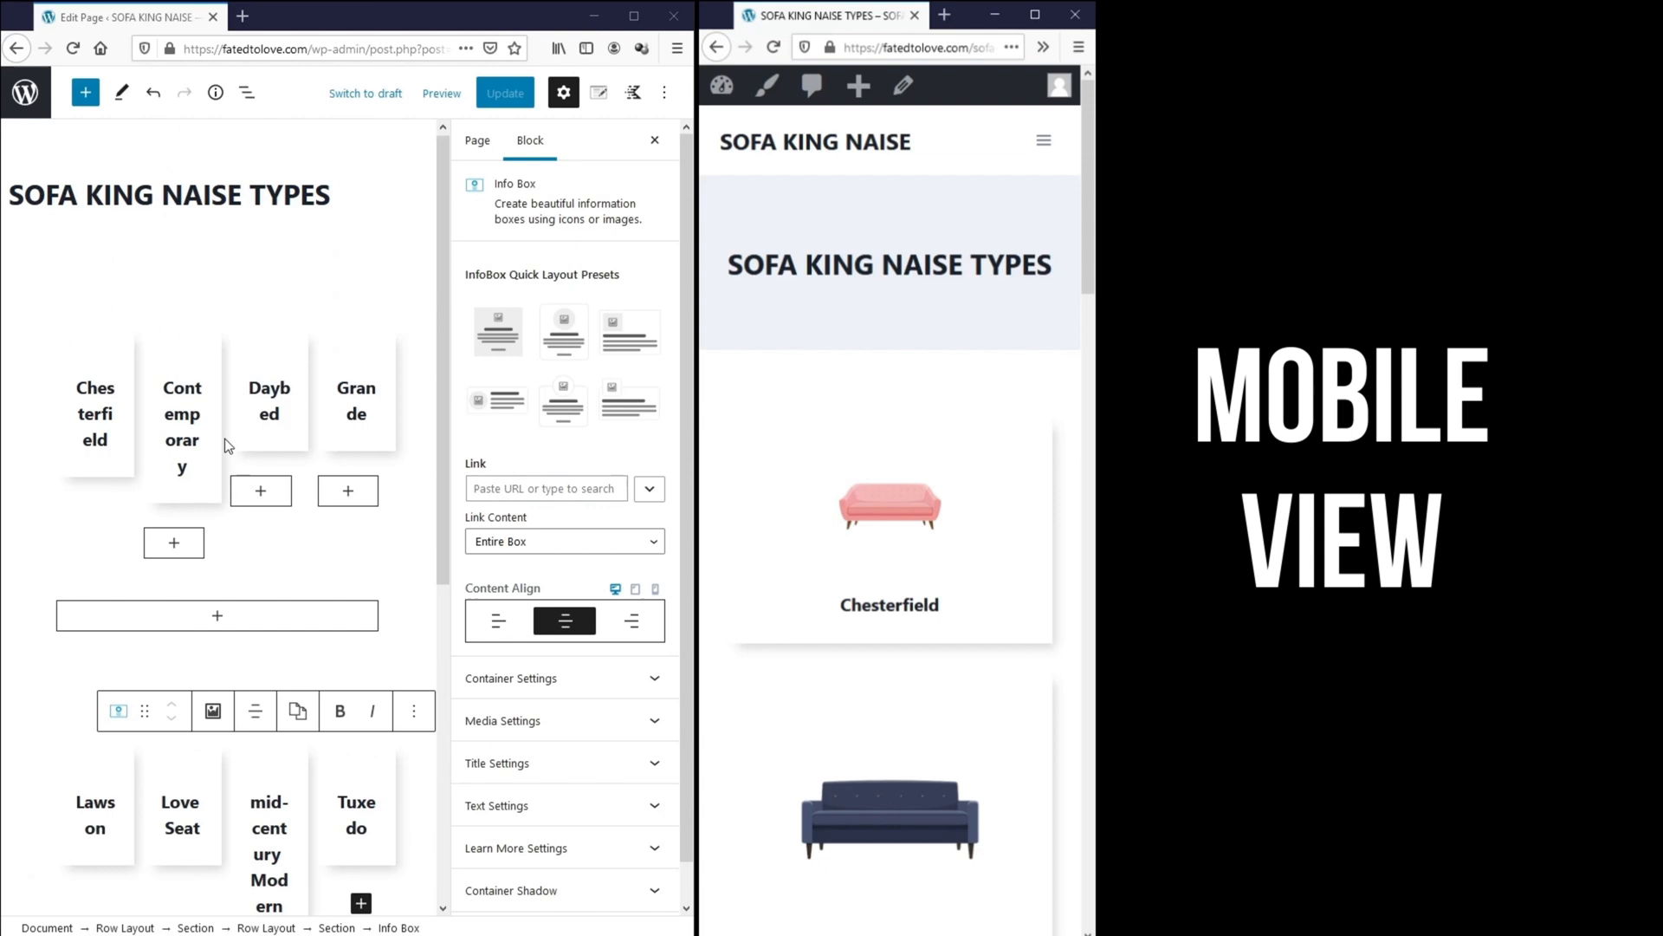
click(182, 426)
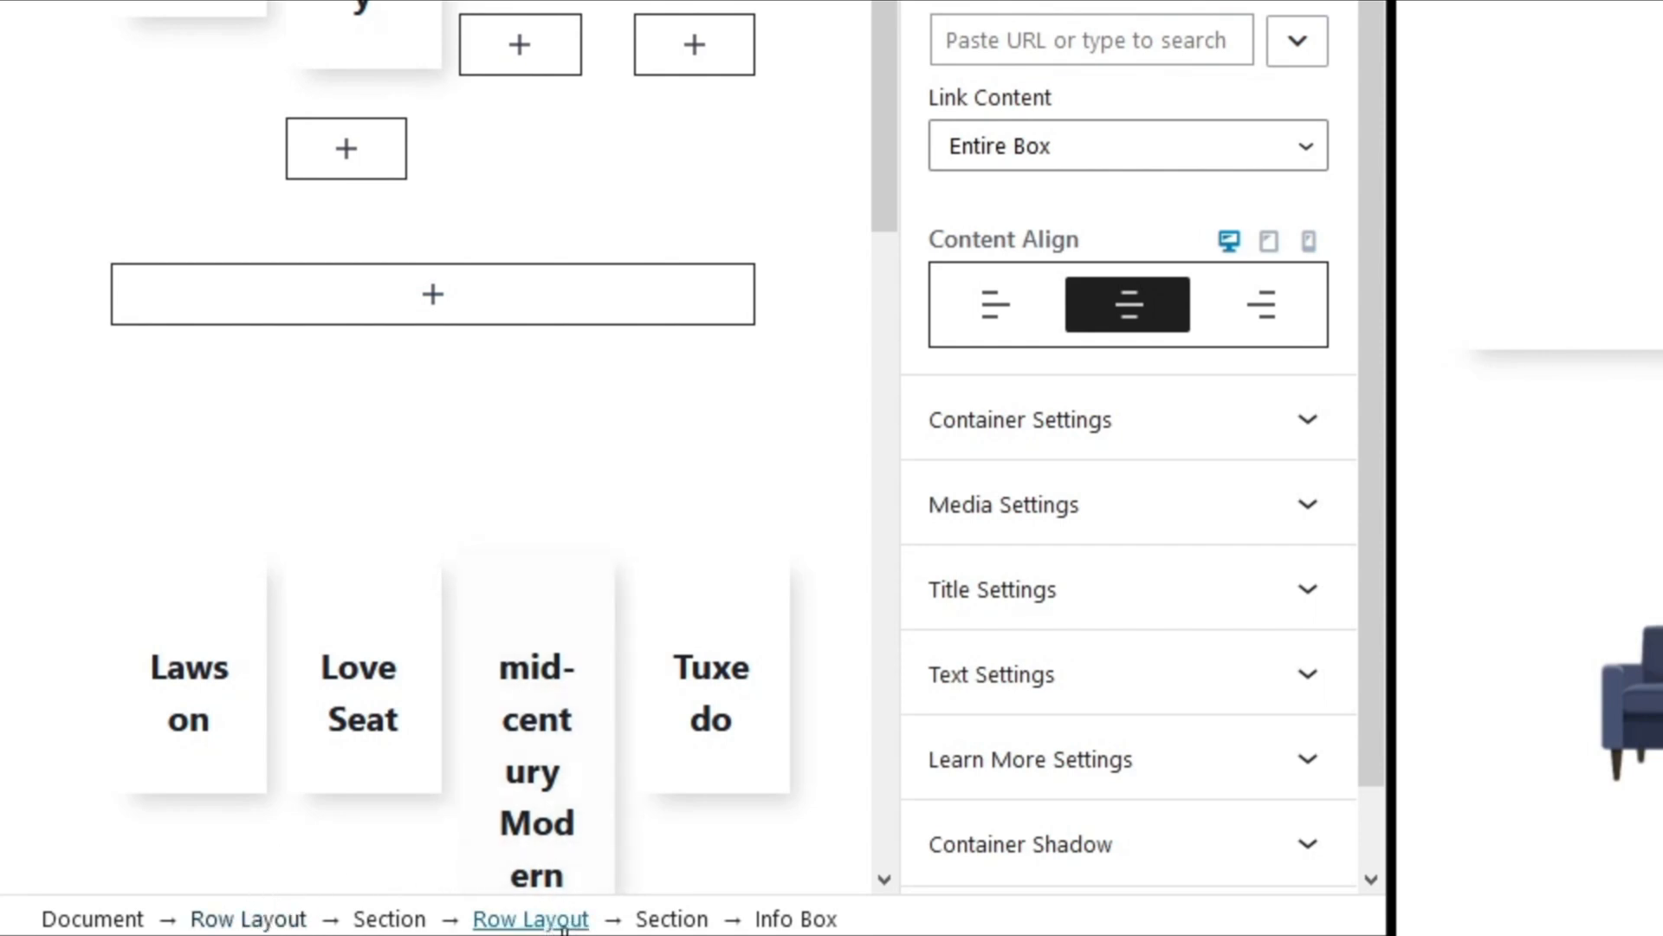
click(530, 919)
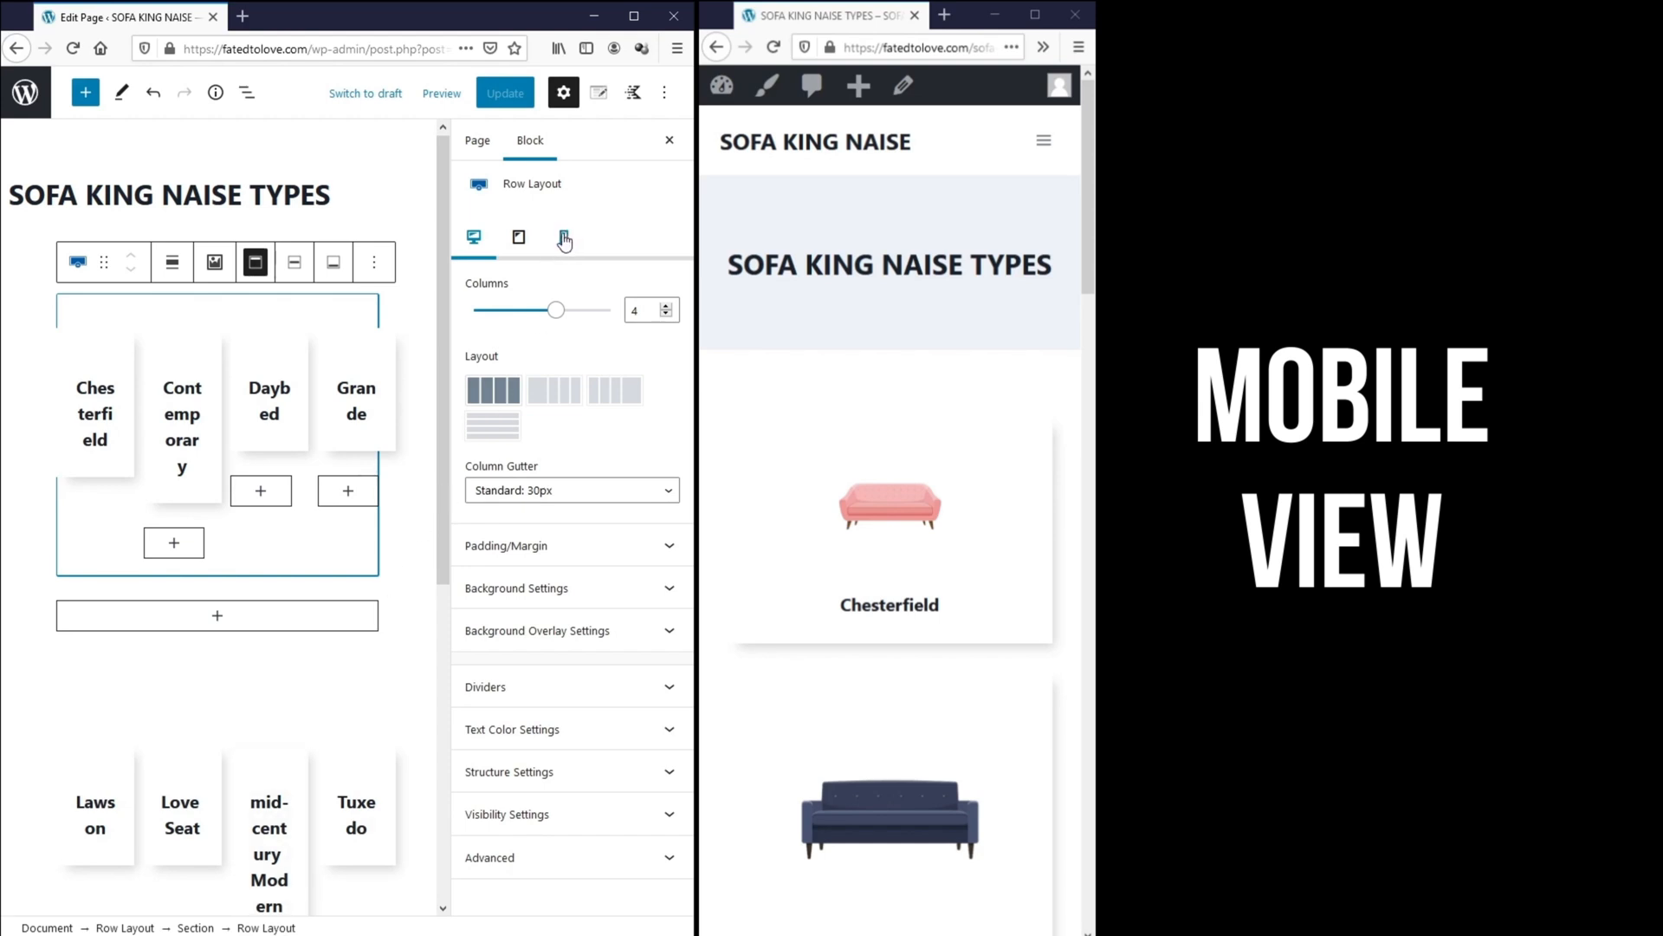
click(563, 237)
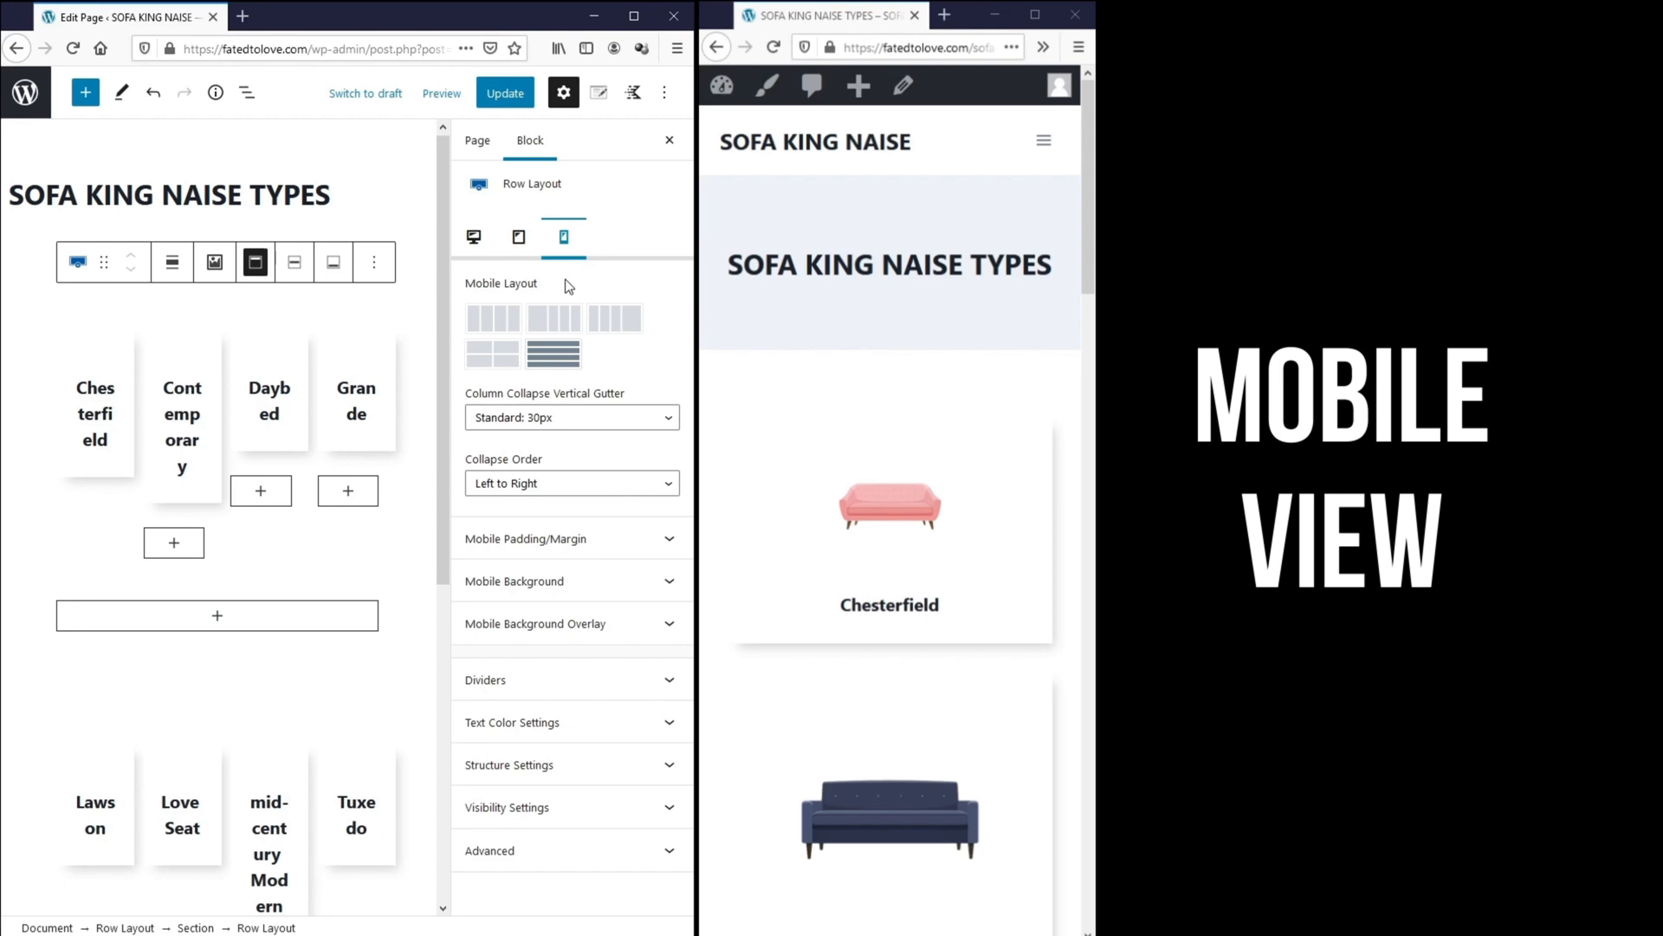
mouse_move(553, 353)
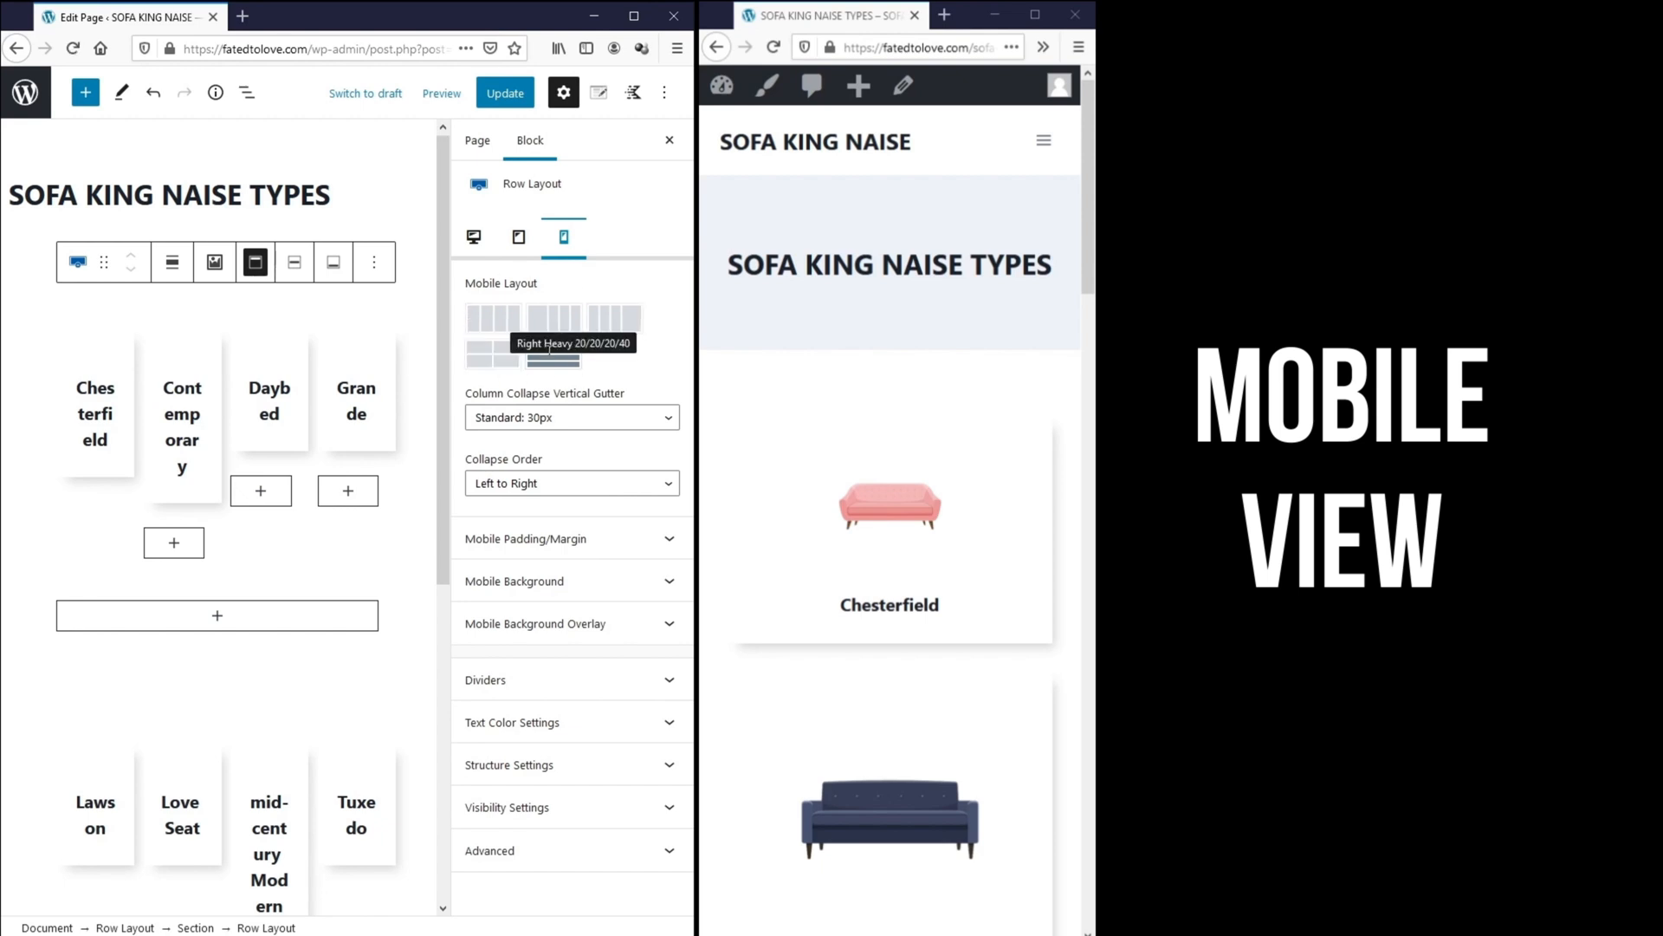
mouse_move(552, 358)
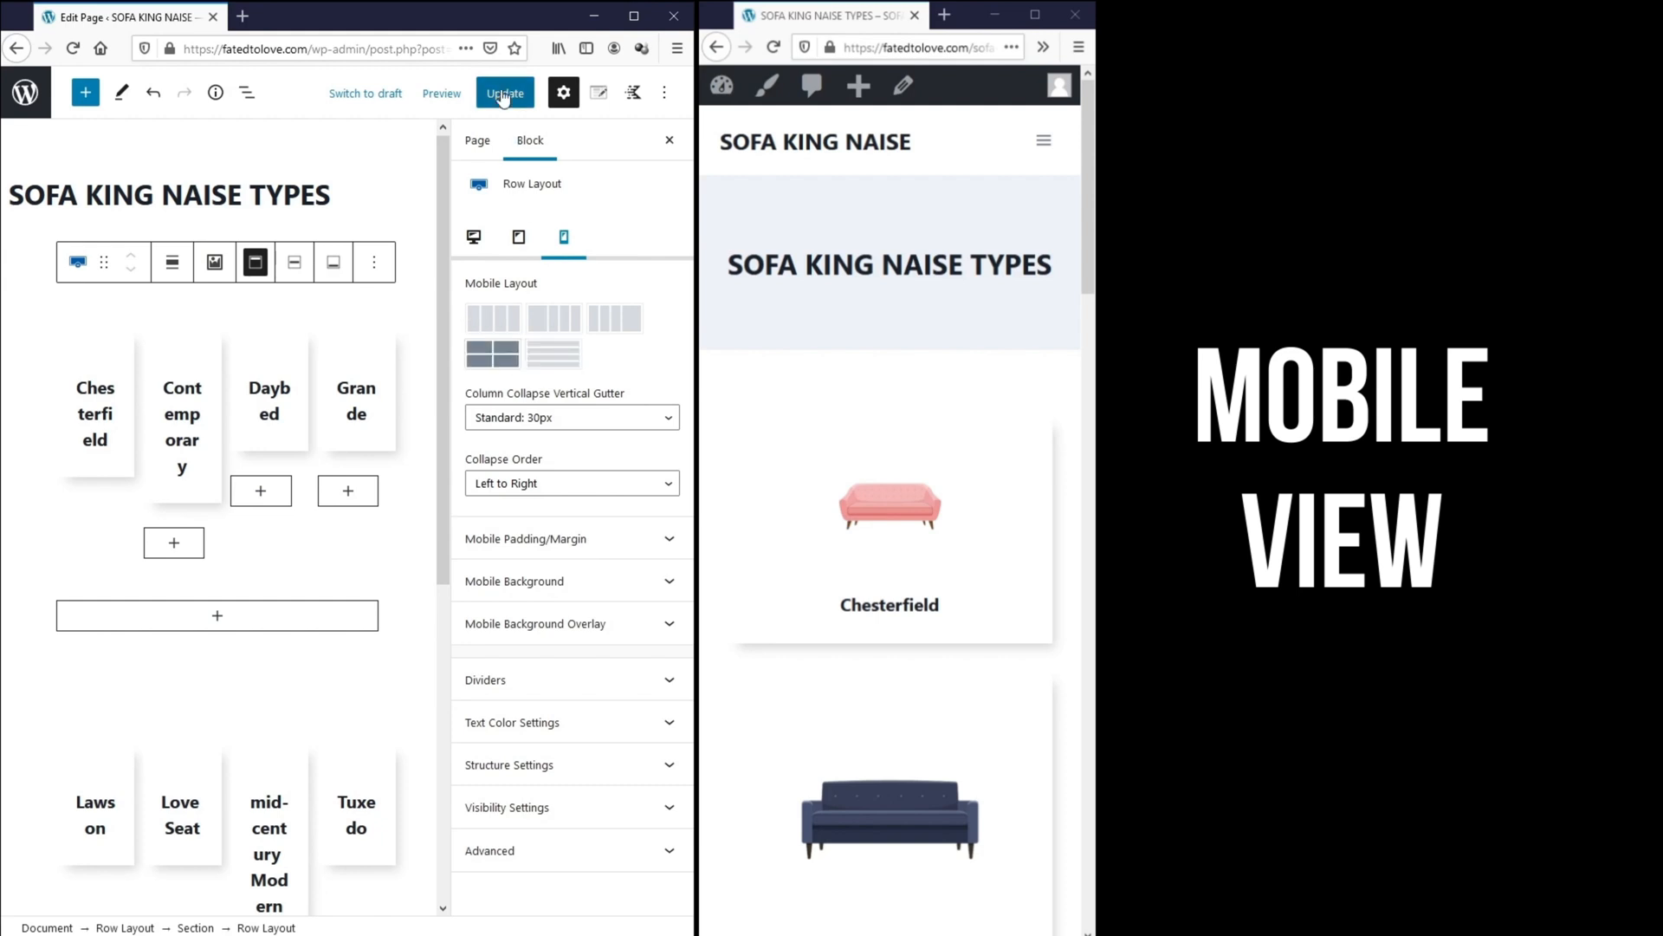
click(504, 92)
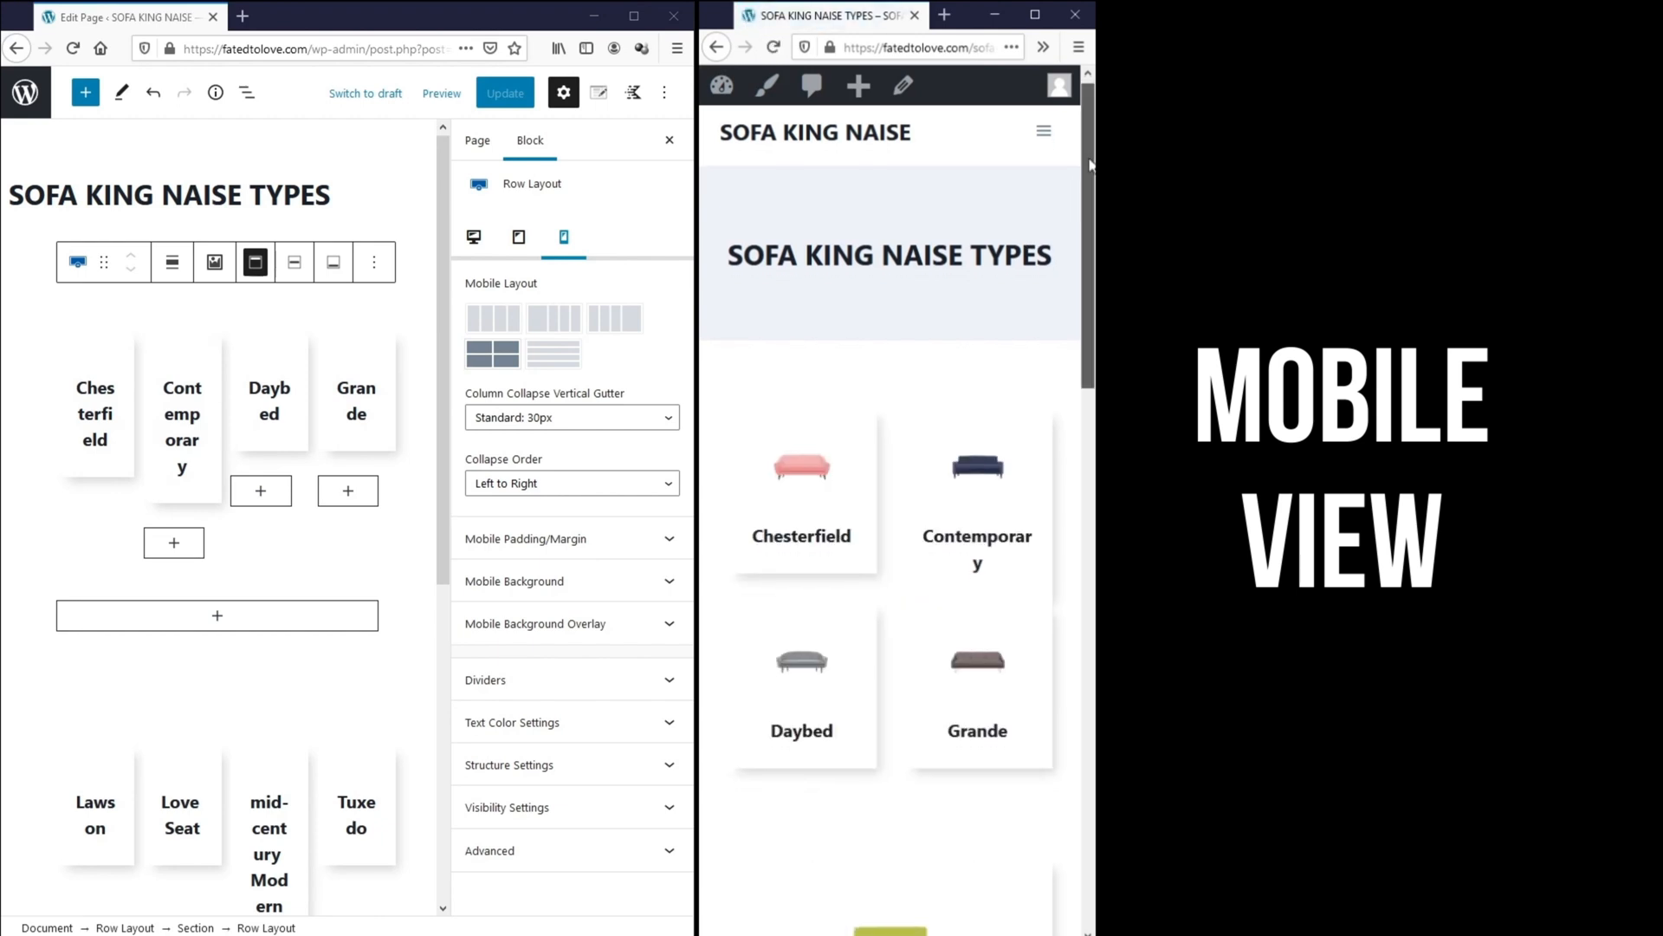
- Set the second sofa Row Layout's Mobile Layout to two columns and update the page
scroll(down, 3)
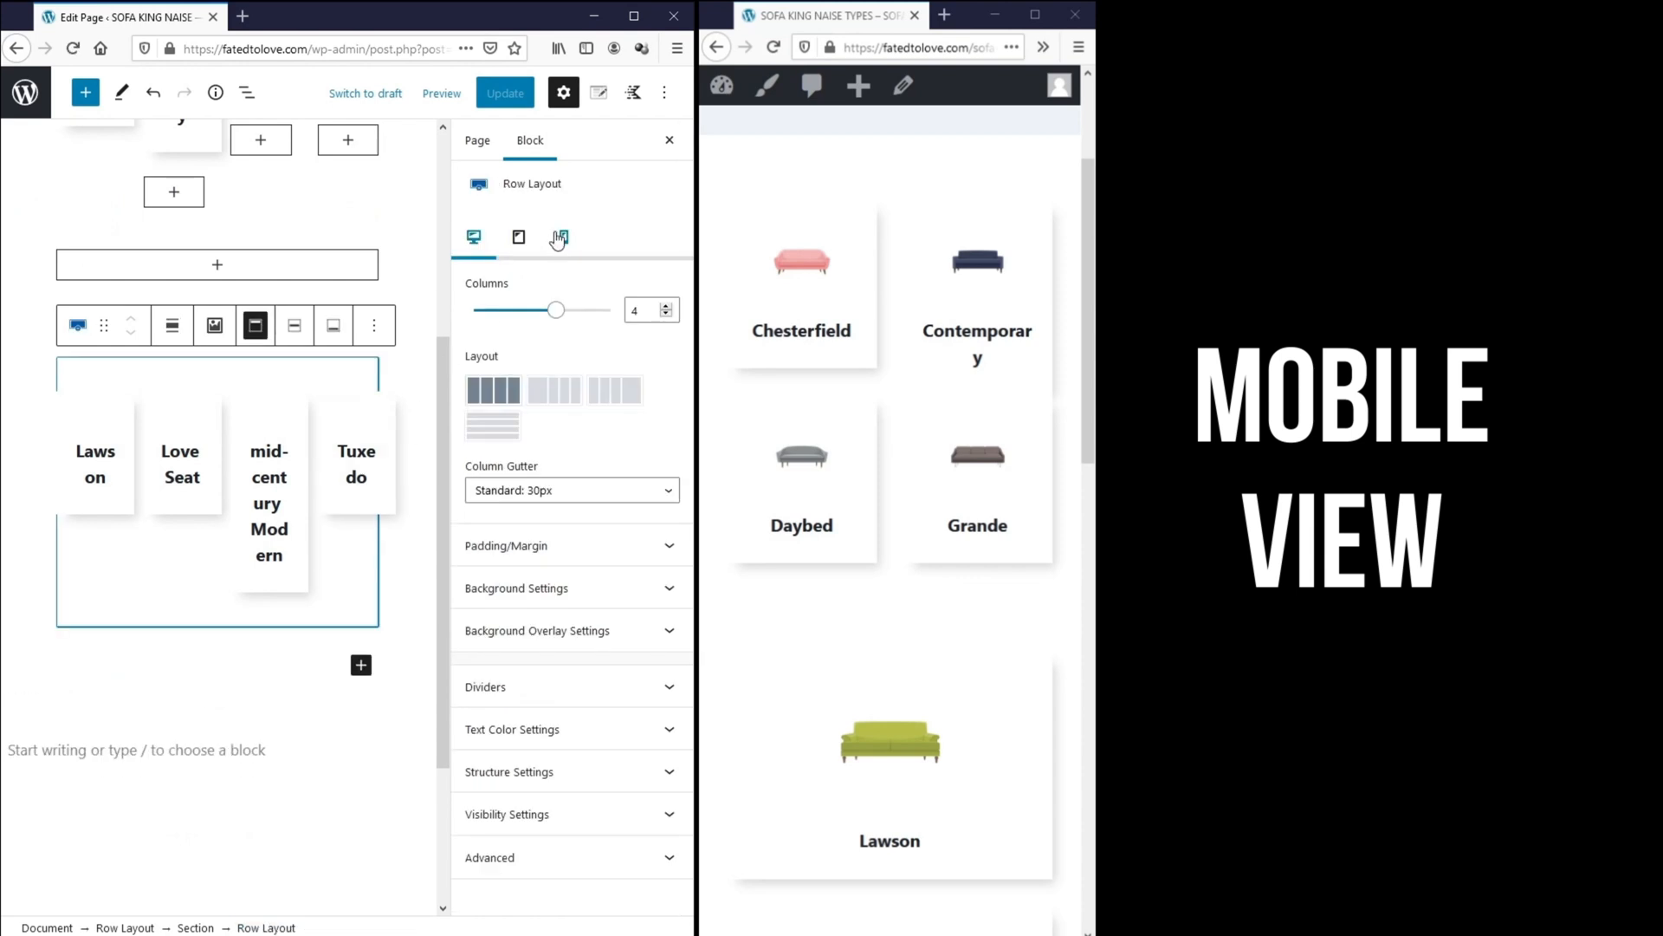
click(561, 238)
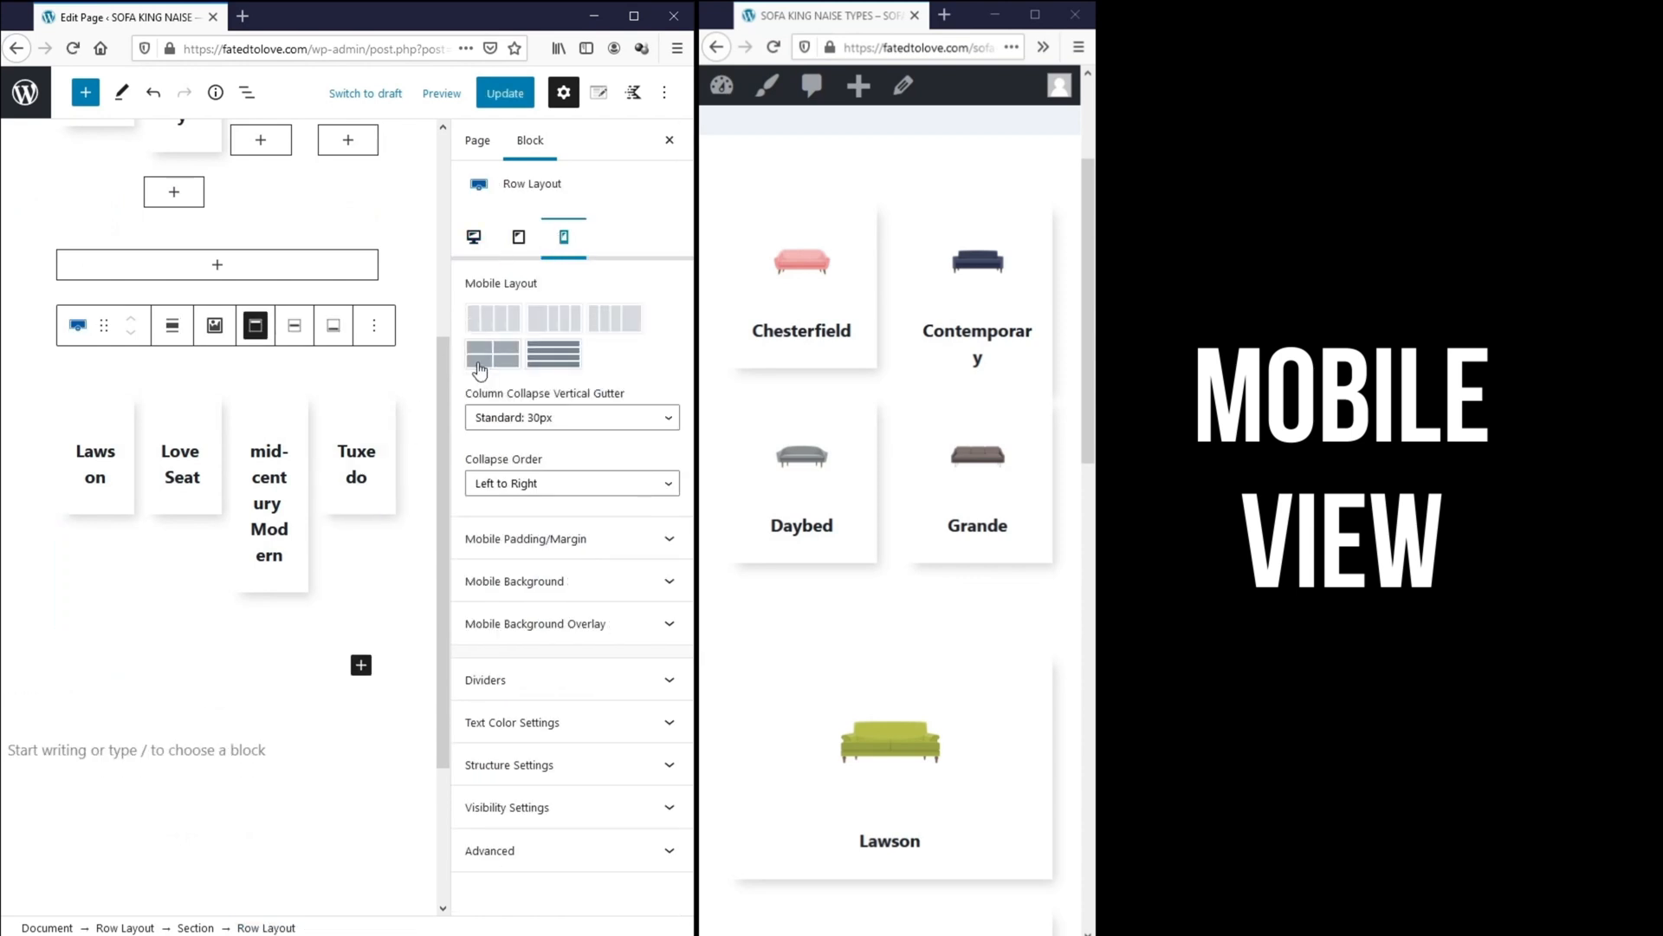
click(504, 93)
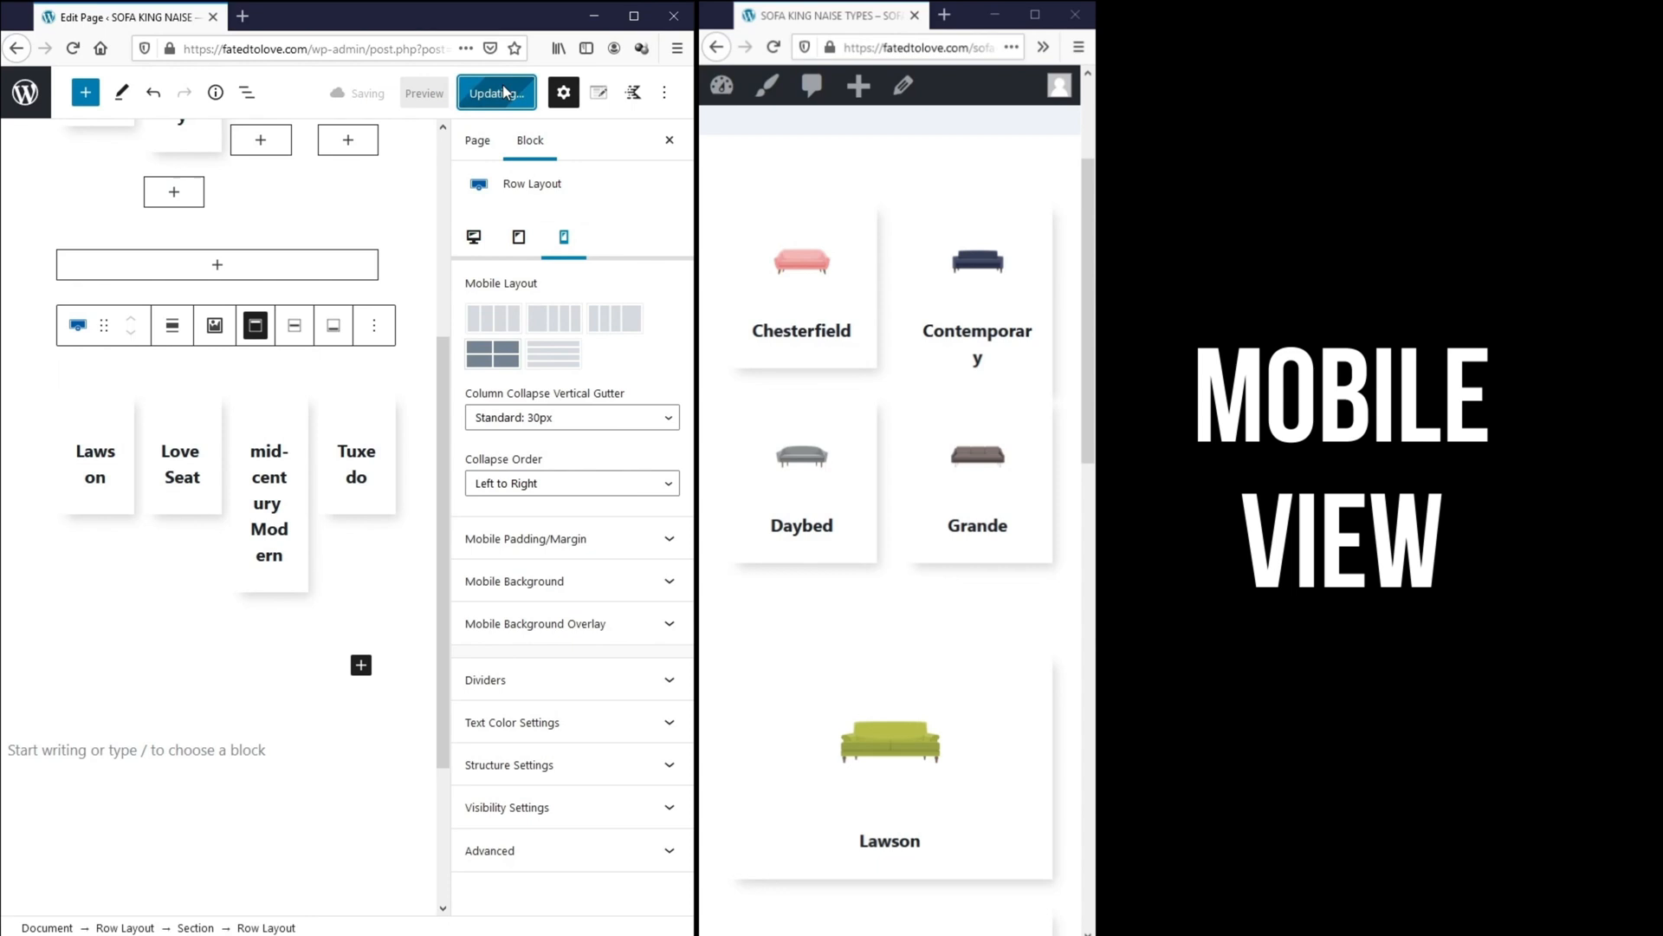
click(496, 93)
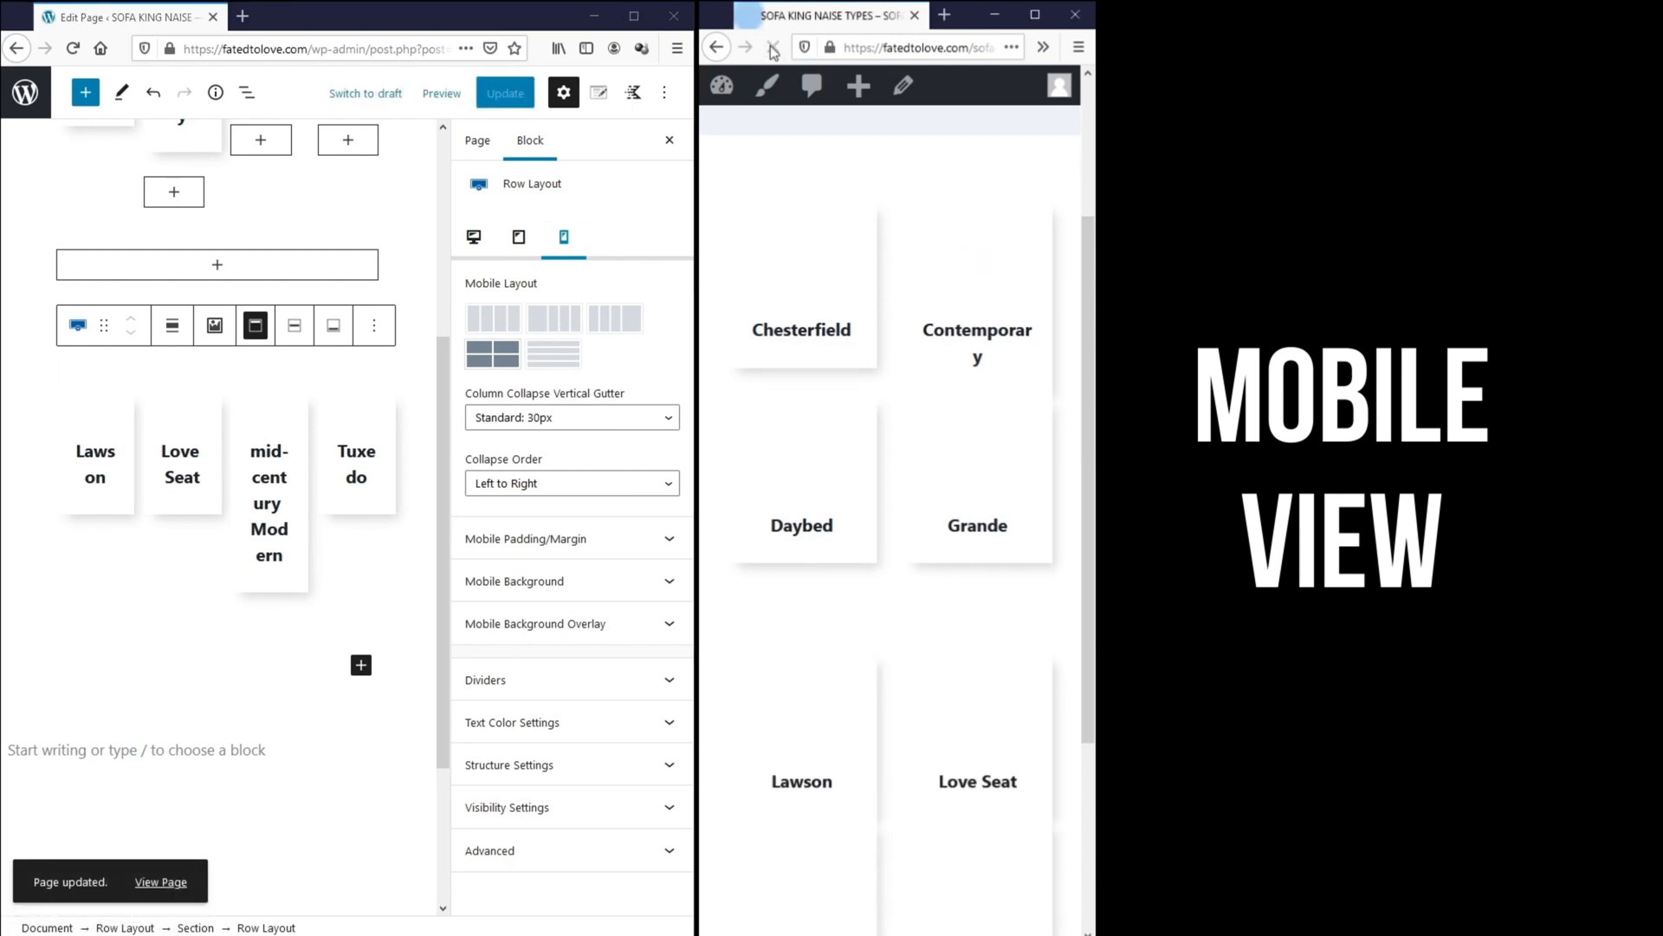
scroll(down, 3)
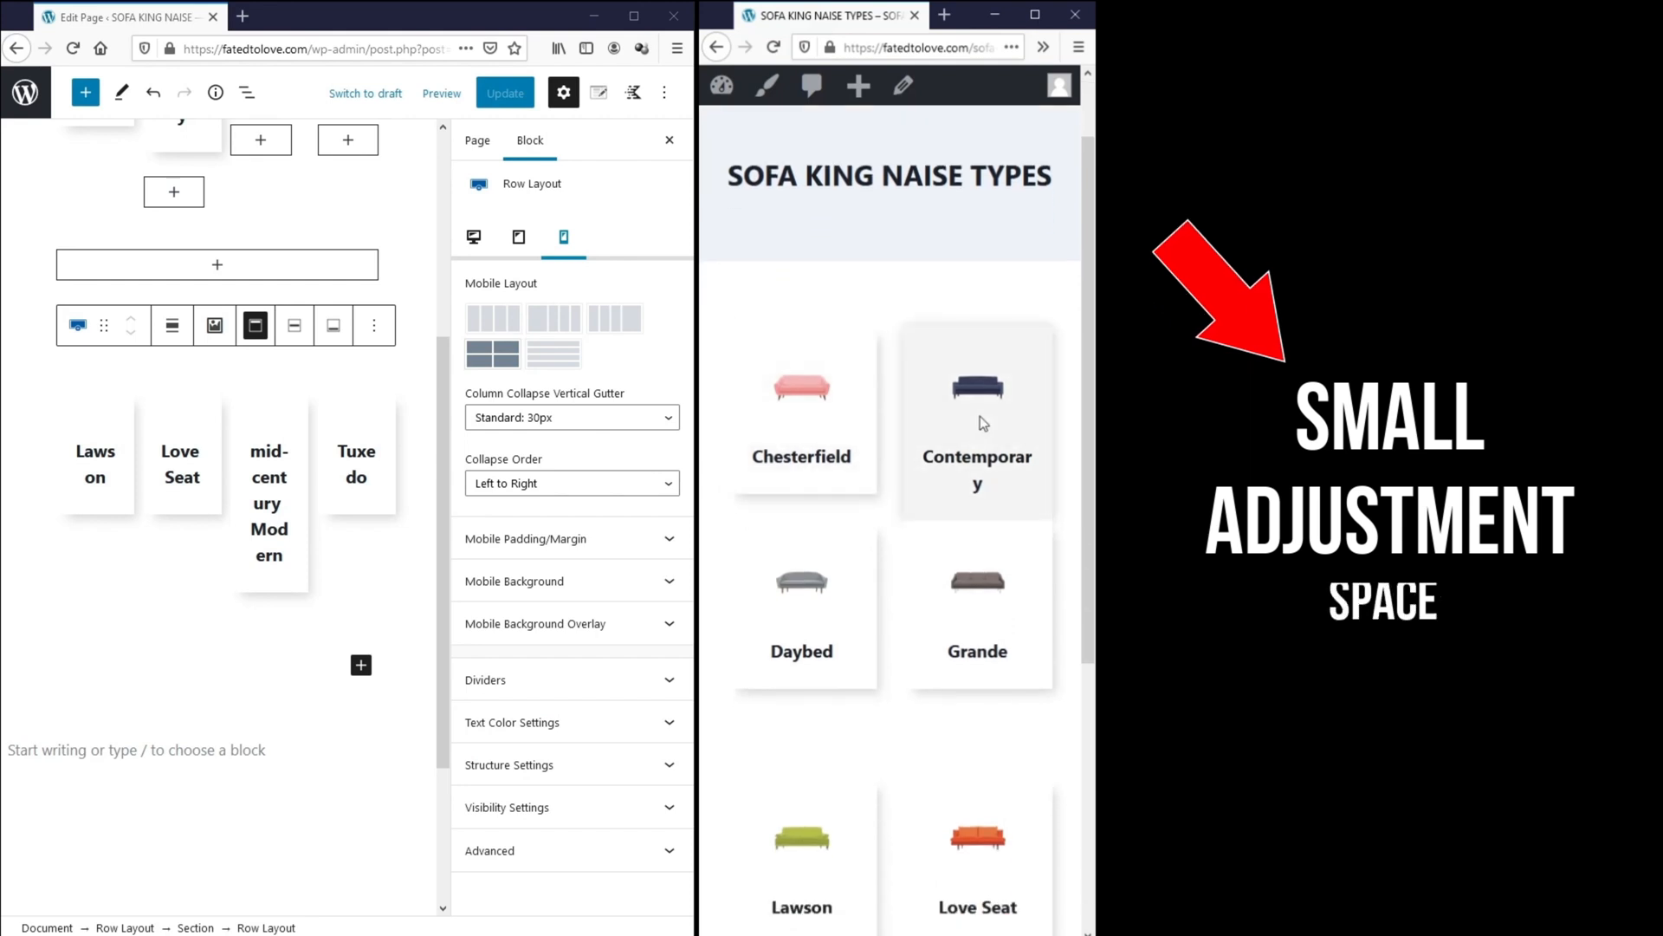
- Set the Contemporary box's title font size to 19 and update the page
scroll(down, 3)
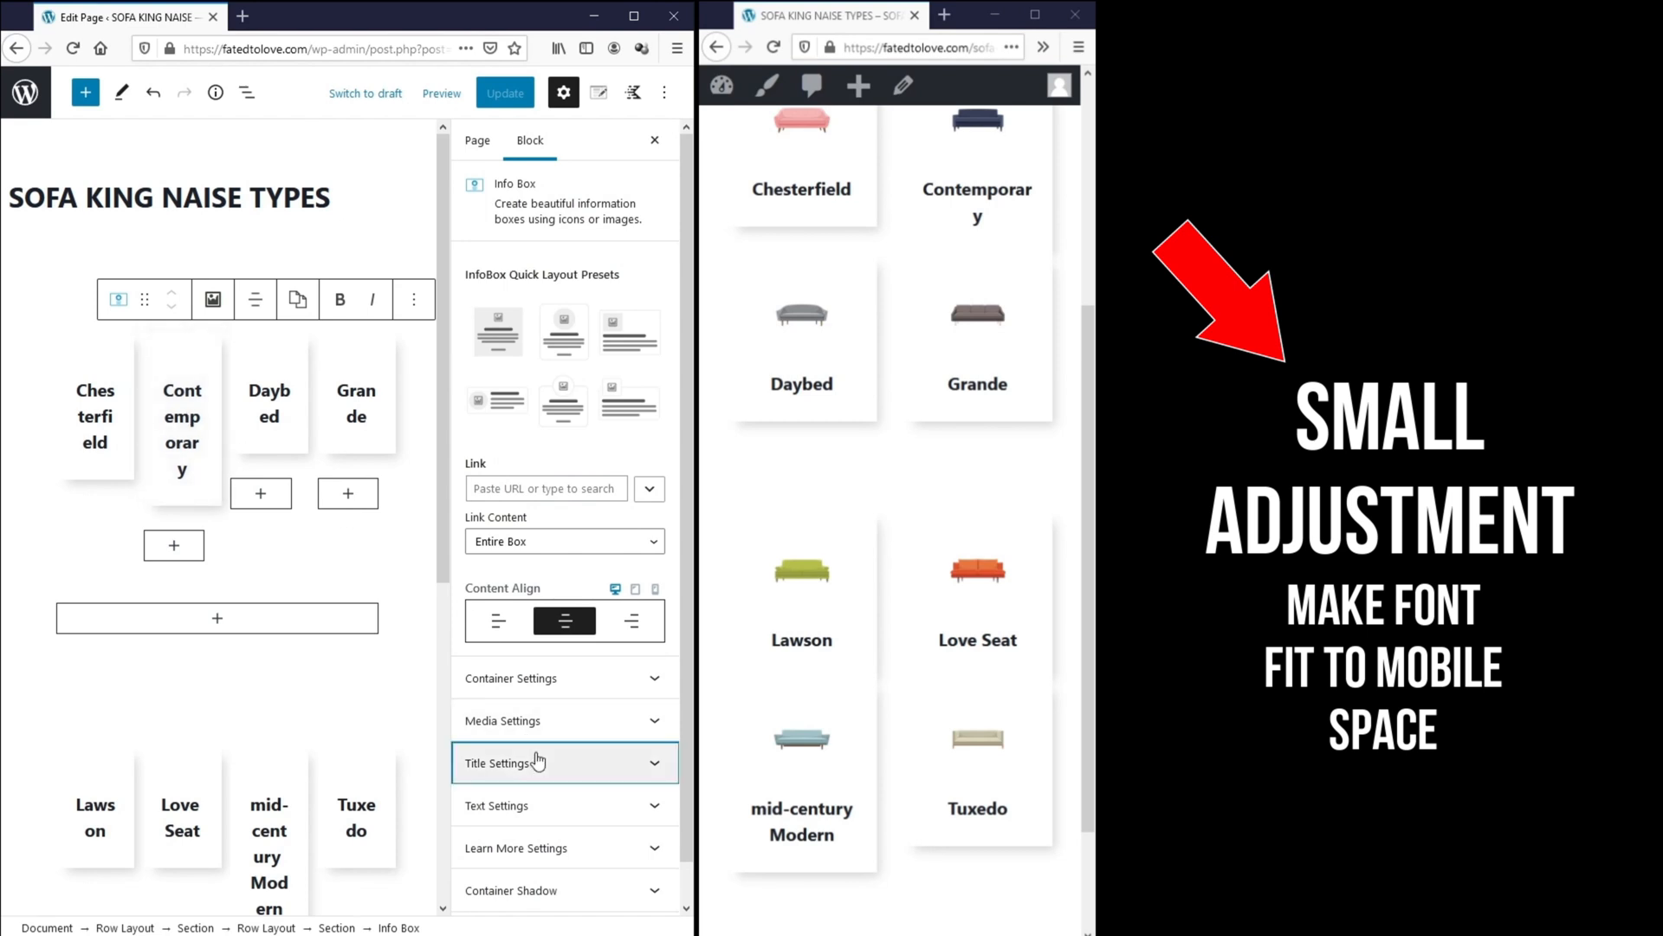
click(497, 763)
text(19)
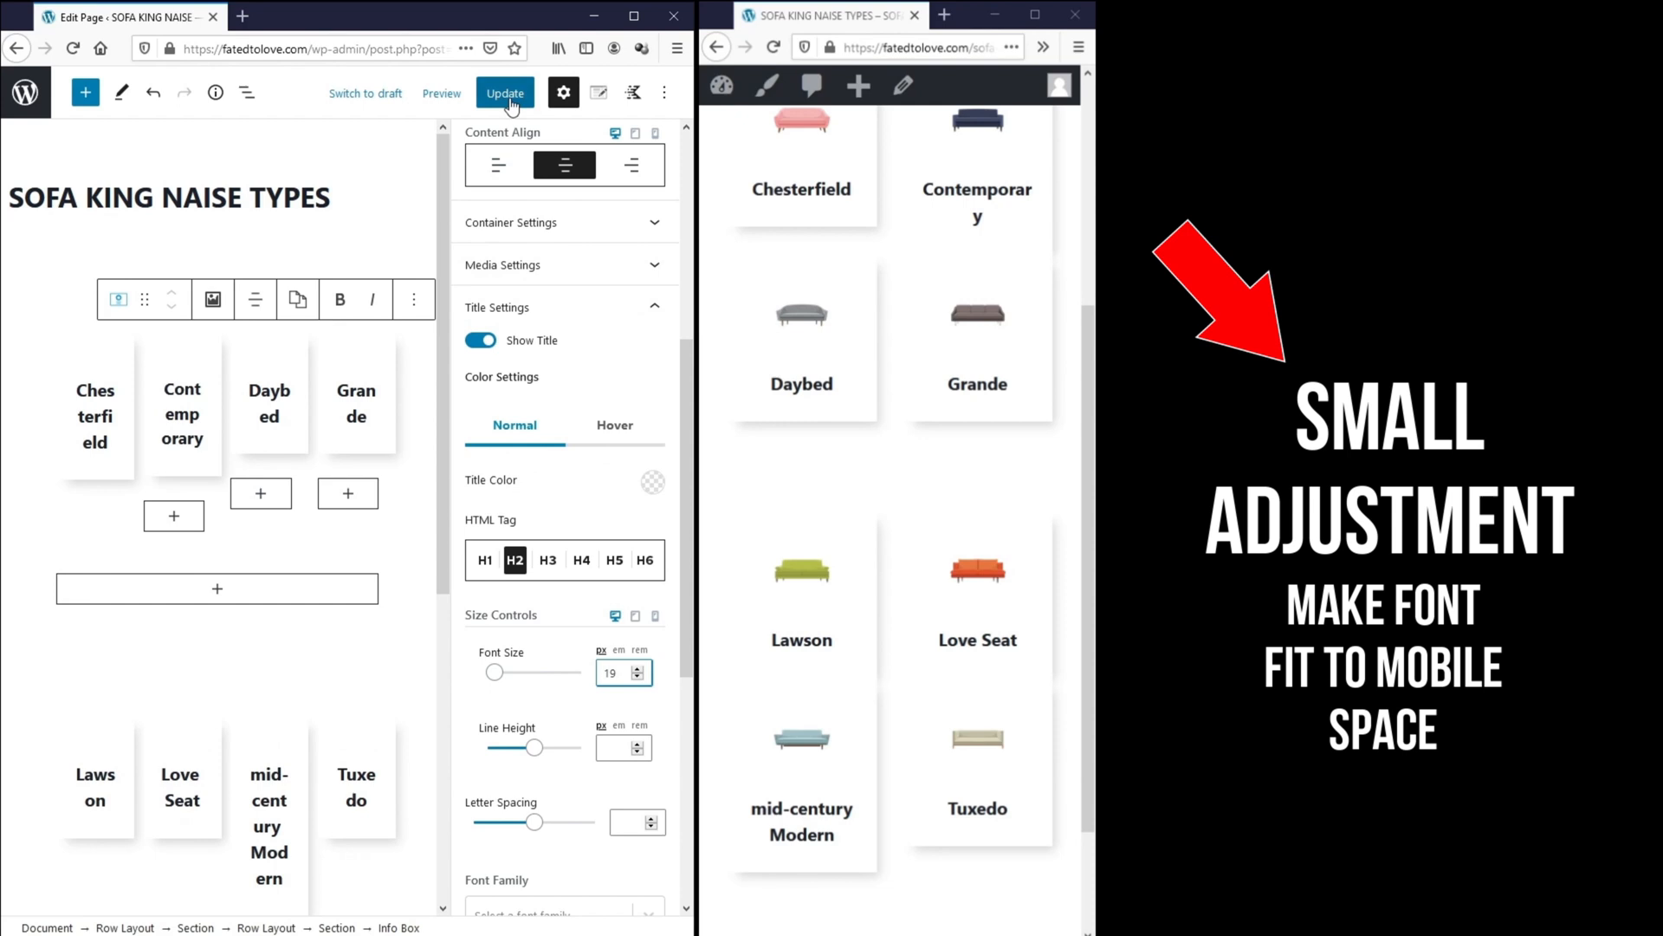
click(505, 92)
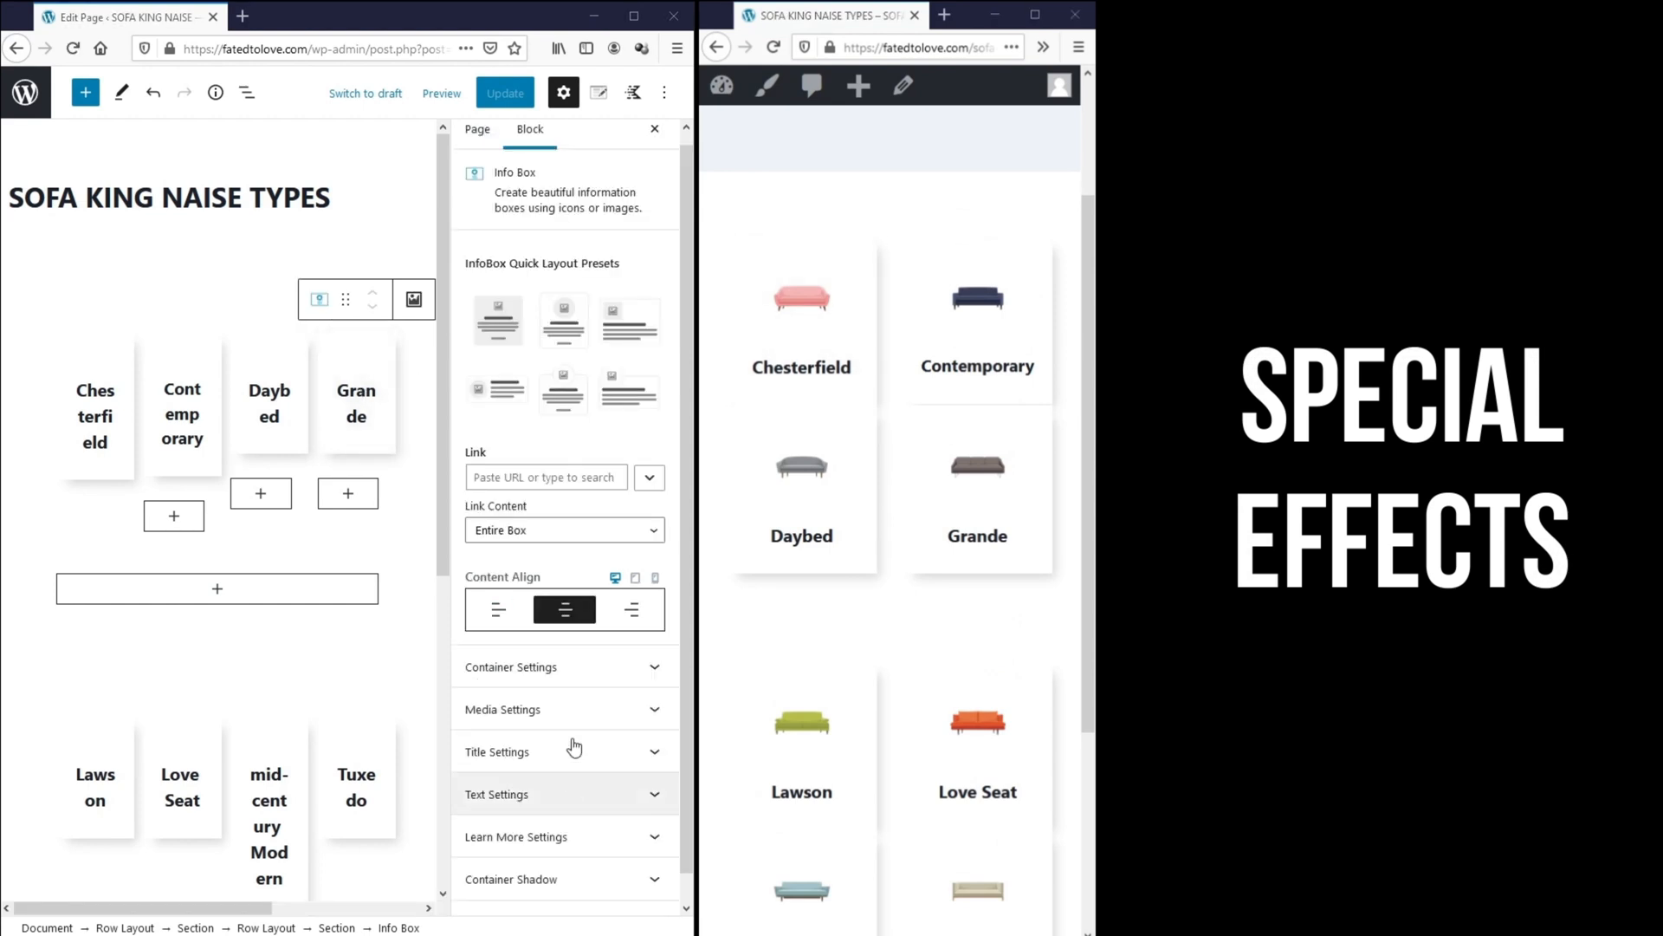
- Set the Grande image hover animation to Grayscale to Color, update, and reload the preview
click(502, 708)
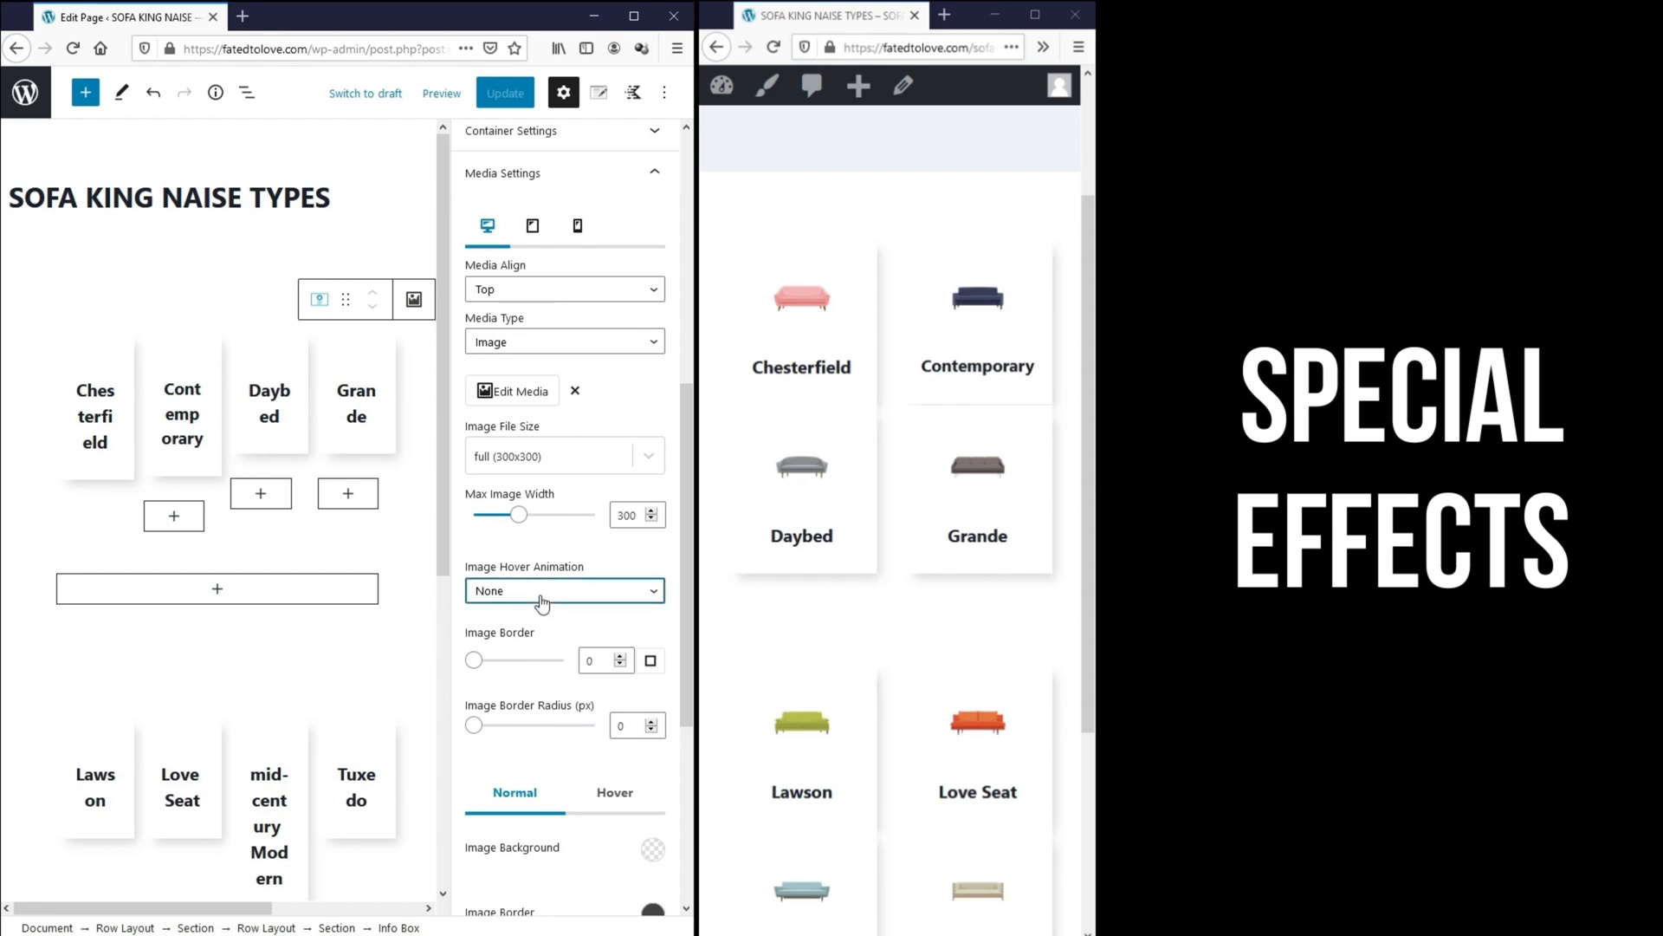
click(564, 591)
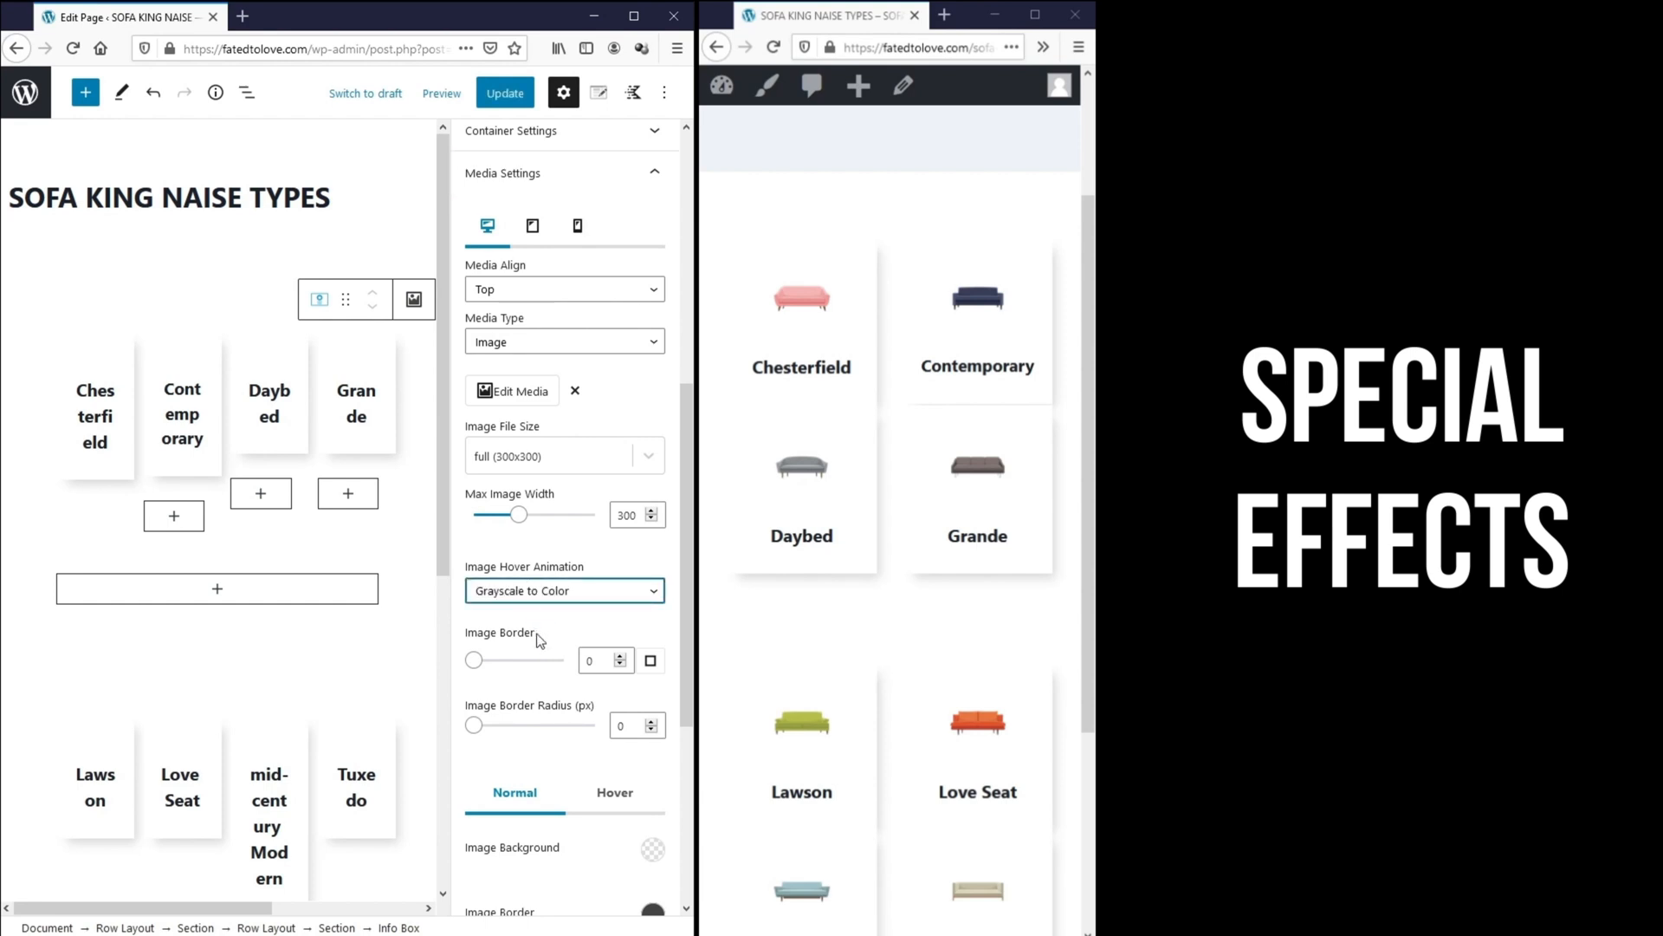
click(504, 93)
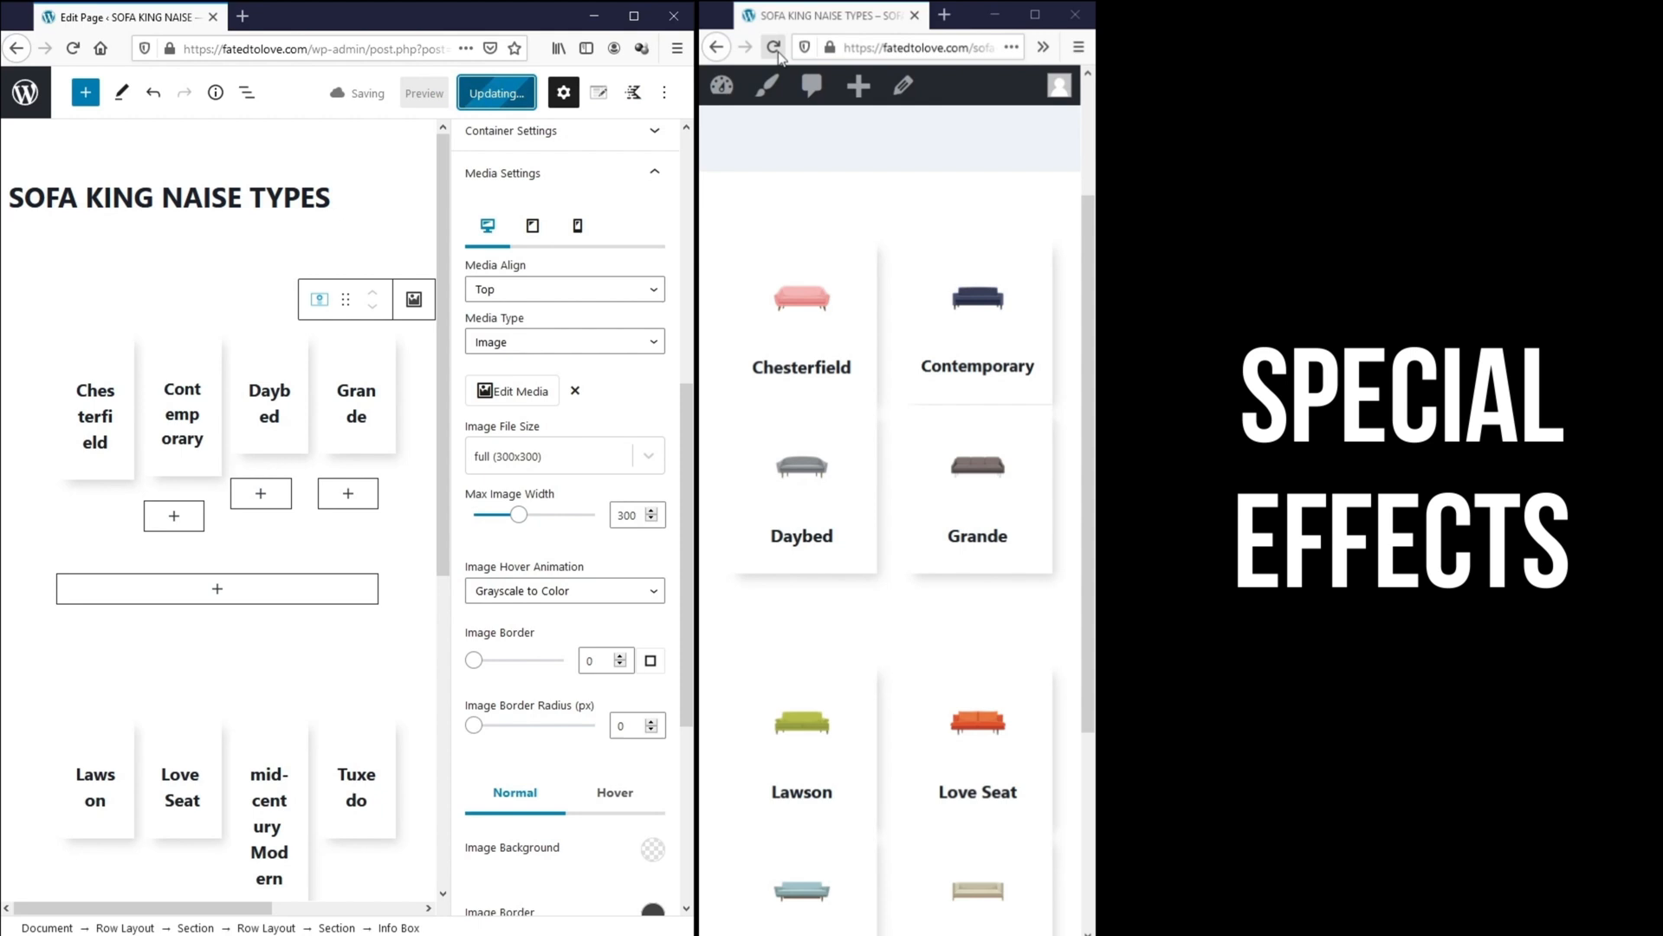
click(495, 93)
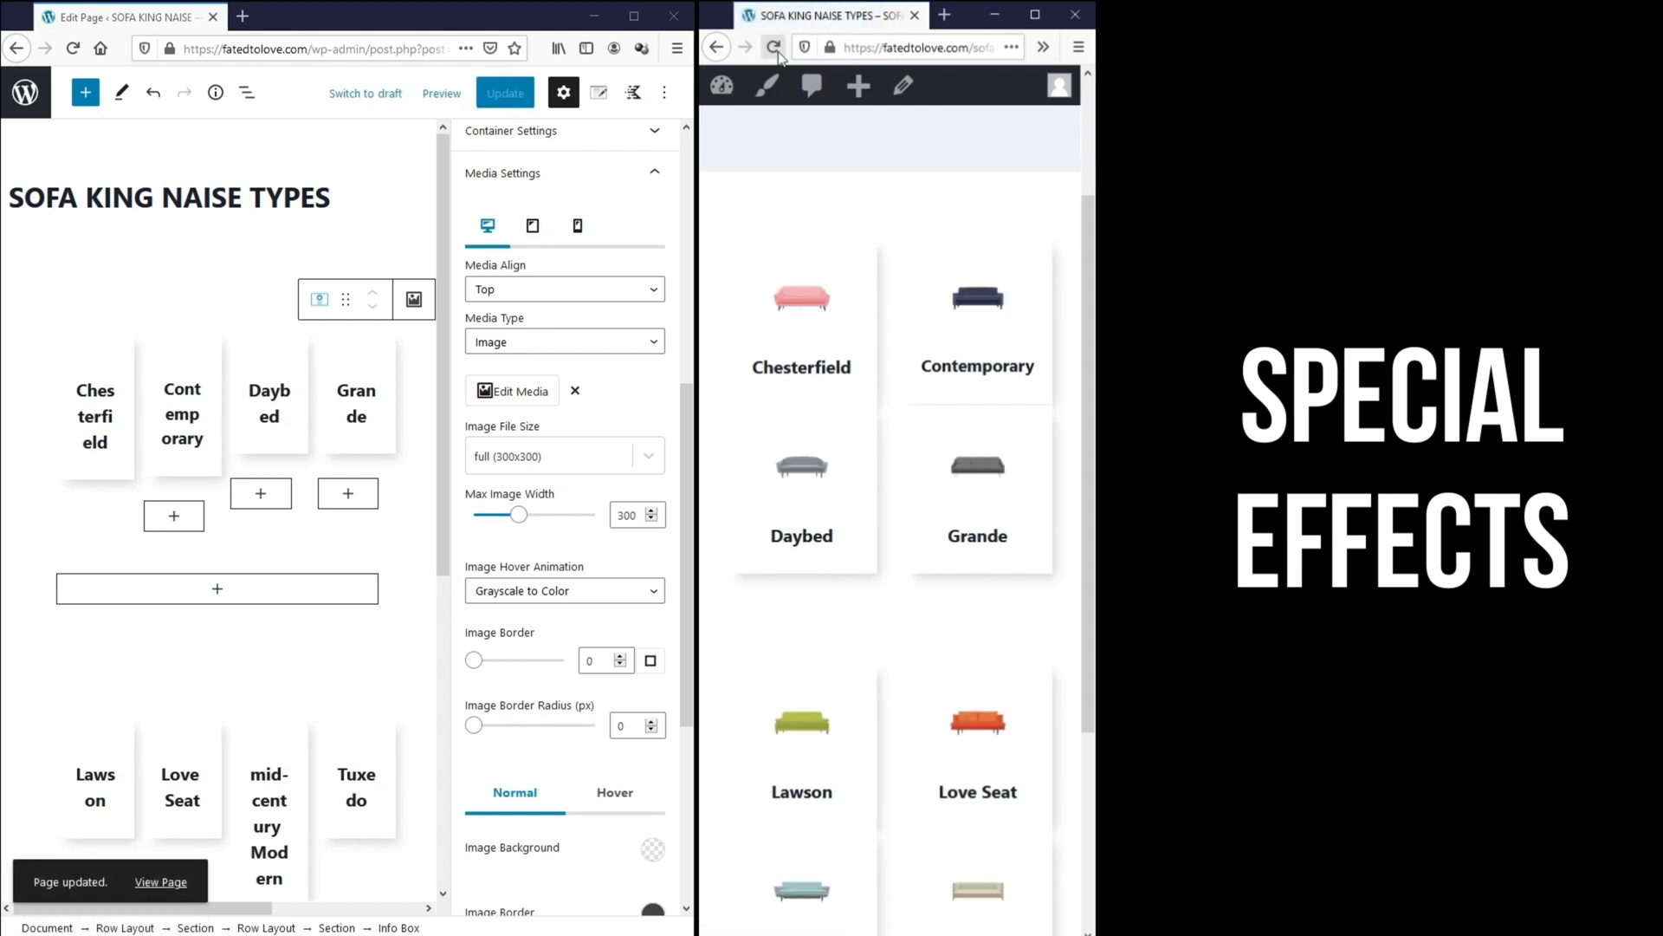
mouse_move(919, 493)
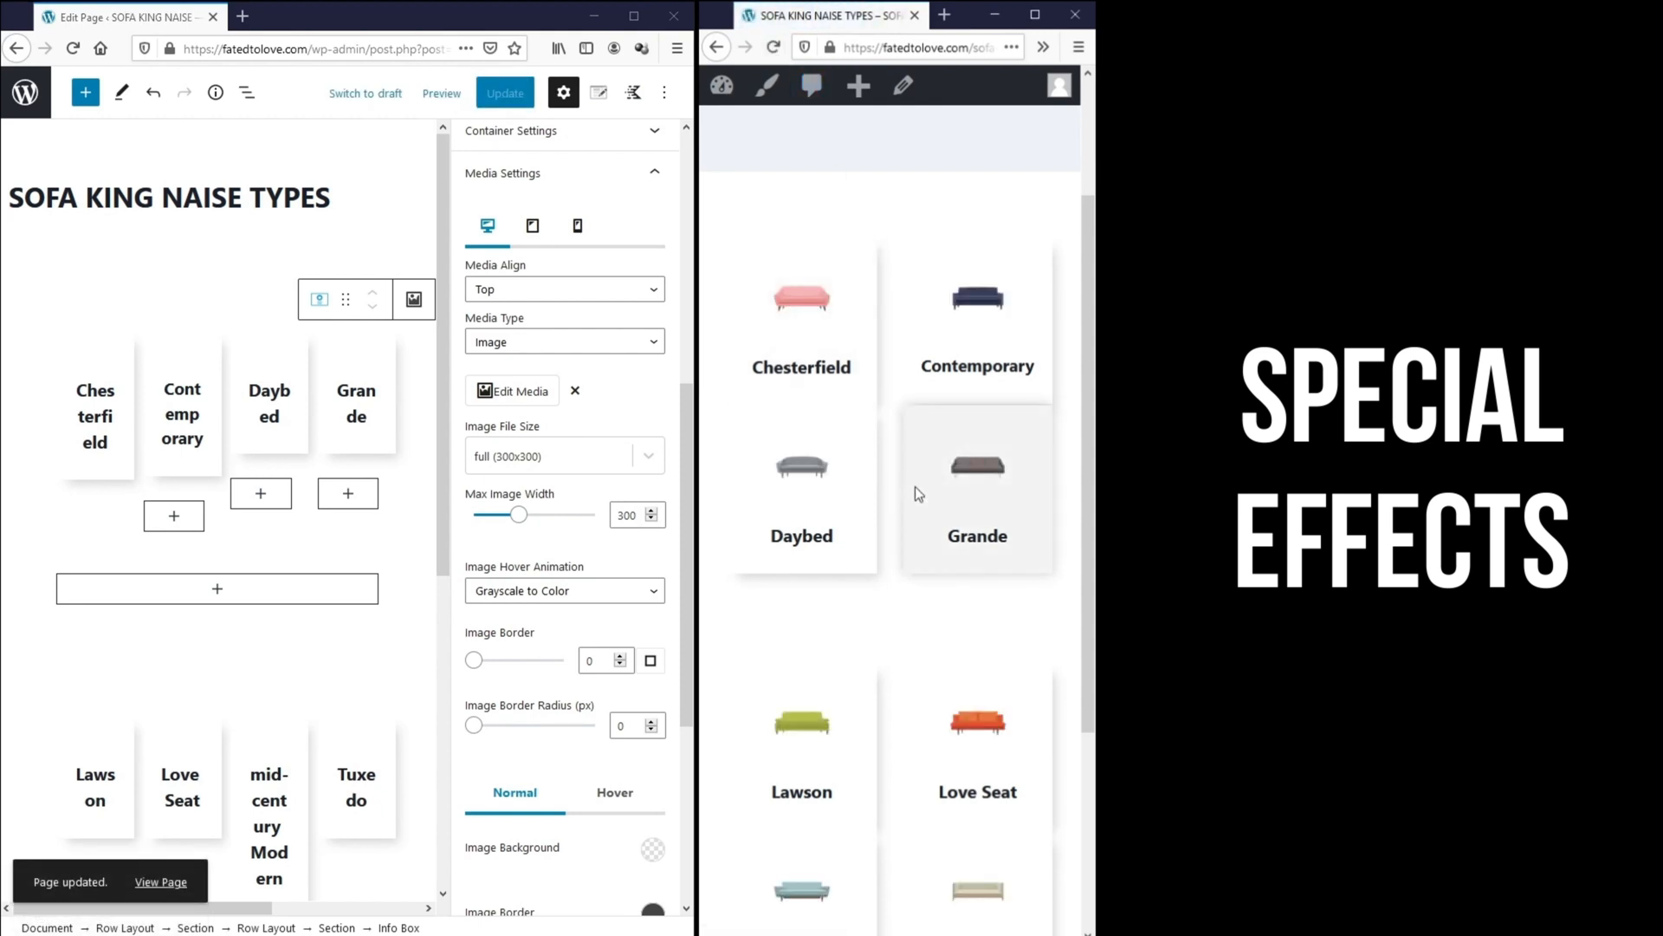
mouse_move(1015, 608)
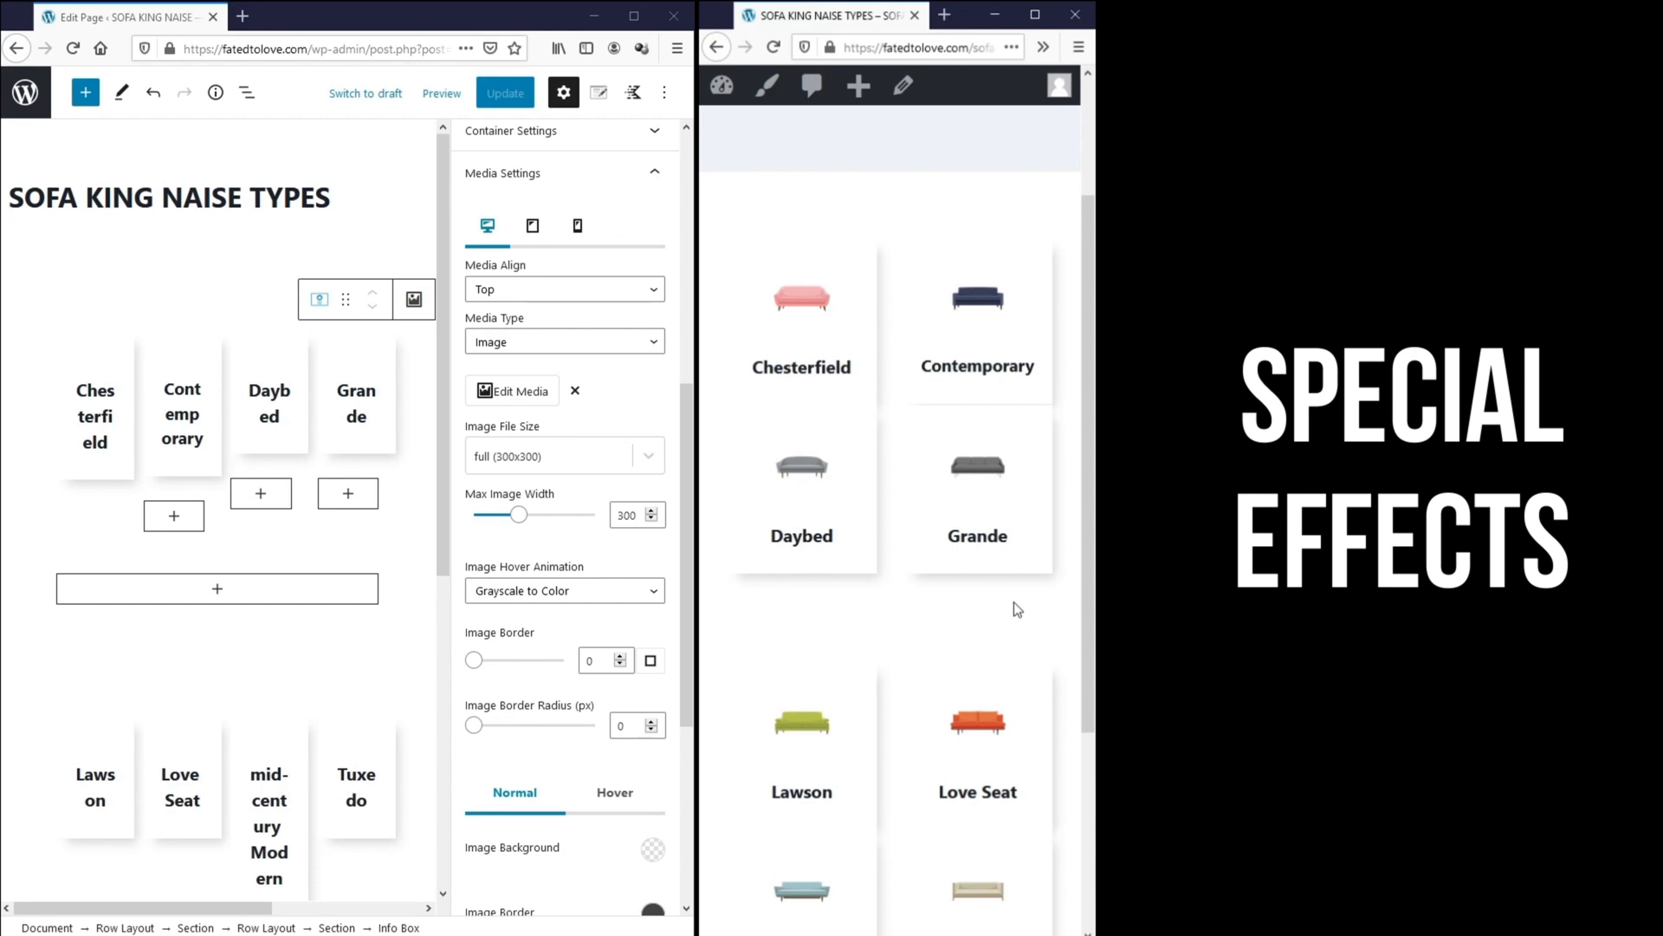
mouse_move(977, 498)
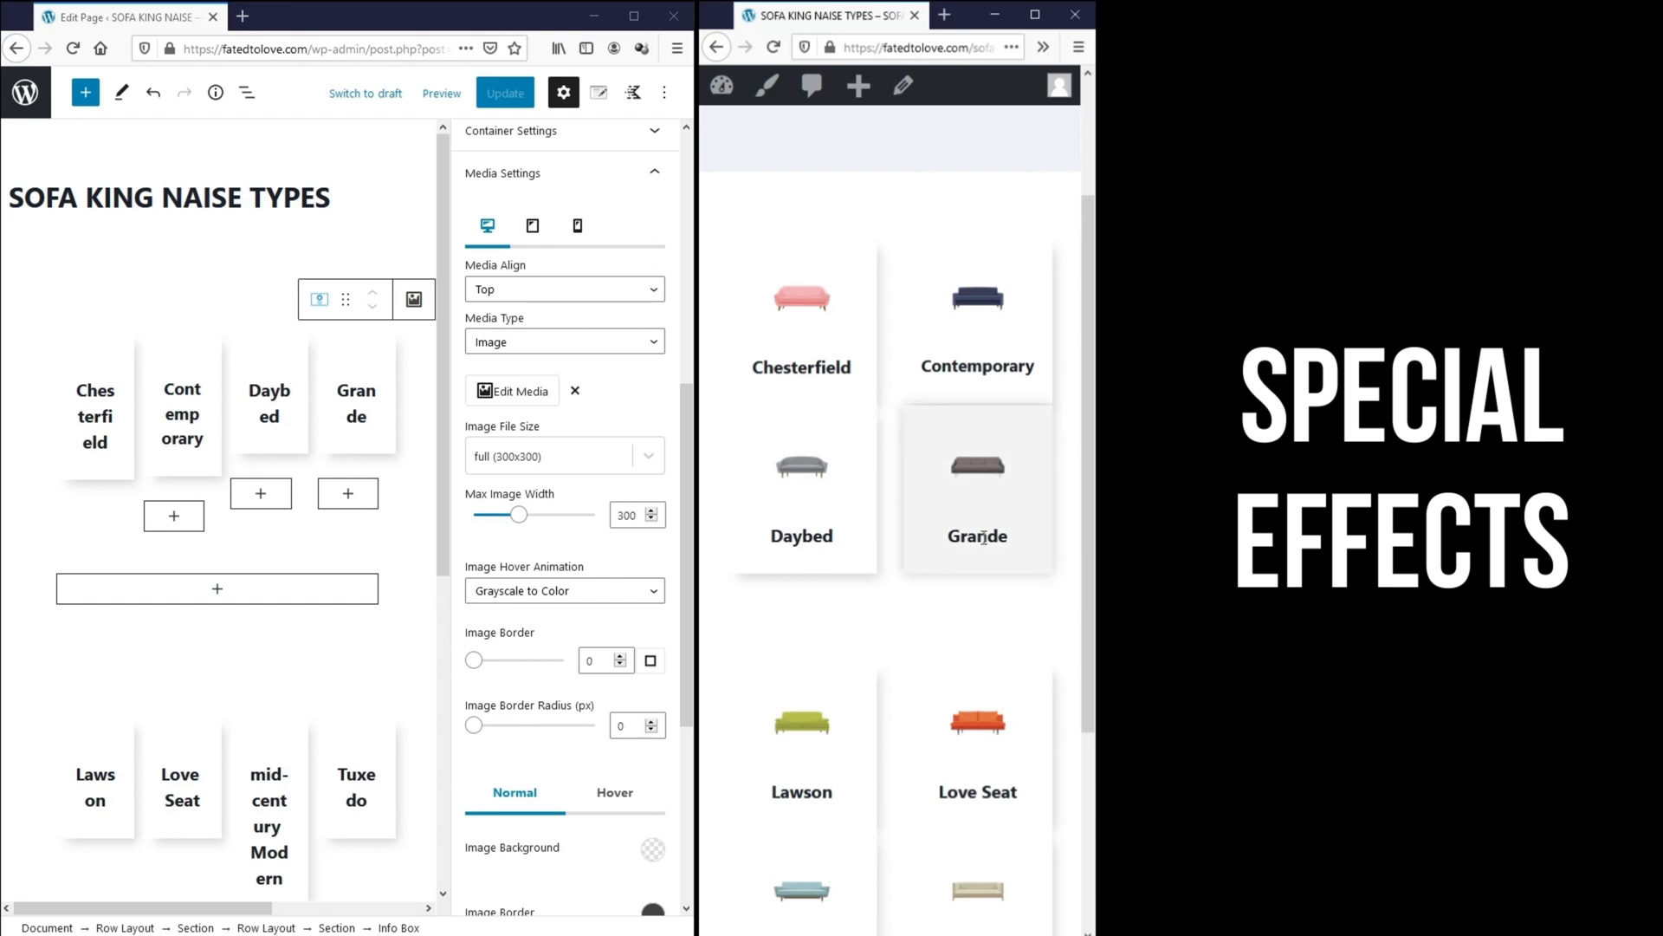
mouse_move(973, 483)
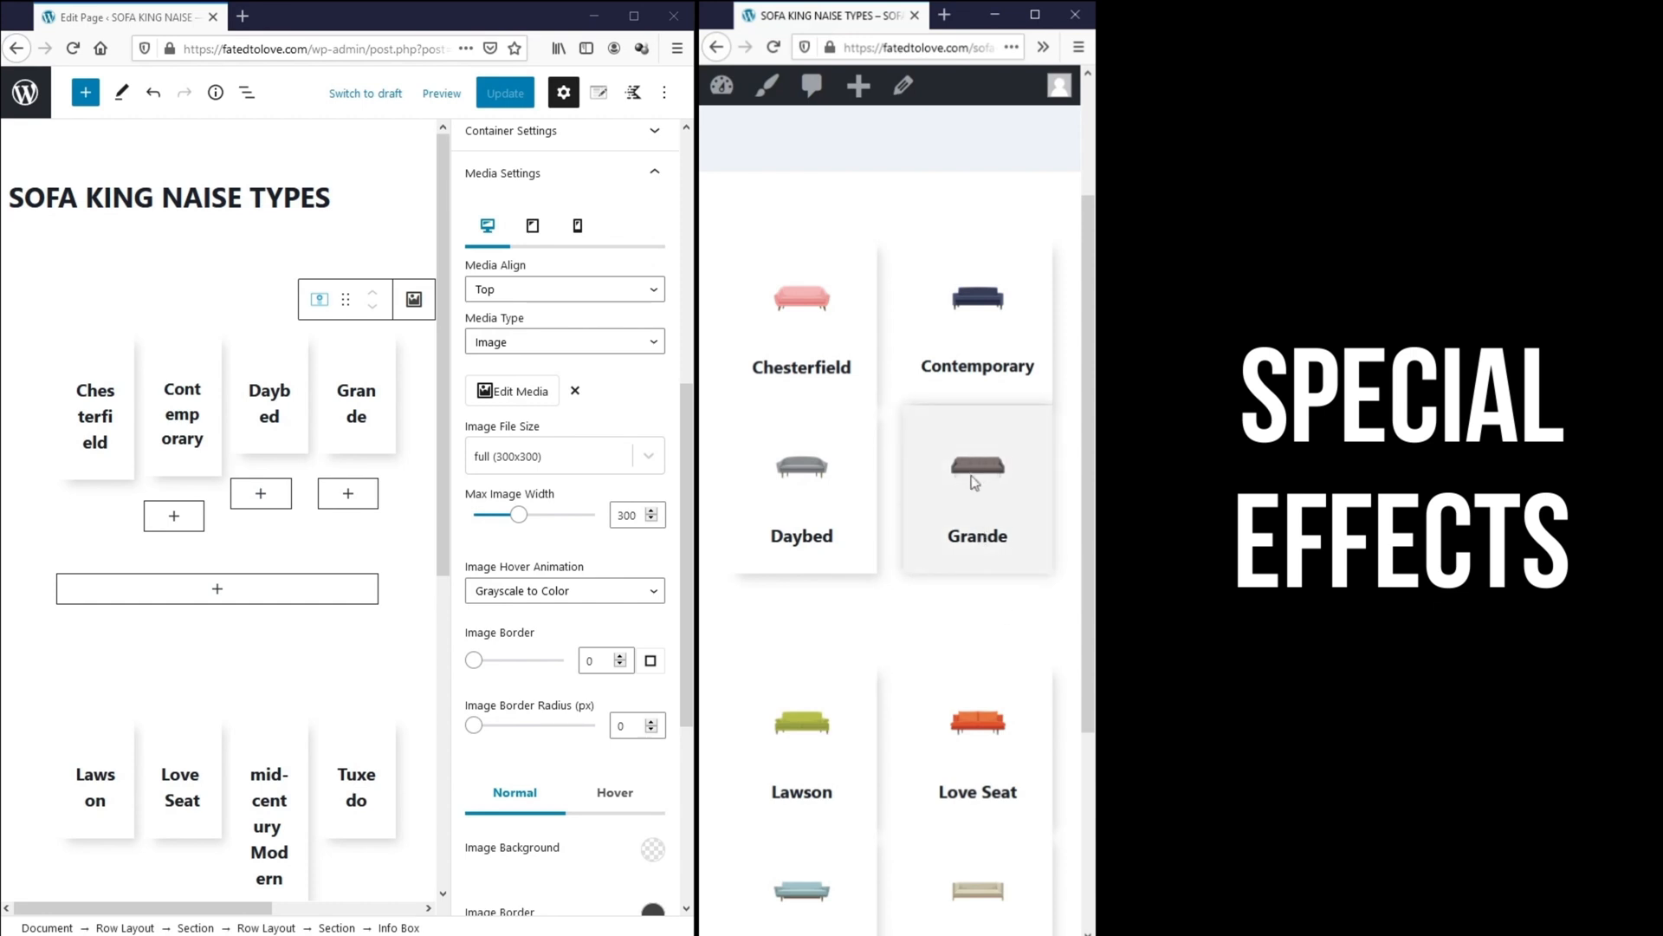
mouse_move(807, 303)
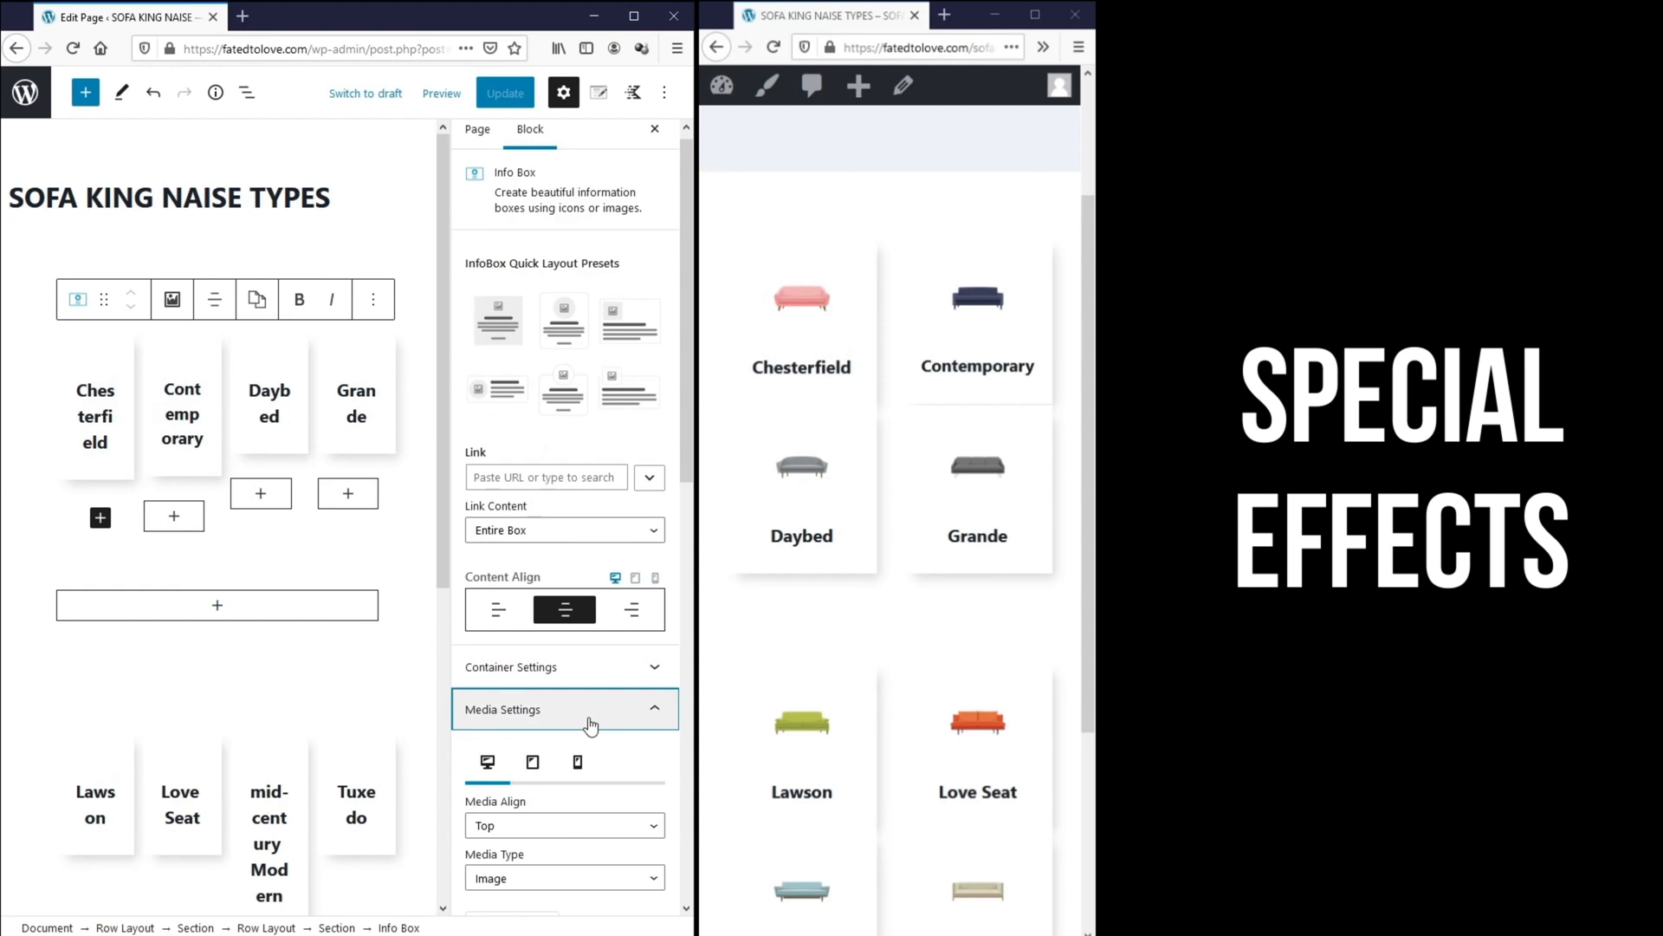
- Set the Chesterfield image hover animation to Grayscale to Color and update the page
scroll(down, 3)
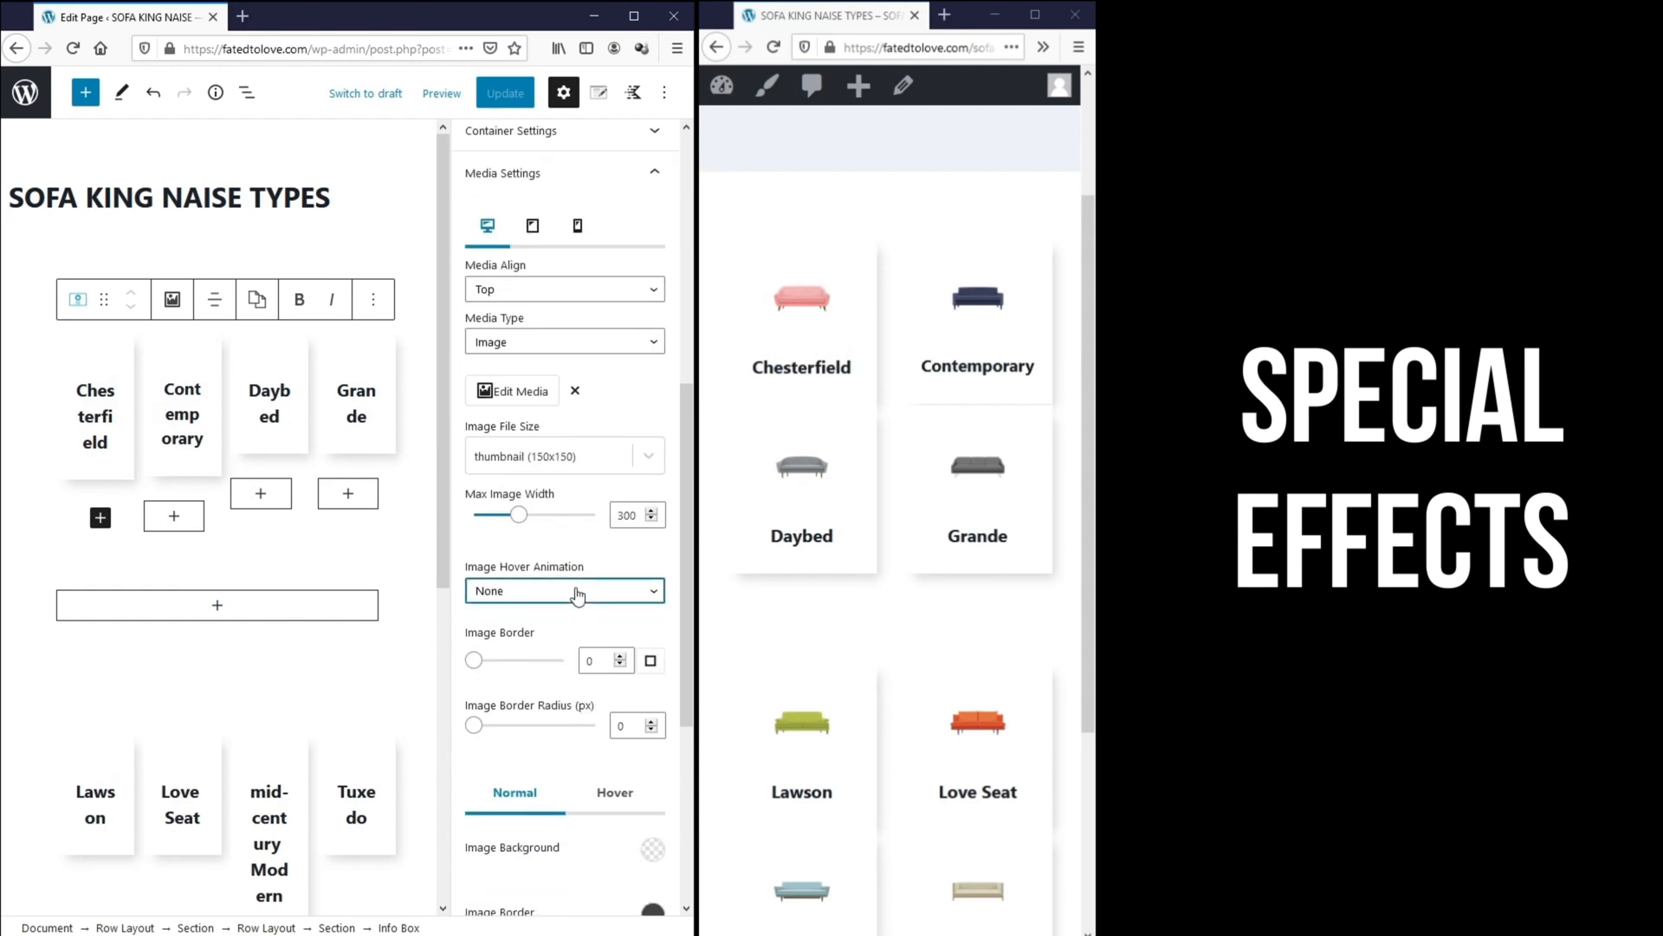
click(565, 590)
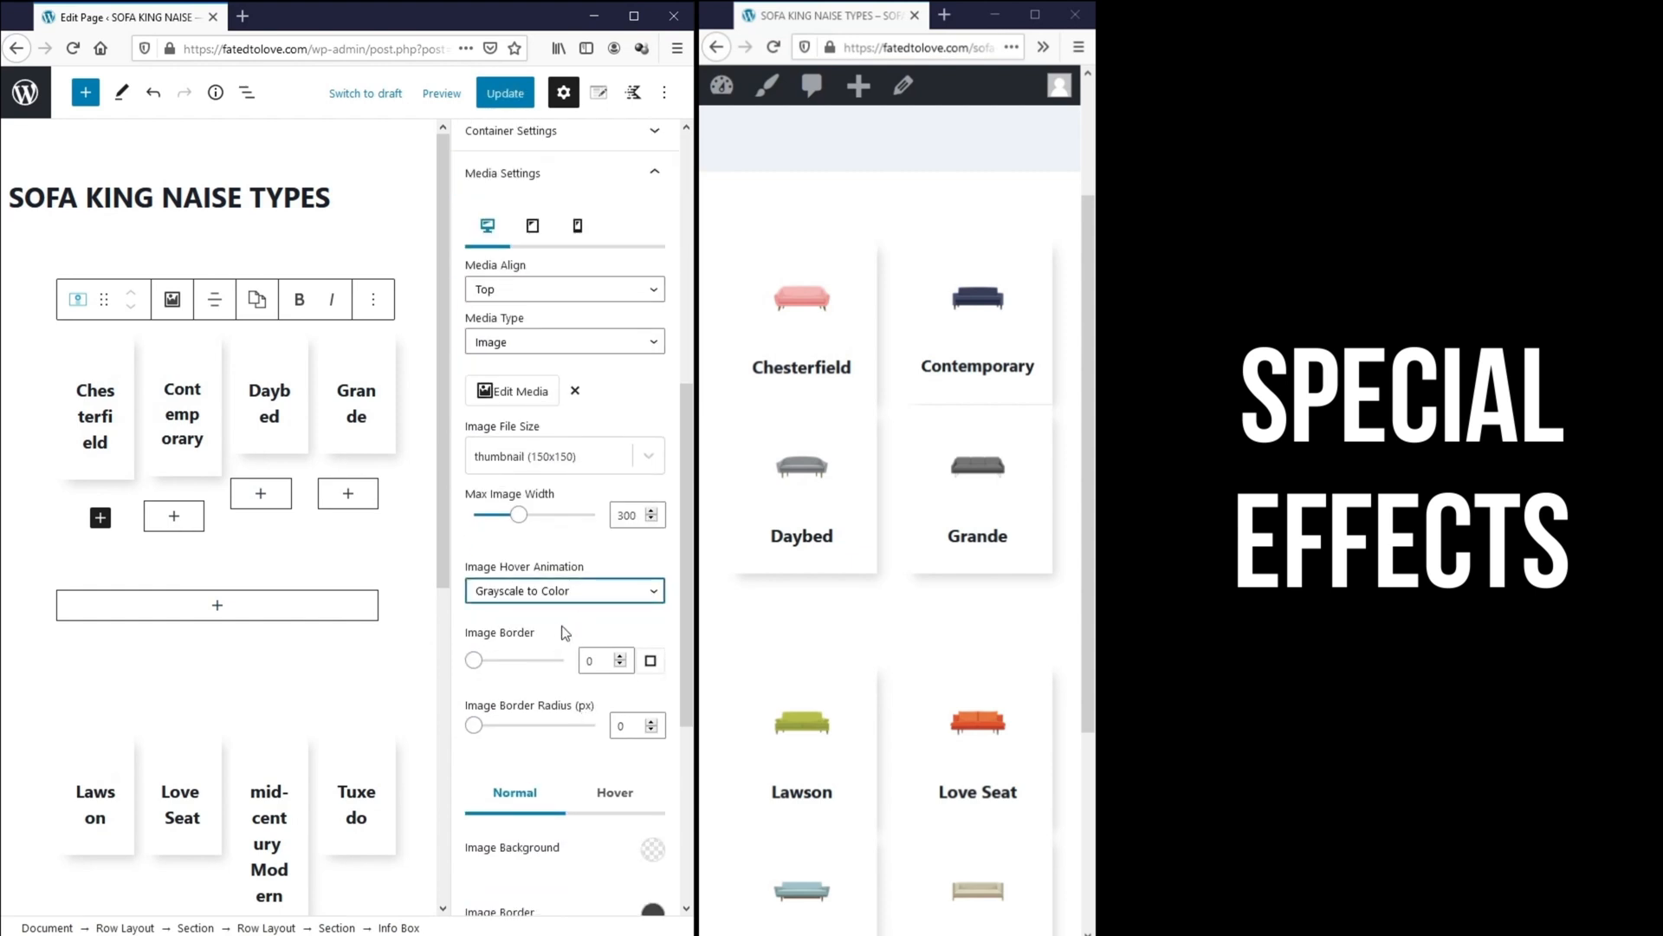
click(505, 93)
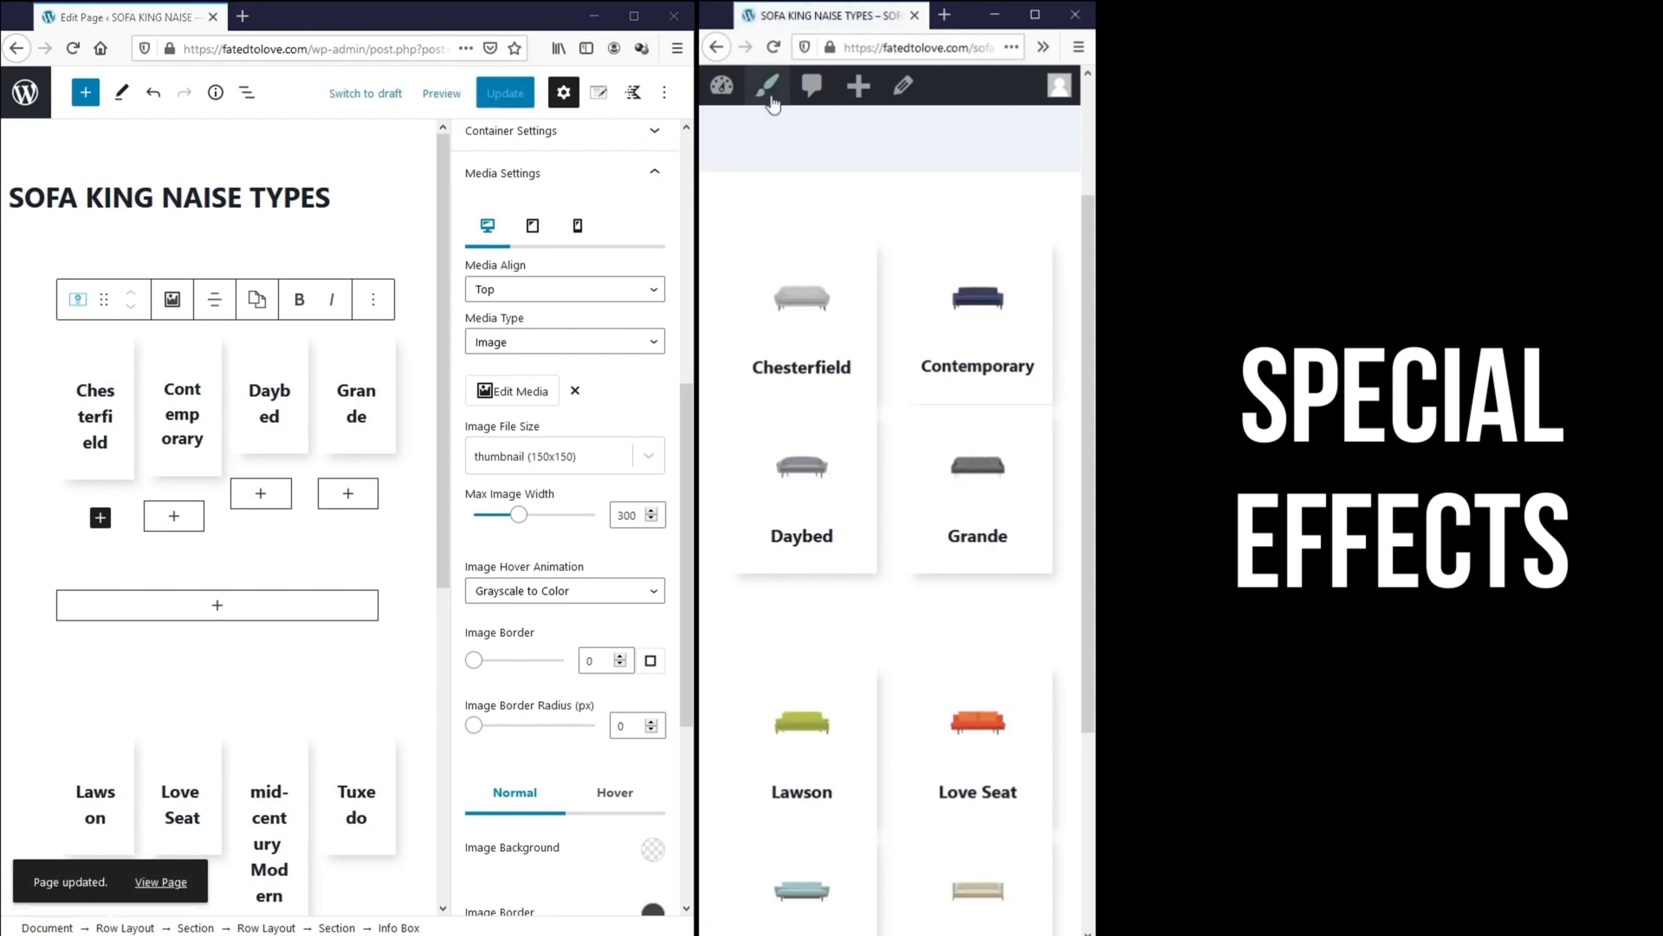
mouse_move(811, 278)
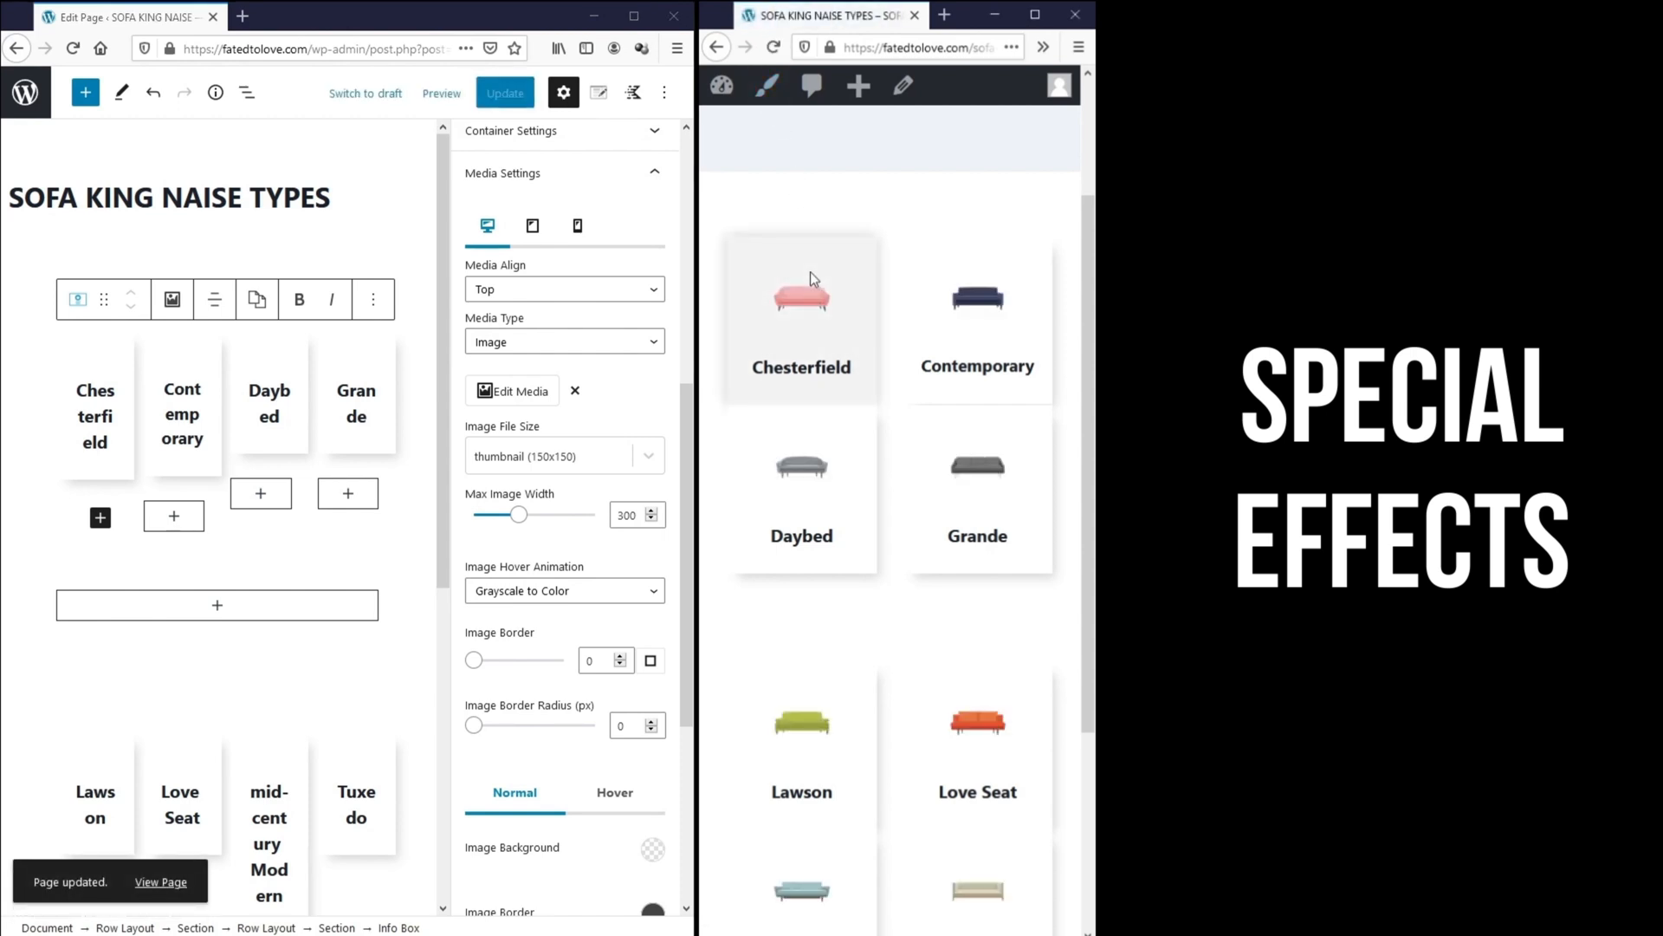
mouse_move(839, 222)
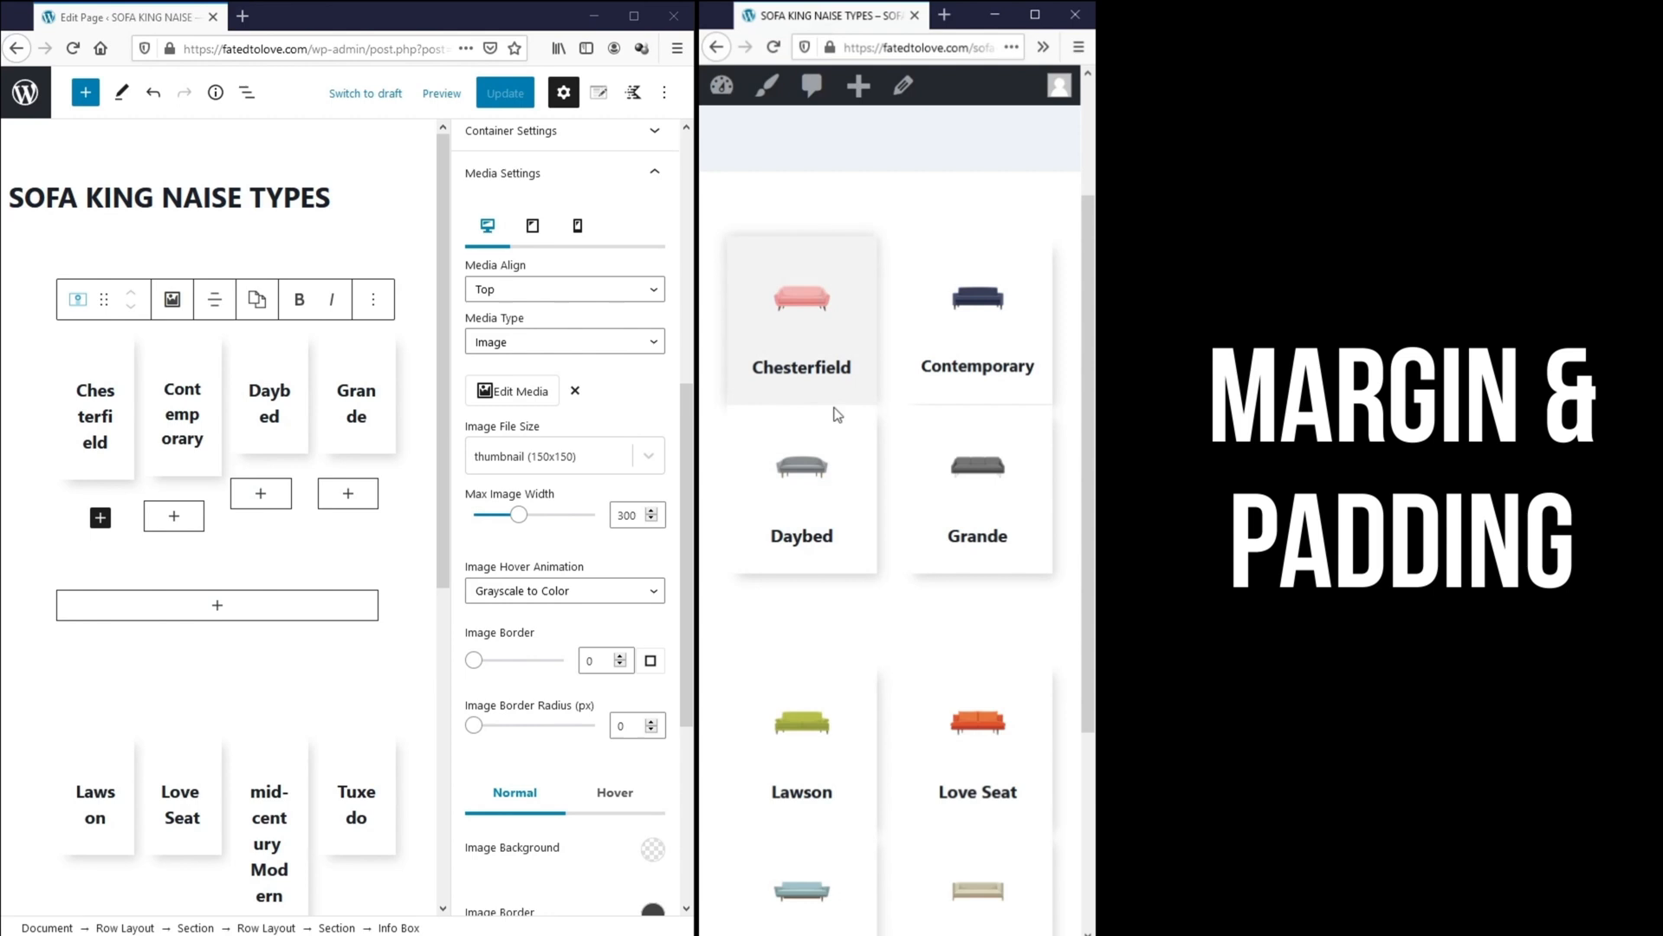
mouse_move(828, 415)
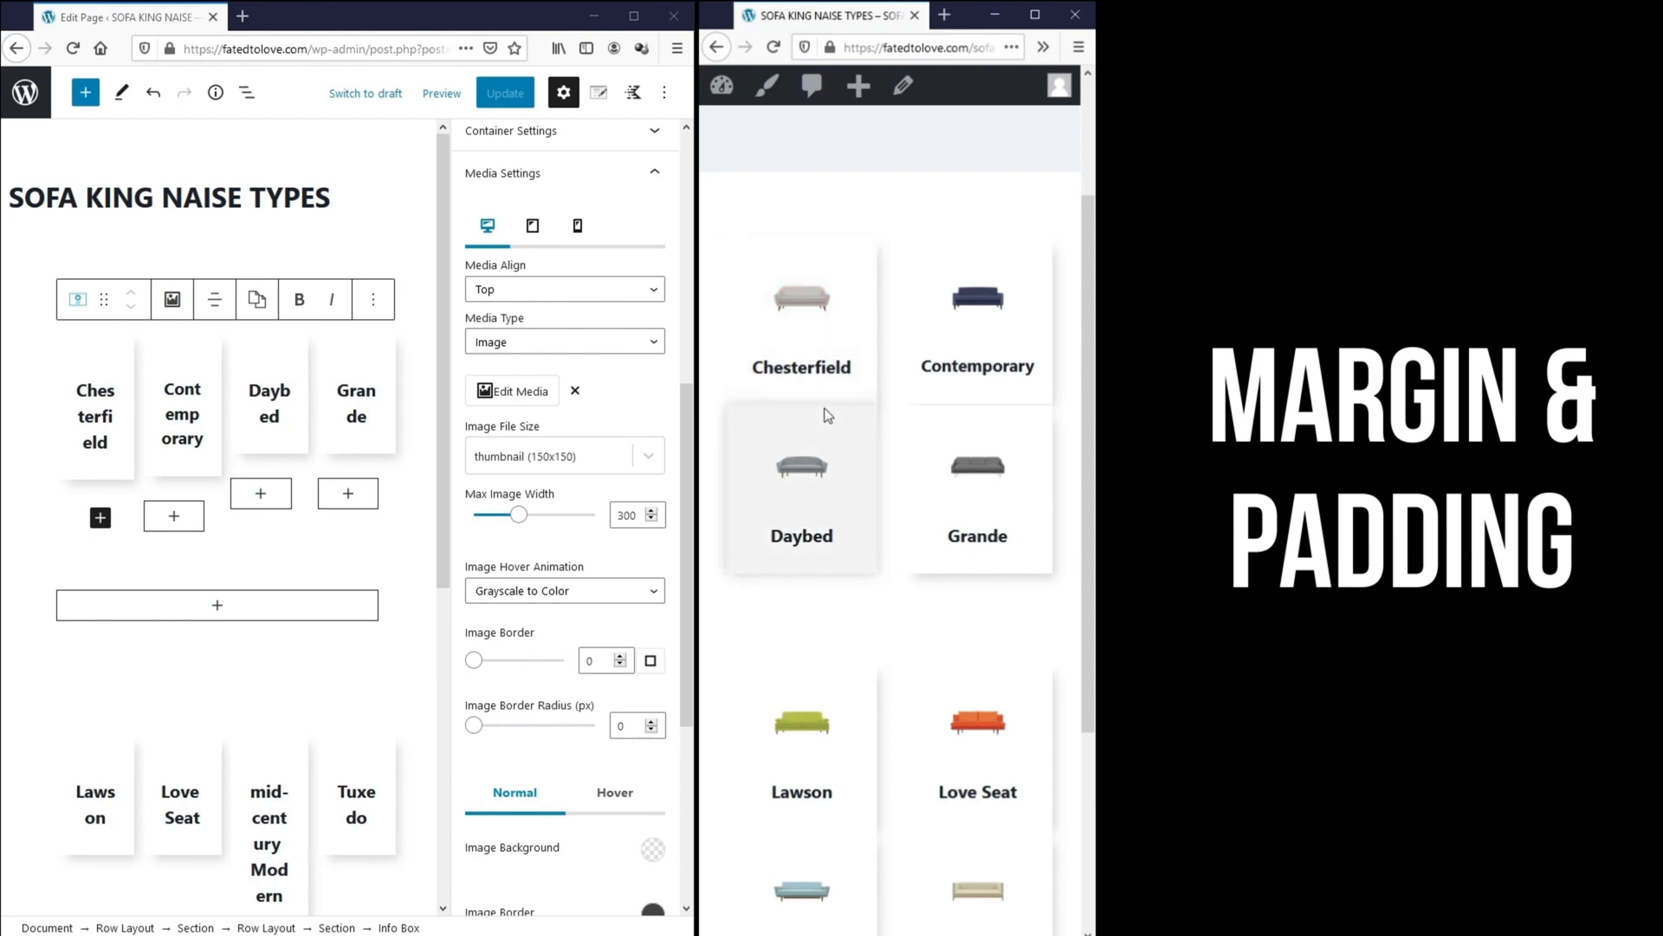
mouse_move(808, 397)
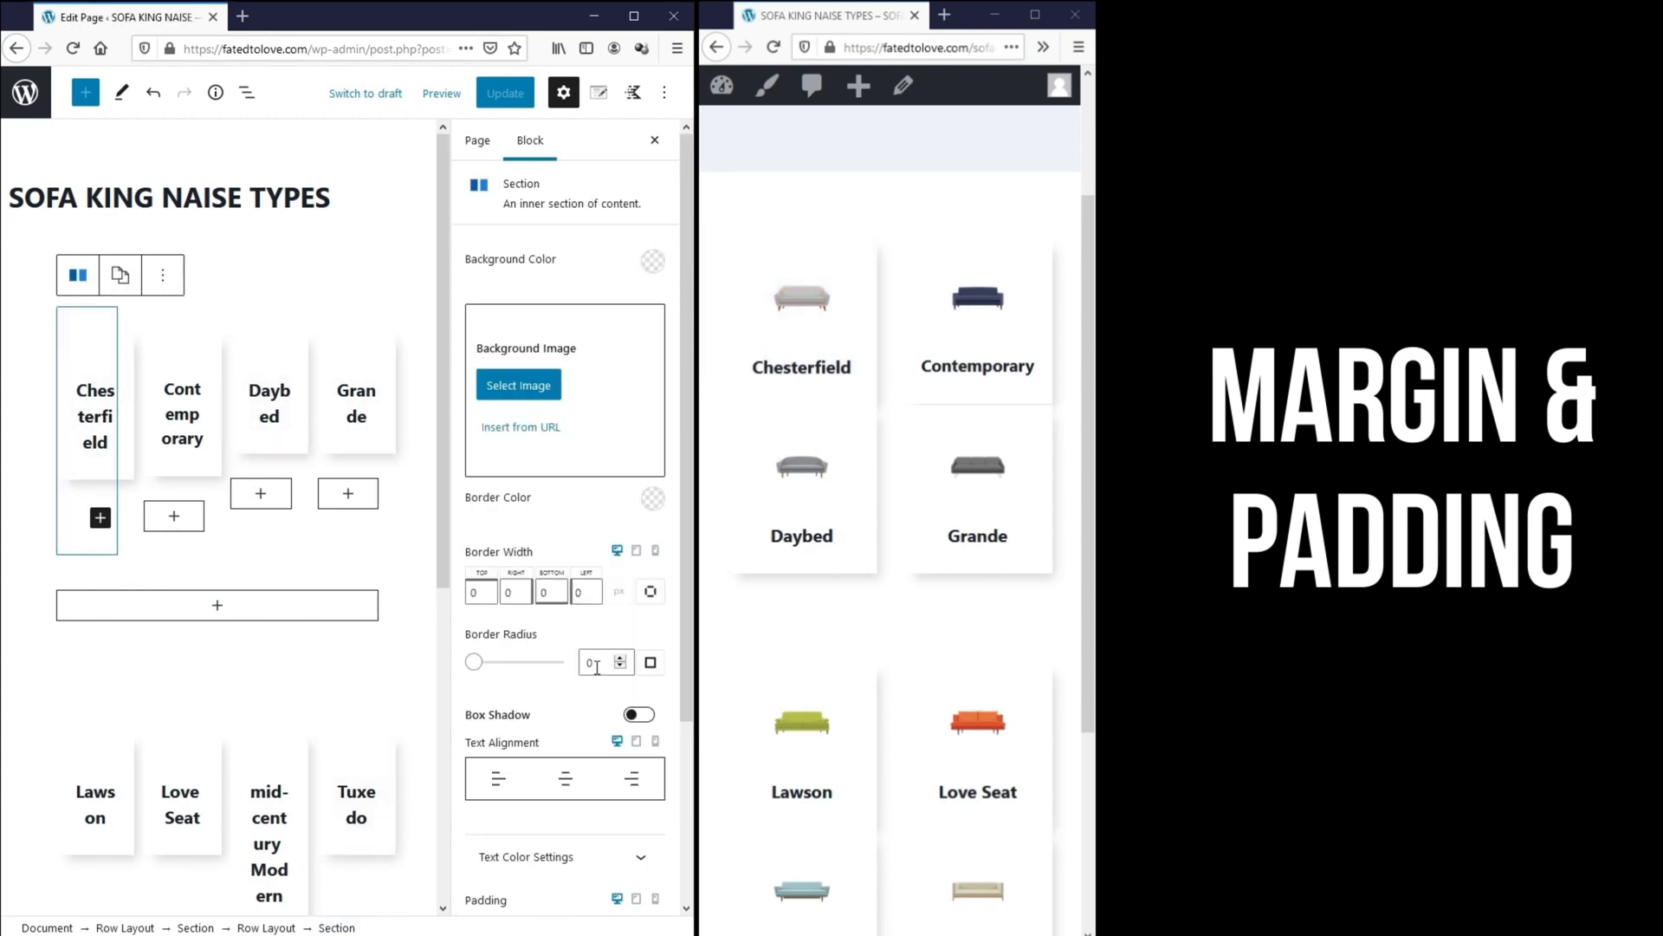
- Enter 30 as the section's bottom margin and update the page
scroll(down, 3)
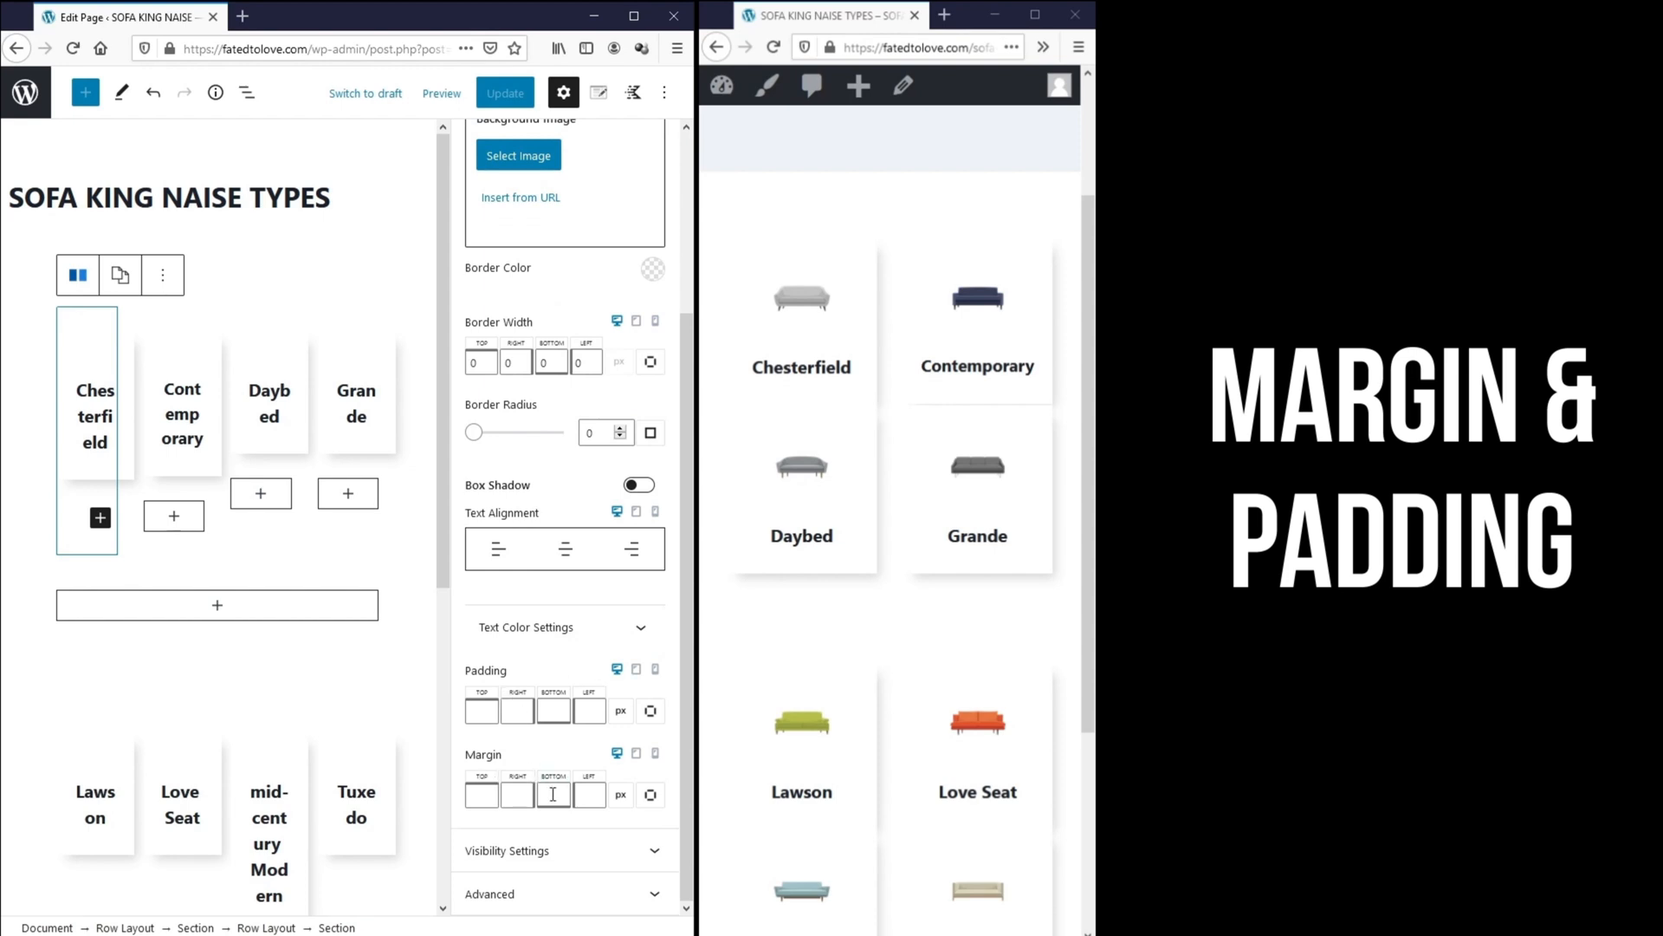
text(30)
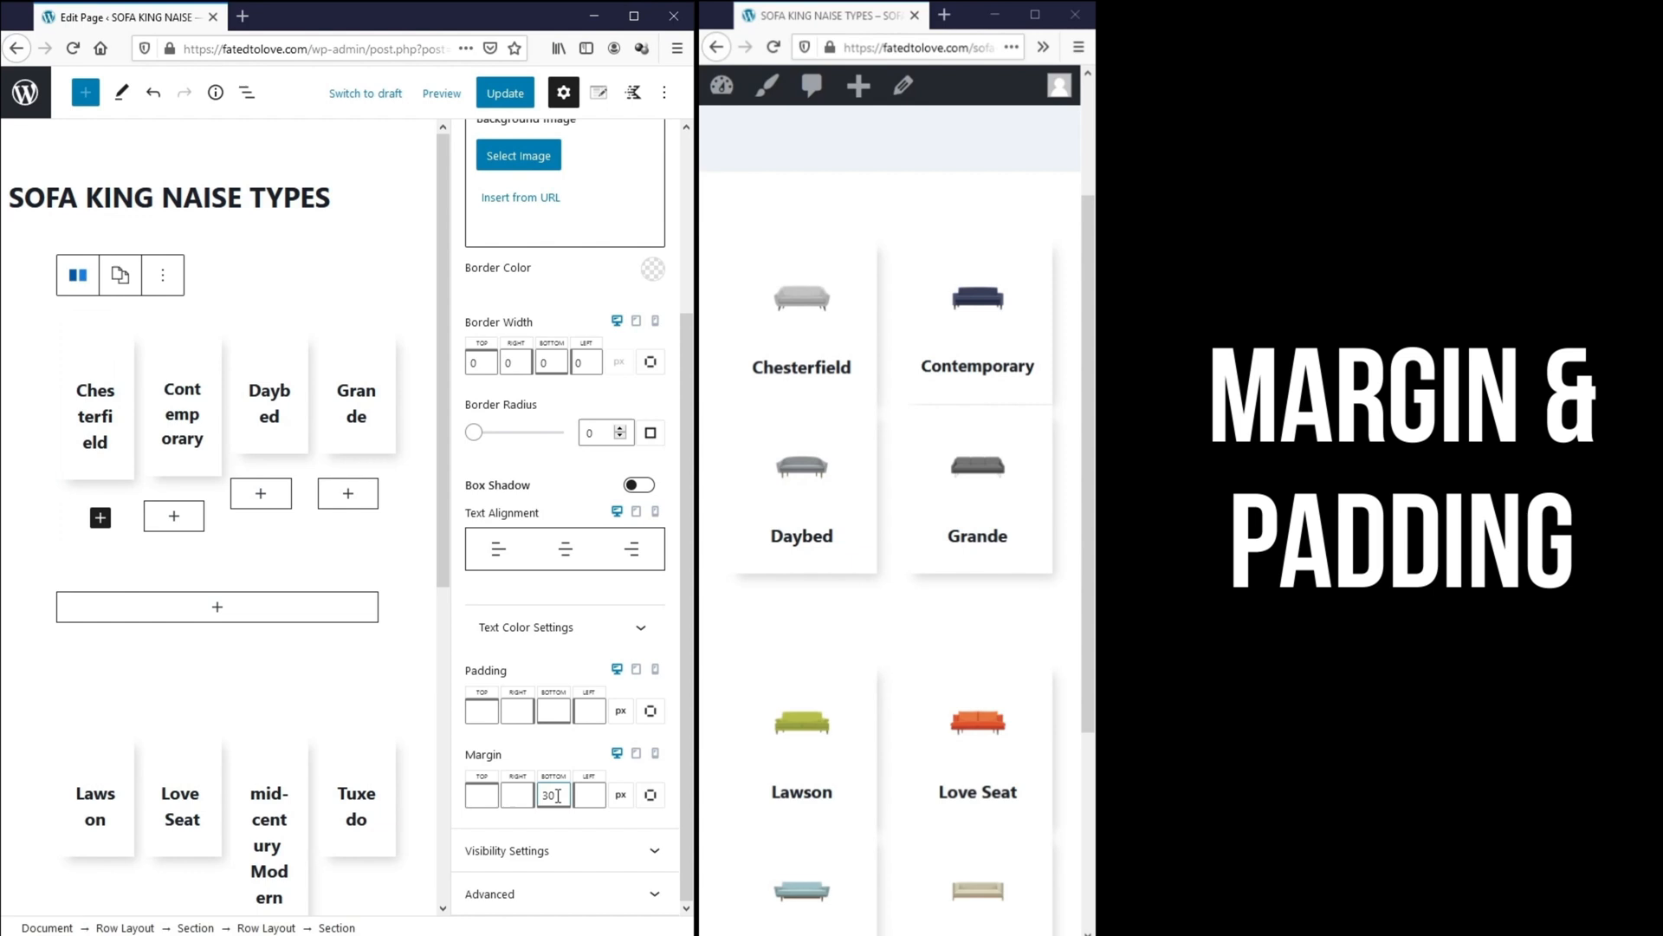
click(505, 93)
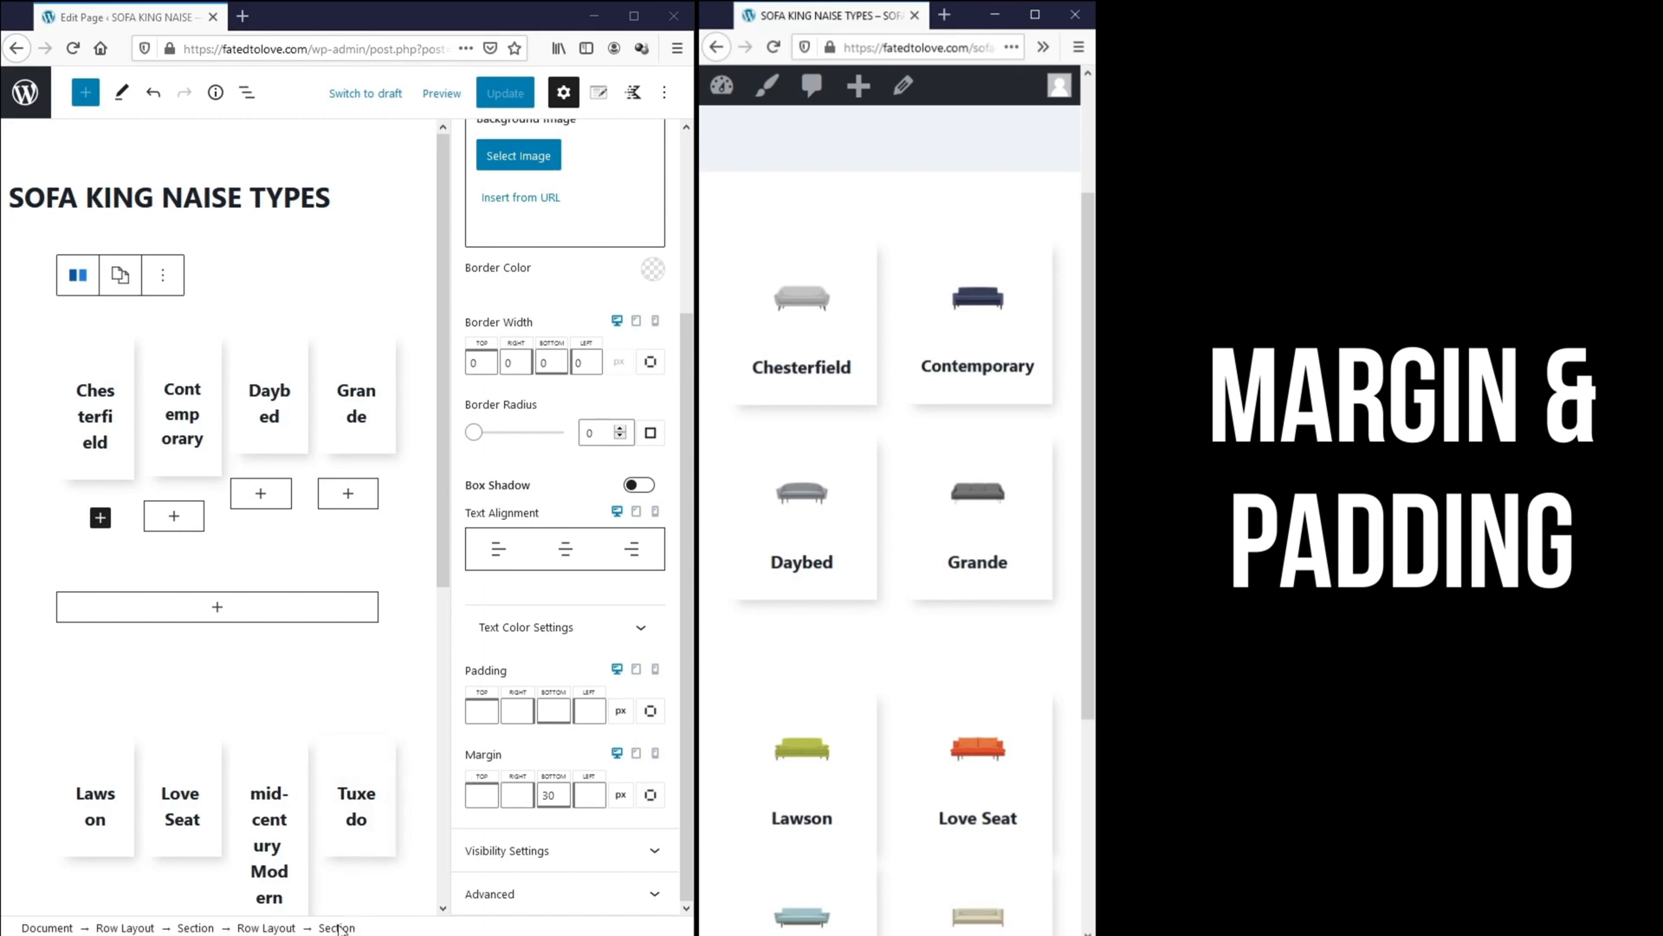
mouse_move(144, 905)
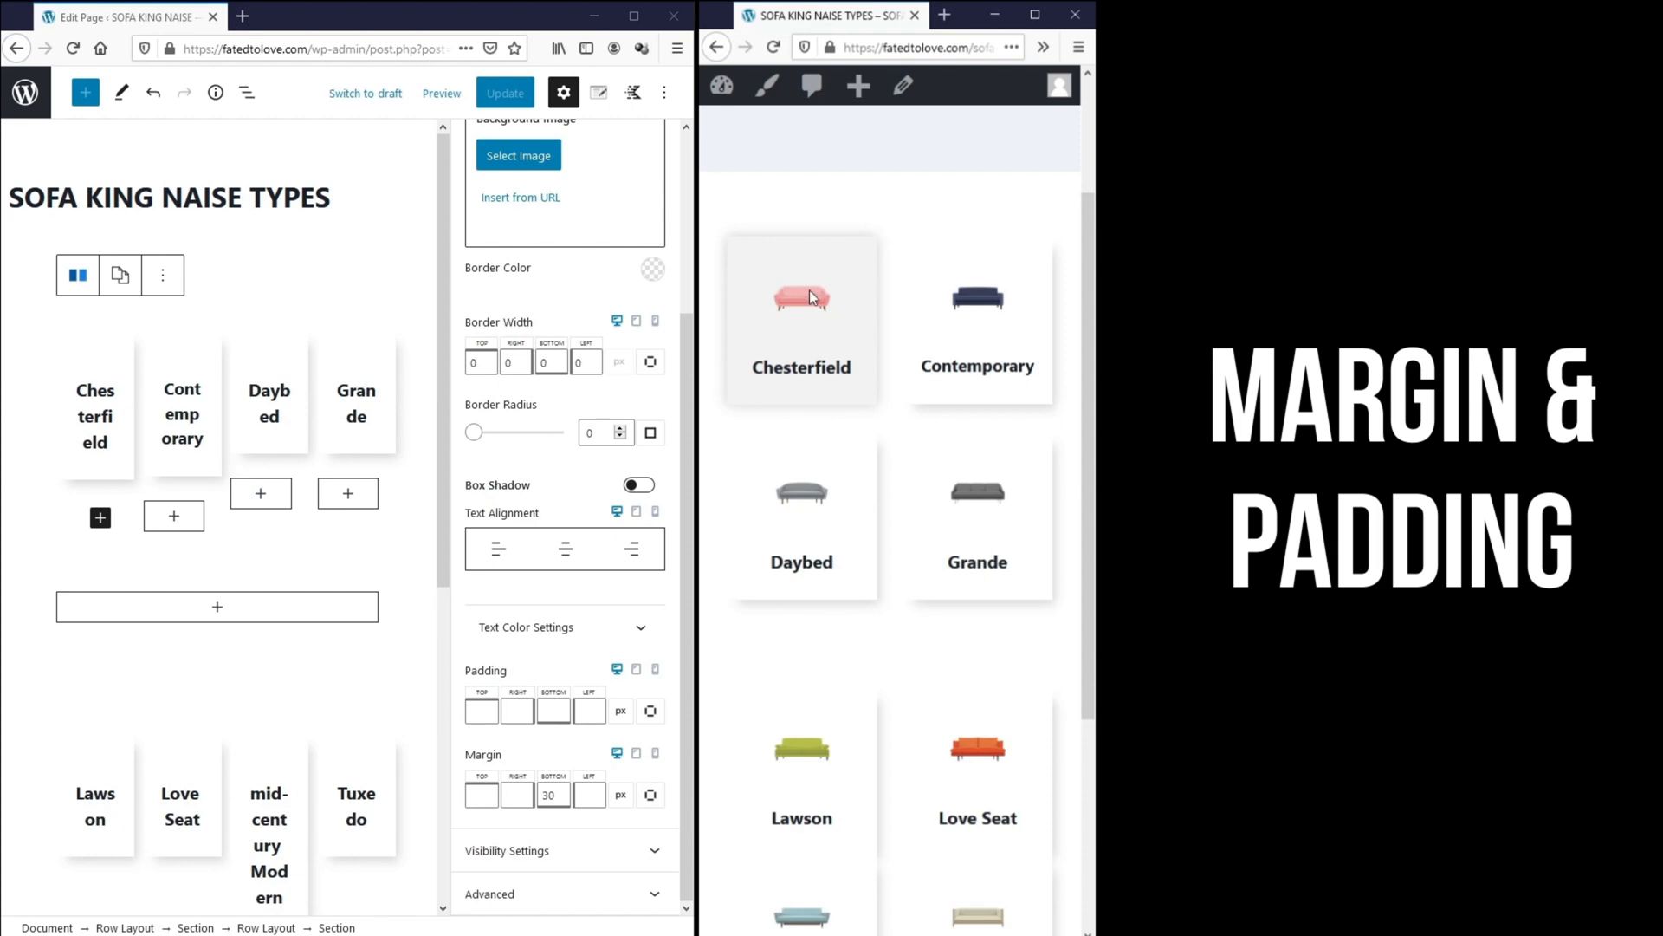
mouse_move(816, 355)
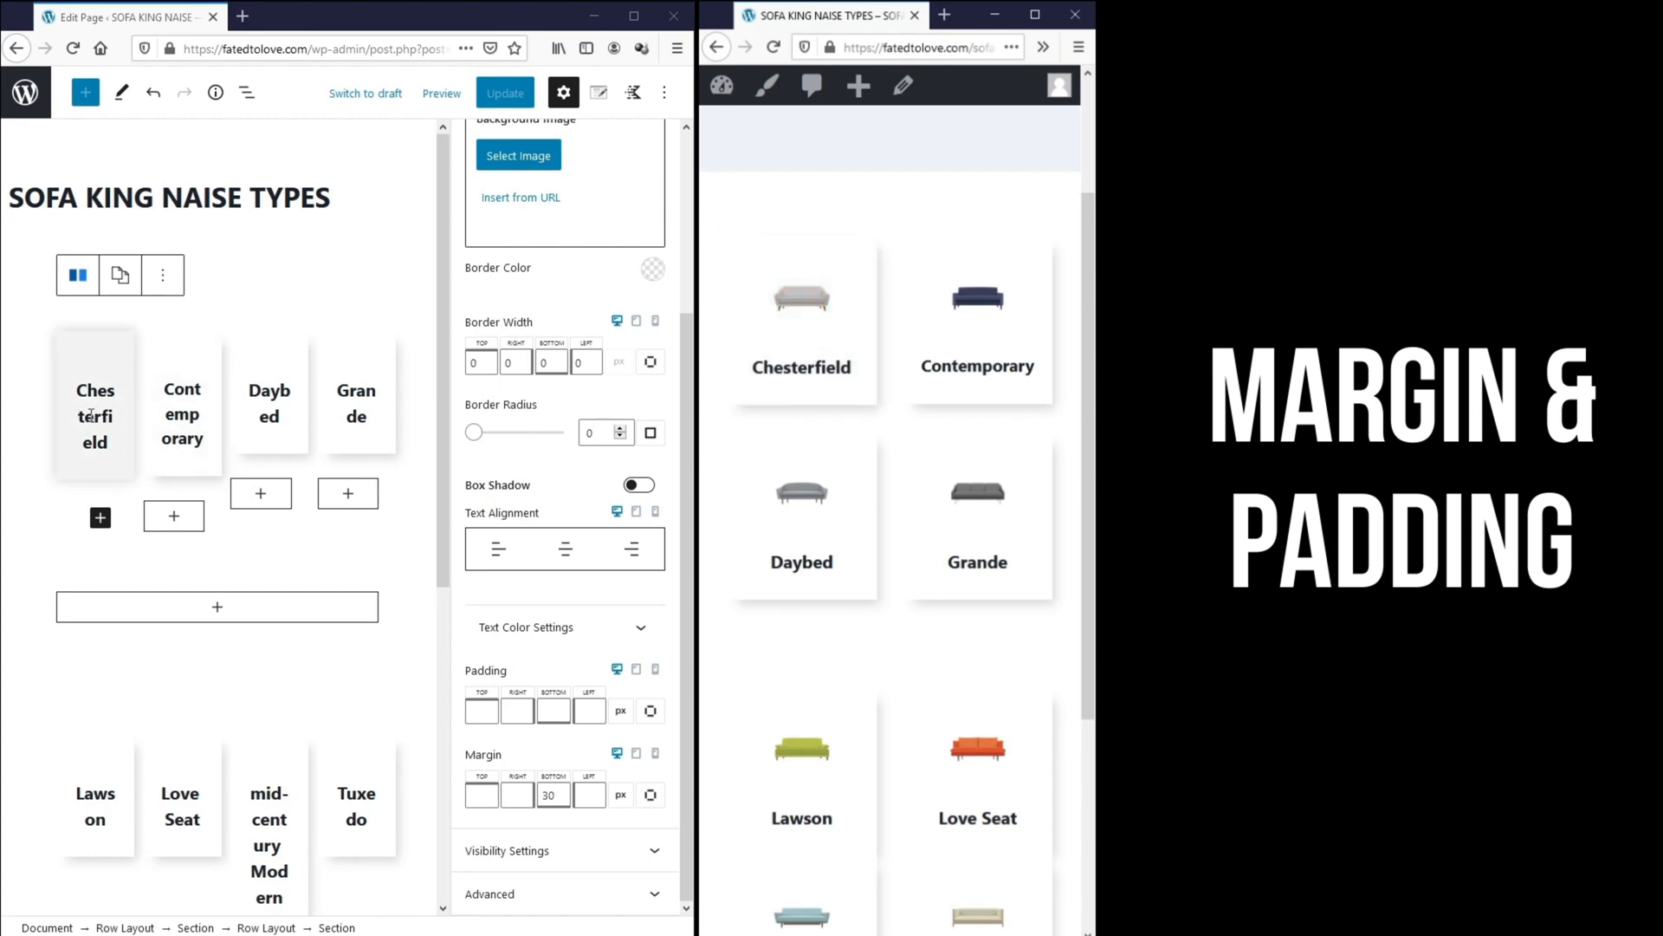
- Try 60 top padding and then a top margin on the Chesterfield box, updating after each
click(94, 416)
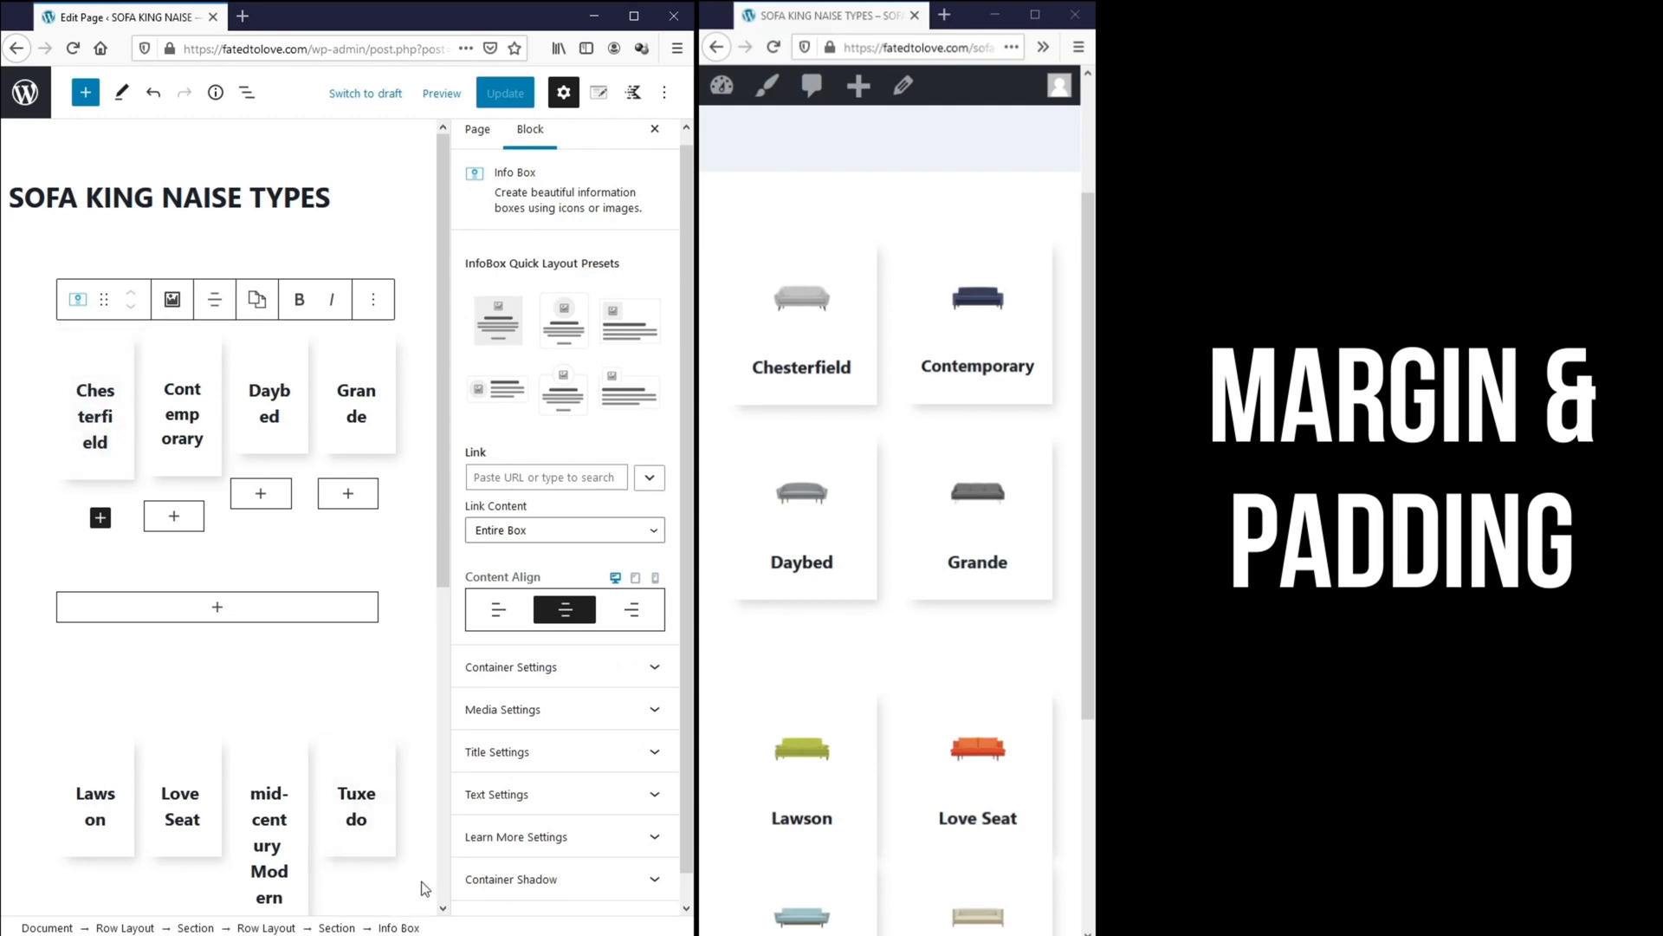
click(510, 667)
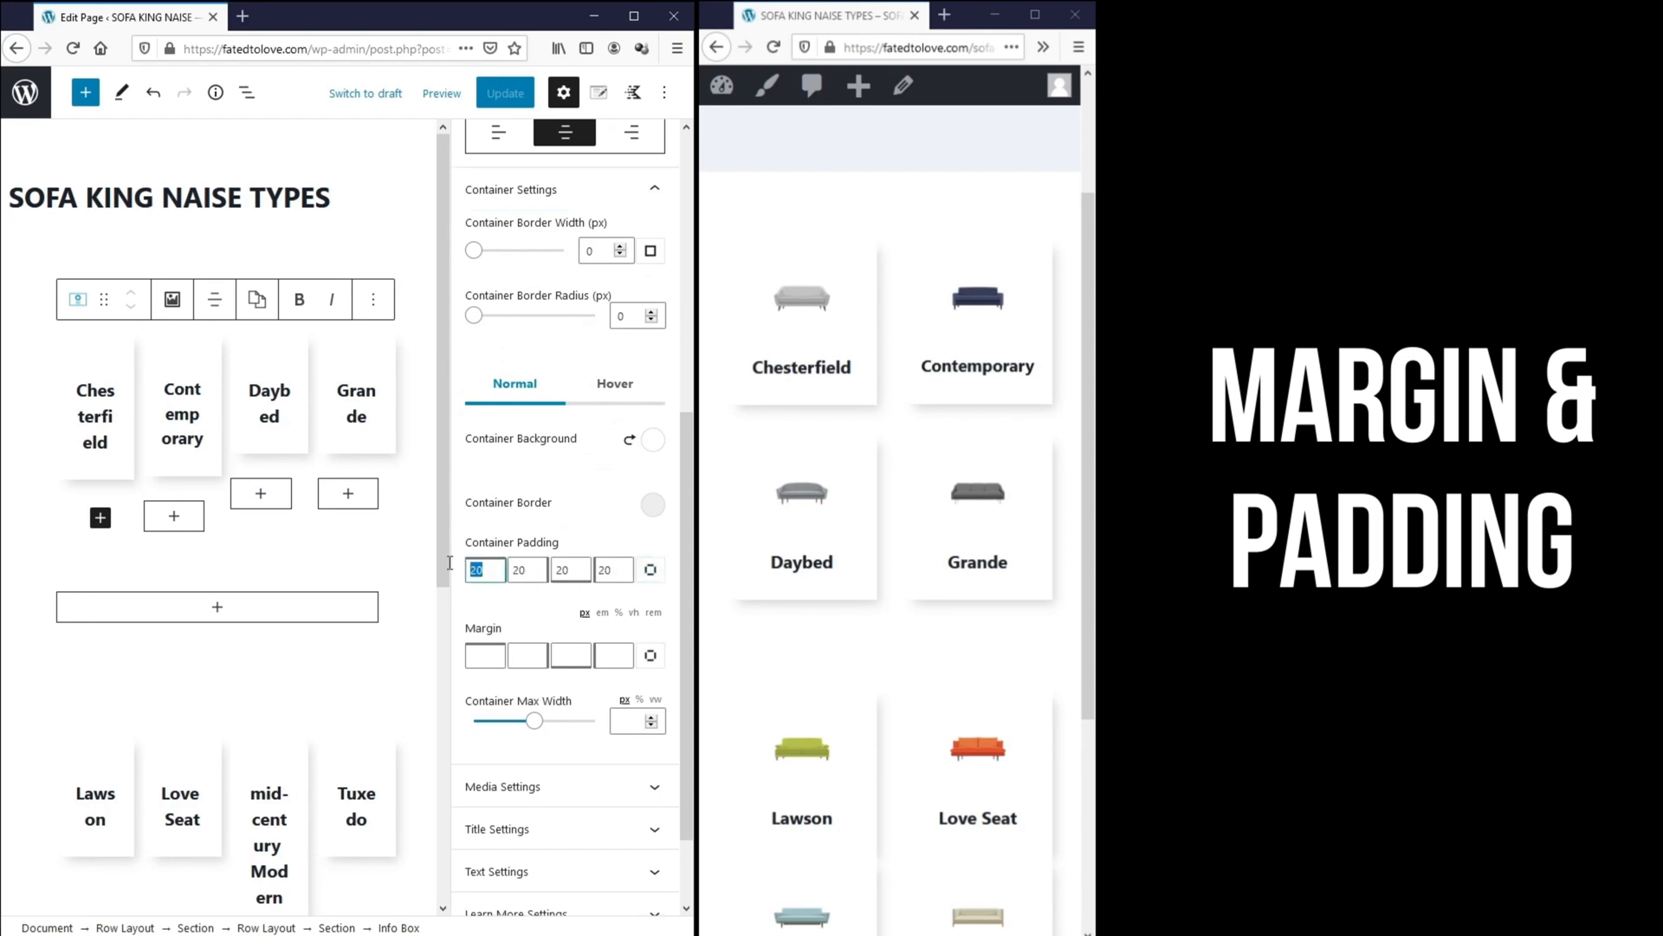
text(60)
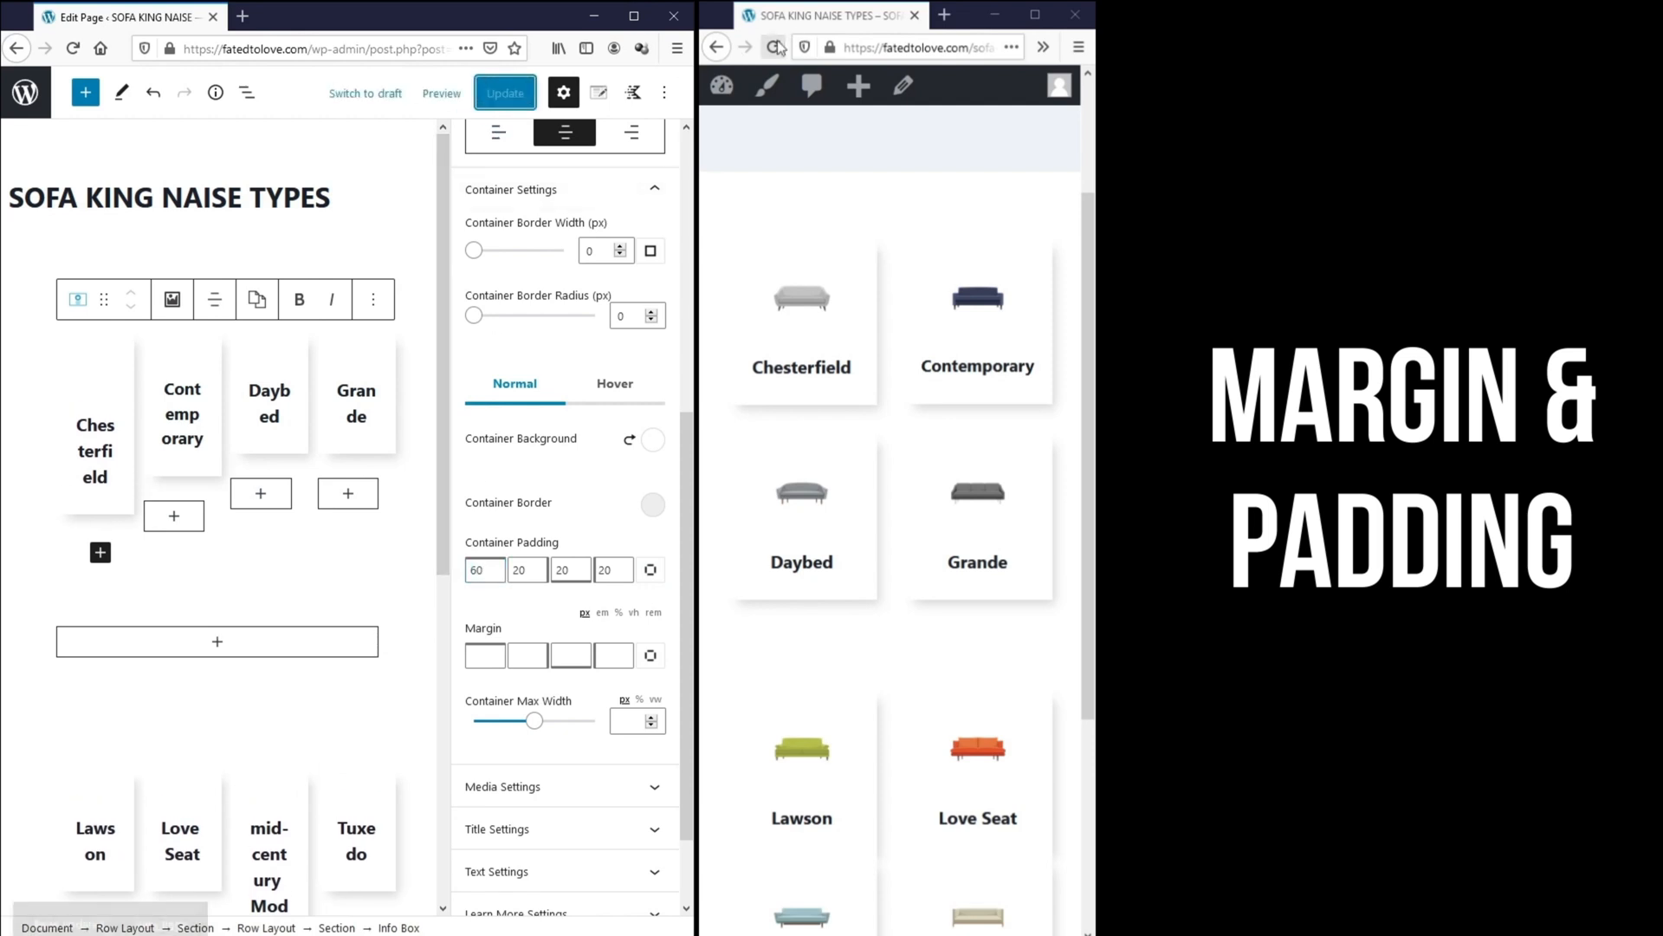
click(504, 92)
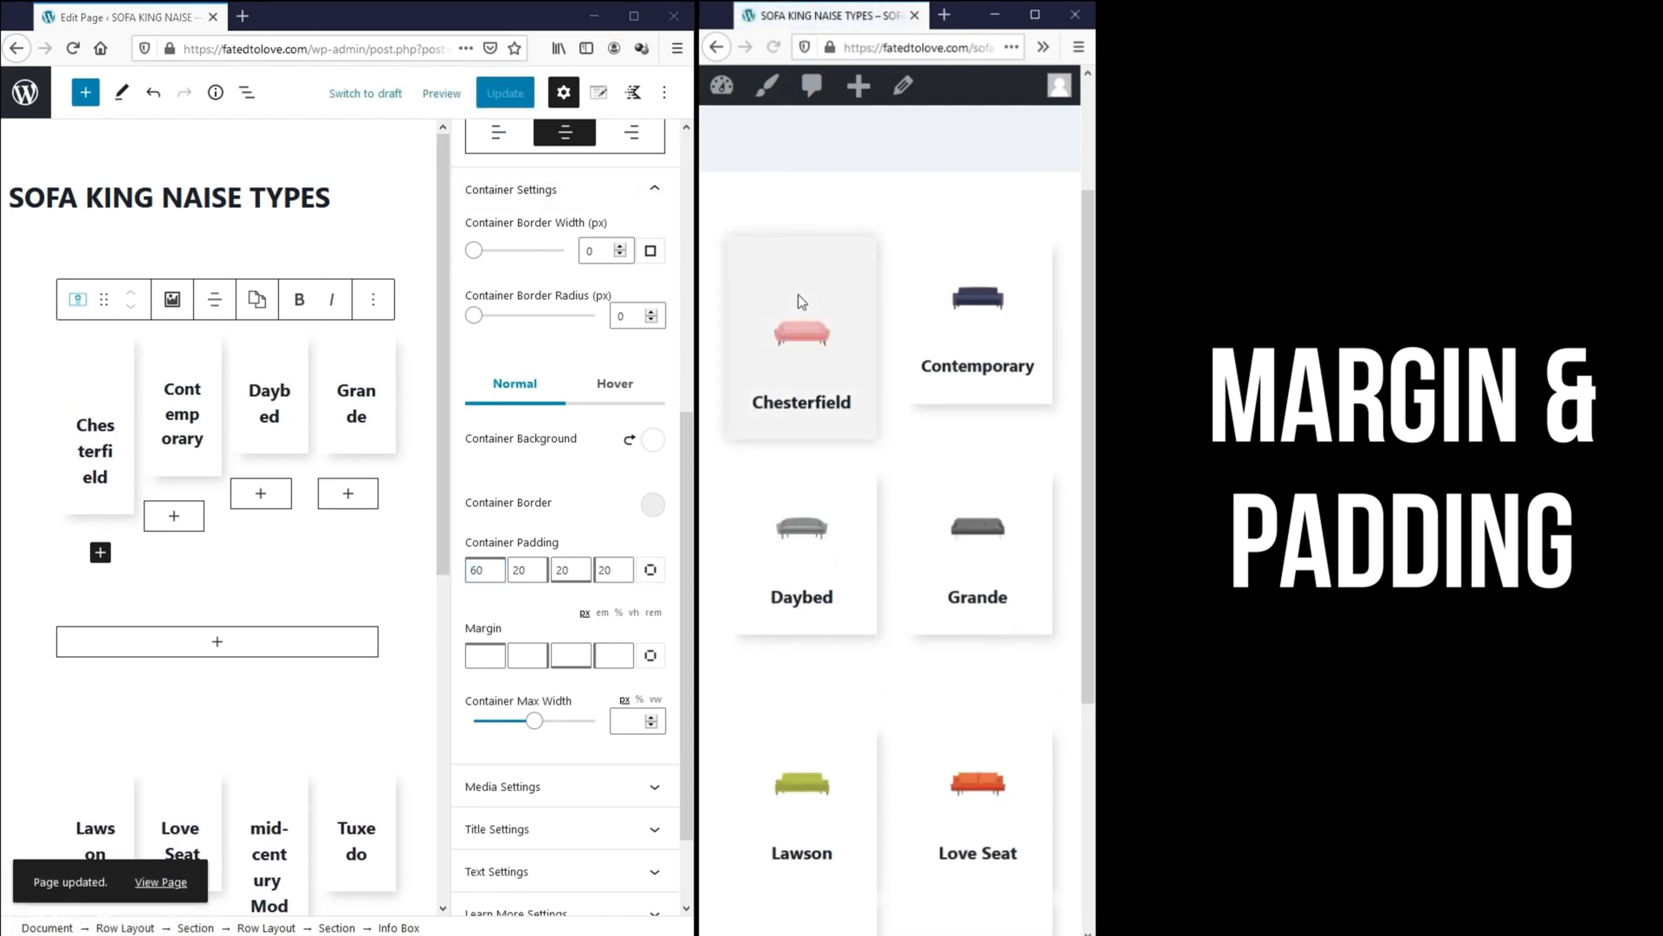
mouse_move(806, 325)
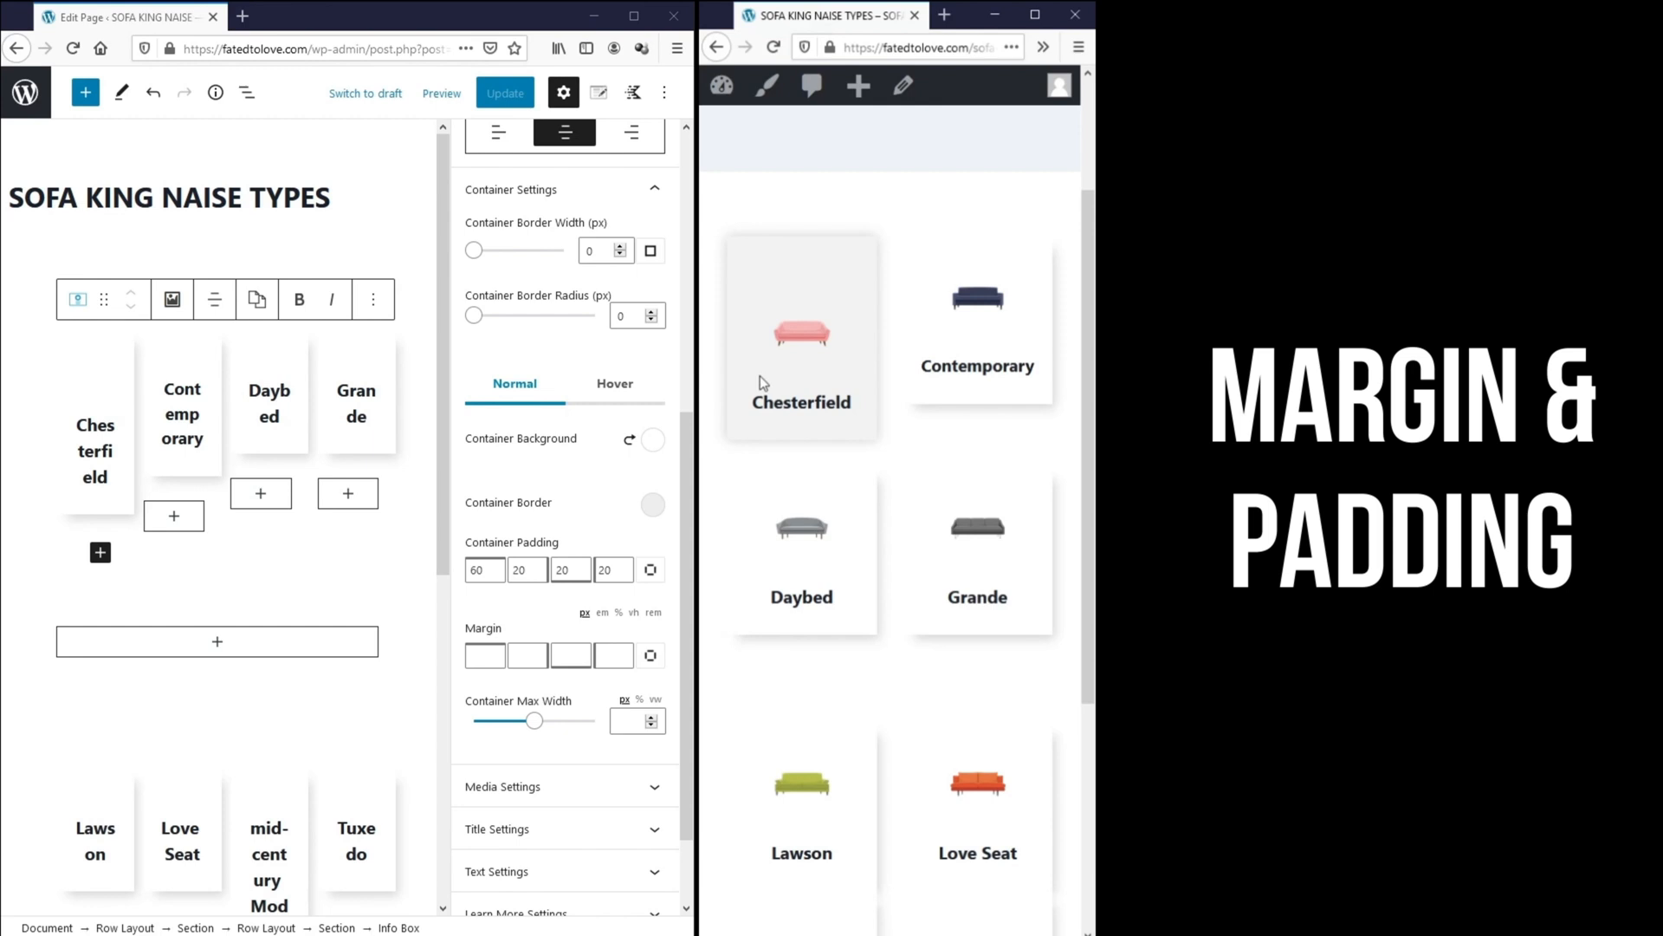
mouse_move(784, 339)
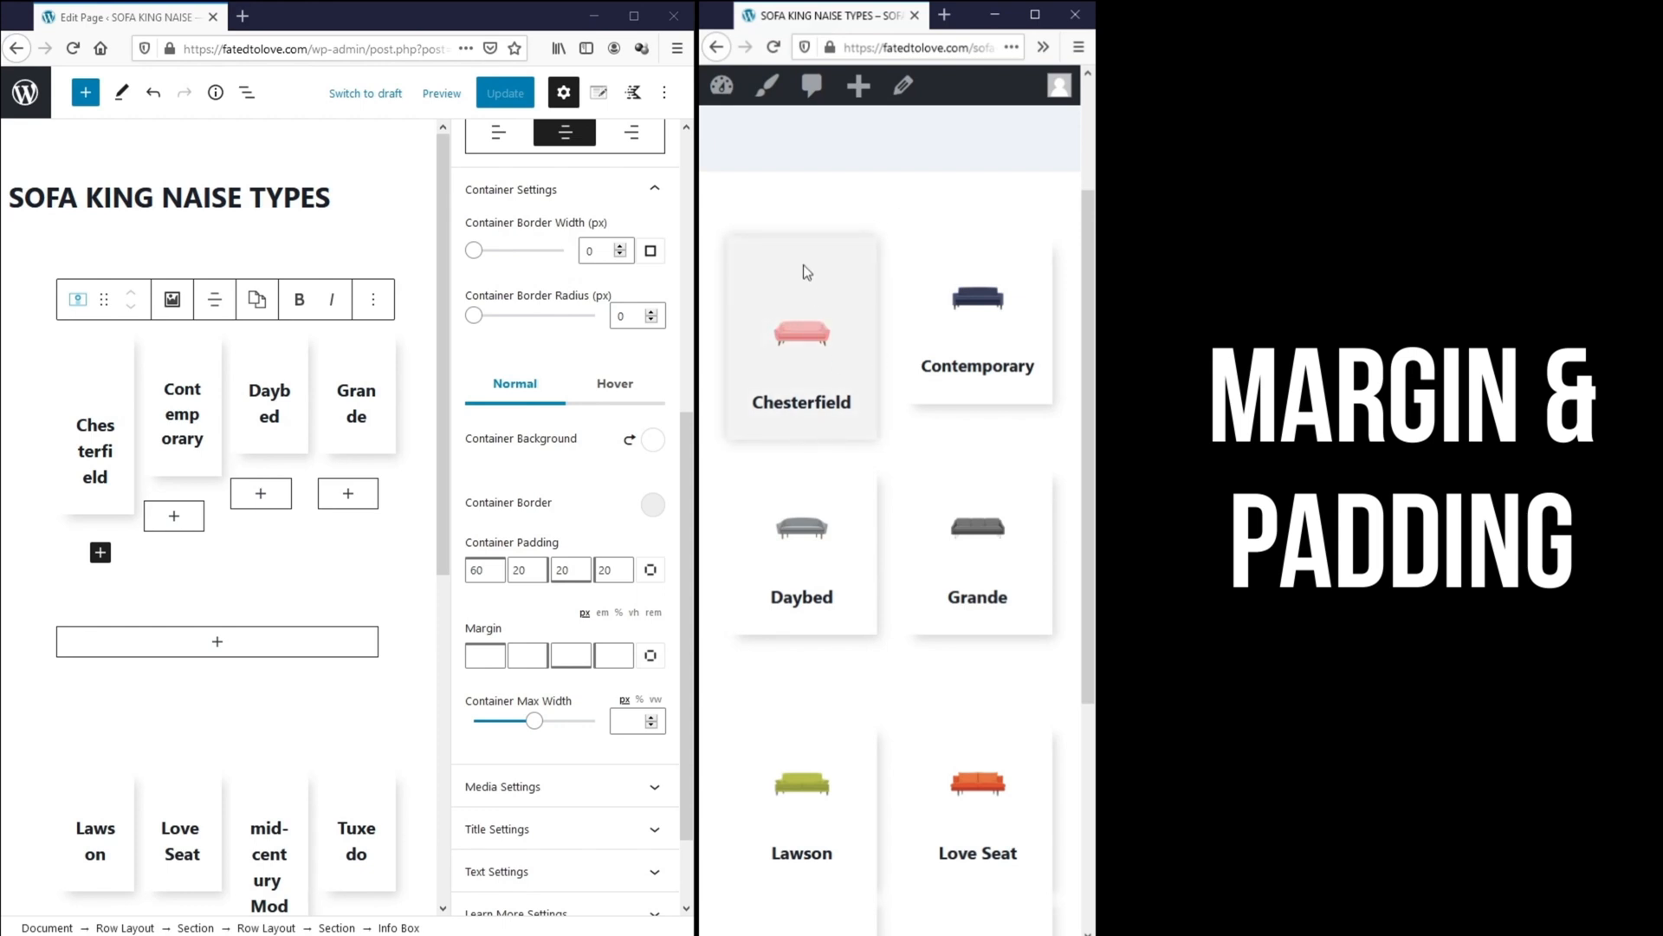
mouse_move(784, 234)
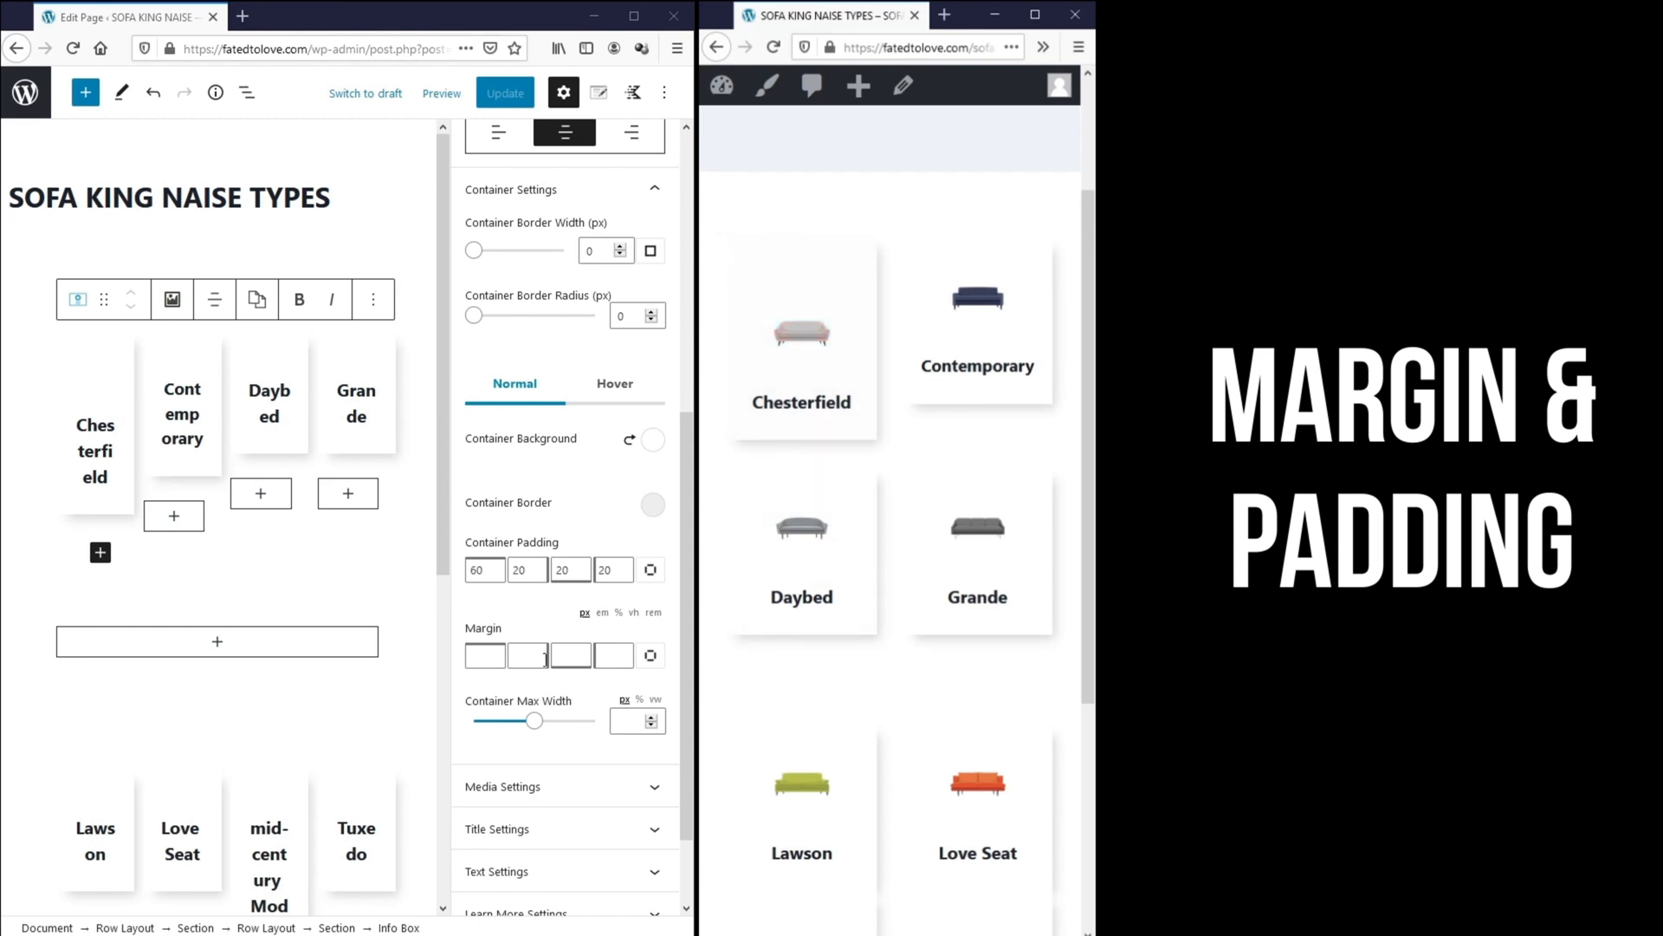
click(485, 655)
text(50)
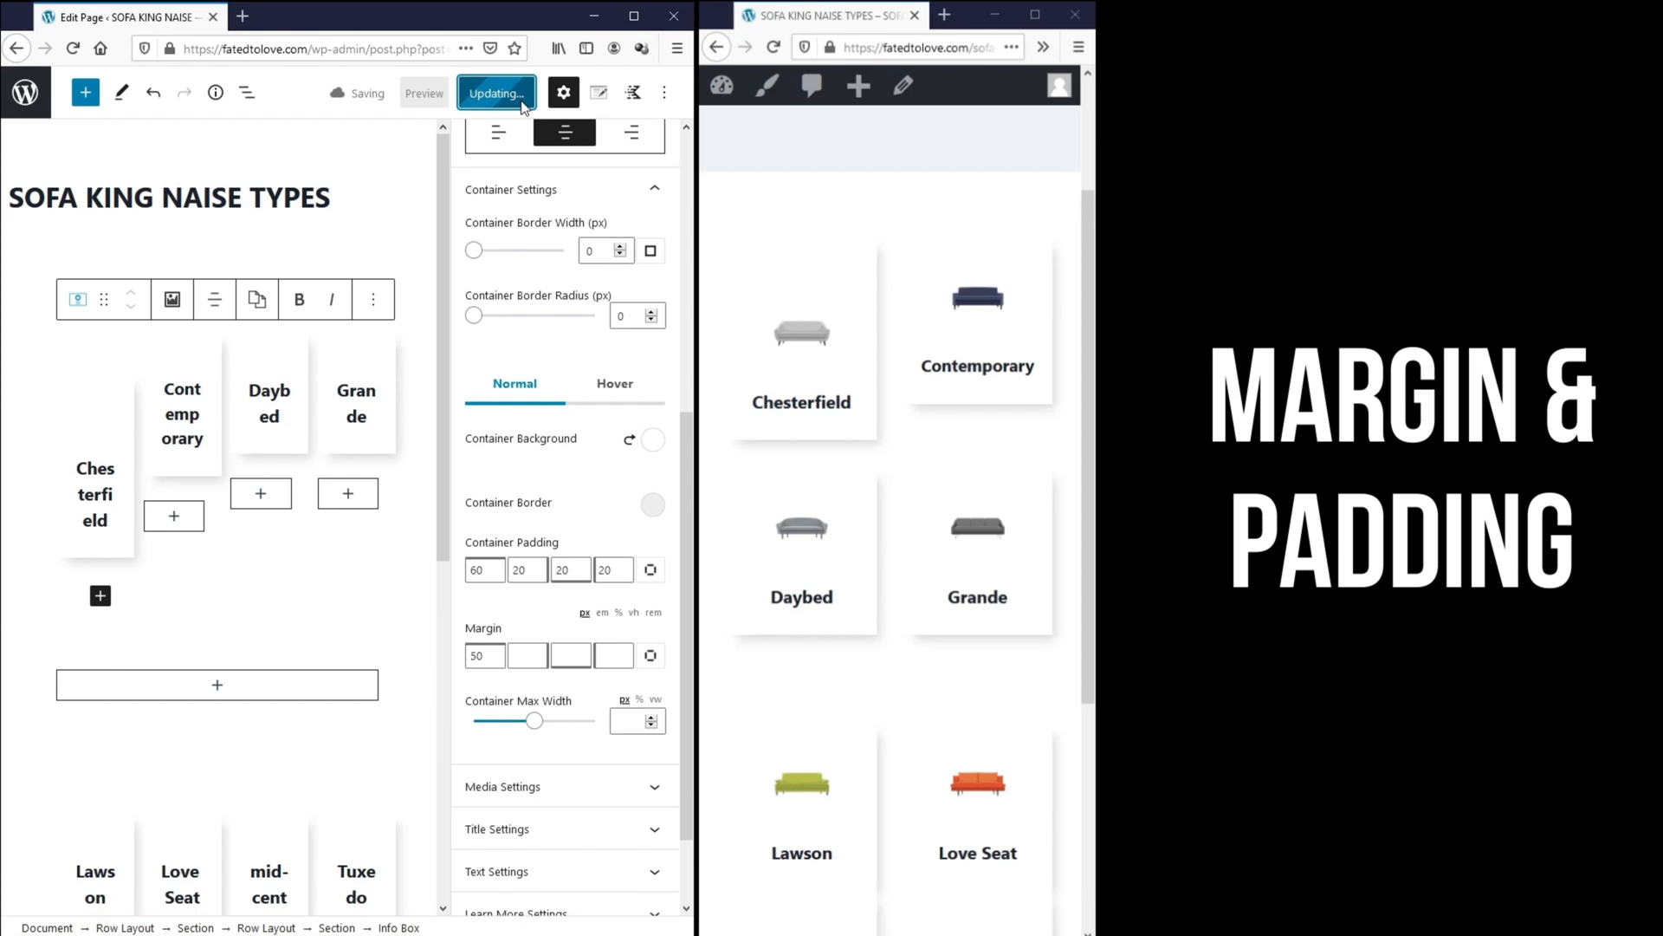
click(497, 93)
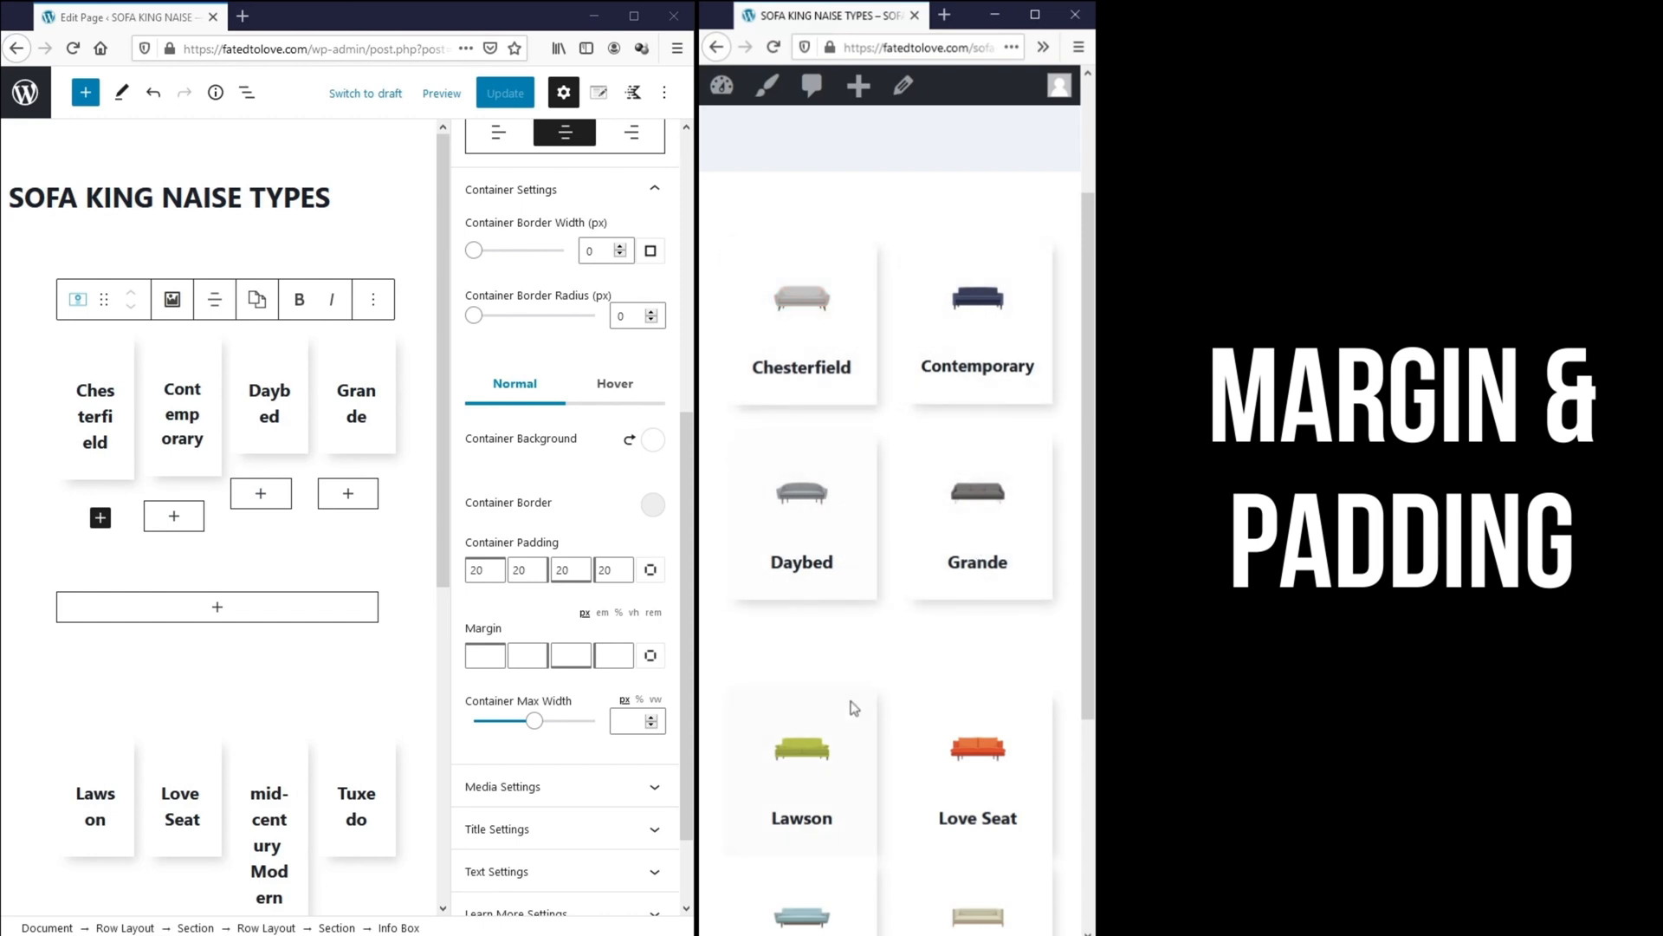
mouse_move(892, 726)
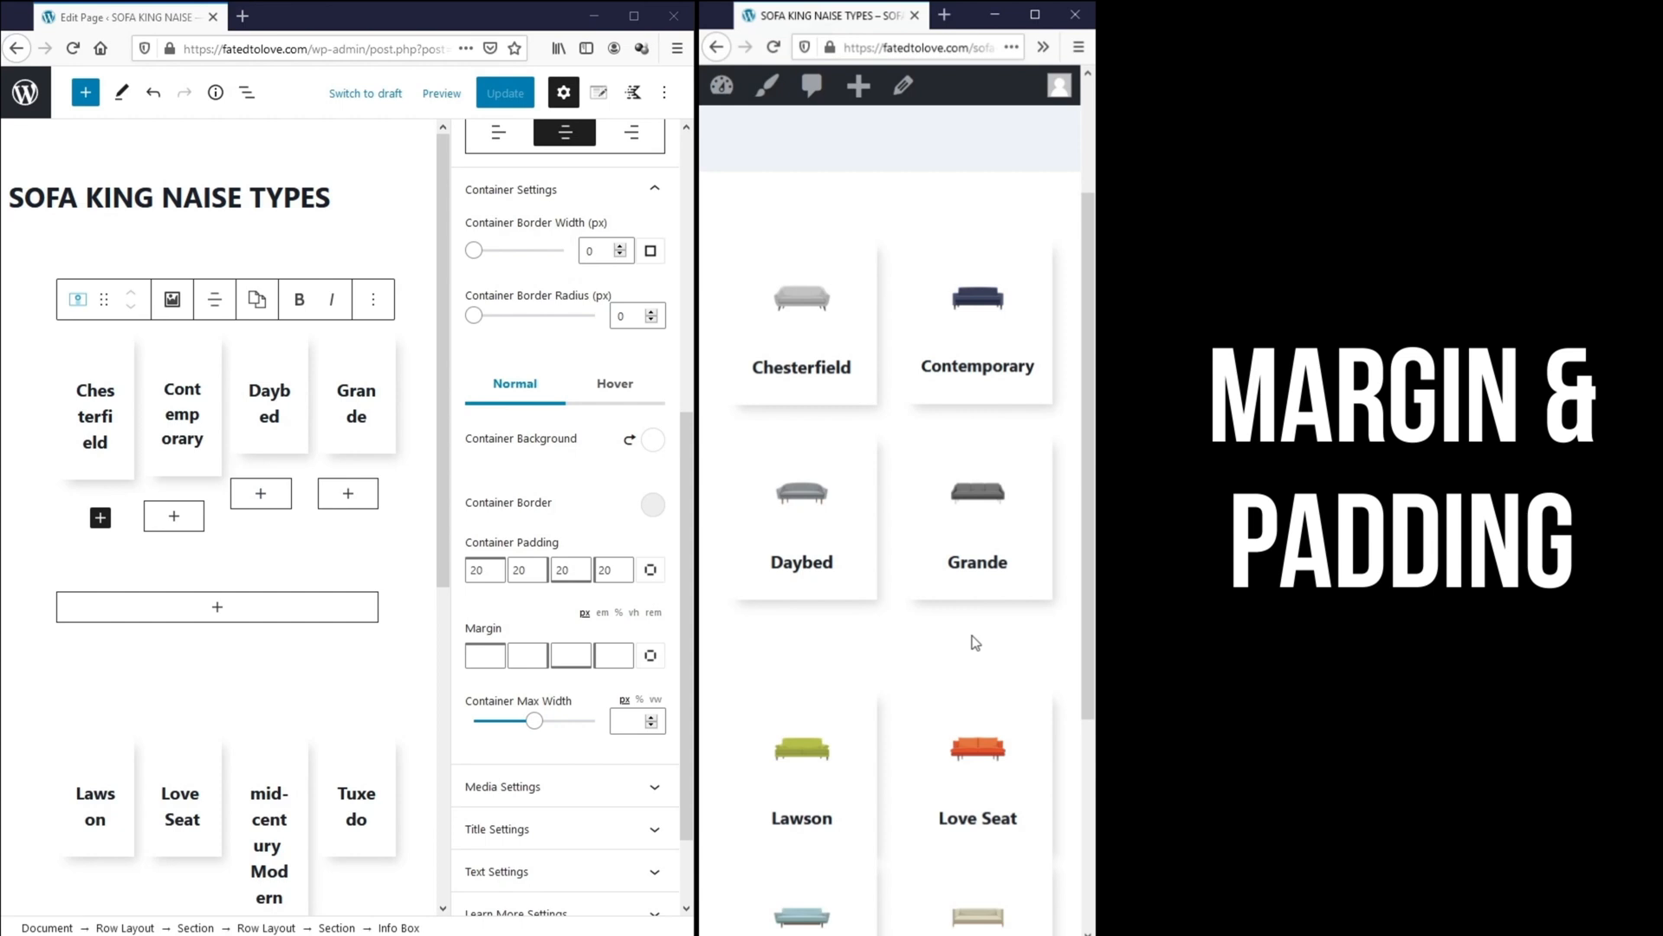
mouse_move(676, 612)
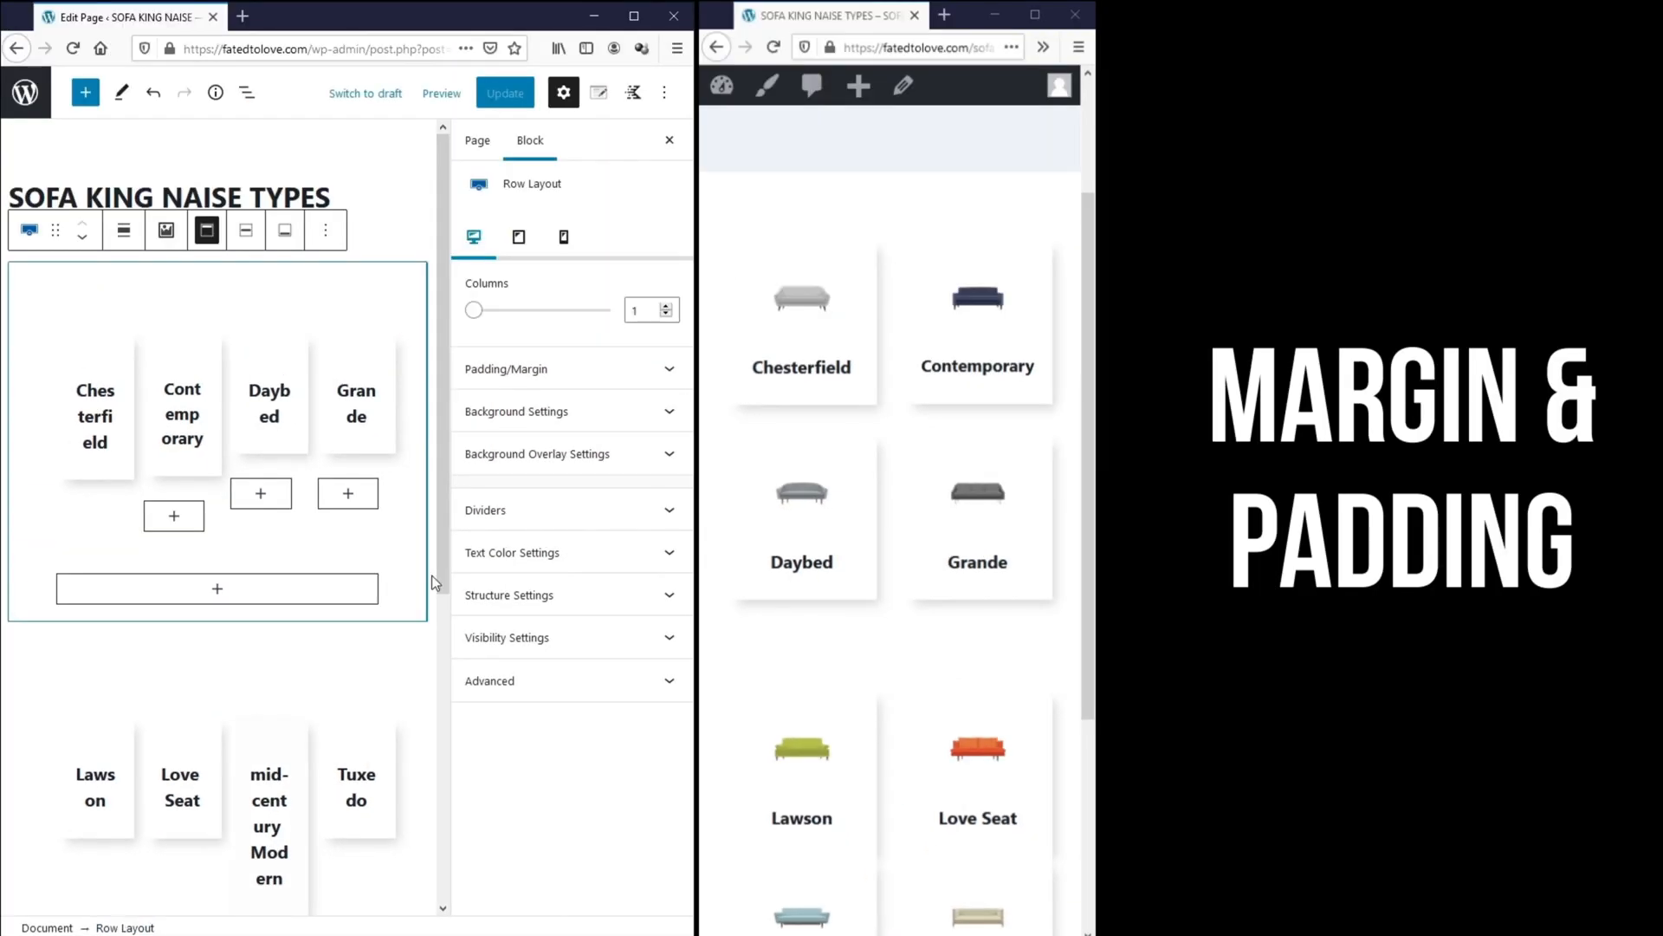
- Set the first Row Layout's bottom padding to 0 and update the page
click(506, 368)
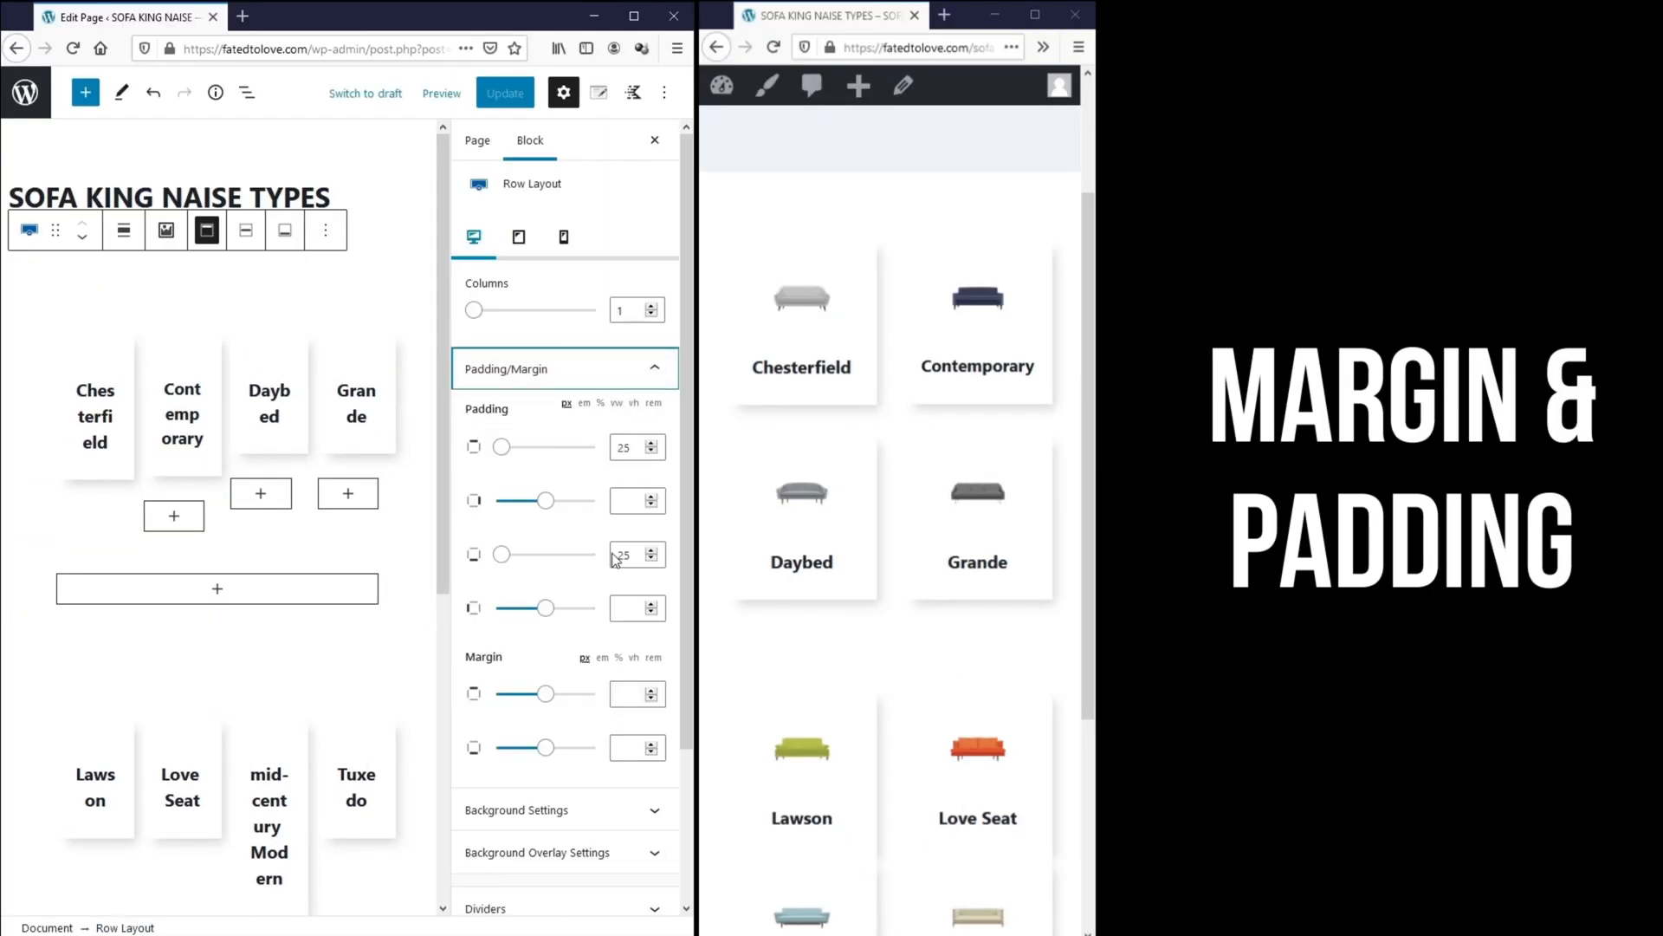
click(629, 554)
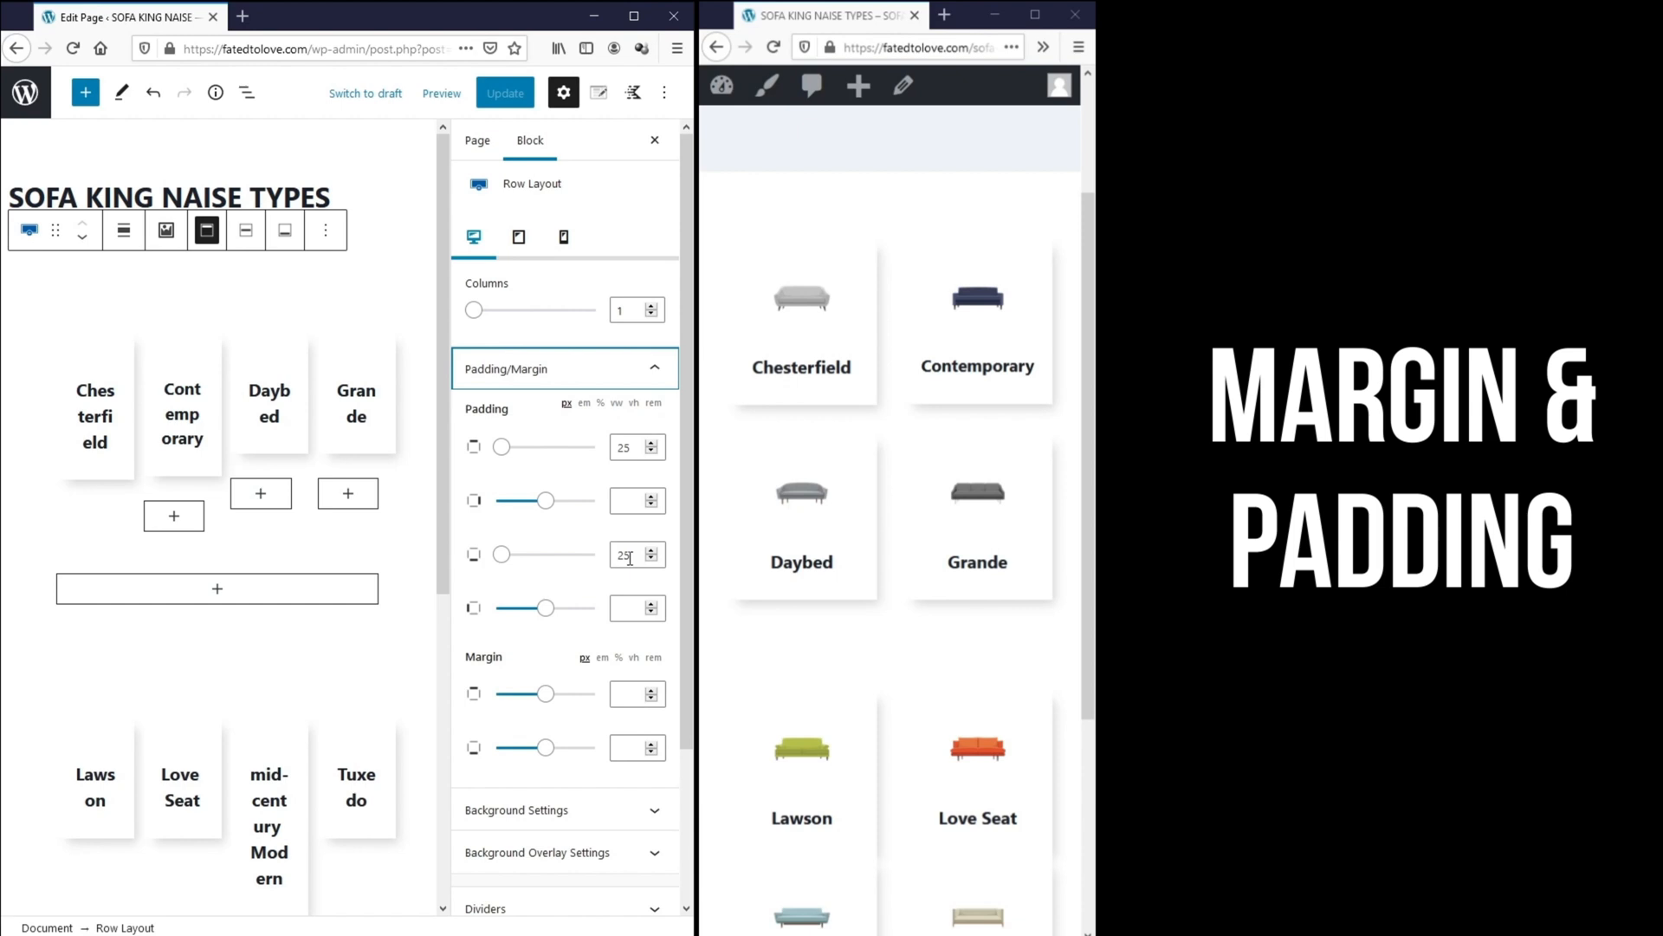
text(0)
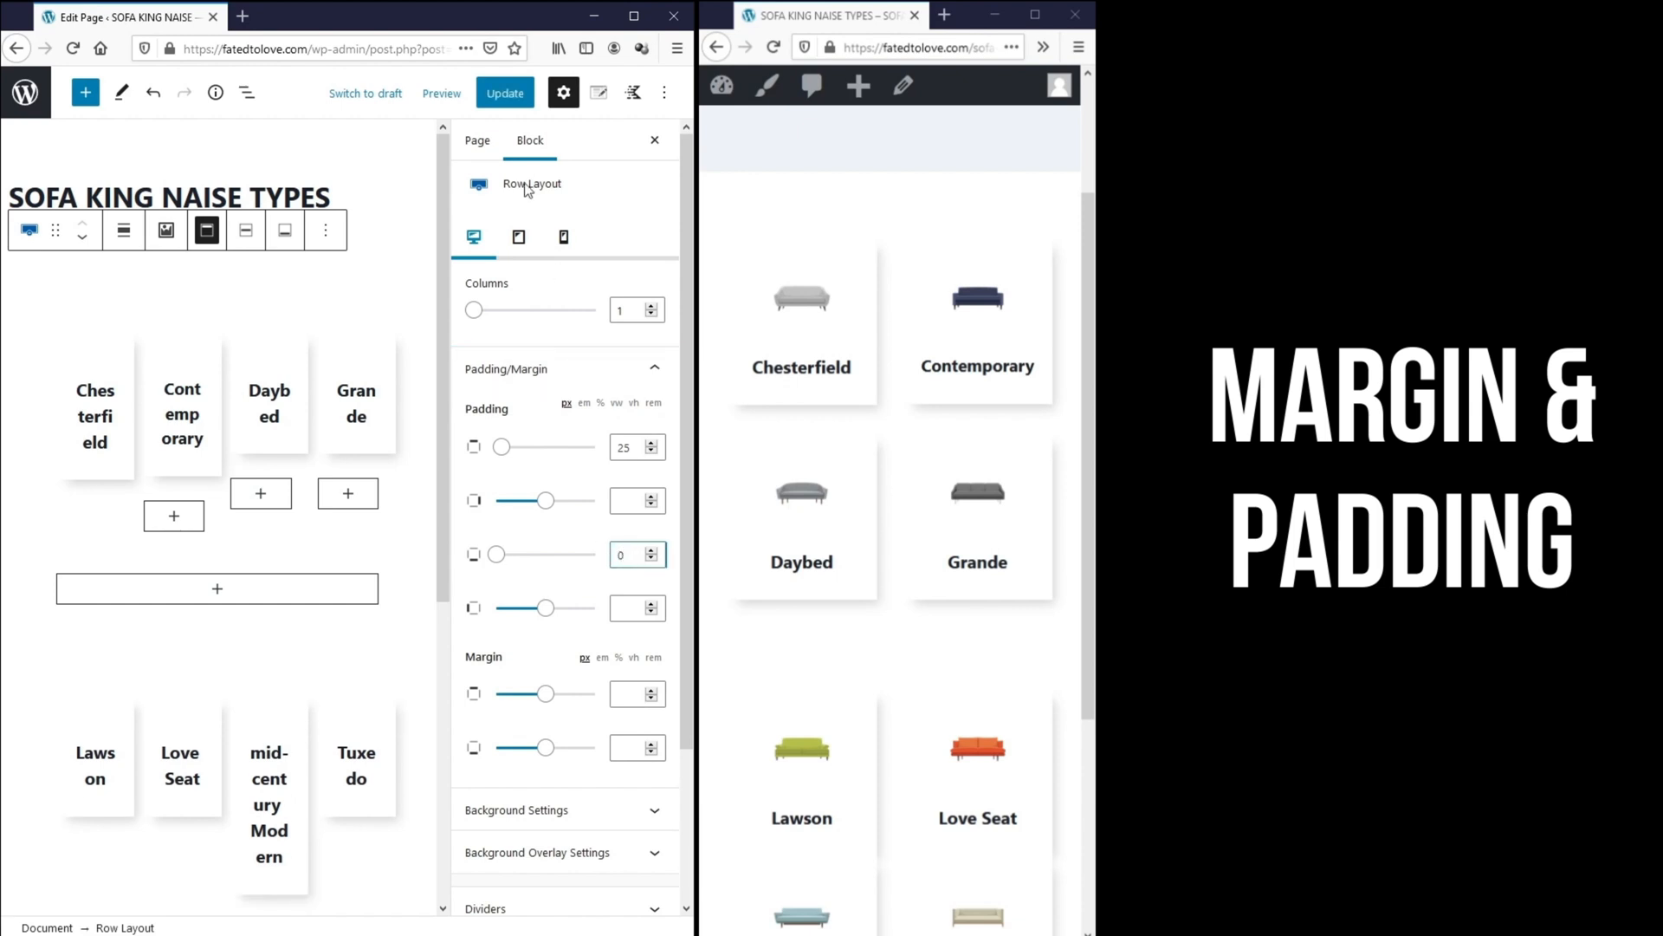
click(505, 92)
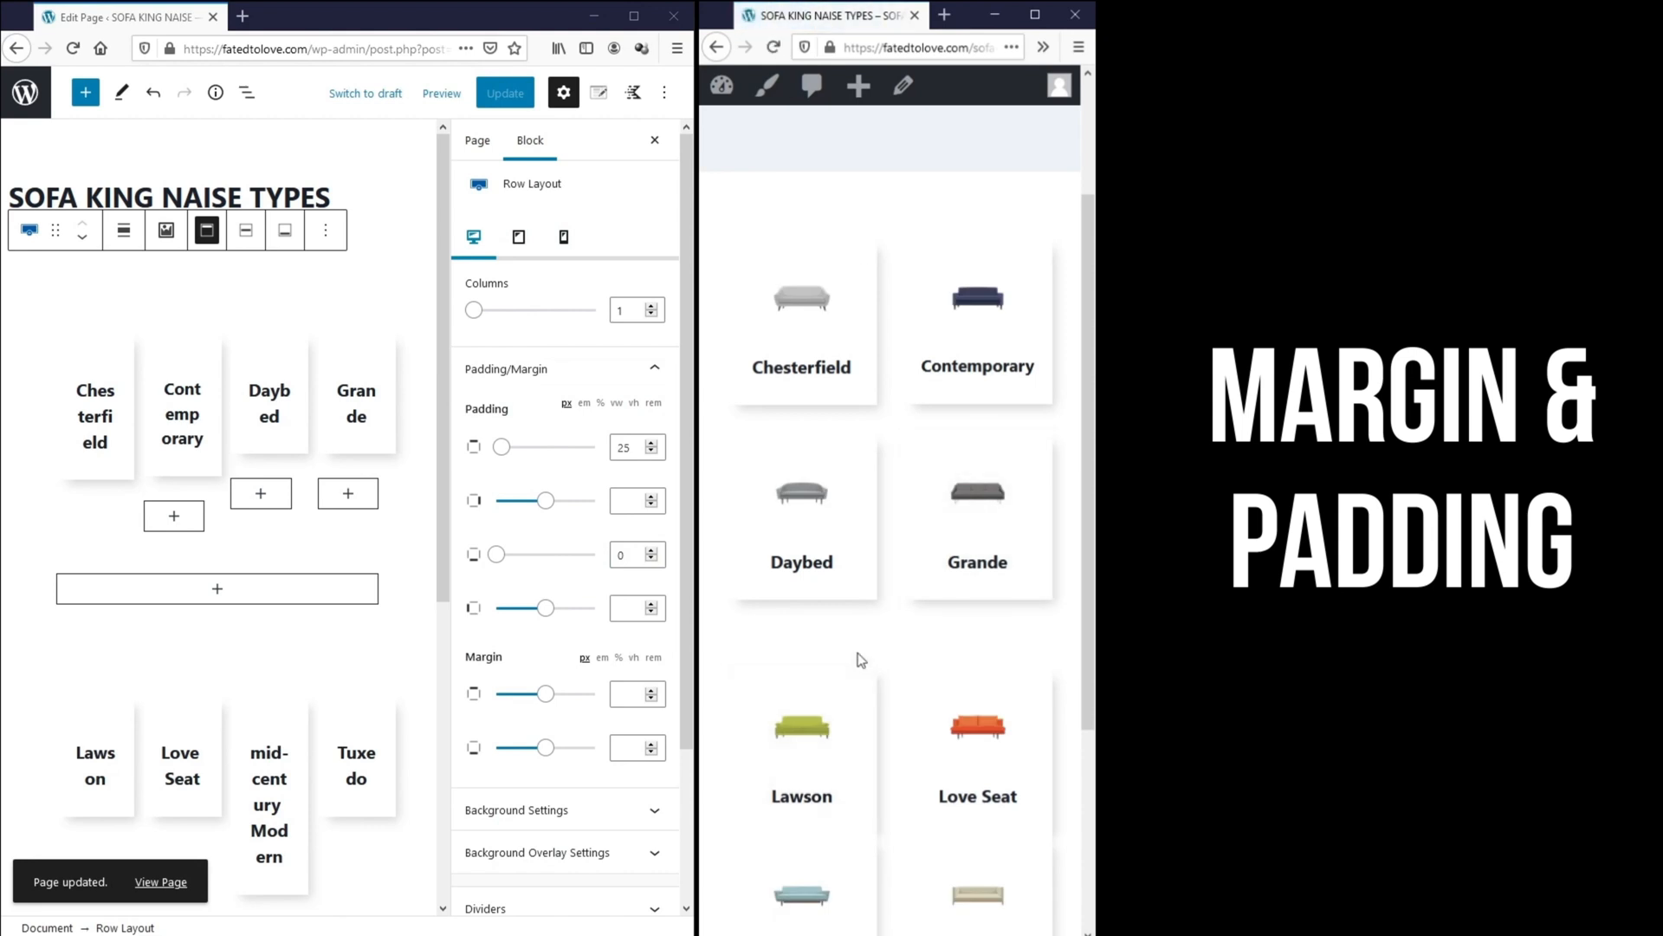
mouse_move(773, 629)
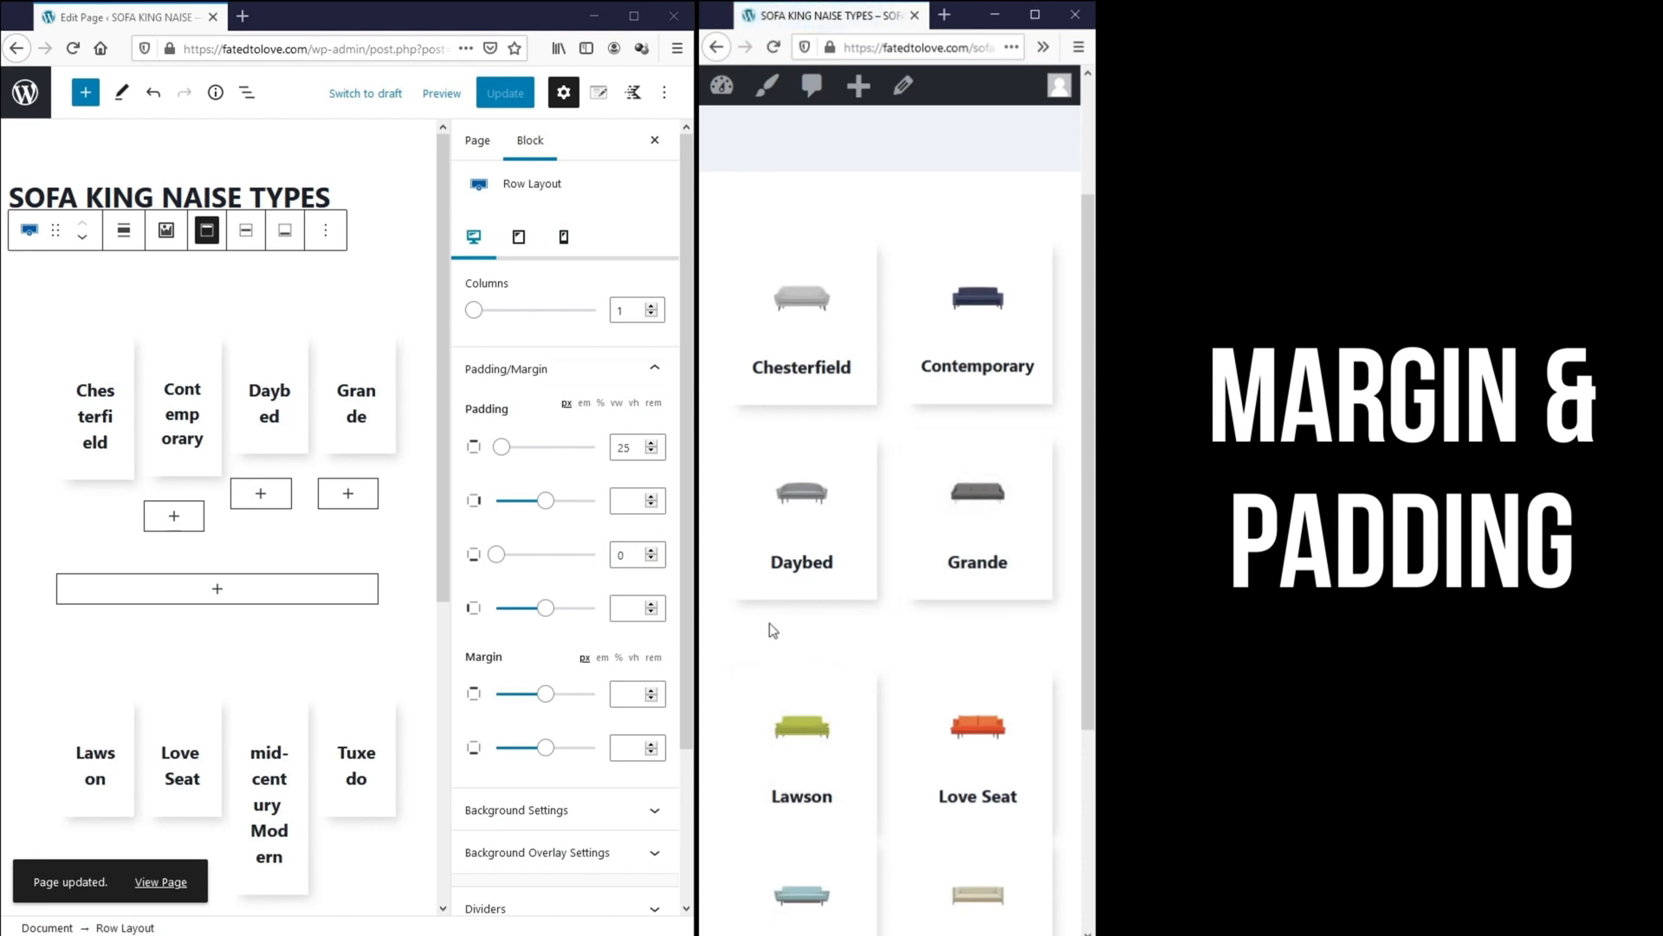
mouse_move(1000, 497)
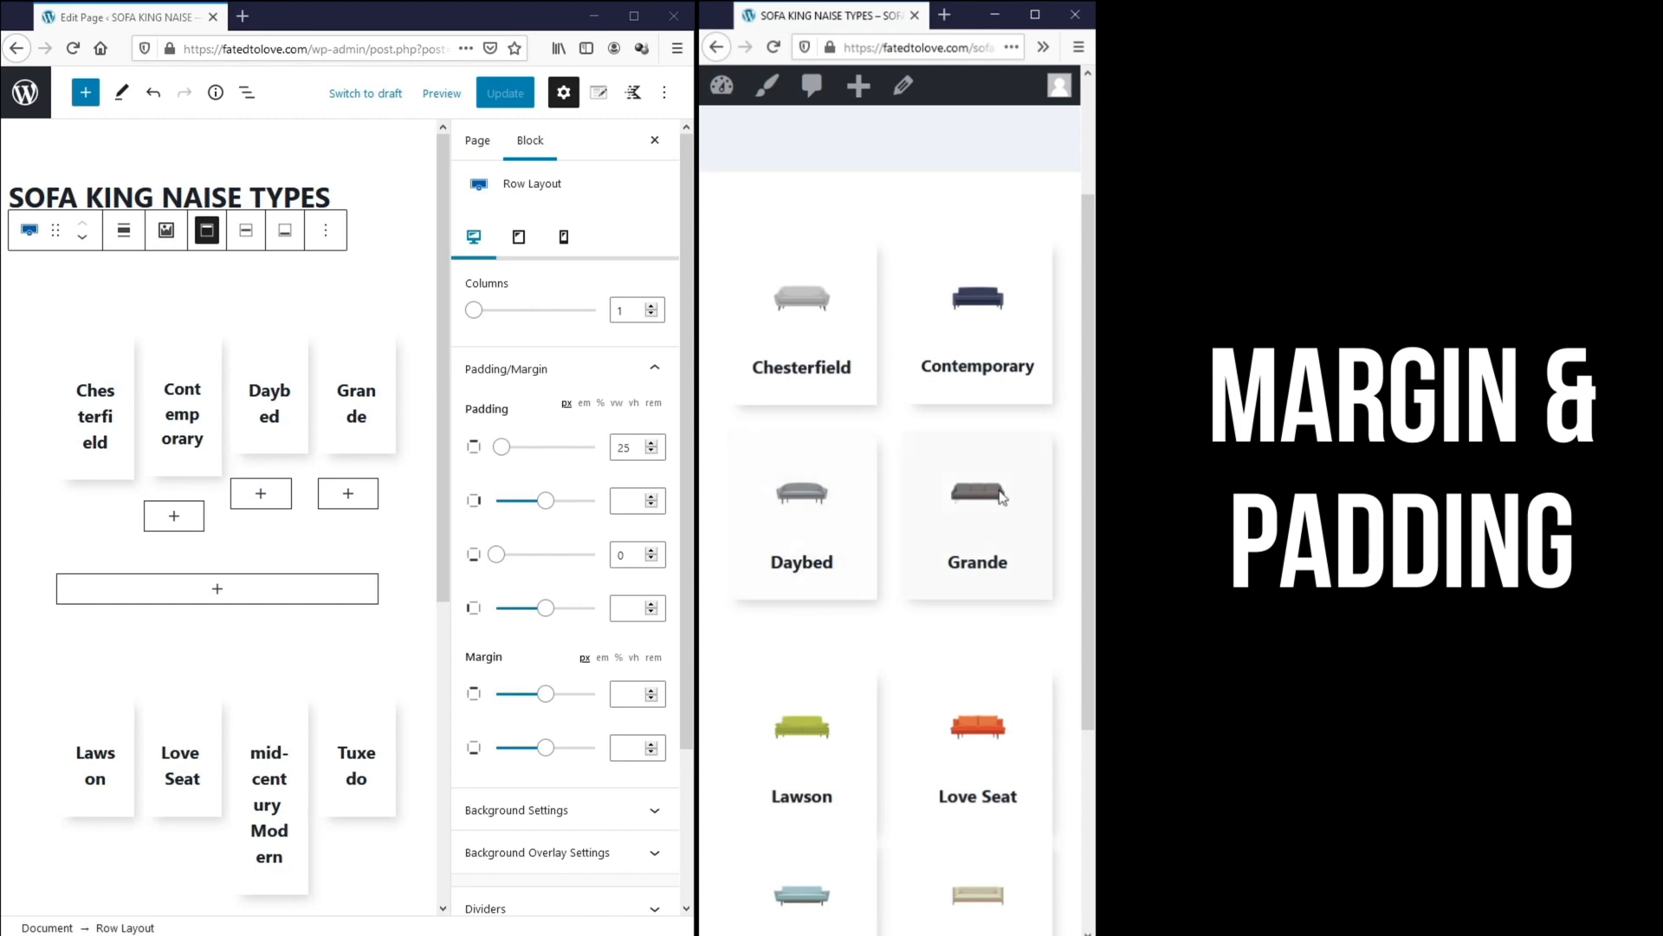
scroll(down, 3)
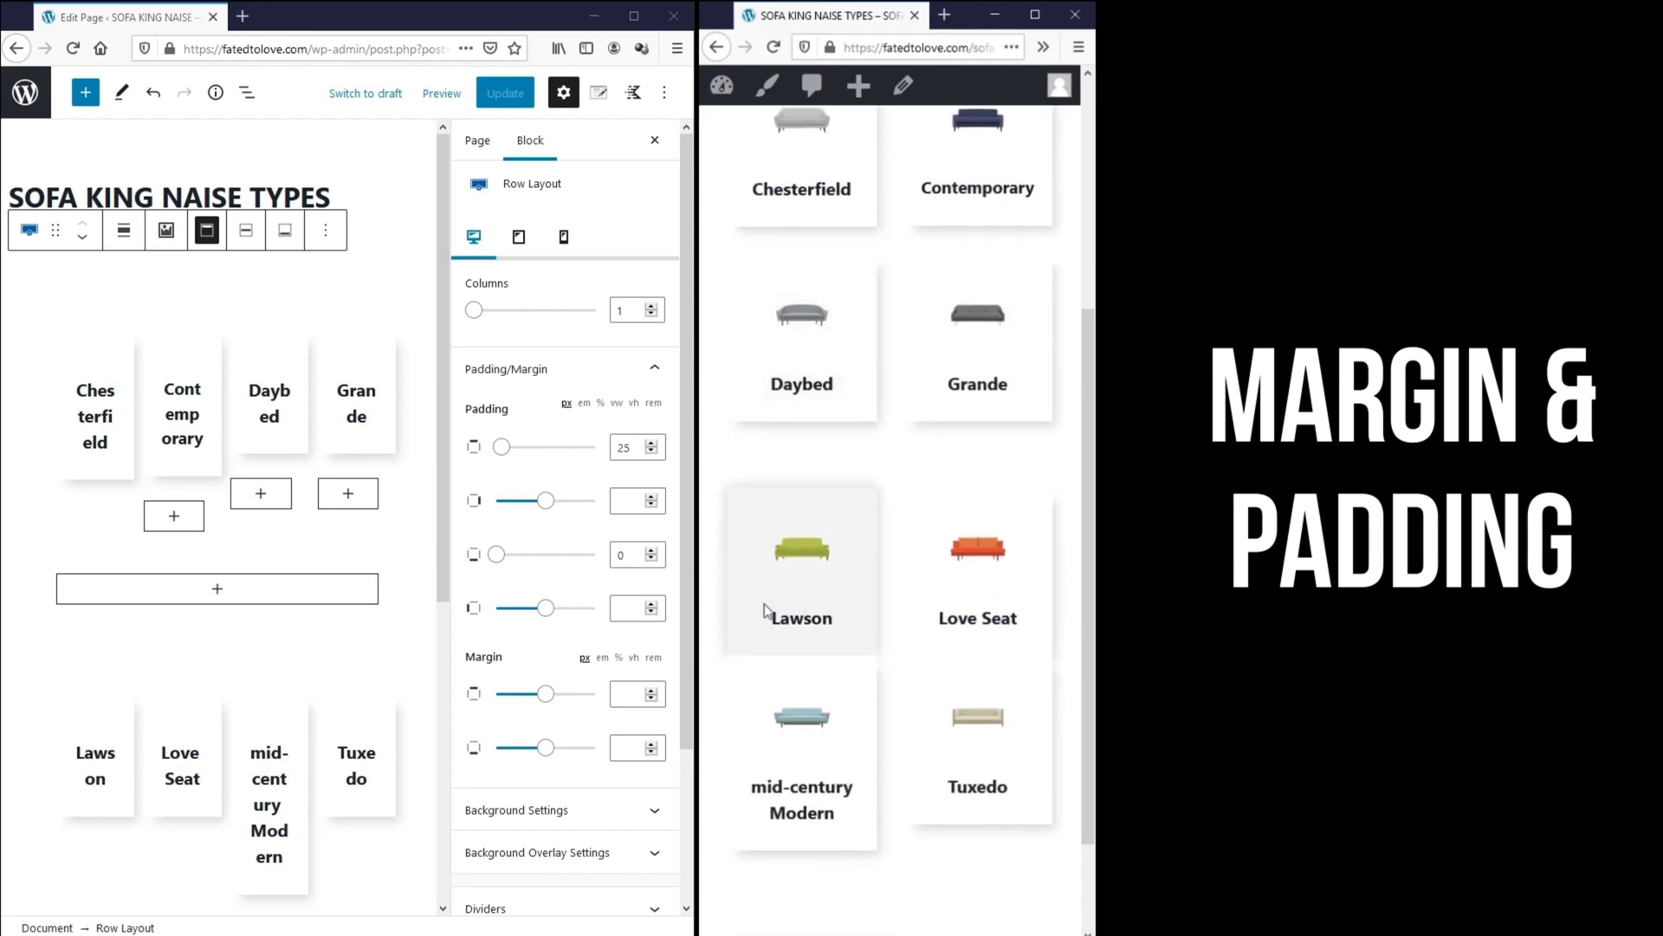
mouse_move(77, 769)
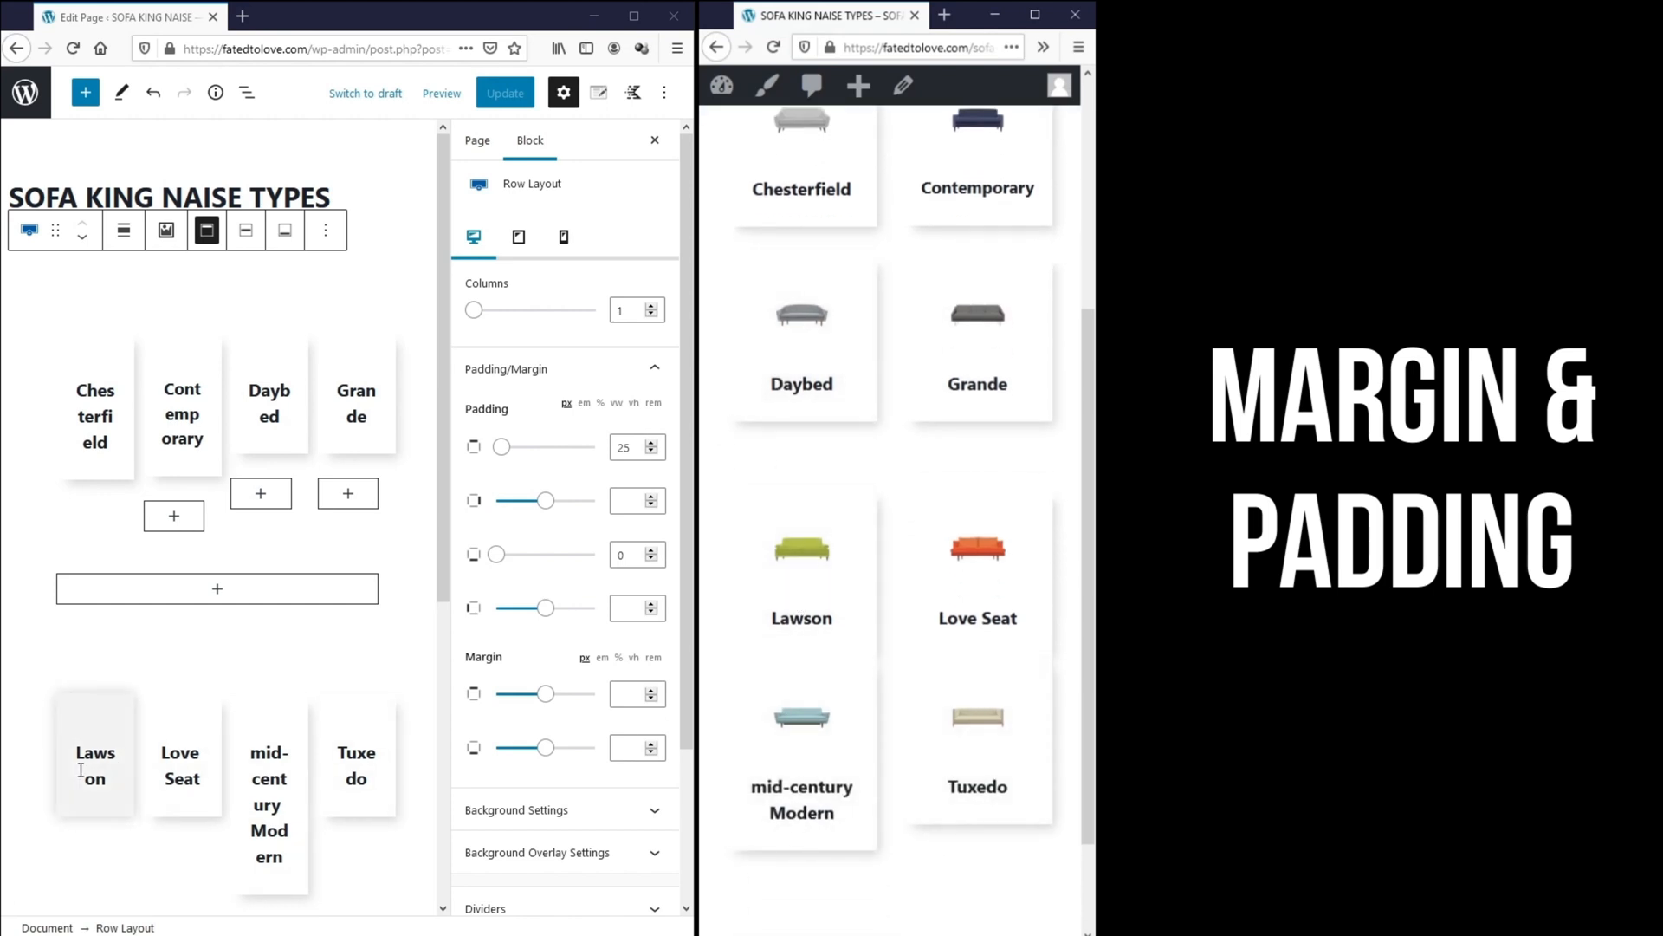
- Set the second sofa Row Layout's top padding to 0 and update the page
click(93, 765)
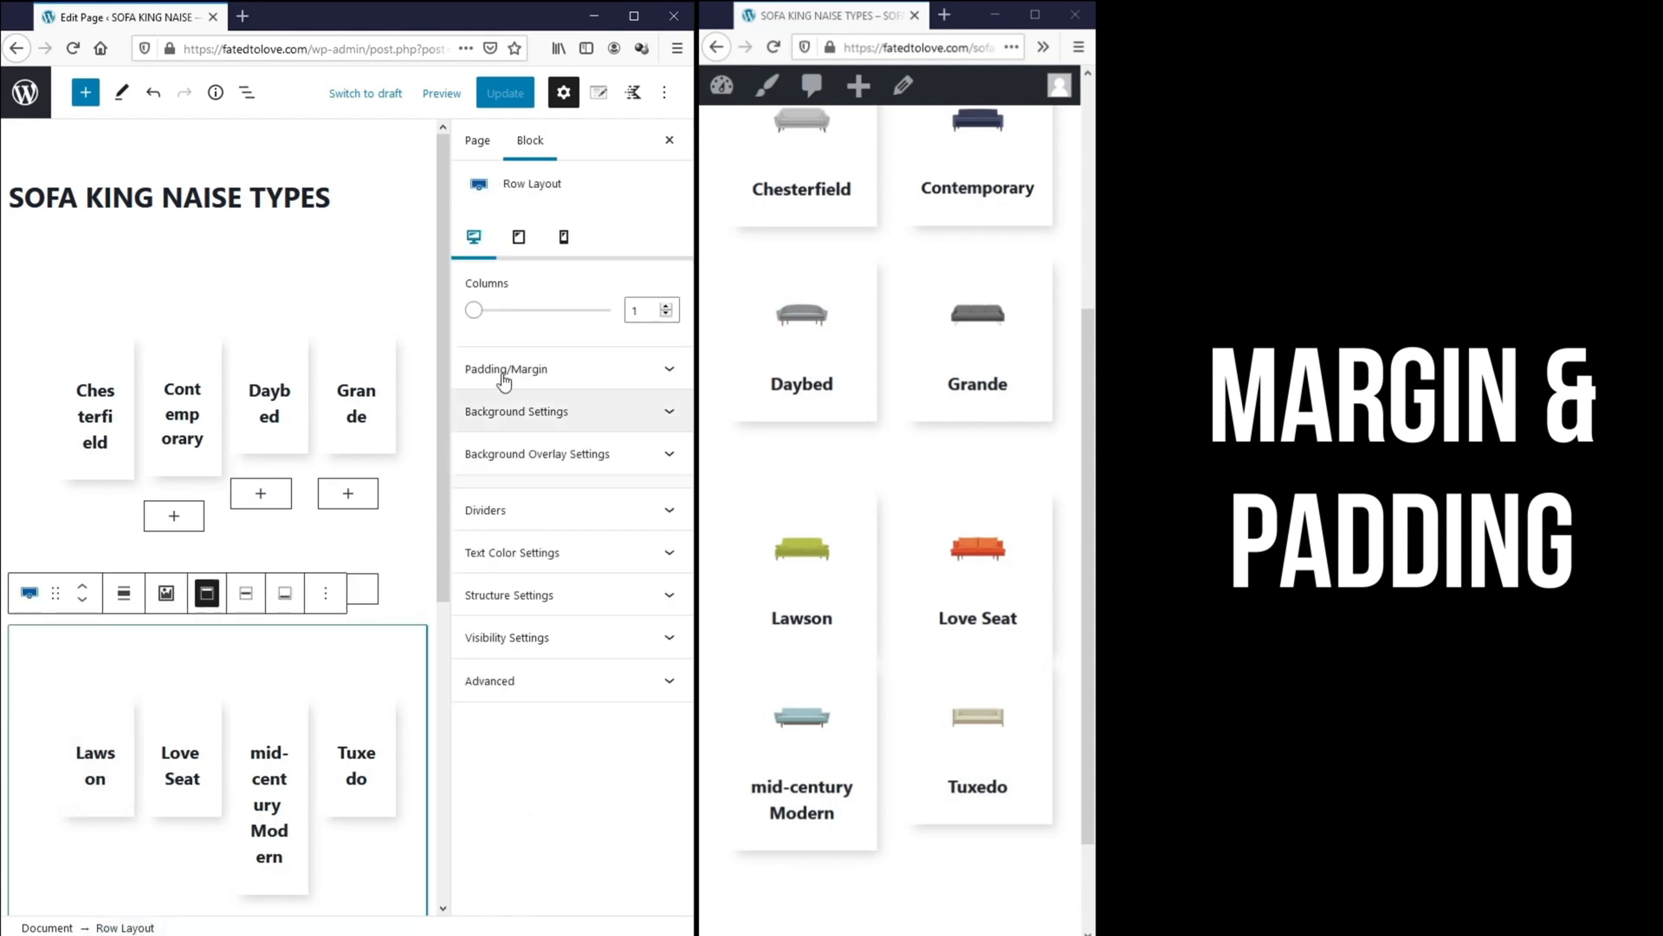
click(506, 369)
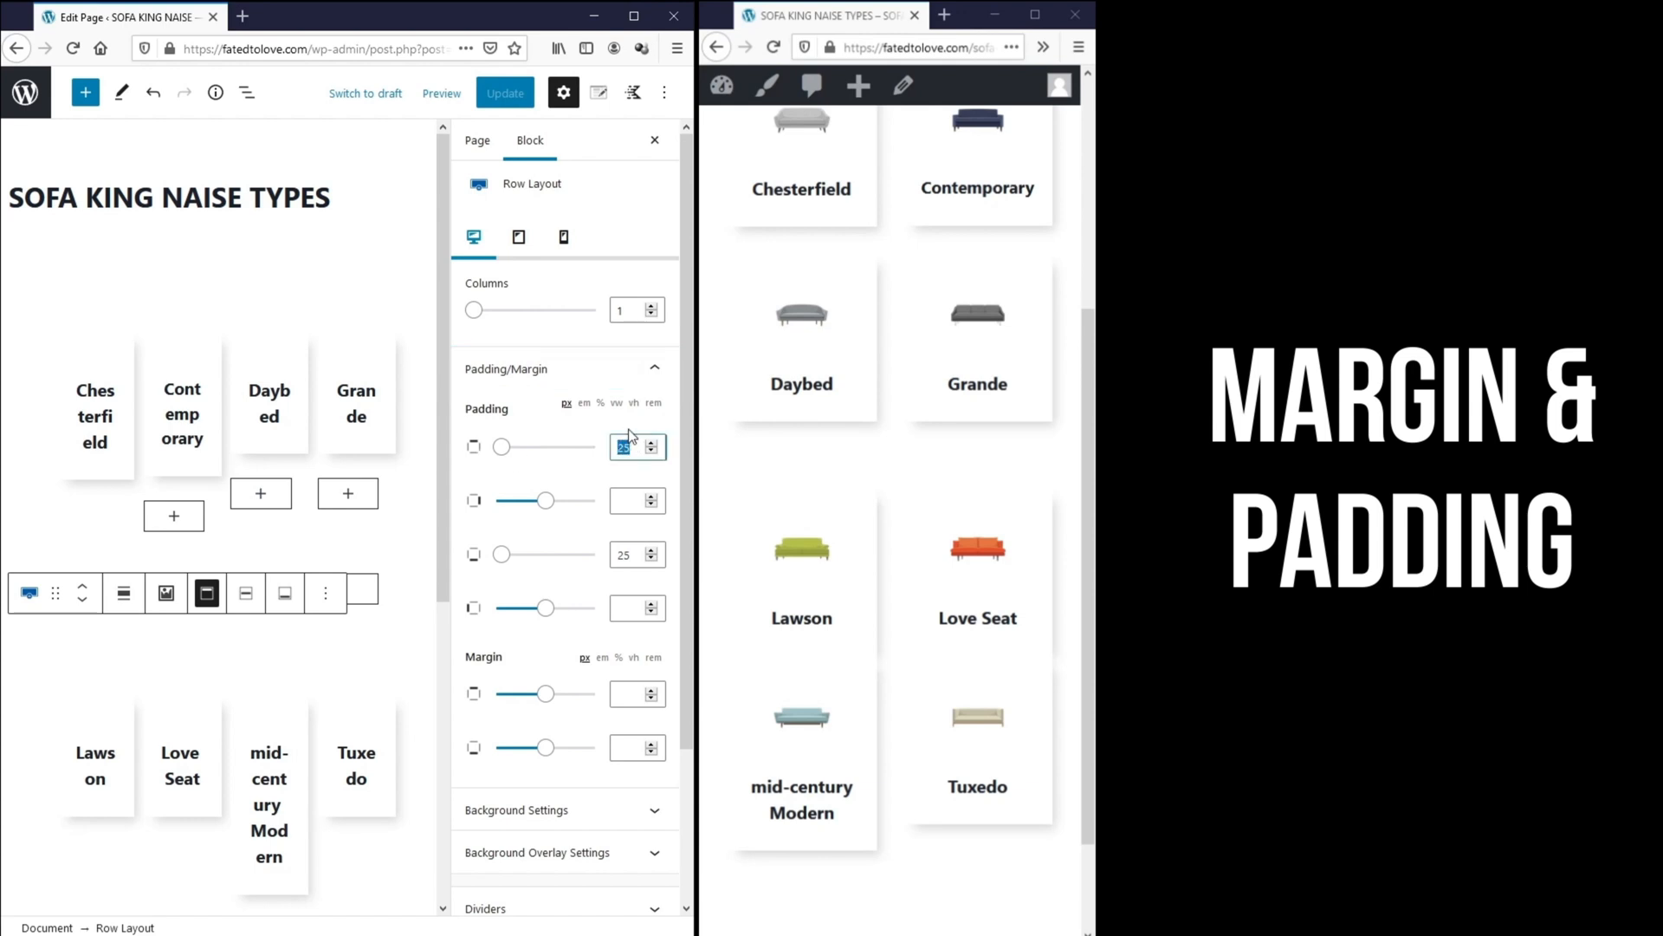
click(504, 92)
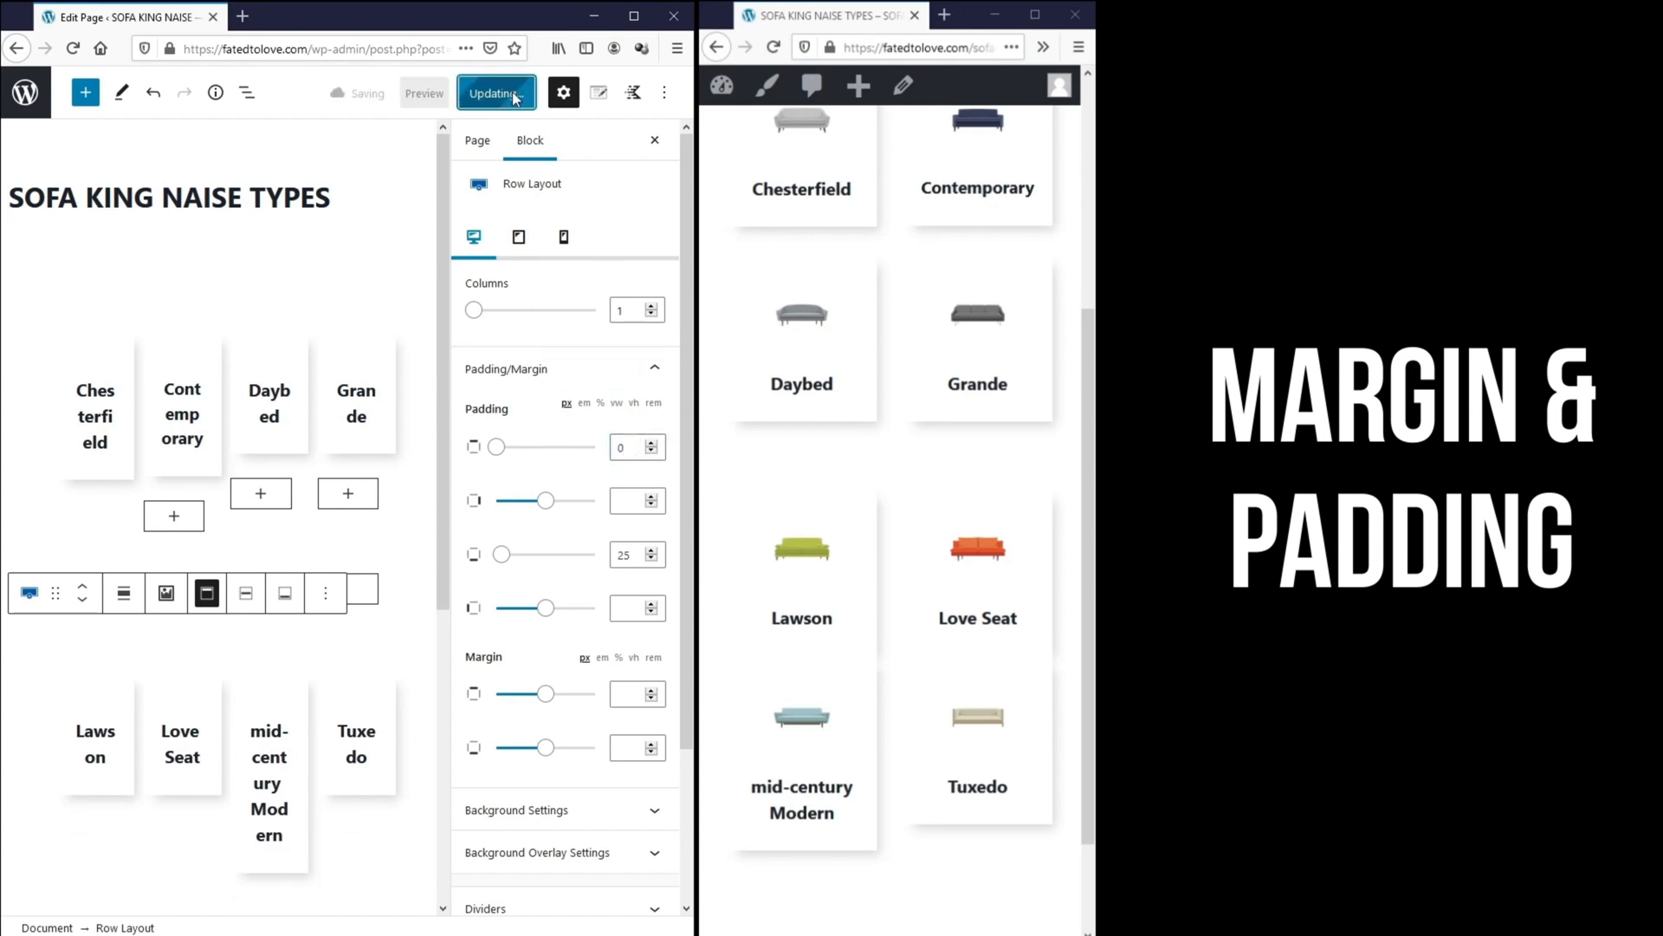
click(497, 93)
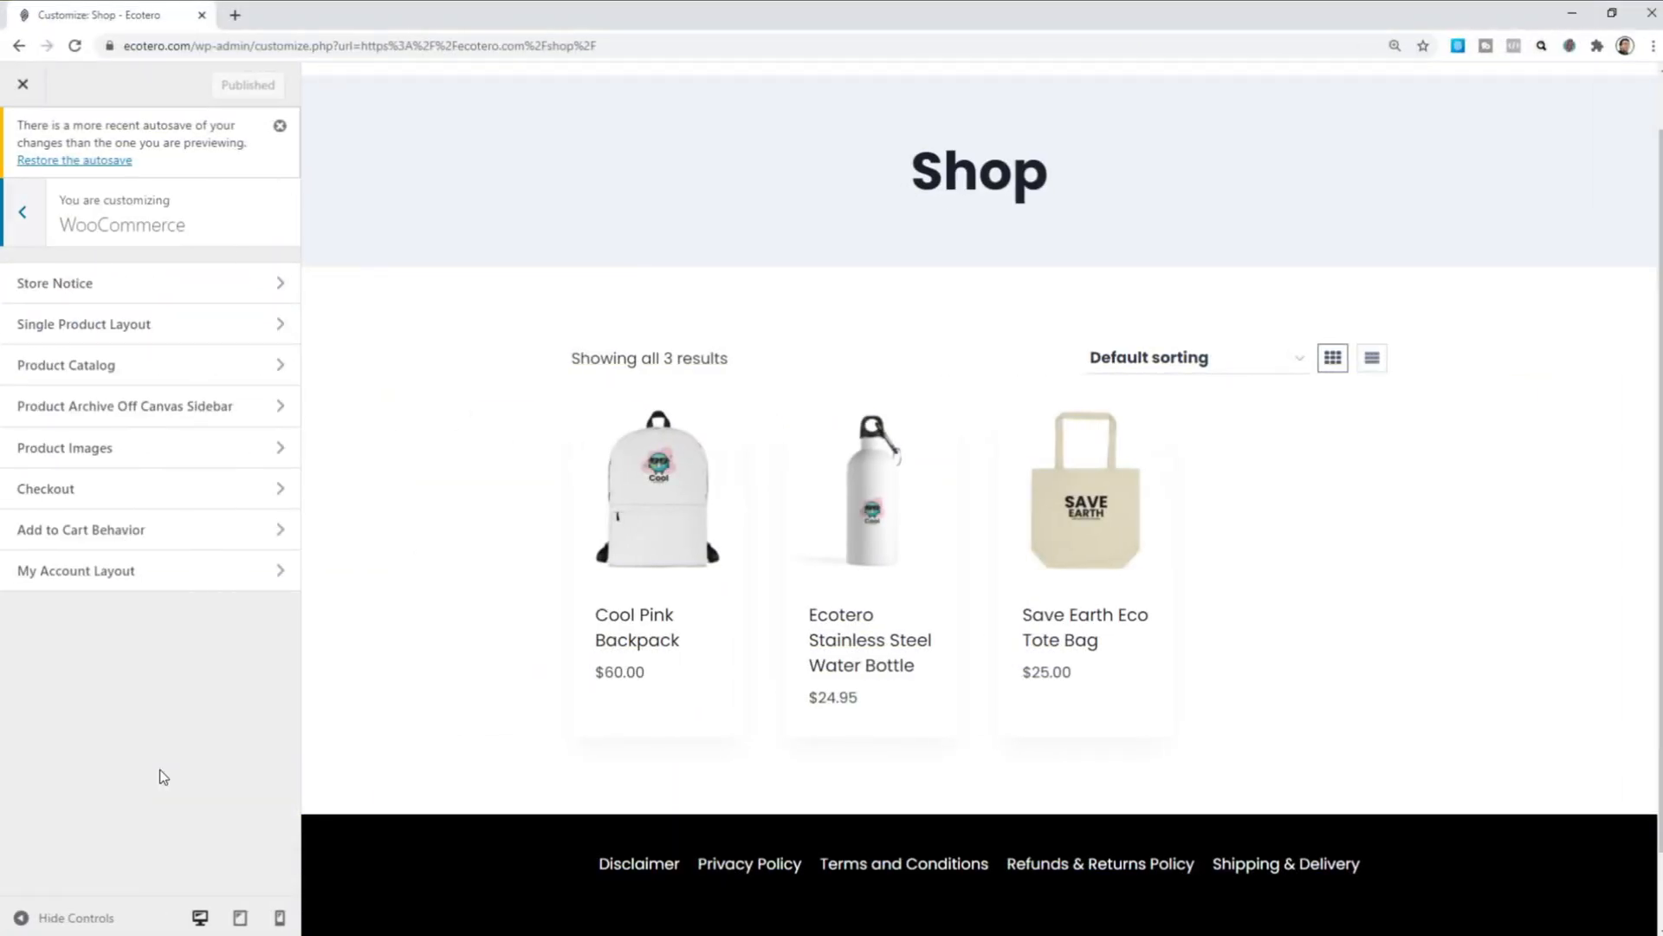
- Open the WooCommerce panel in the Customizer, previewing the Shop page
click(66, 365)
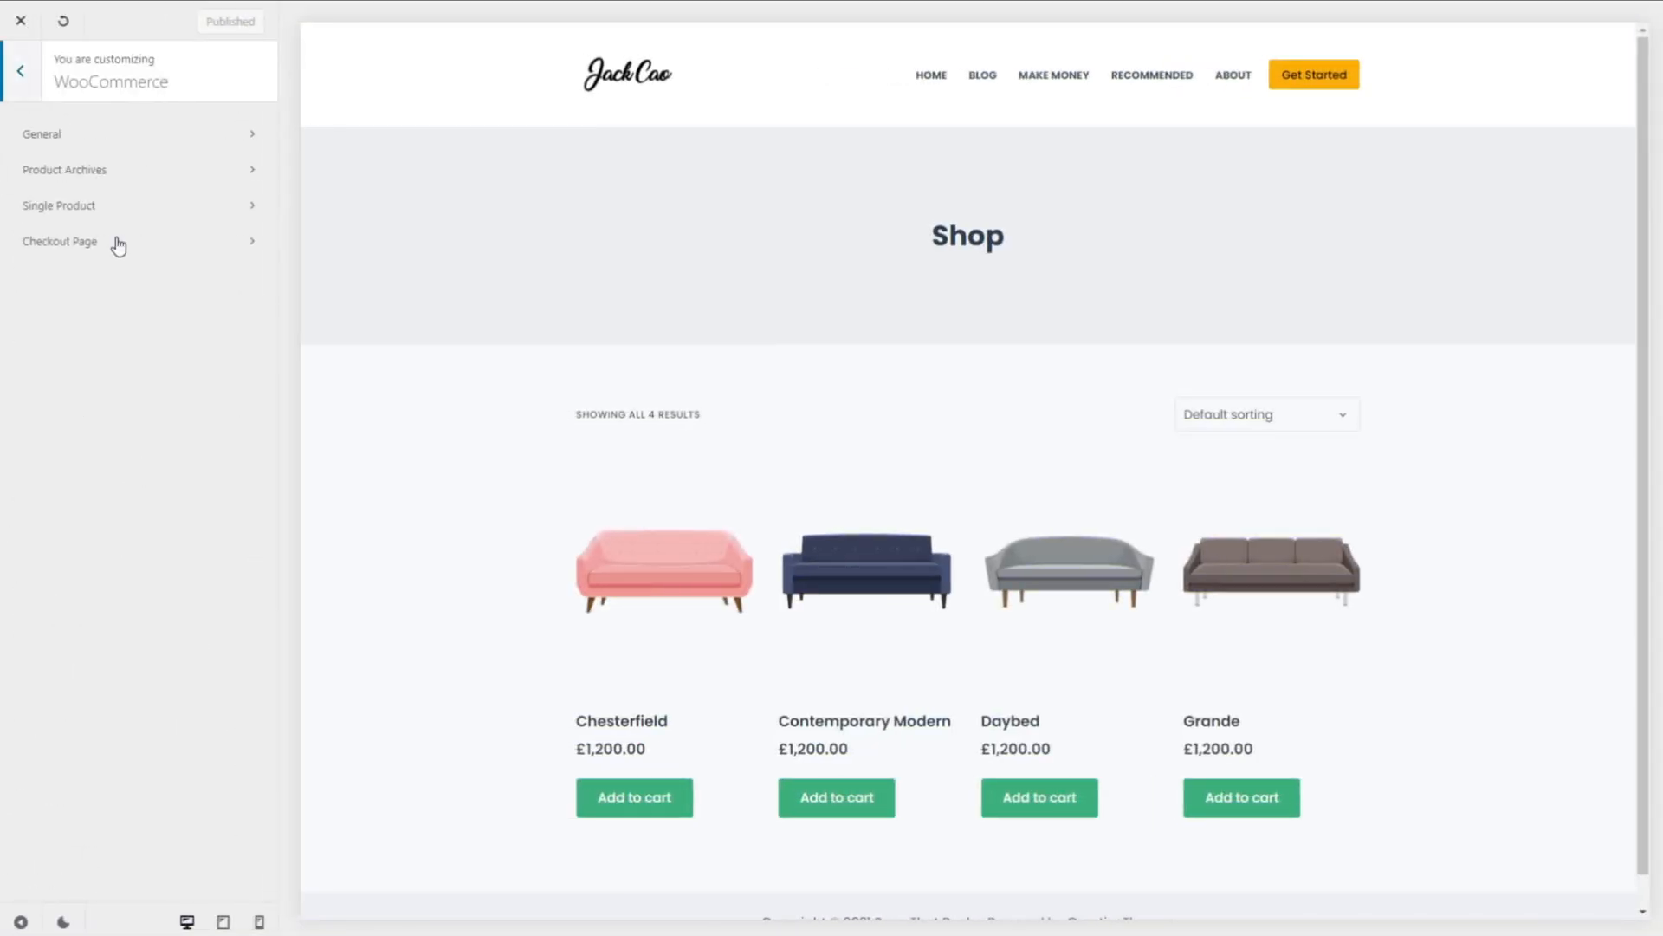
- Open WooCommerce Product Archives settings and preview the shop at mobile width
click(63, 169)
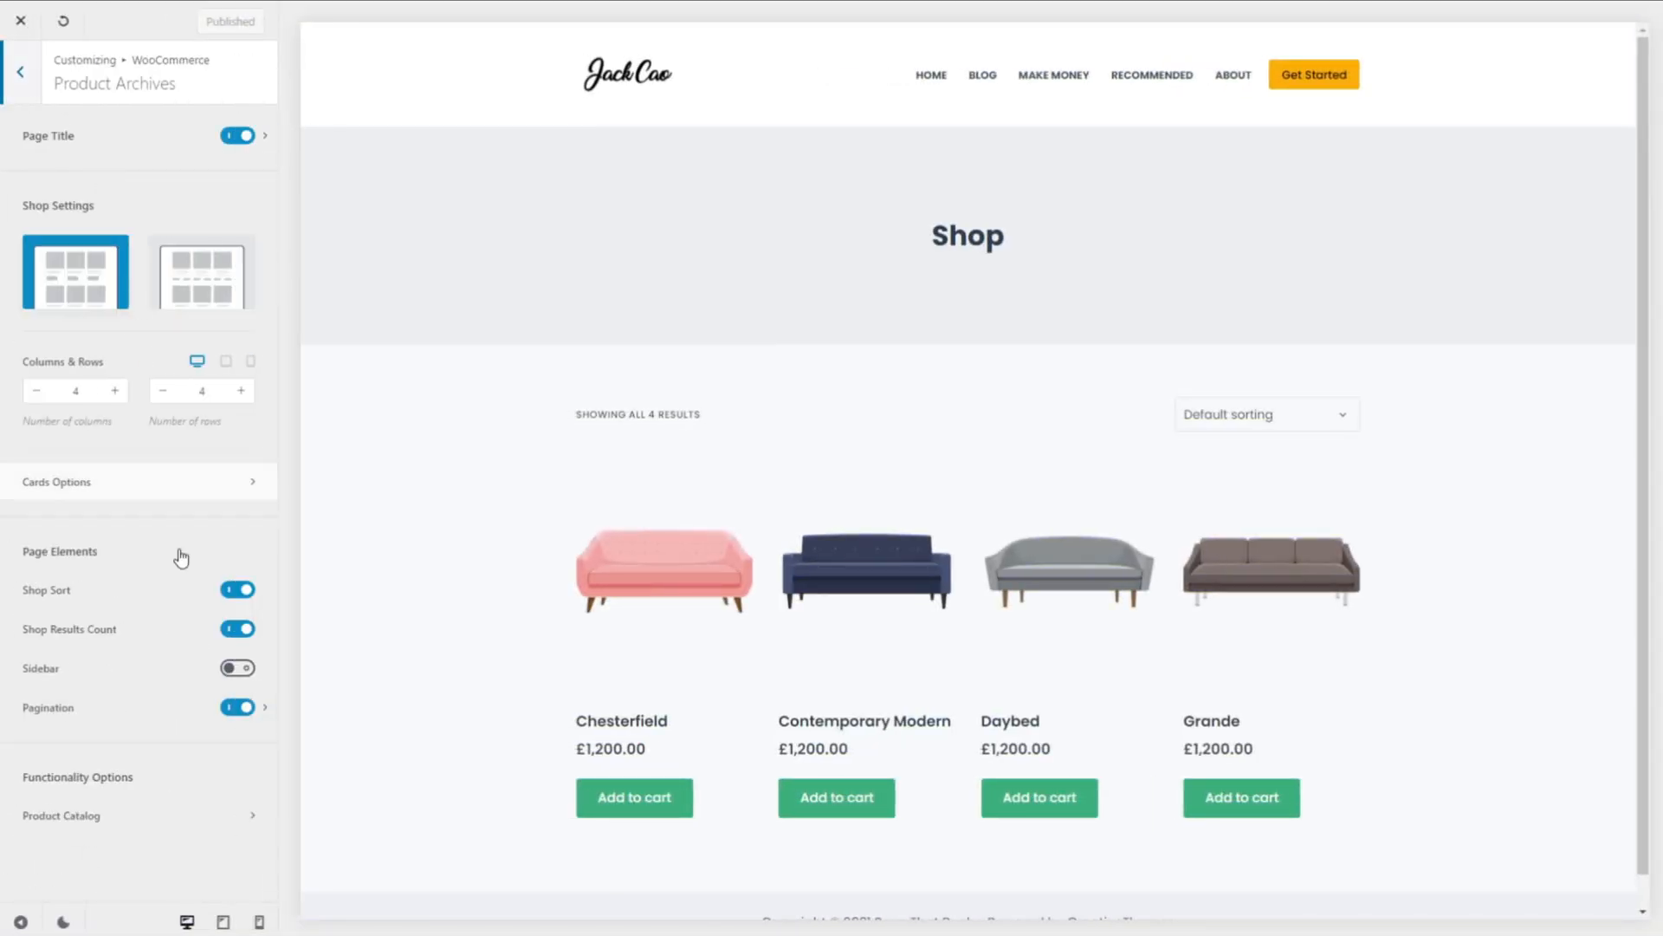
click(259, 919)
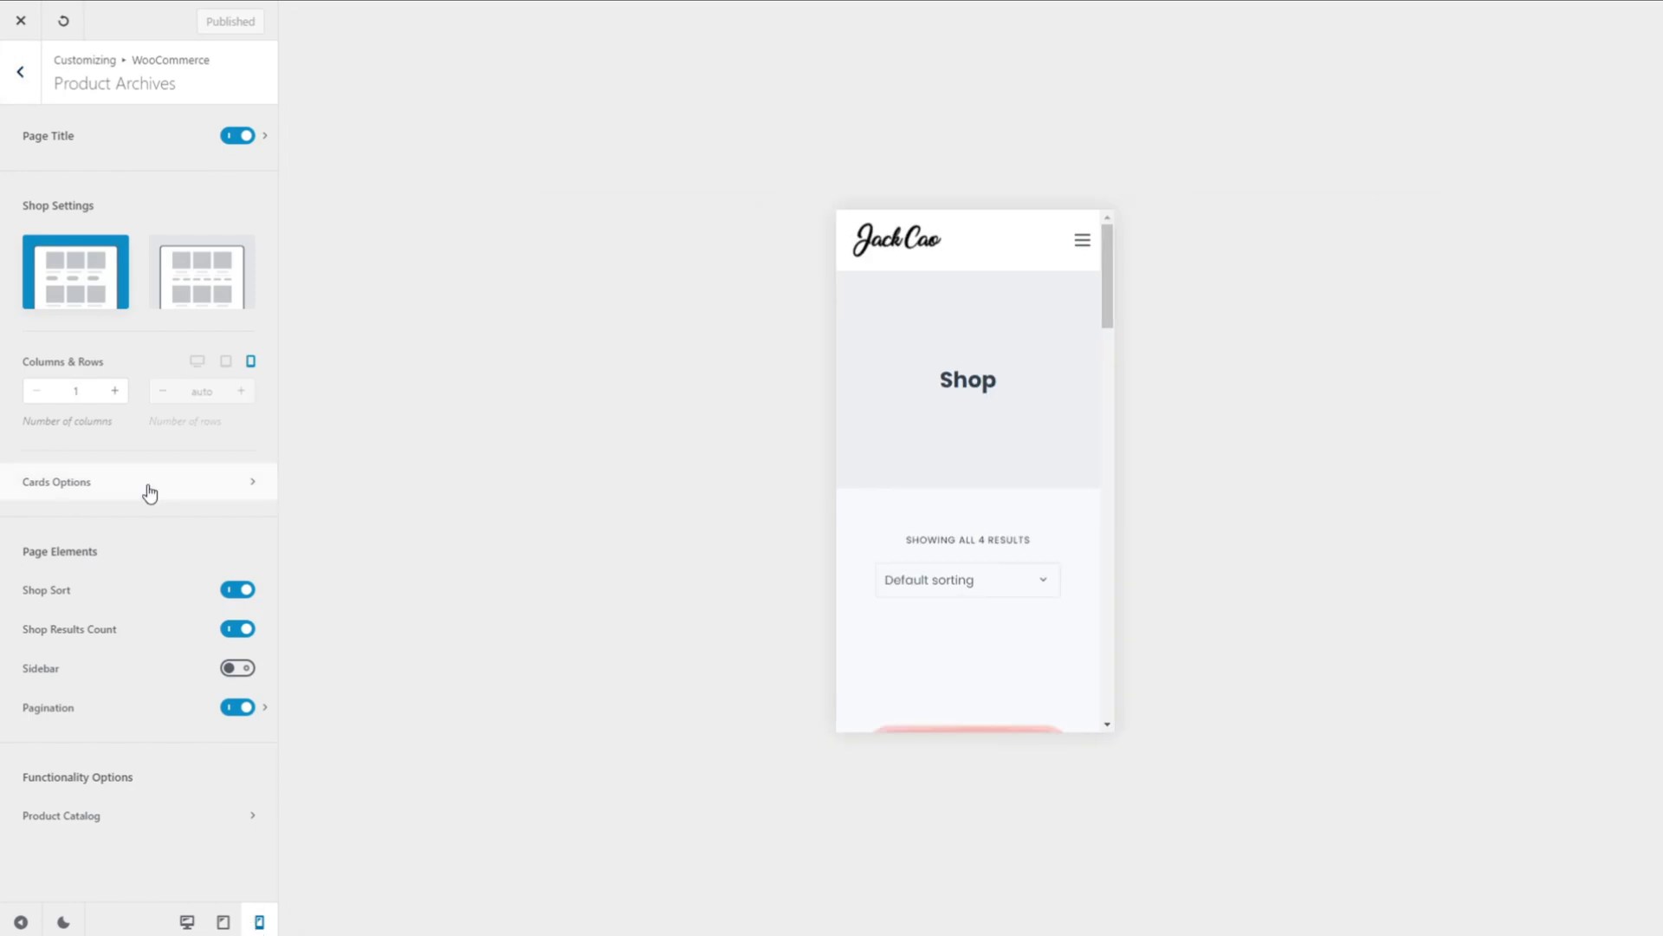